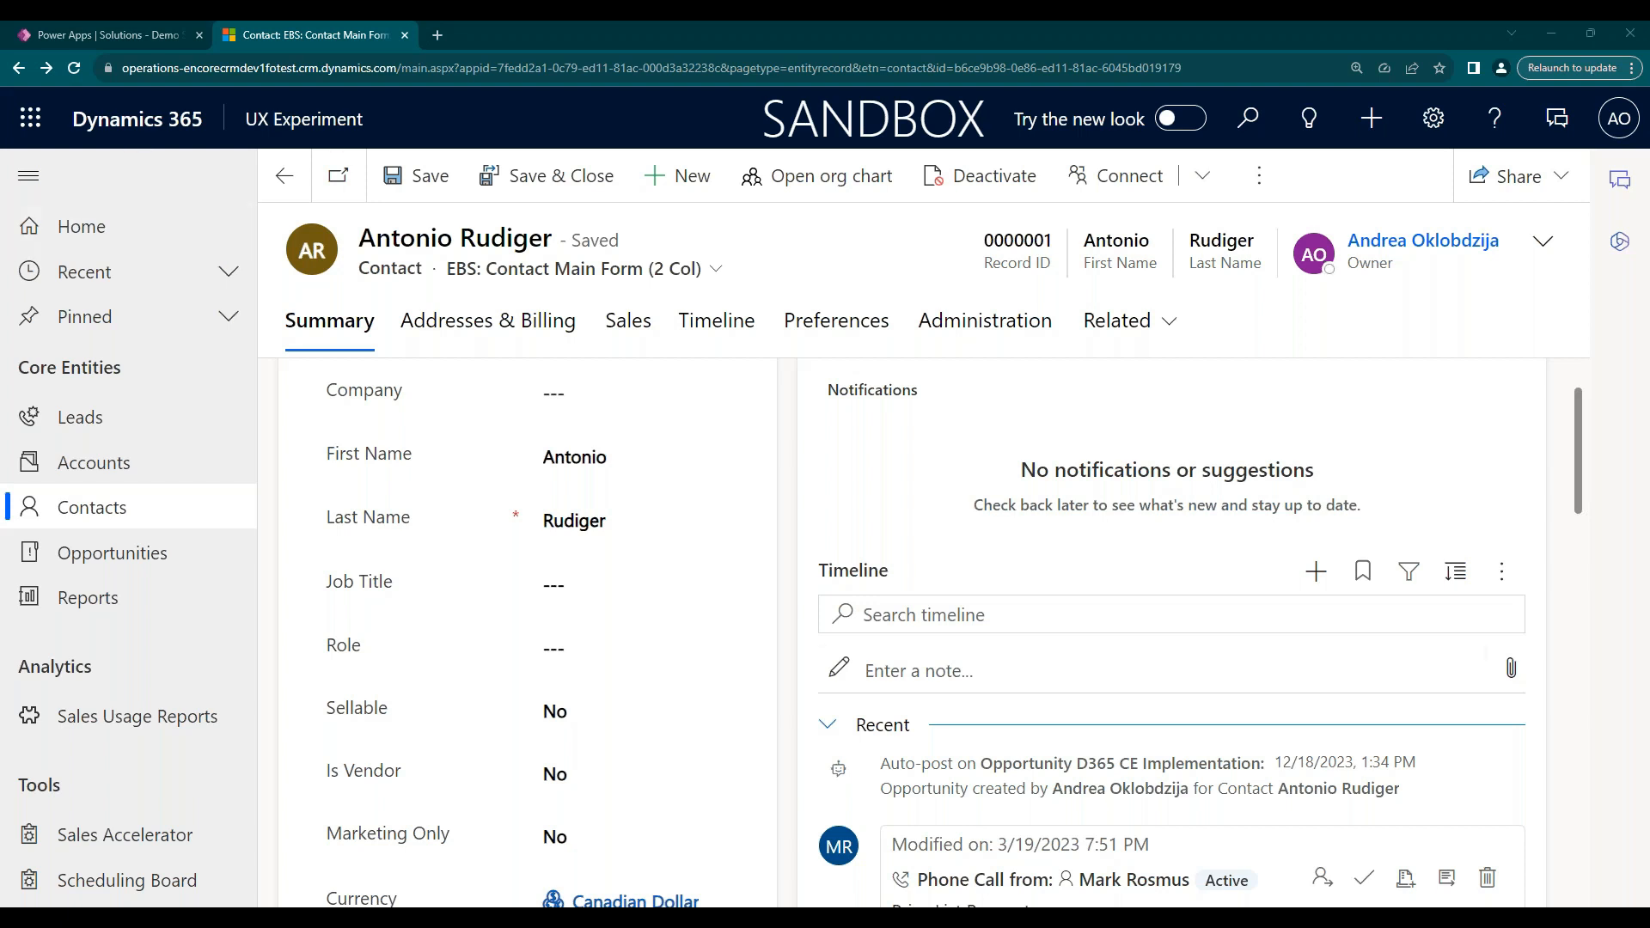
pyautogui.moveTo(802, 643)
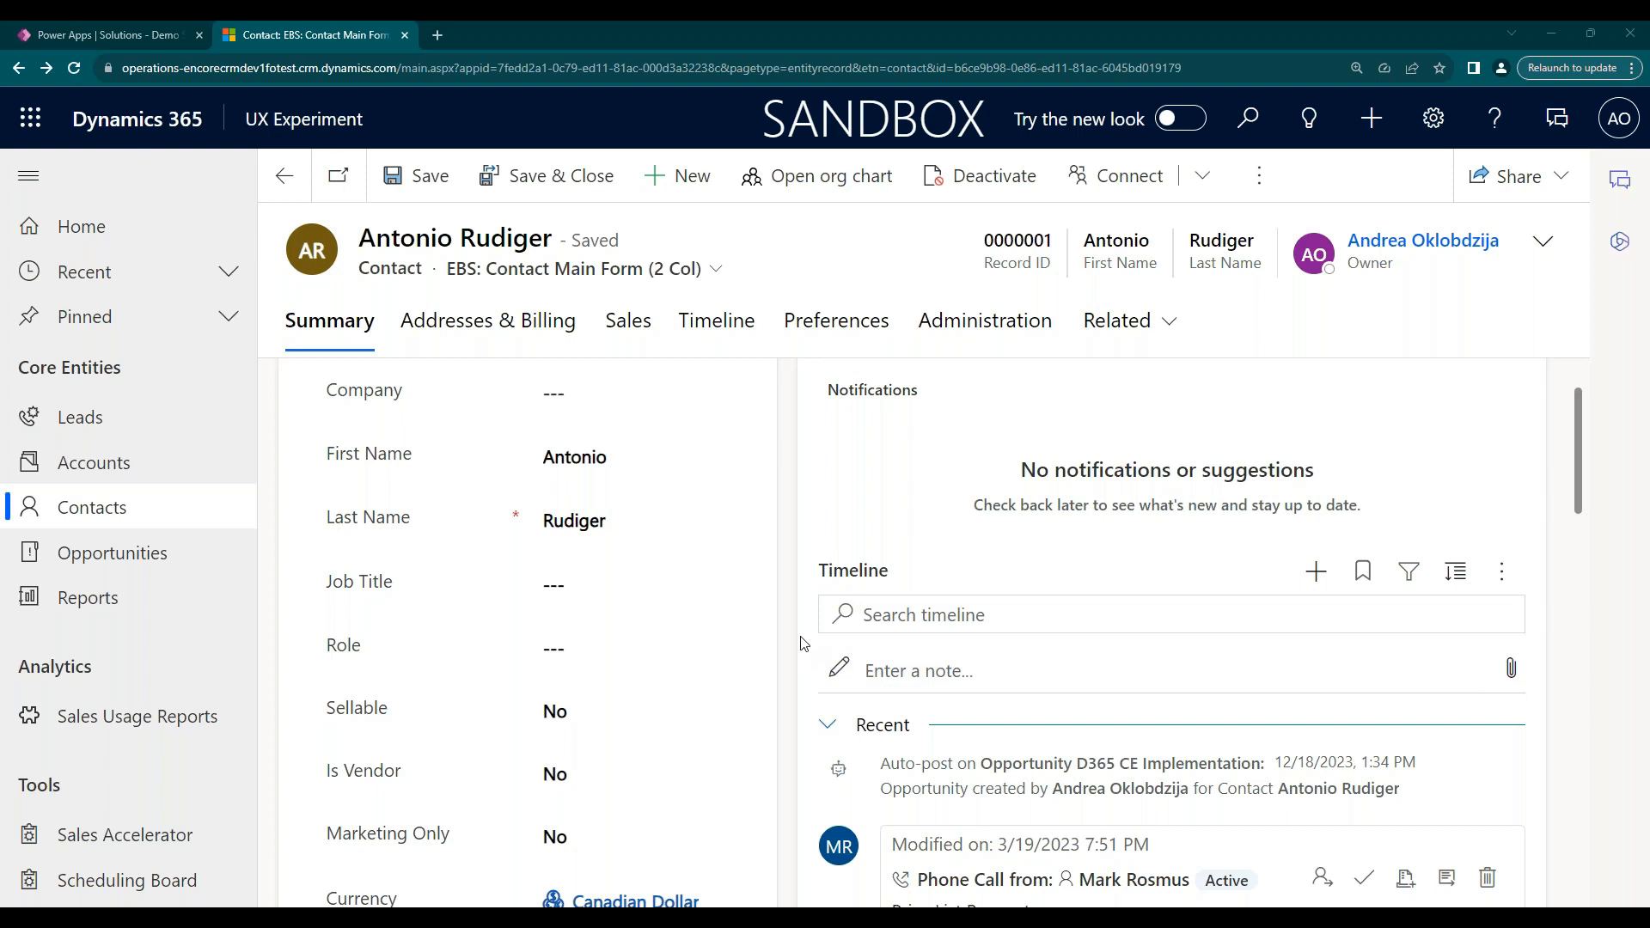
# Go to Demo Solution's Contact table in Power Apps and open its columns list.
pyautogui.scroll(-3)
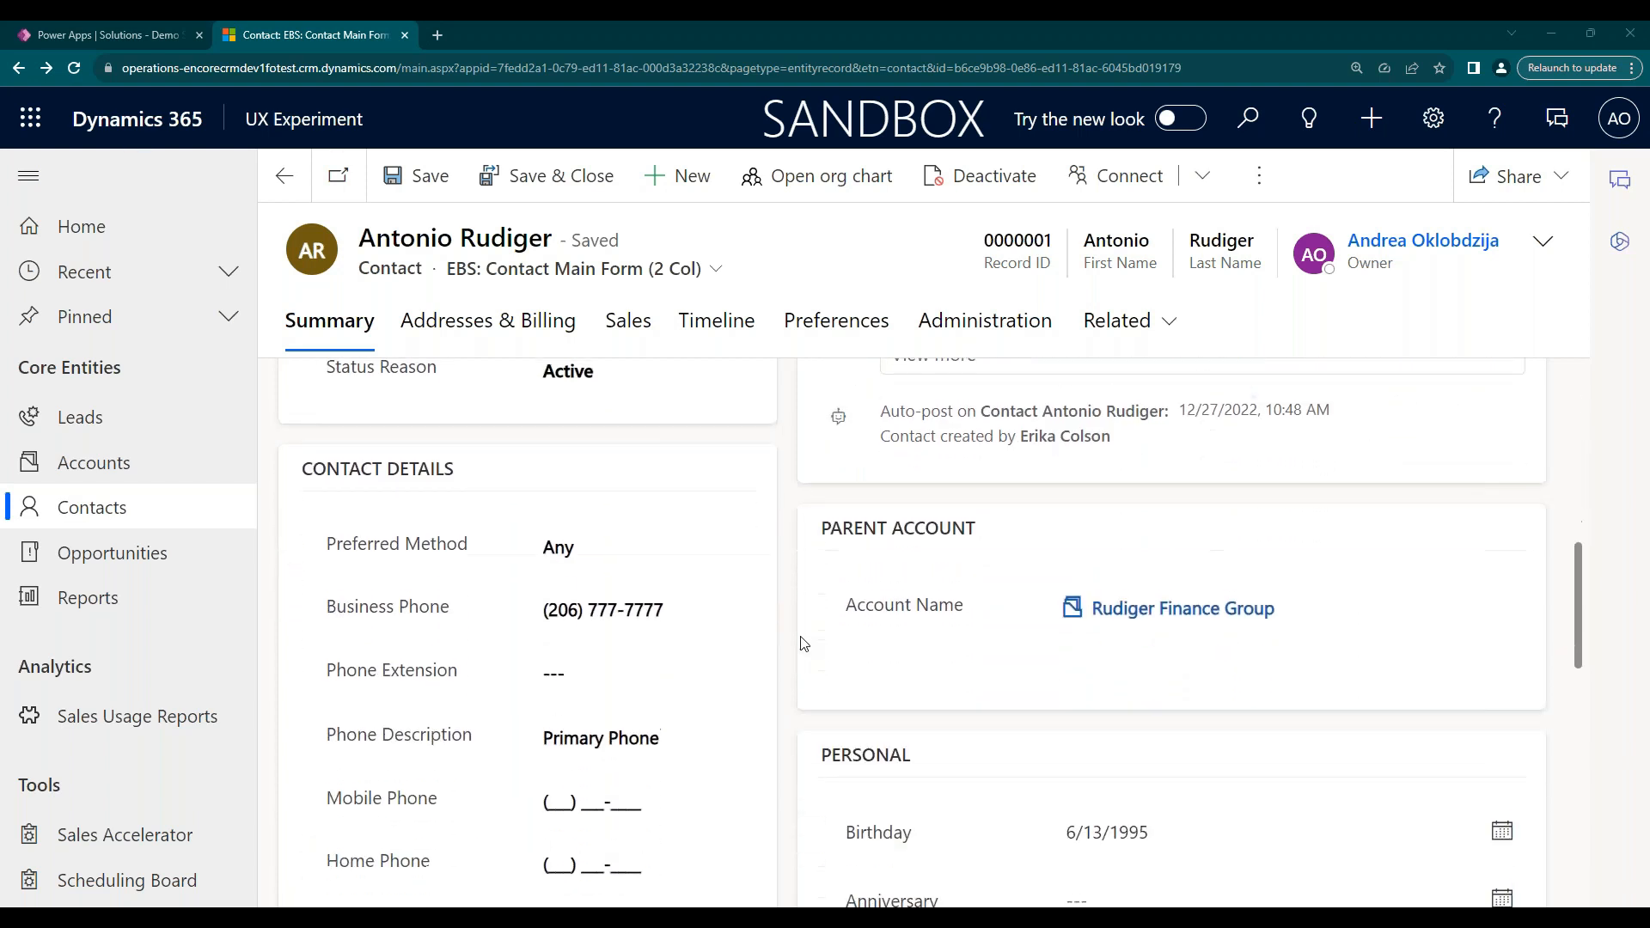
pyautogui.scroll(-3)
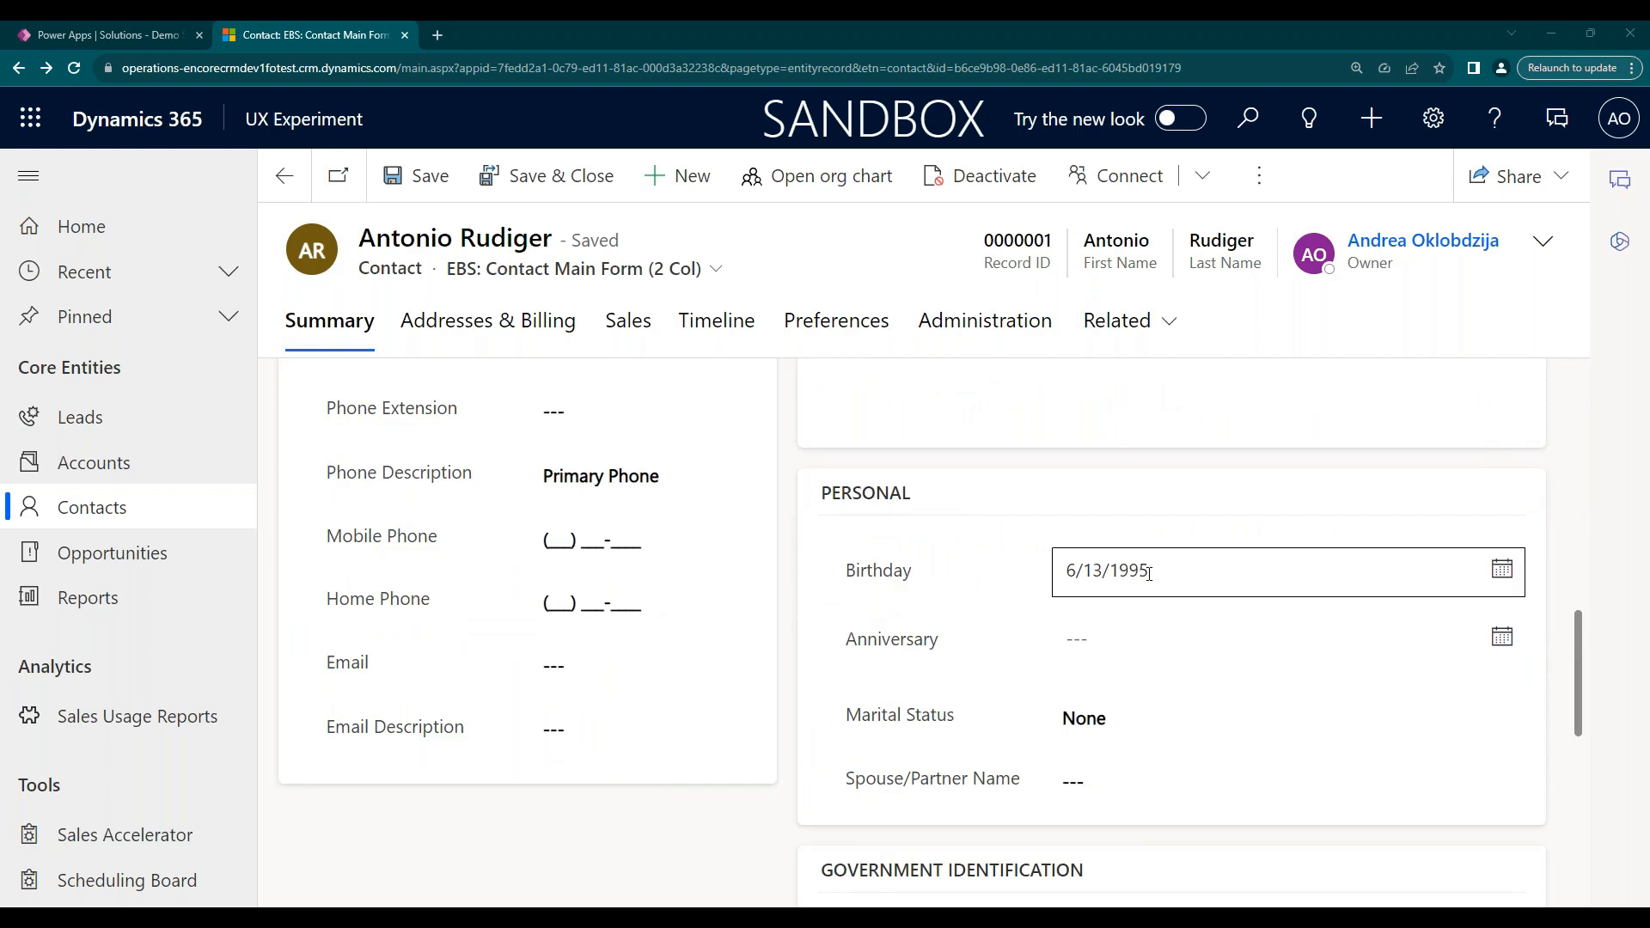
pyautogui.click(839, 540)
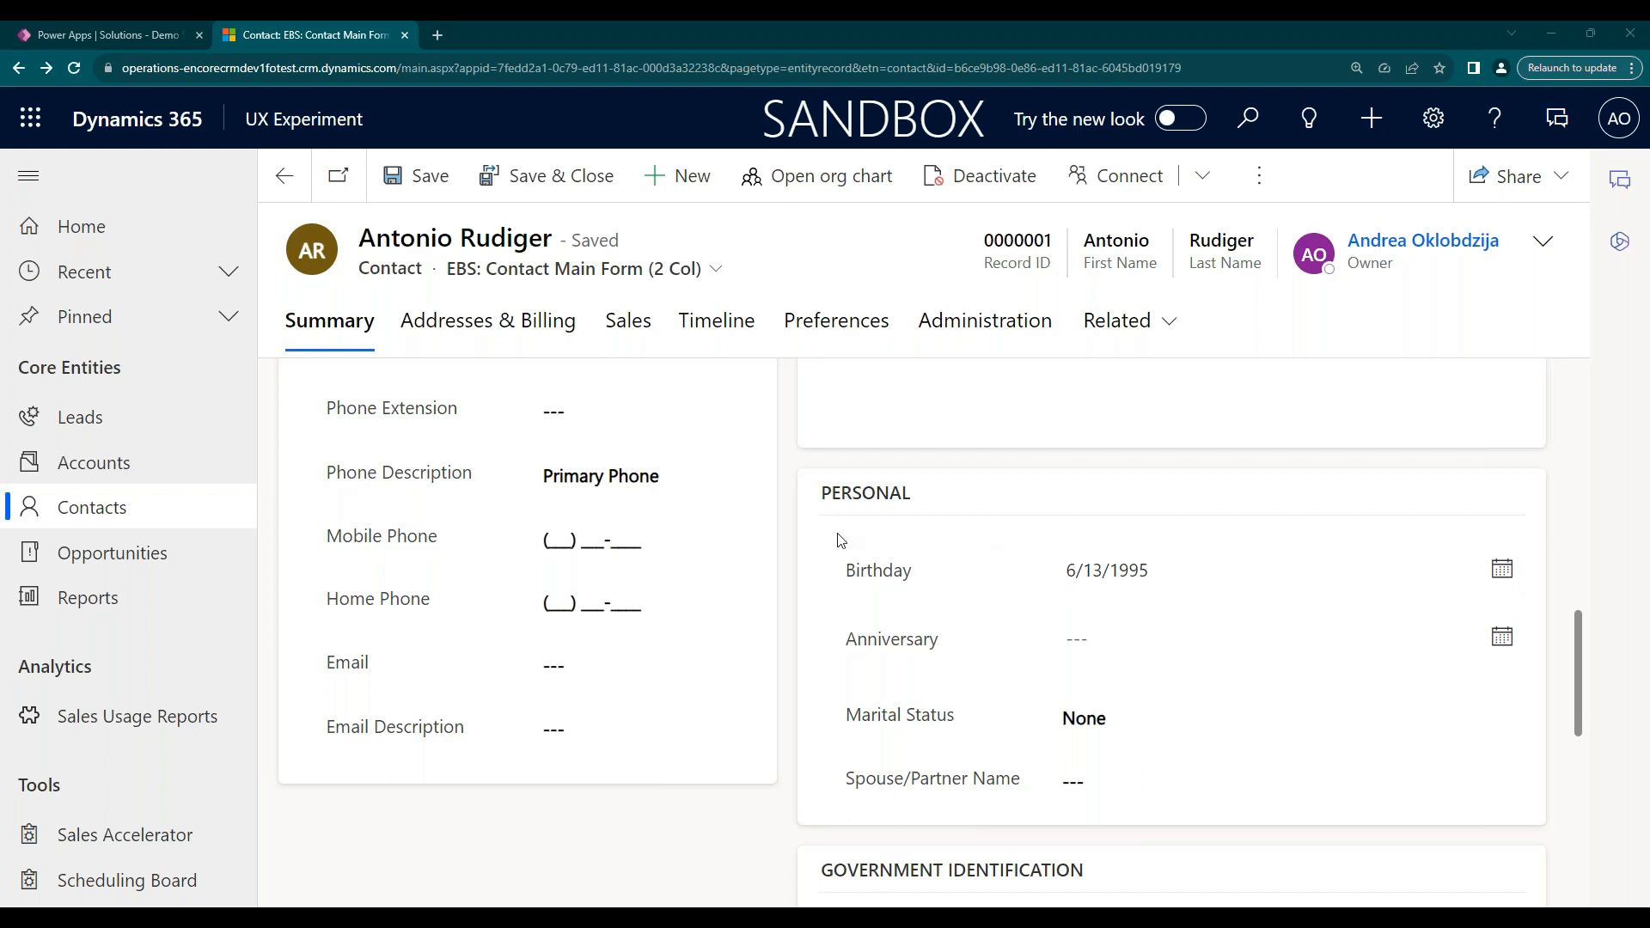
pyautogui.moveTo(791, 554)
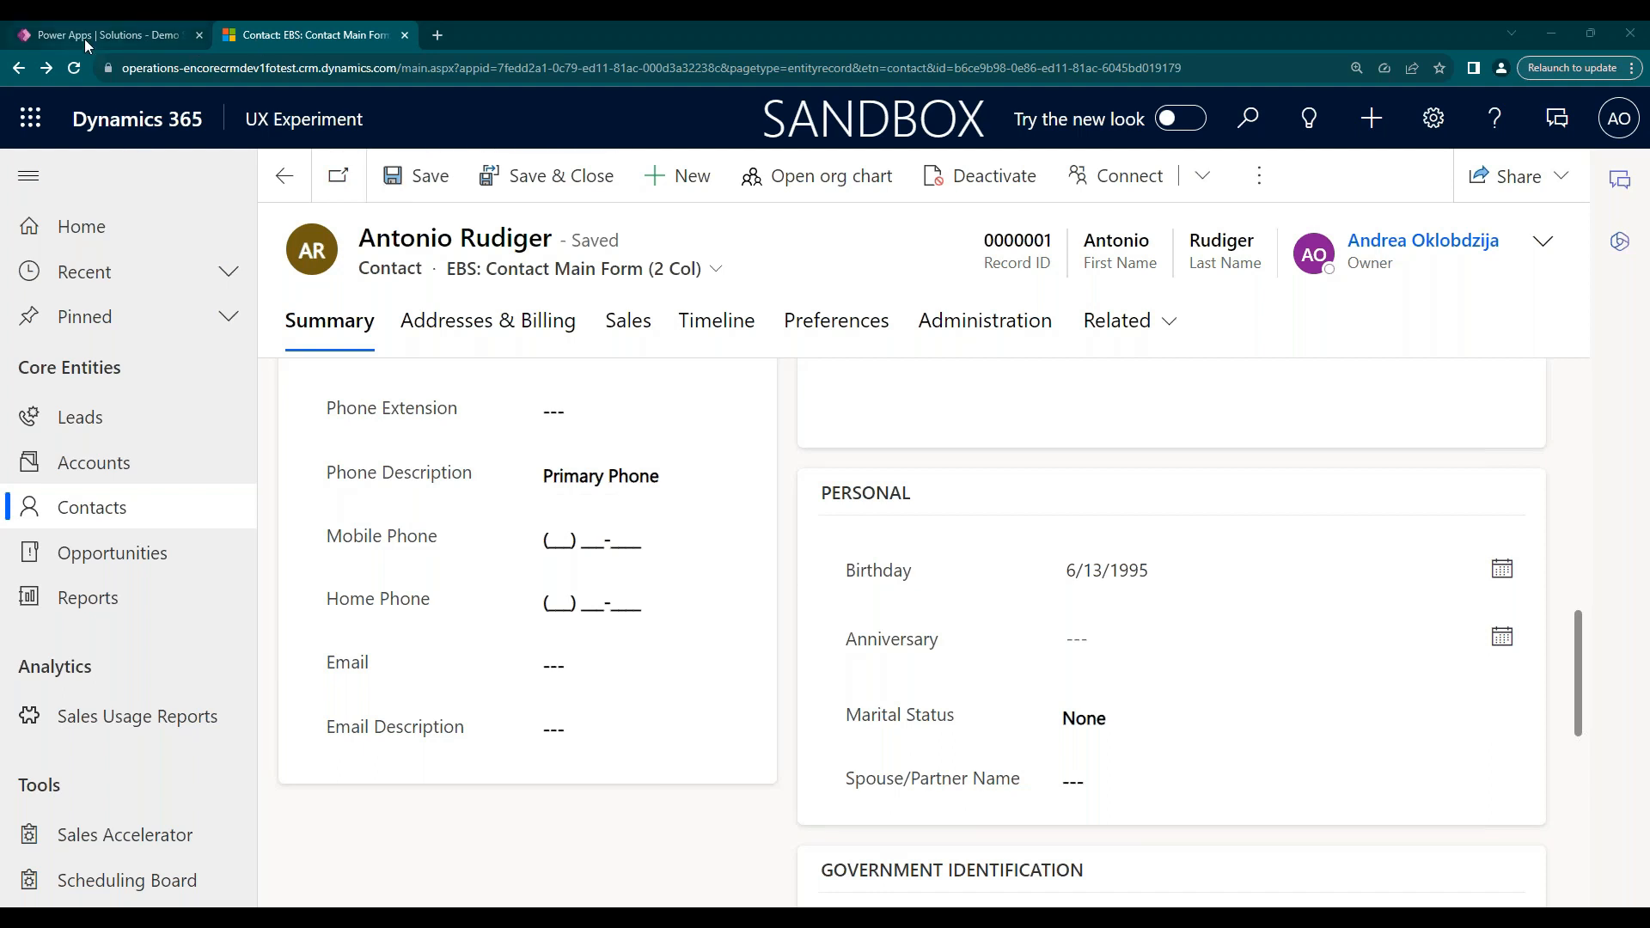
pyautogui.click(105, 34)
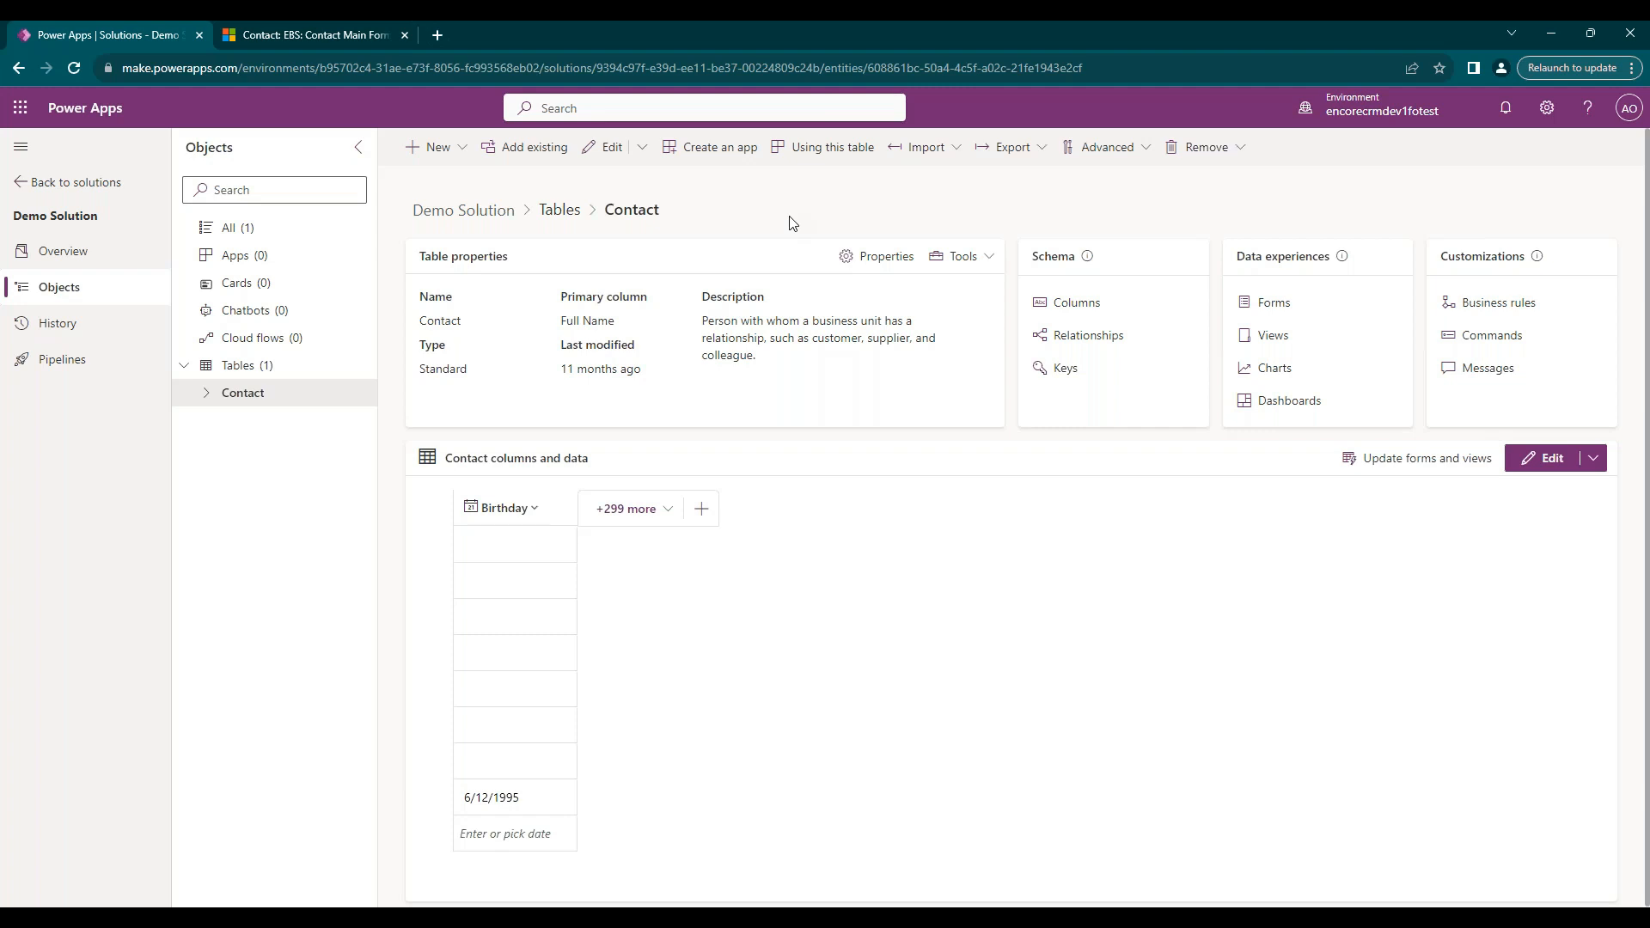
pyautogui.moveTo(1075, 301)
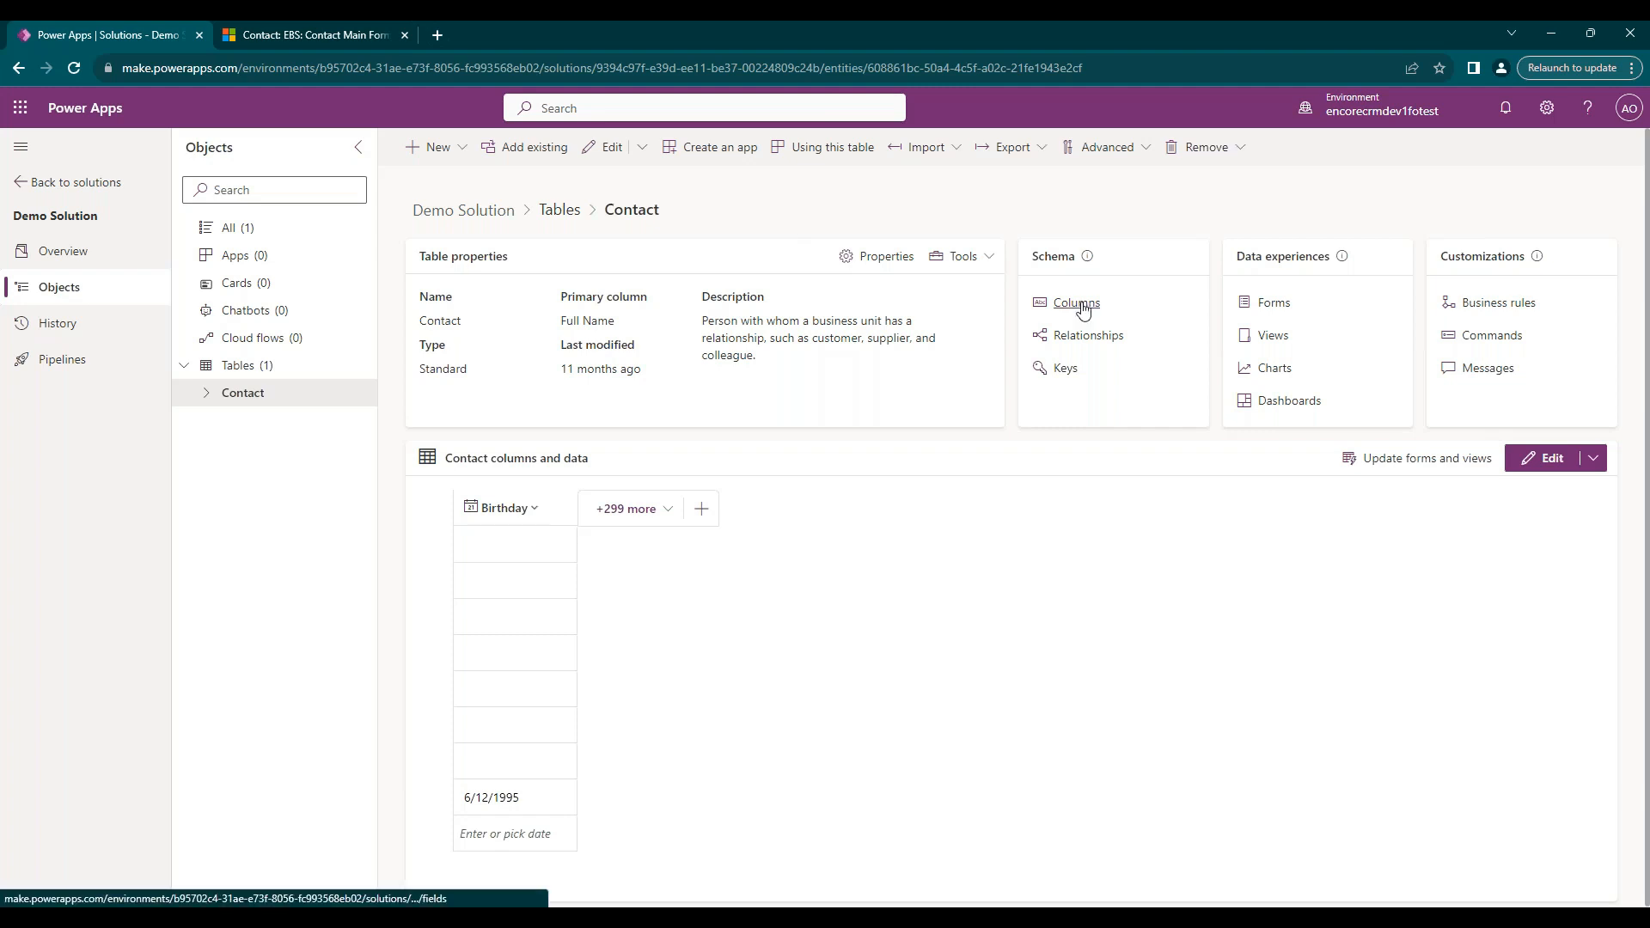
pyautogui.click(1074, 303)
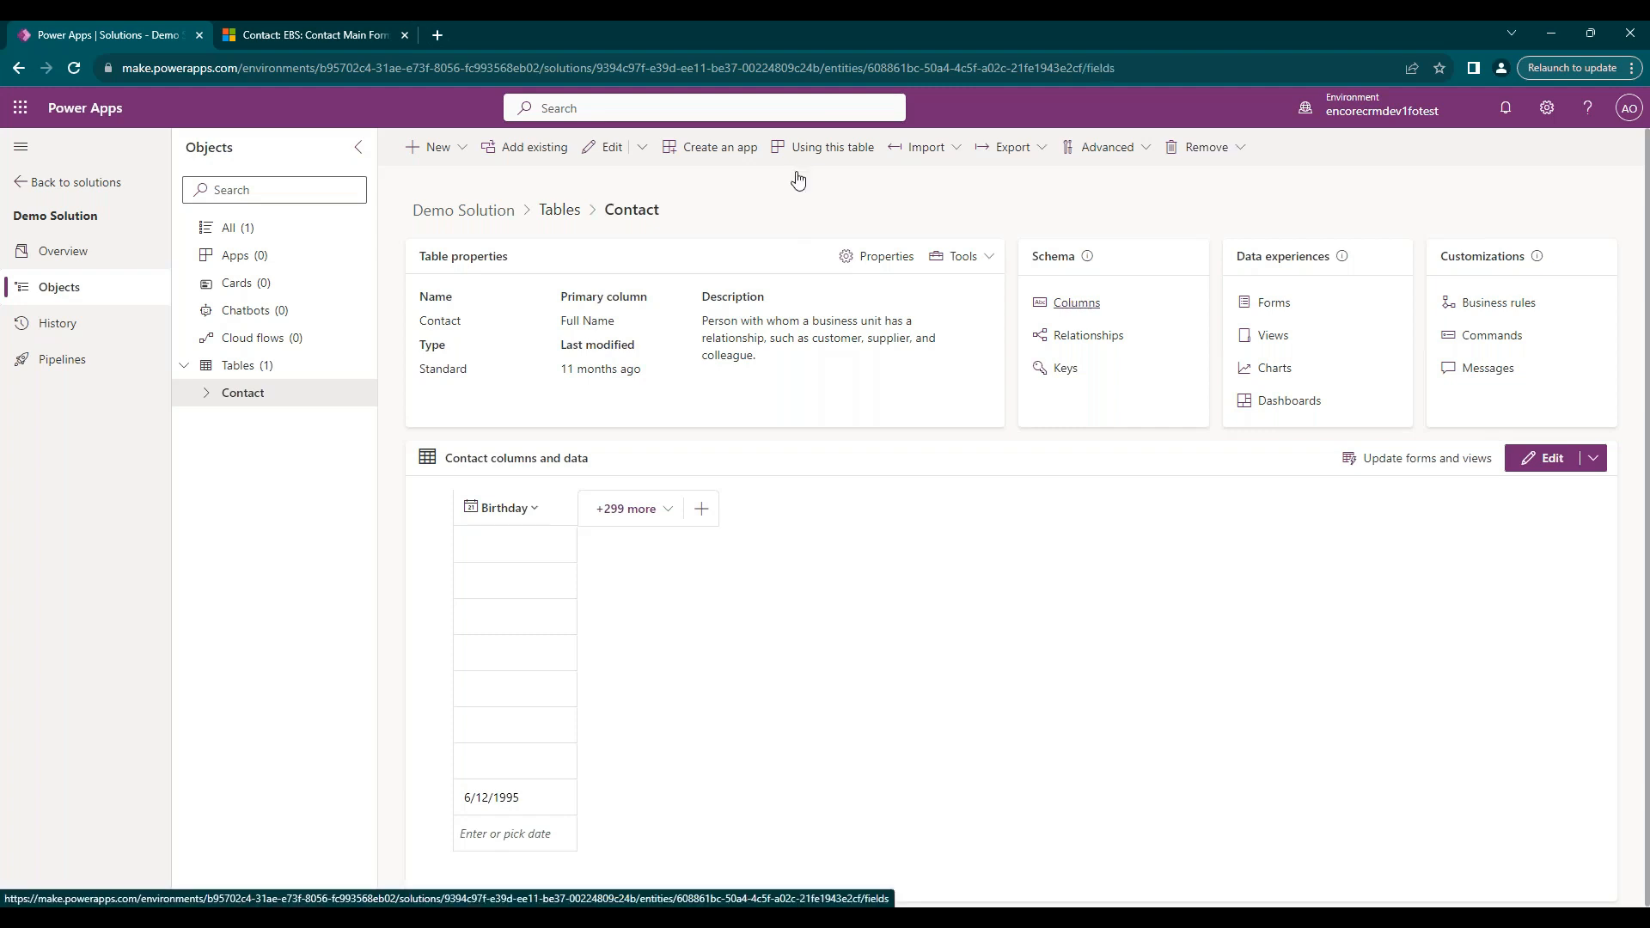
# Load the Contact Columns page showing Birthday (ebs_Birthday) as Date only.
pyautogui.click(1074, 303)
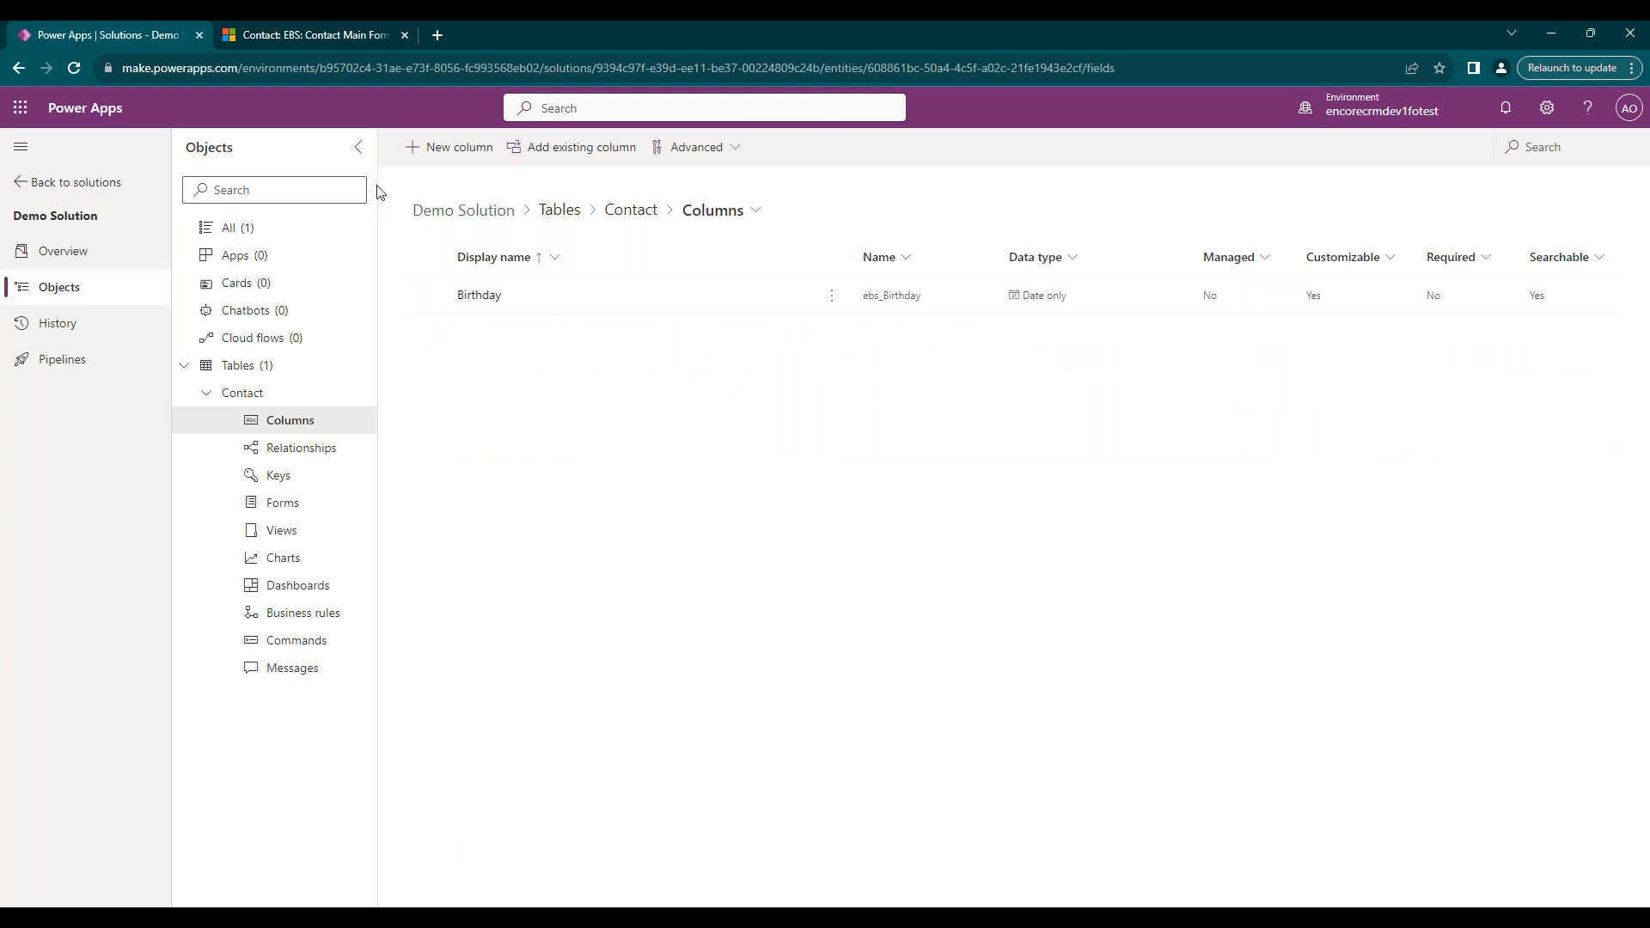
pyautogui.moveTo(900, 239)
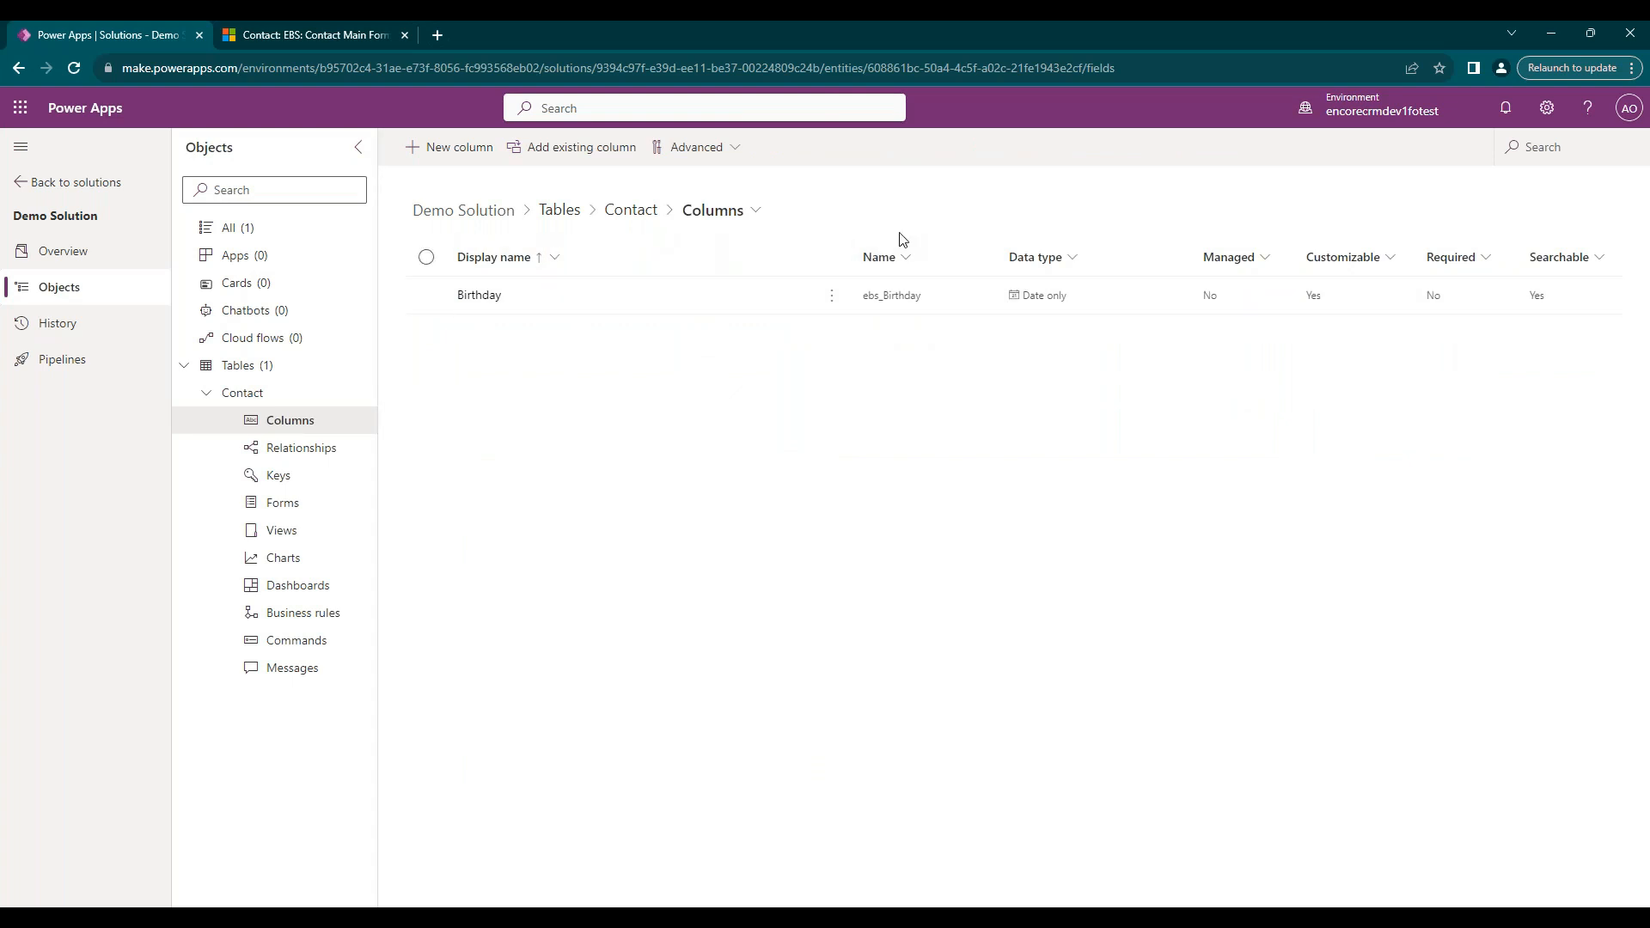
pyautogui.moveTo(441, 183)
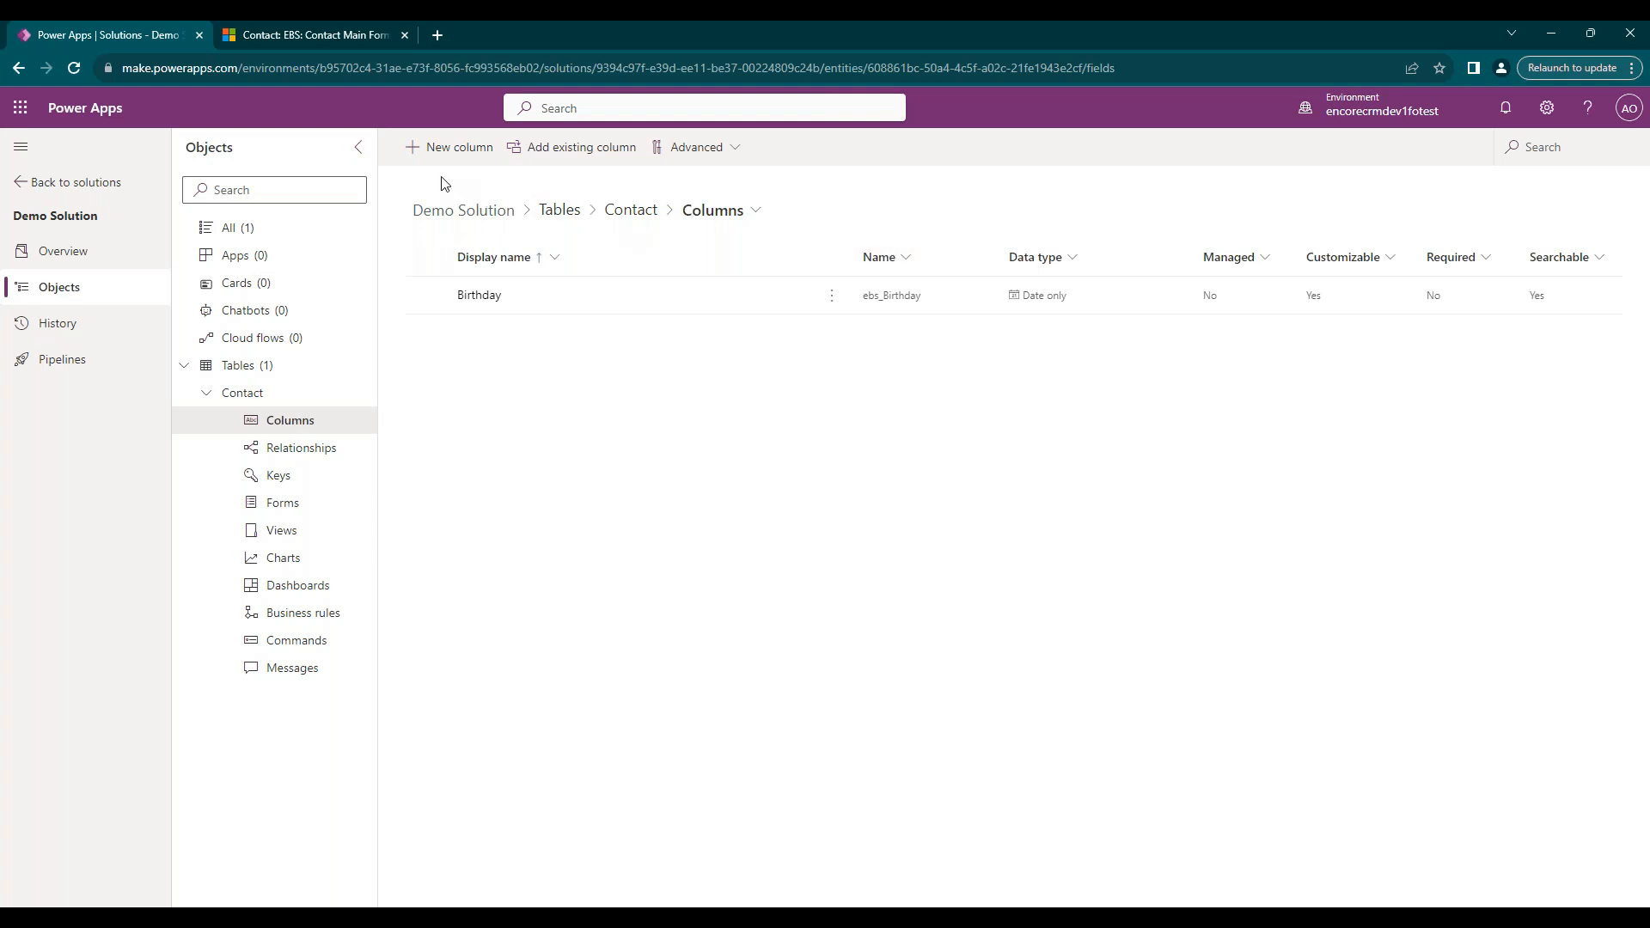
pyautogui.moveTo(452, 146)
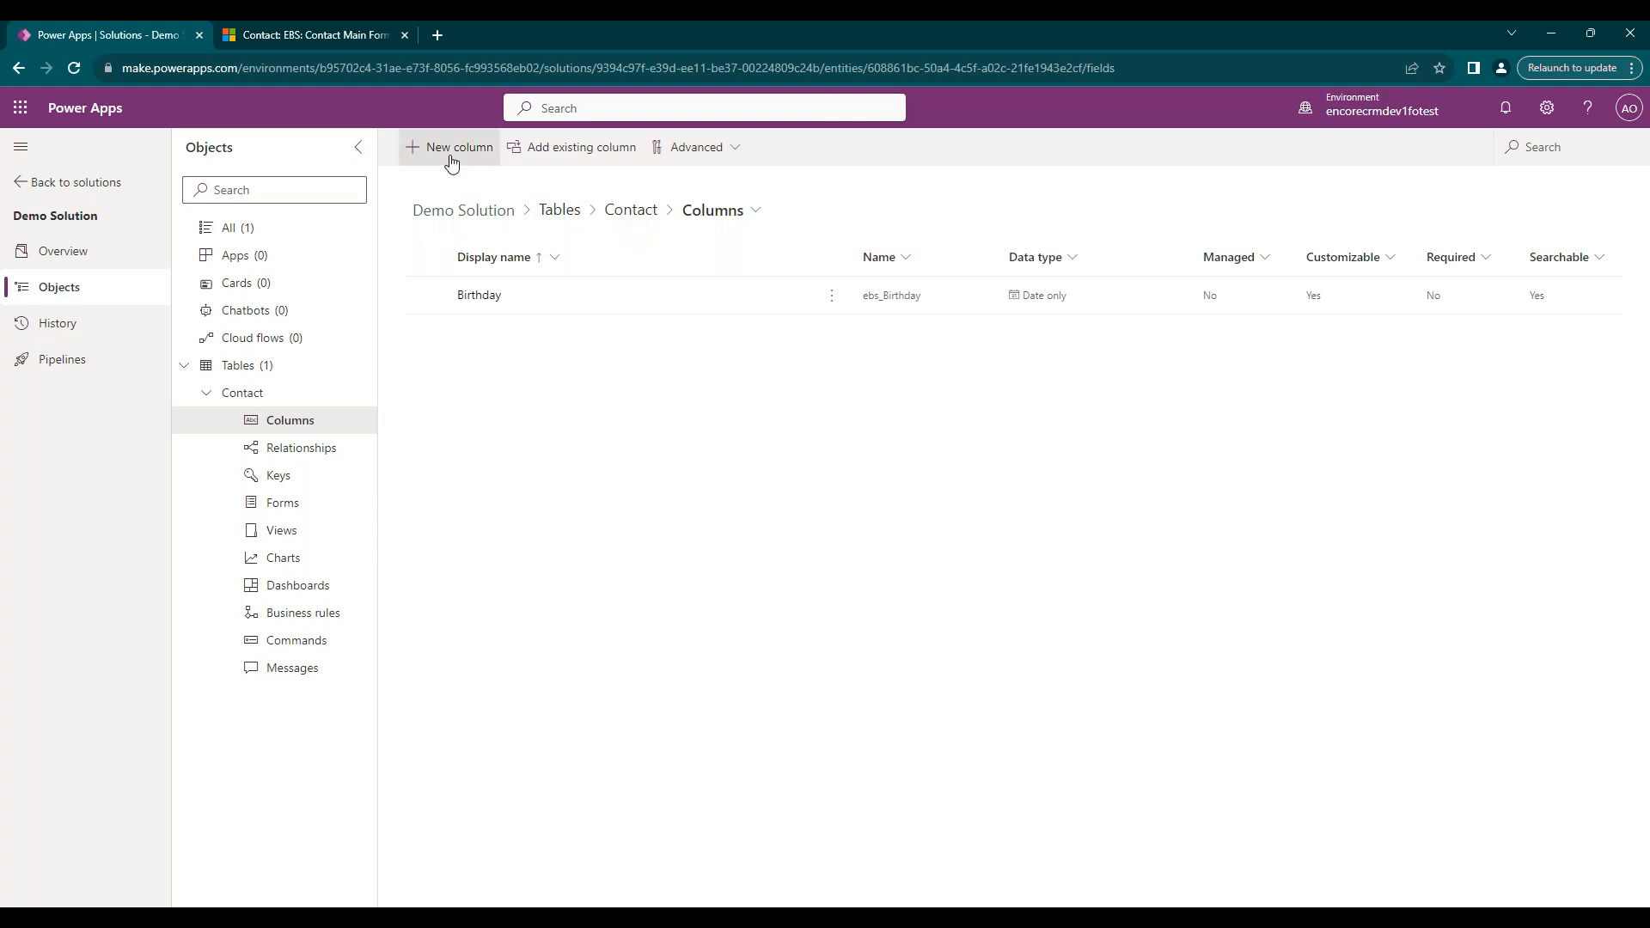
# Define a new Contact column named Age as a Whole number with format None.
pyautogui.click(456, 146)
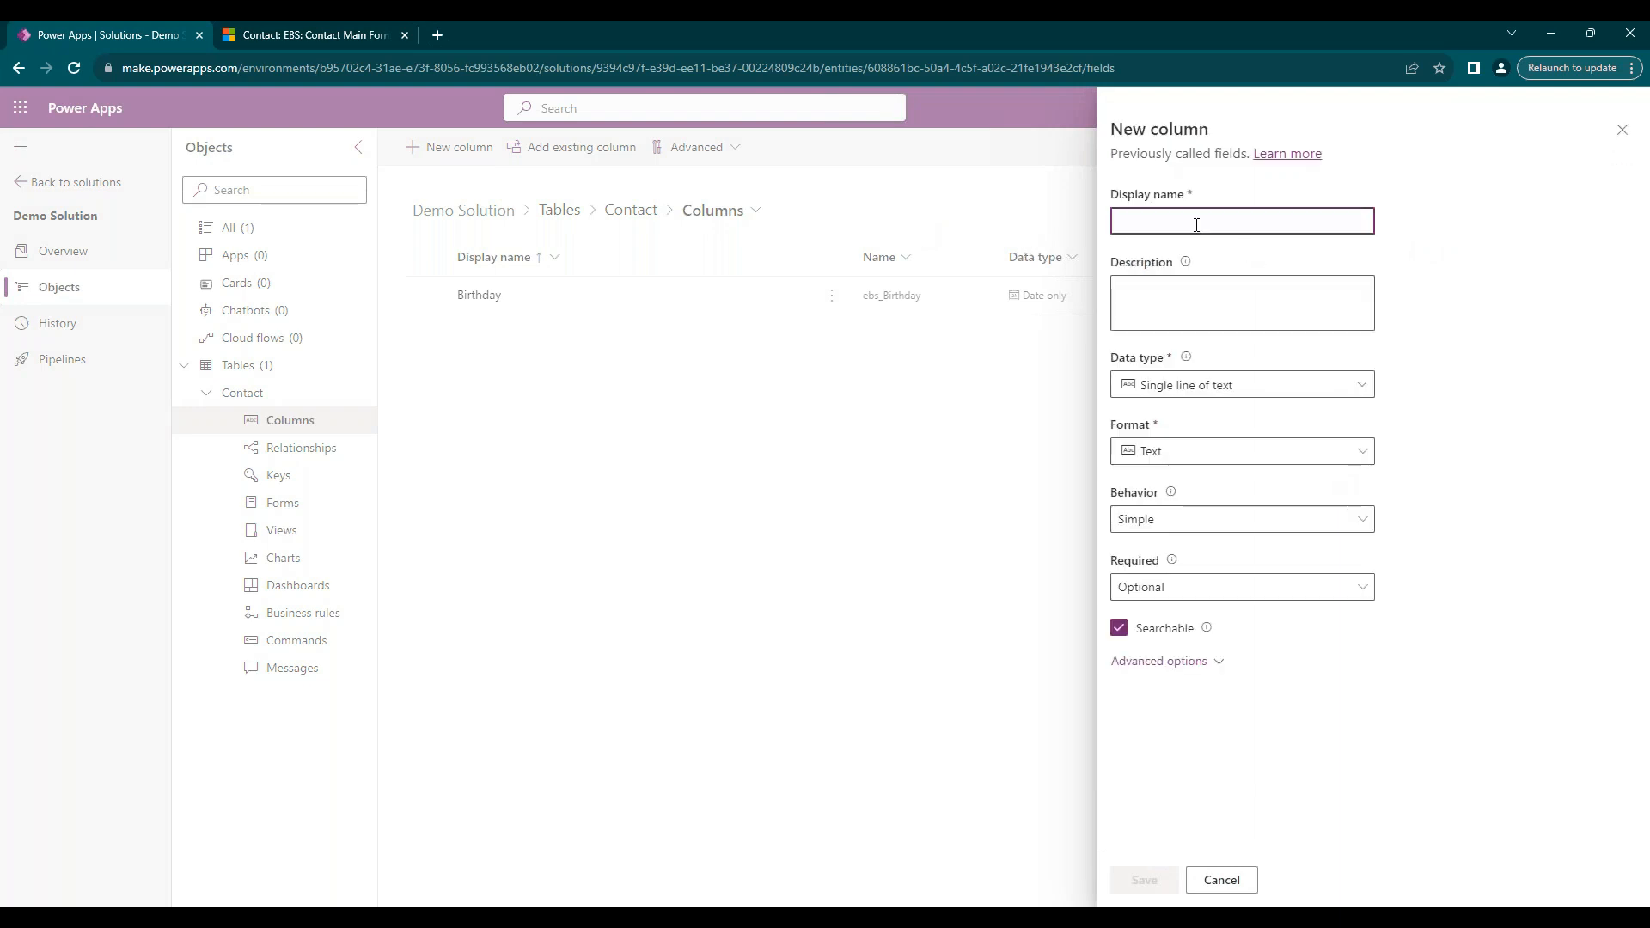
pyautogui.write('A')
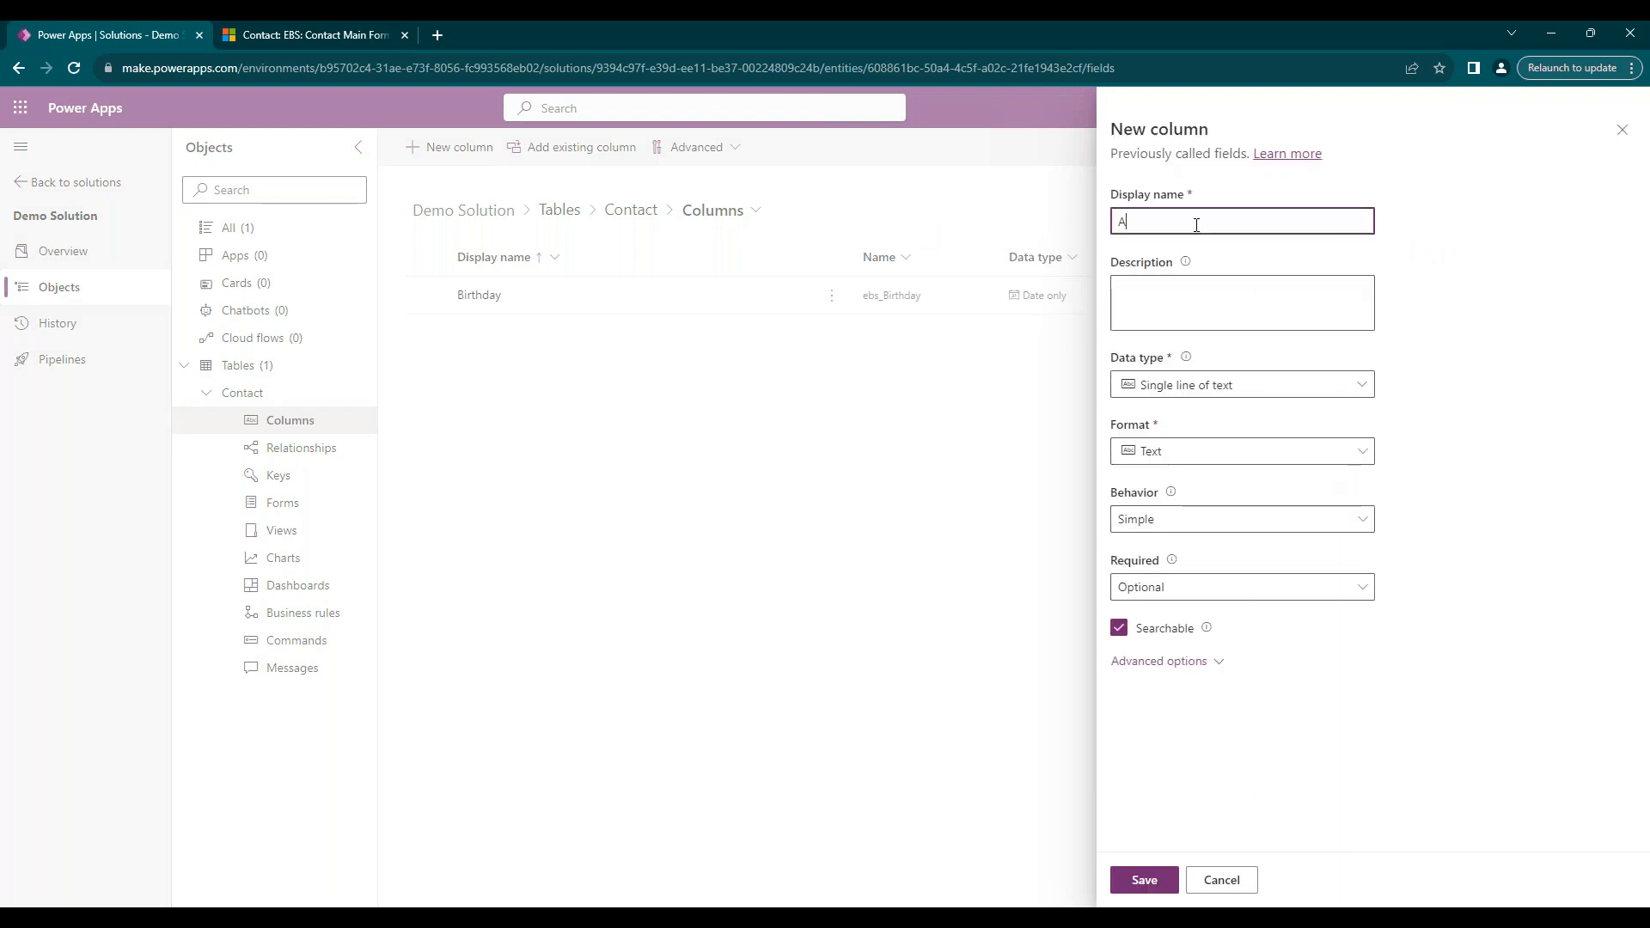
pyautogui.write('ge')
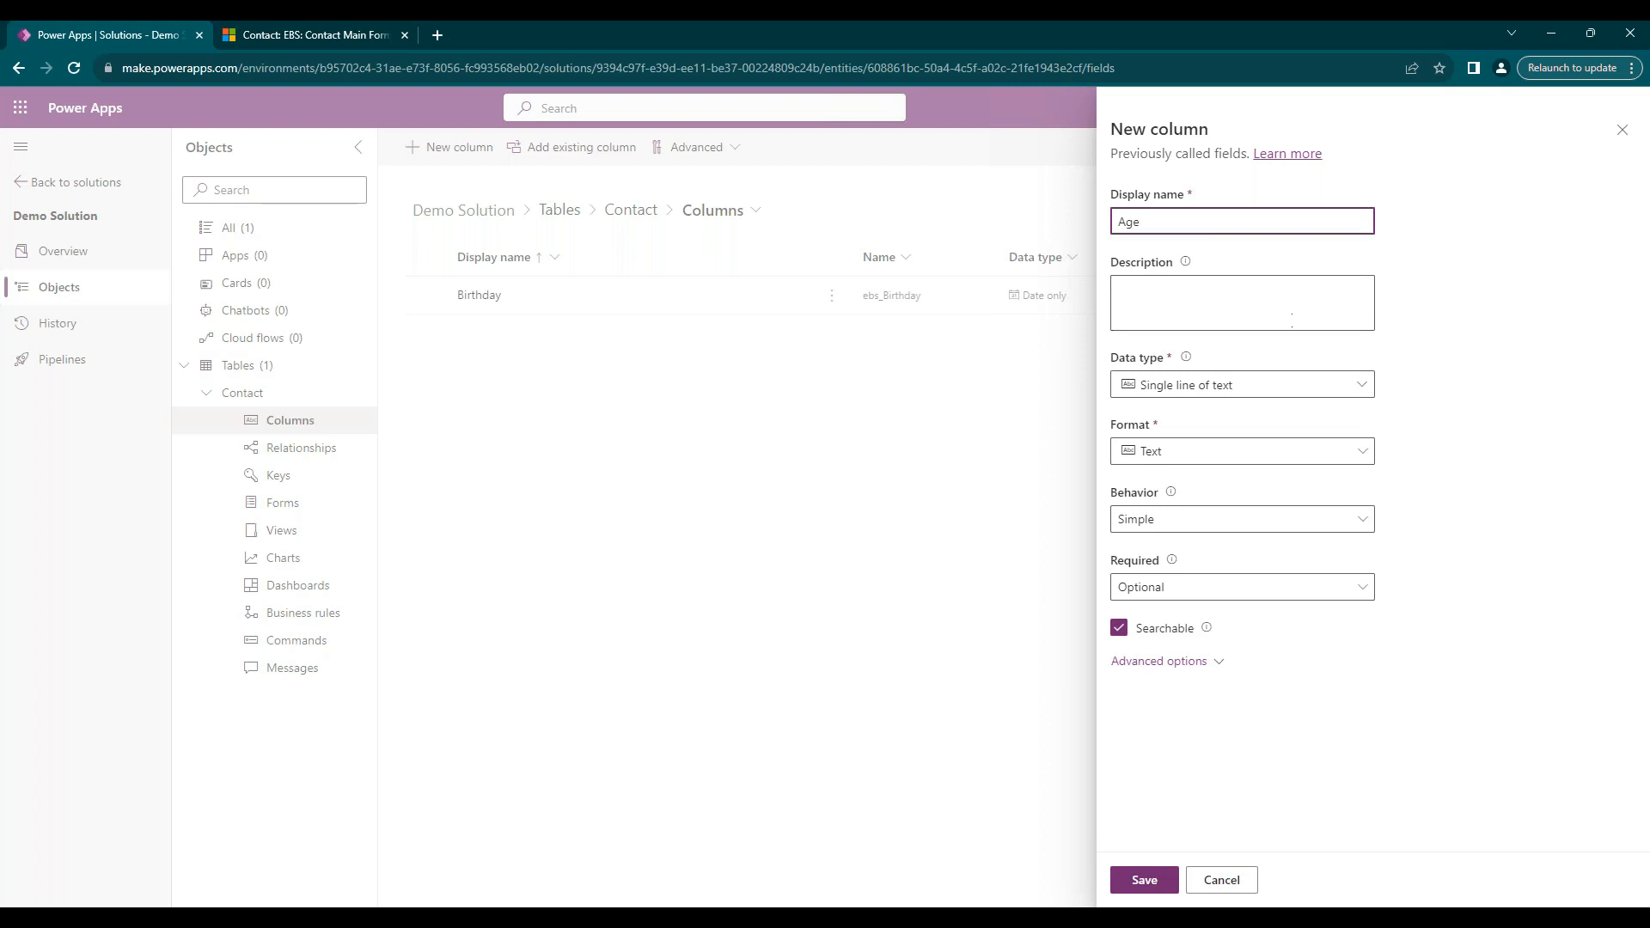
pyautogui.moveTo(1365, 400)
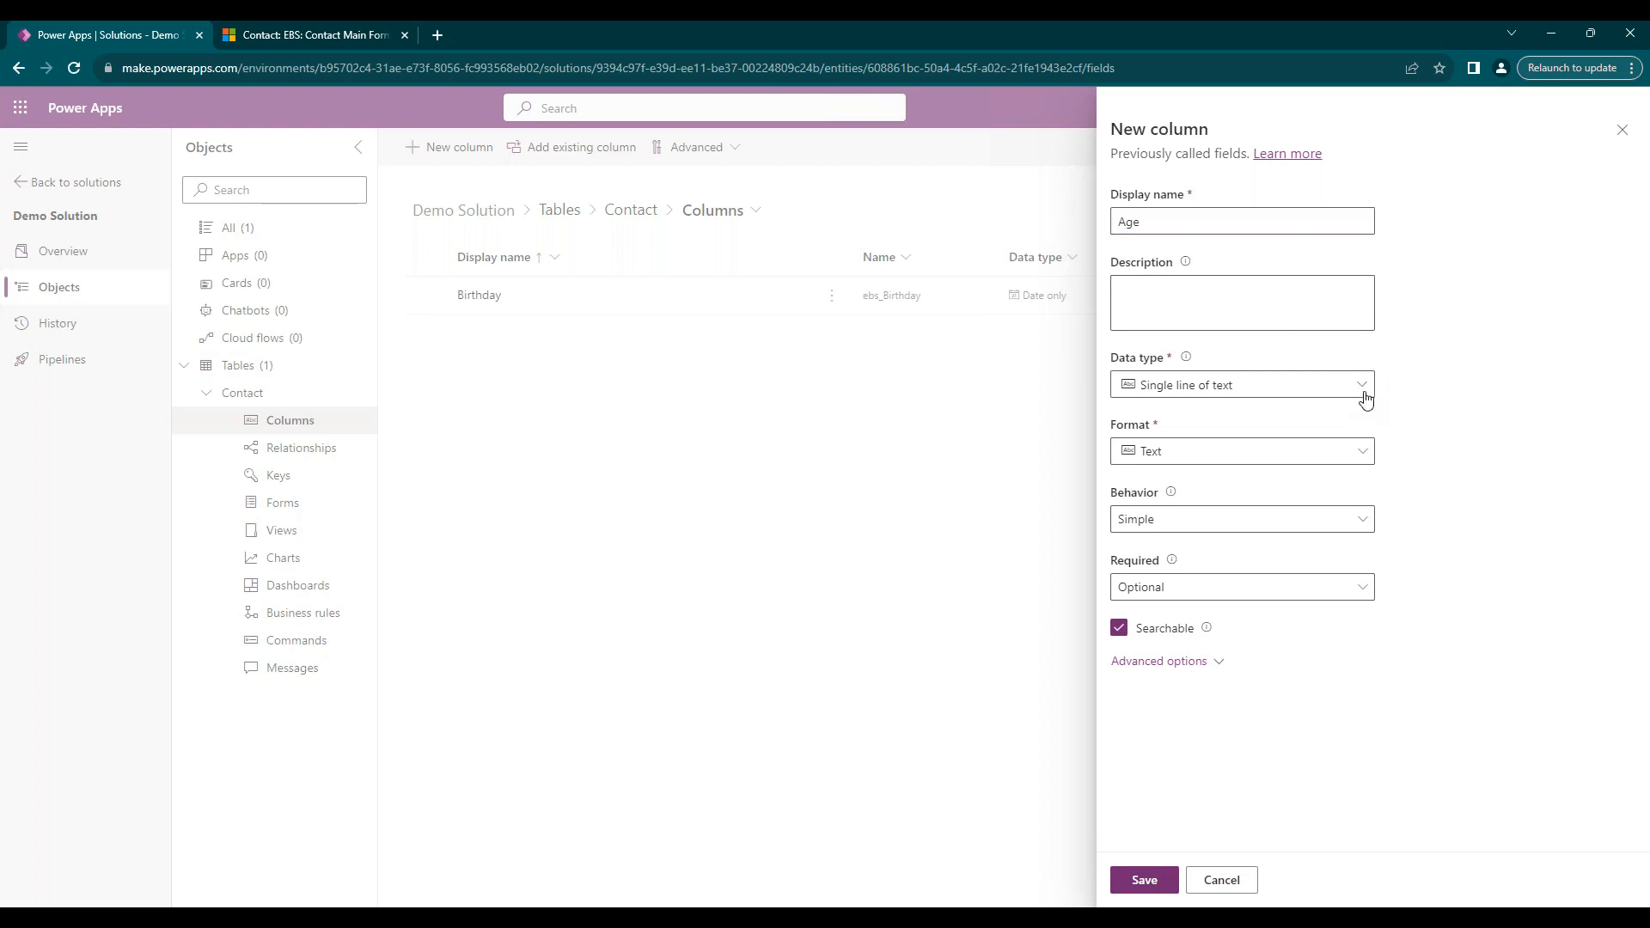
pyautogui.click(1242, 384)
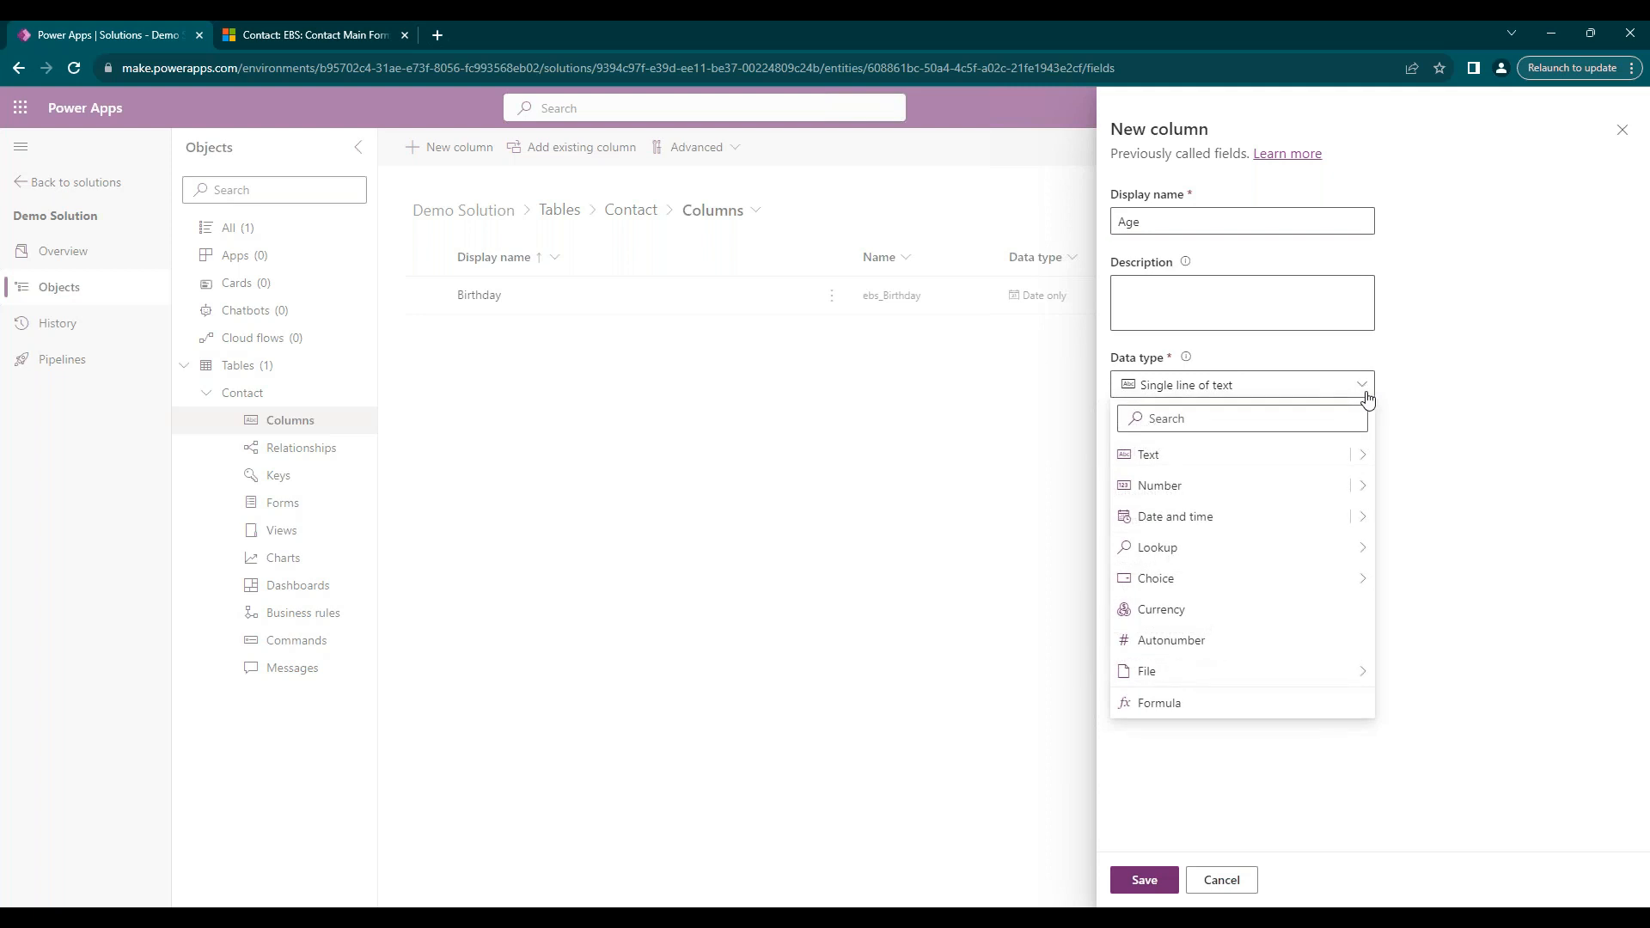
pyautogui.click(1361, 485)
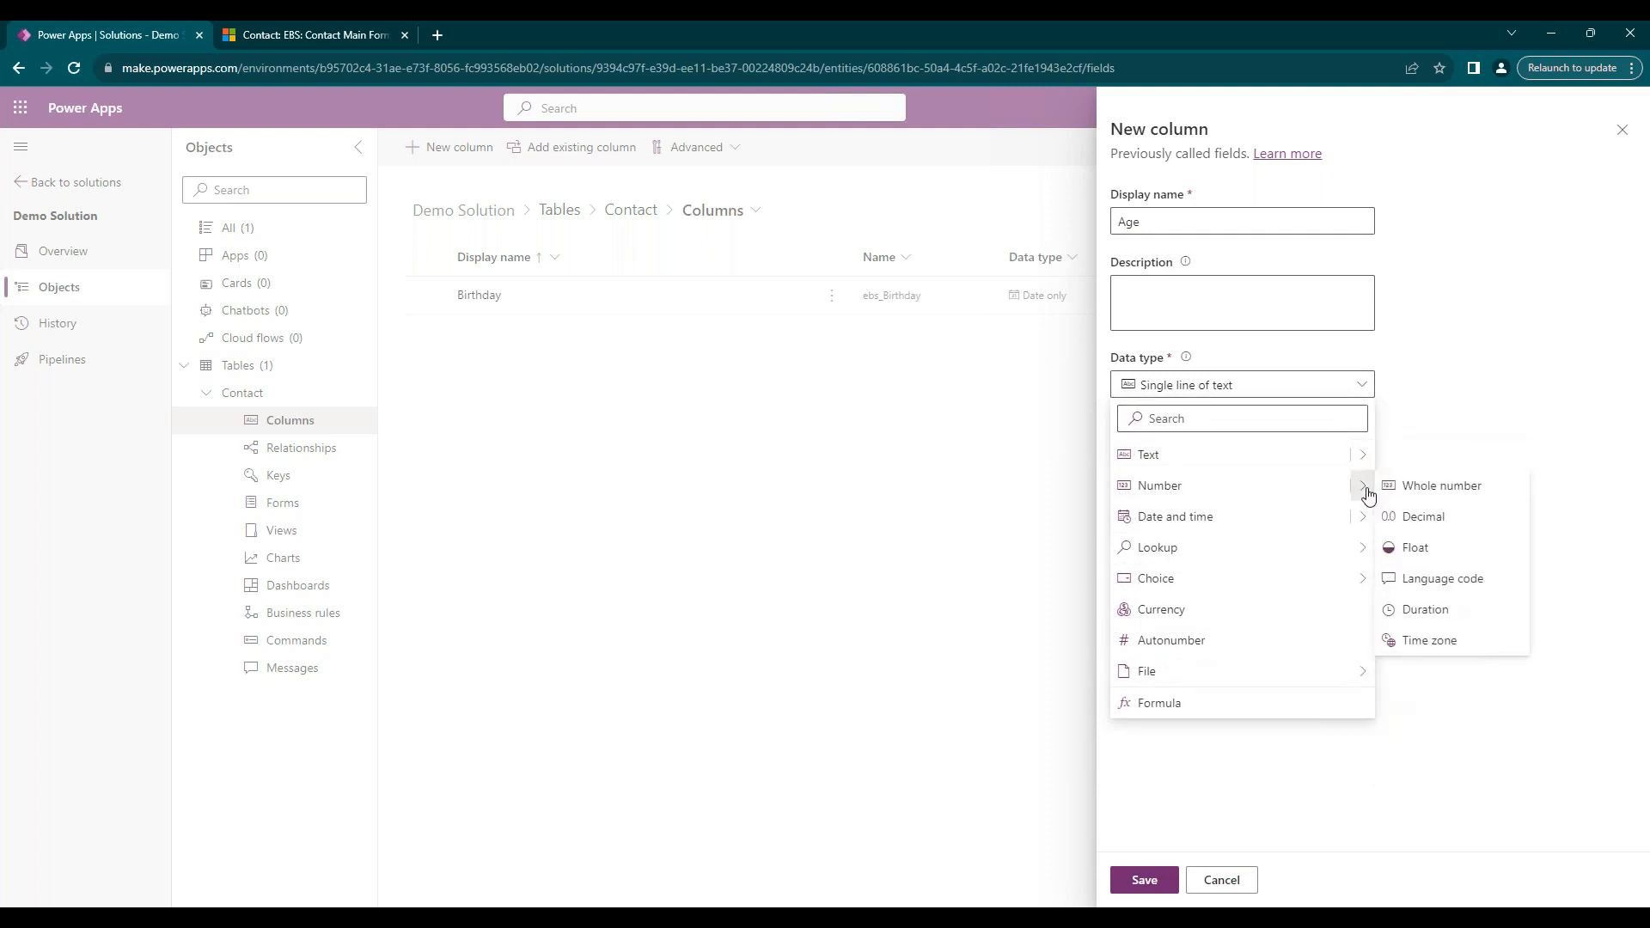
pyautogui.click(1440, 485)
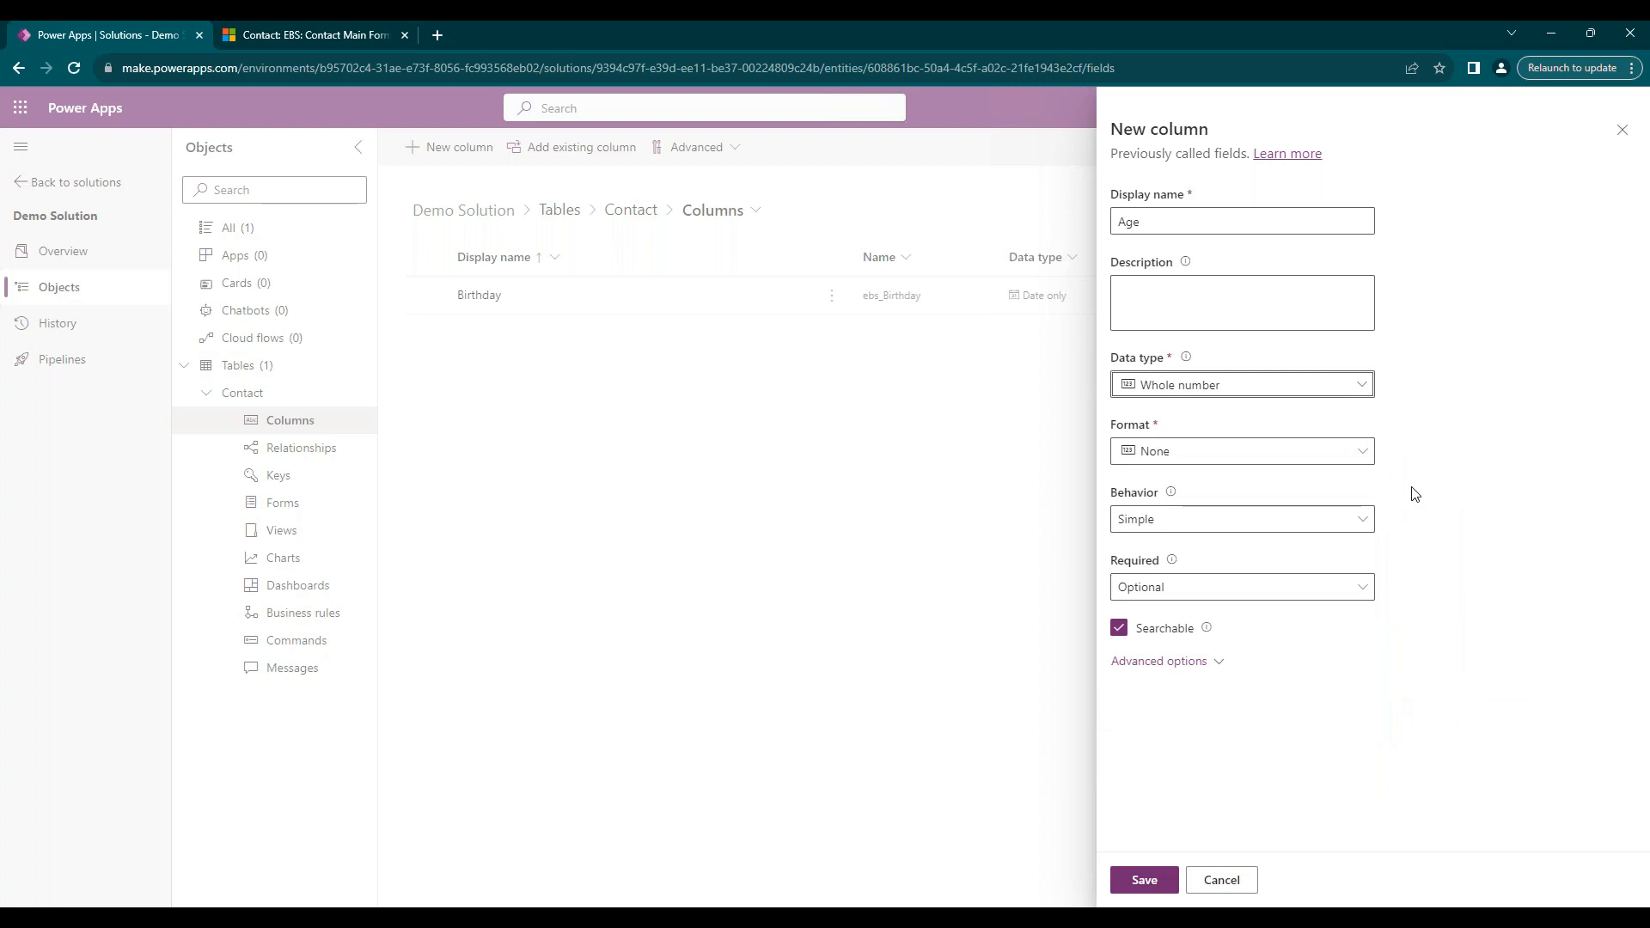
pyautogui.click(1360, 450)
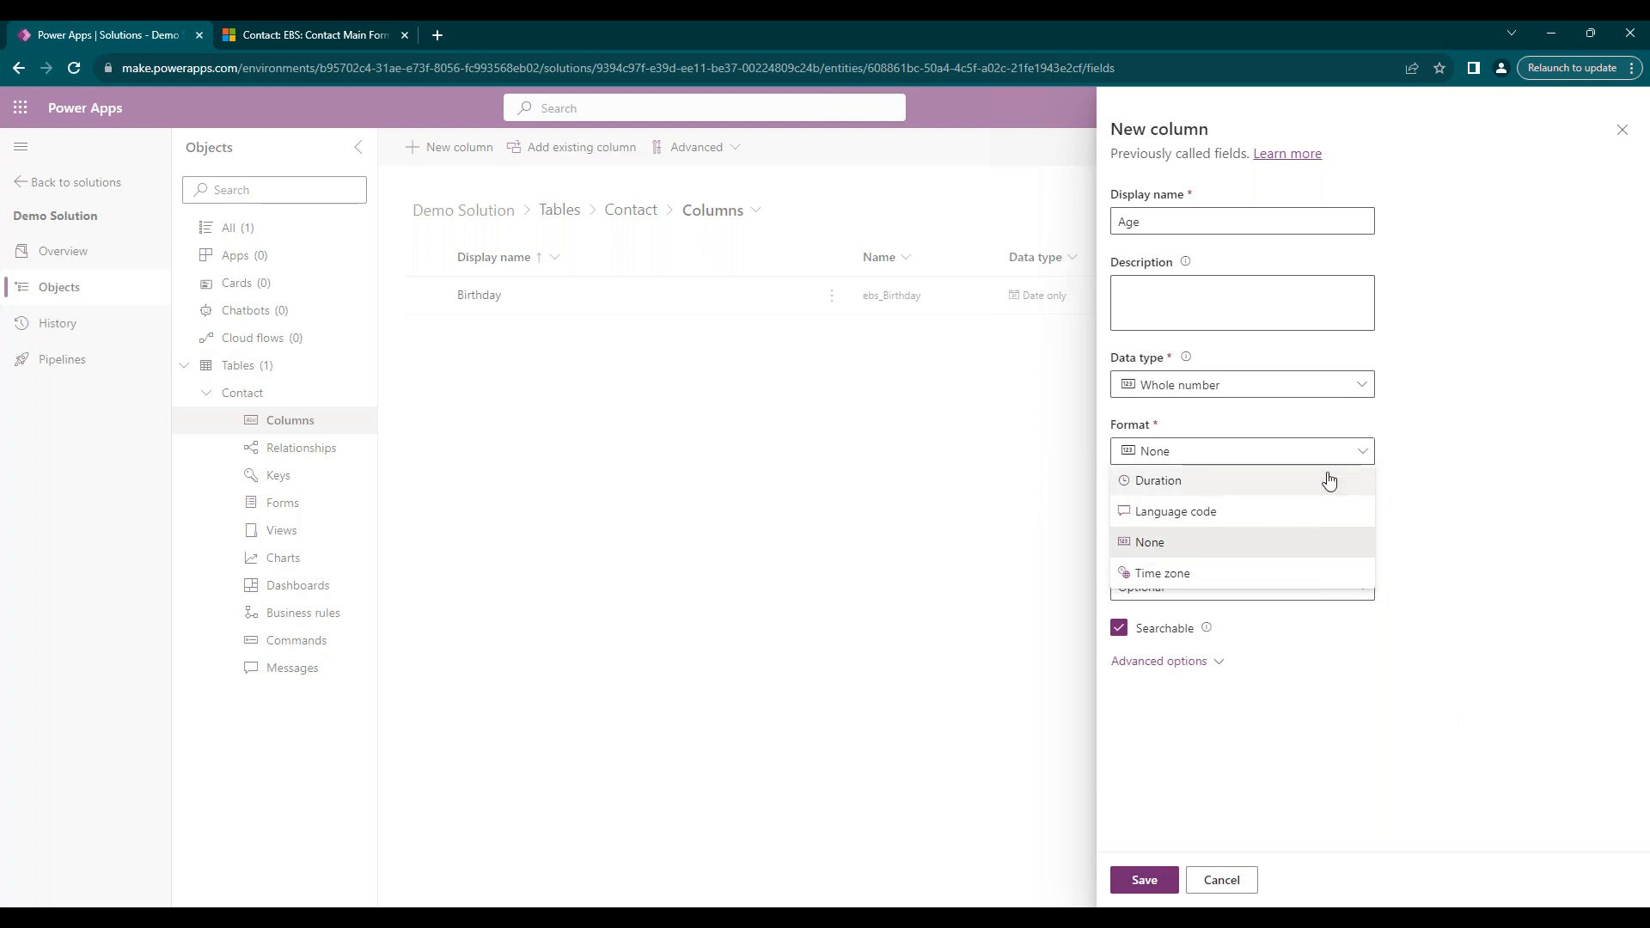
pyautogui.click(1148, 540)
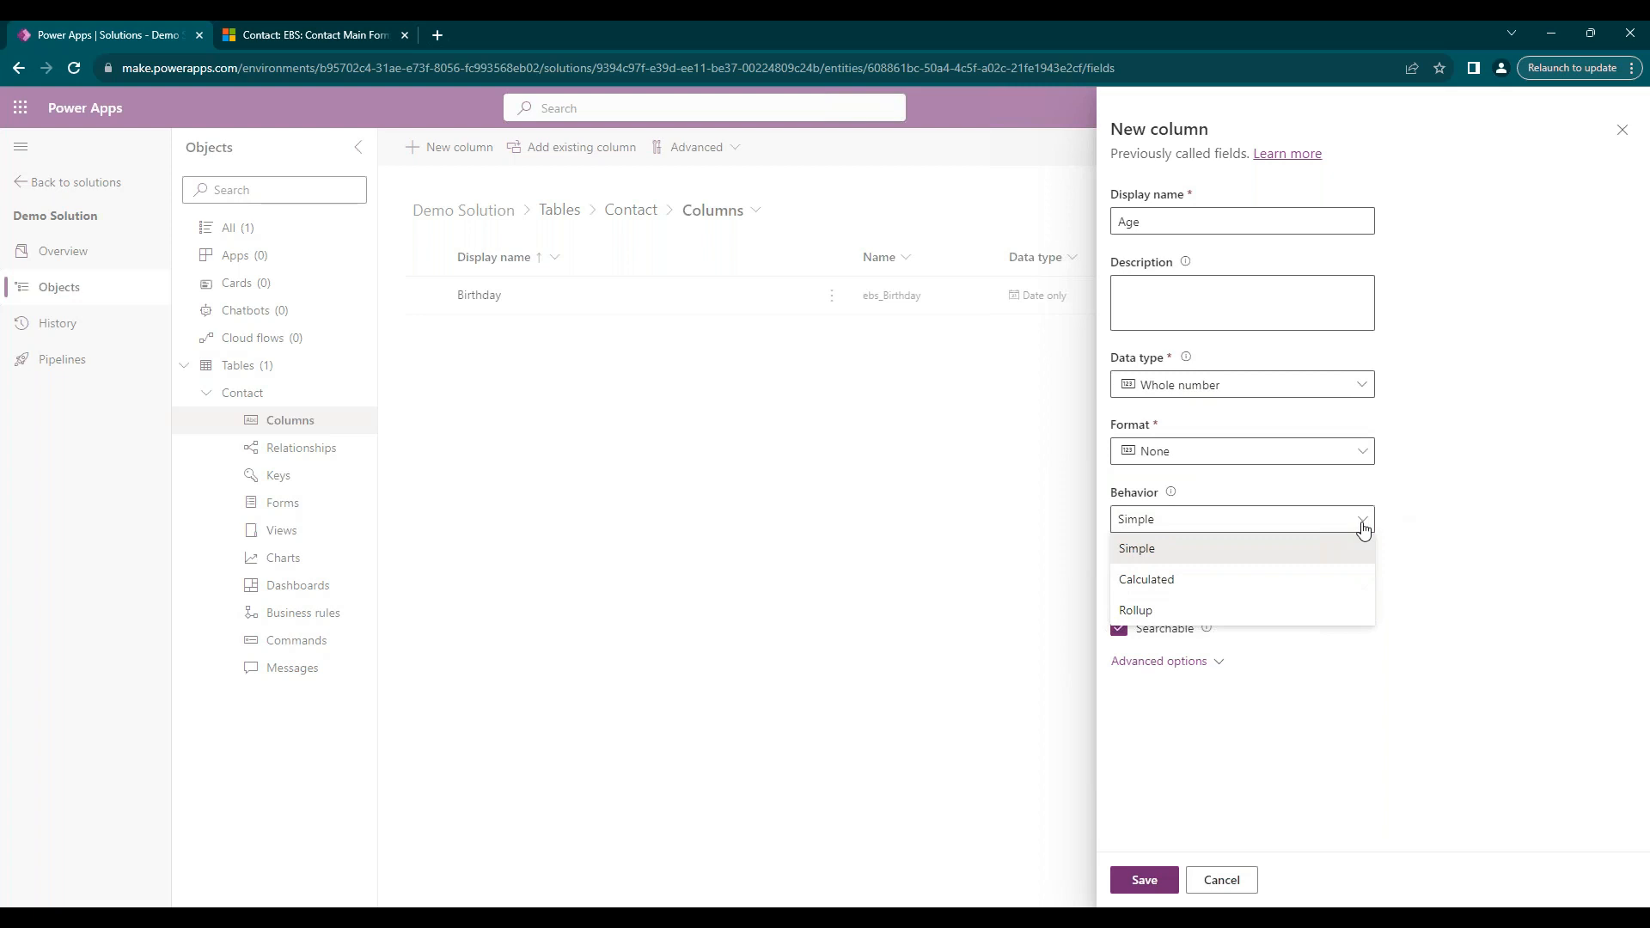
pyautogui.moveTo(1458, 569)
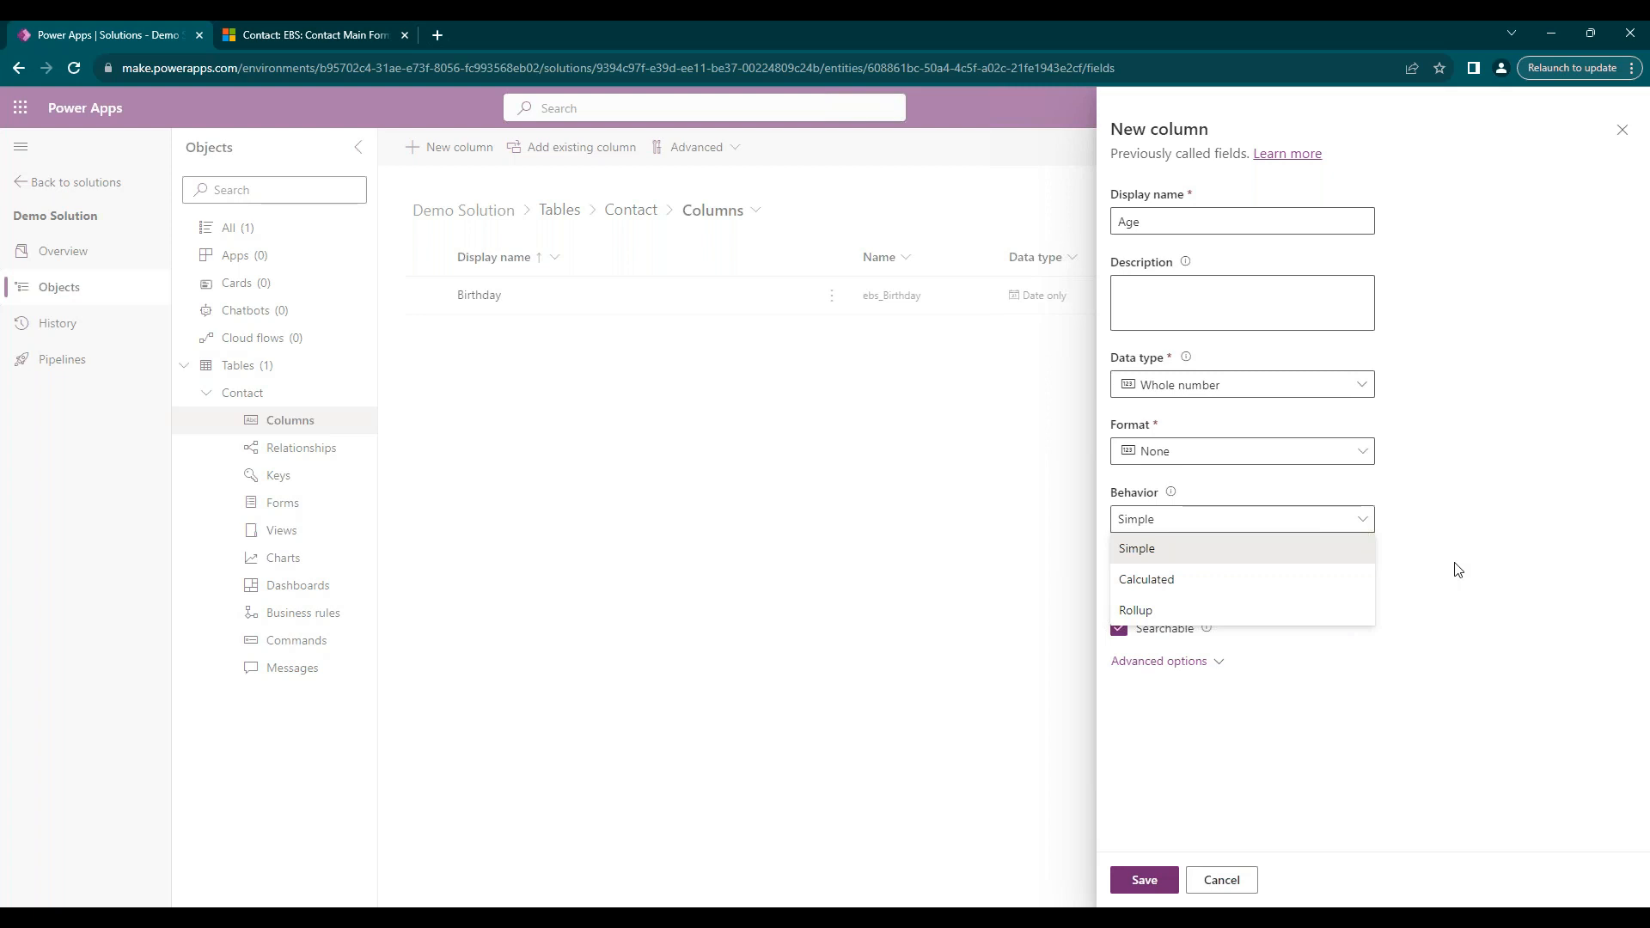
# Set the Age column's behavior to Calculated.
pyautogui.click(1146, 579)
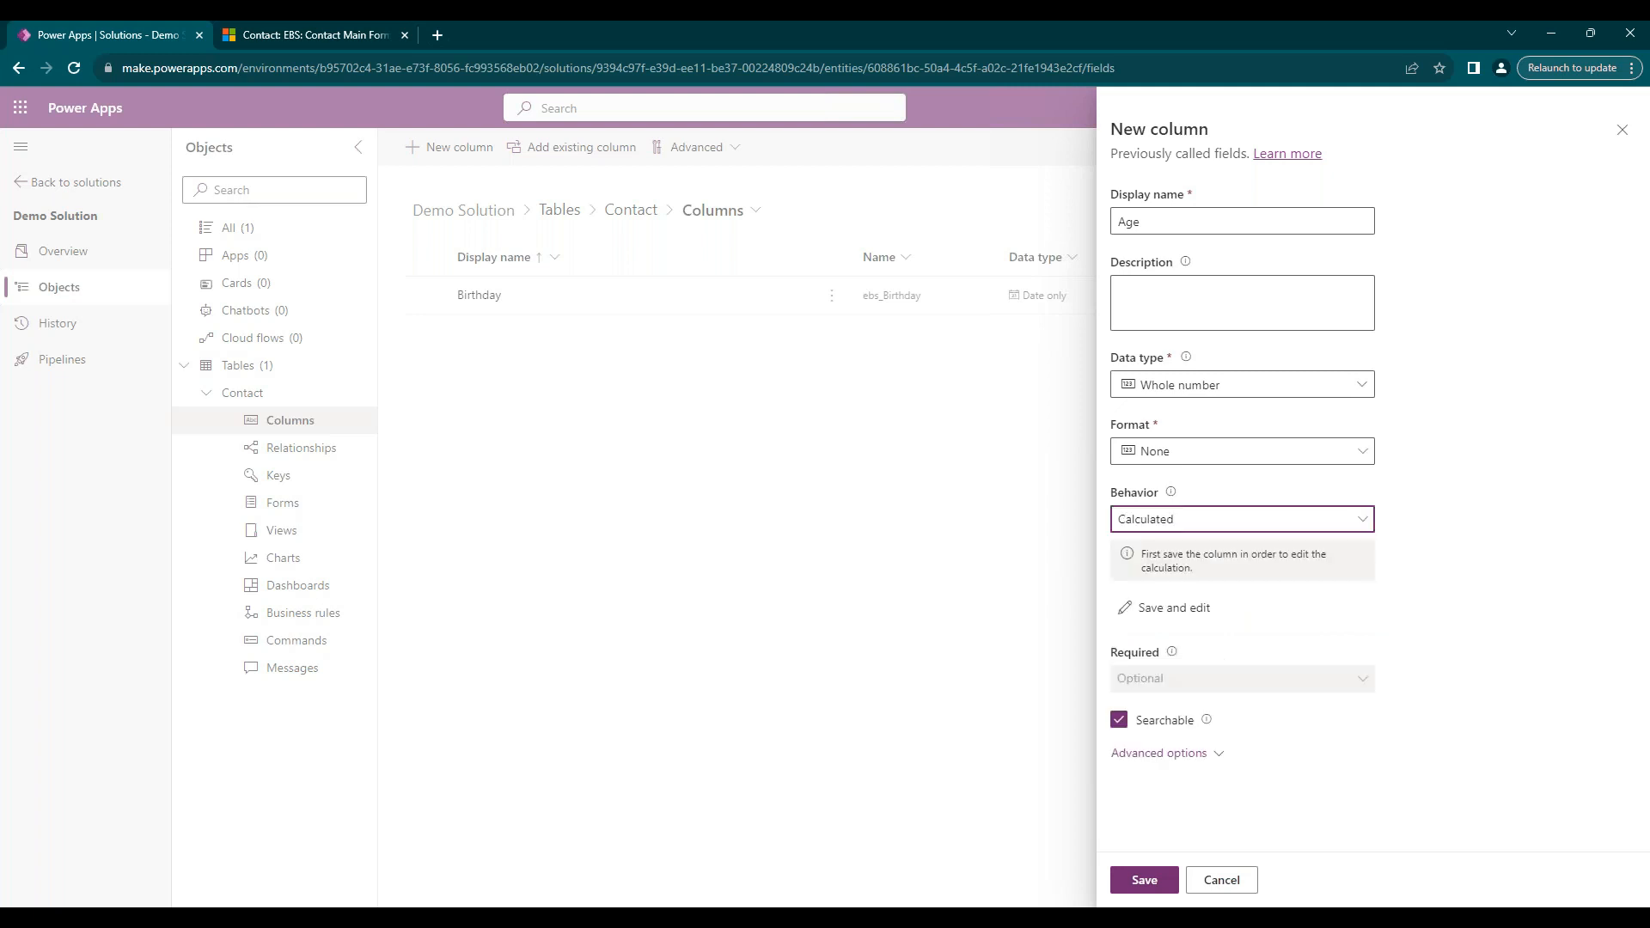
pyautogui.moveTo(1184, 615)
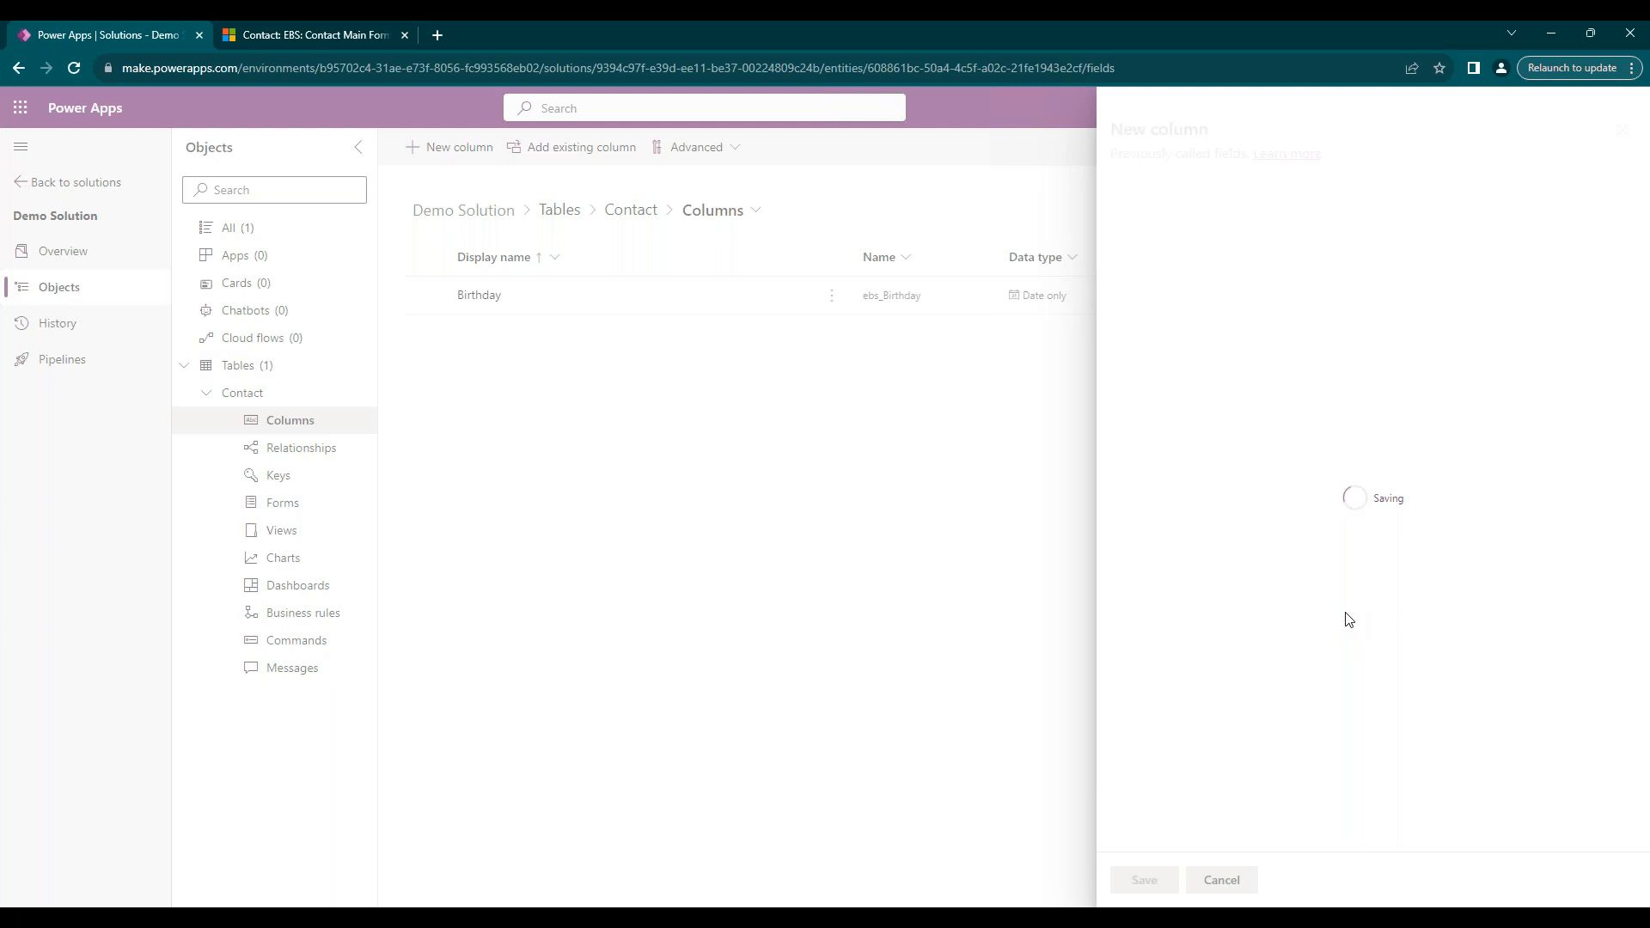
pyautogui.moveTo(1445, 272)
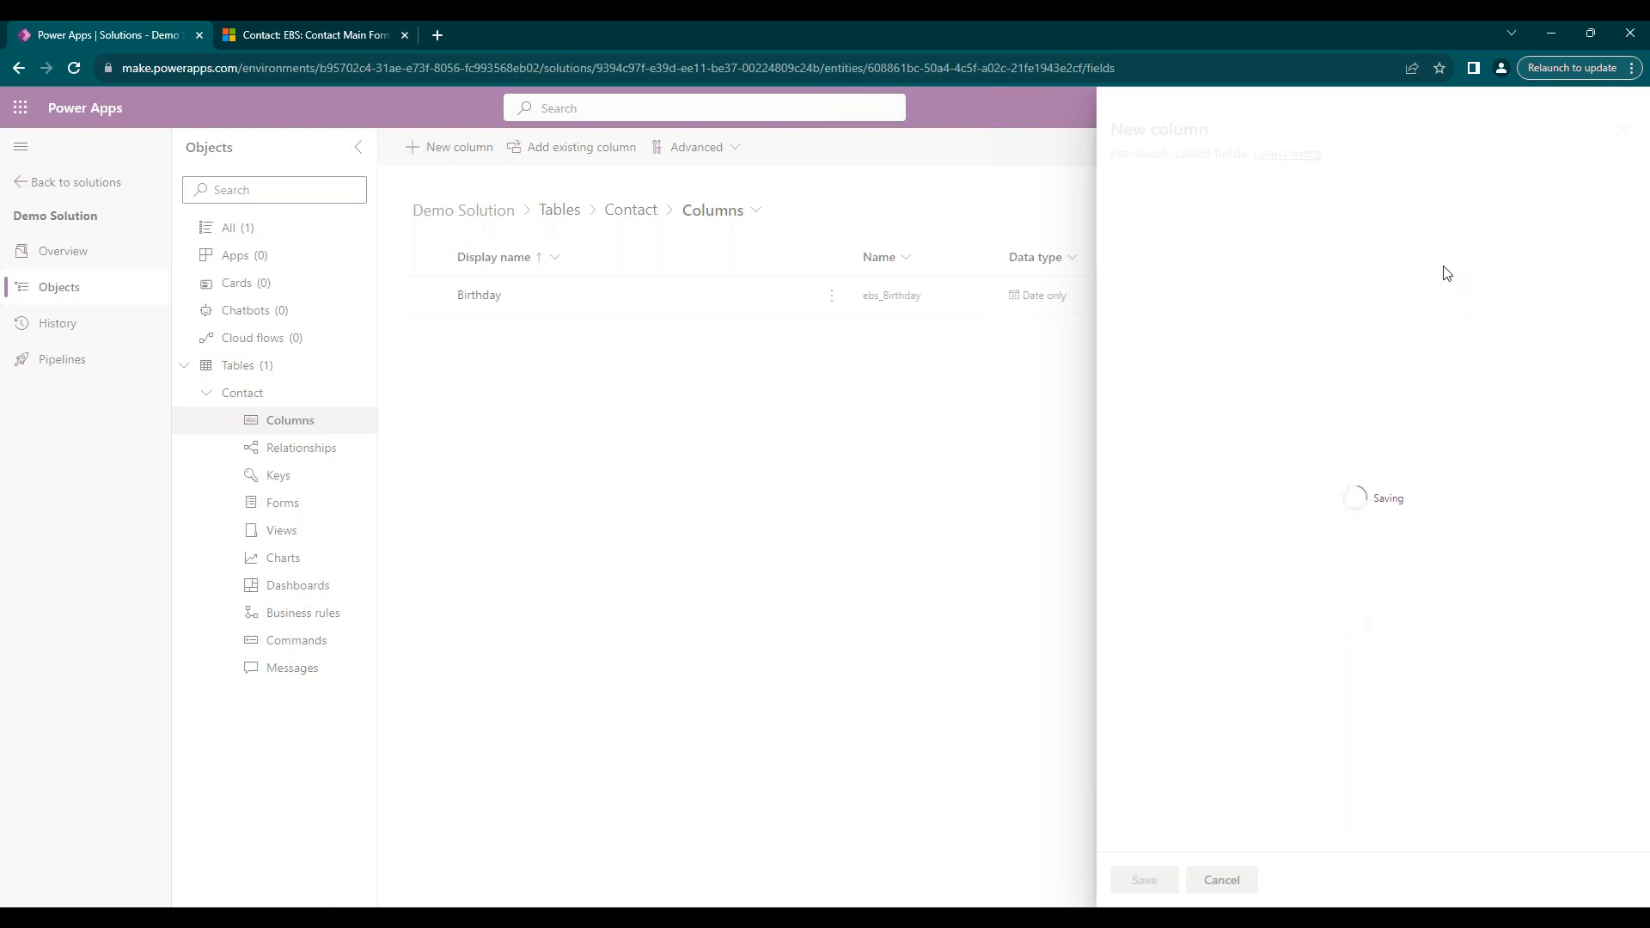
pyautogui.moveTo(1018, 558)
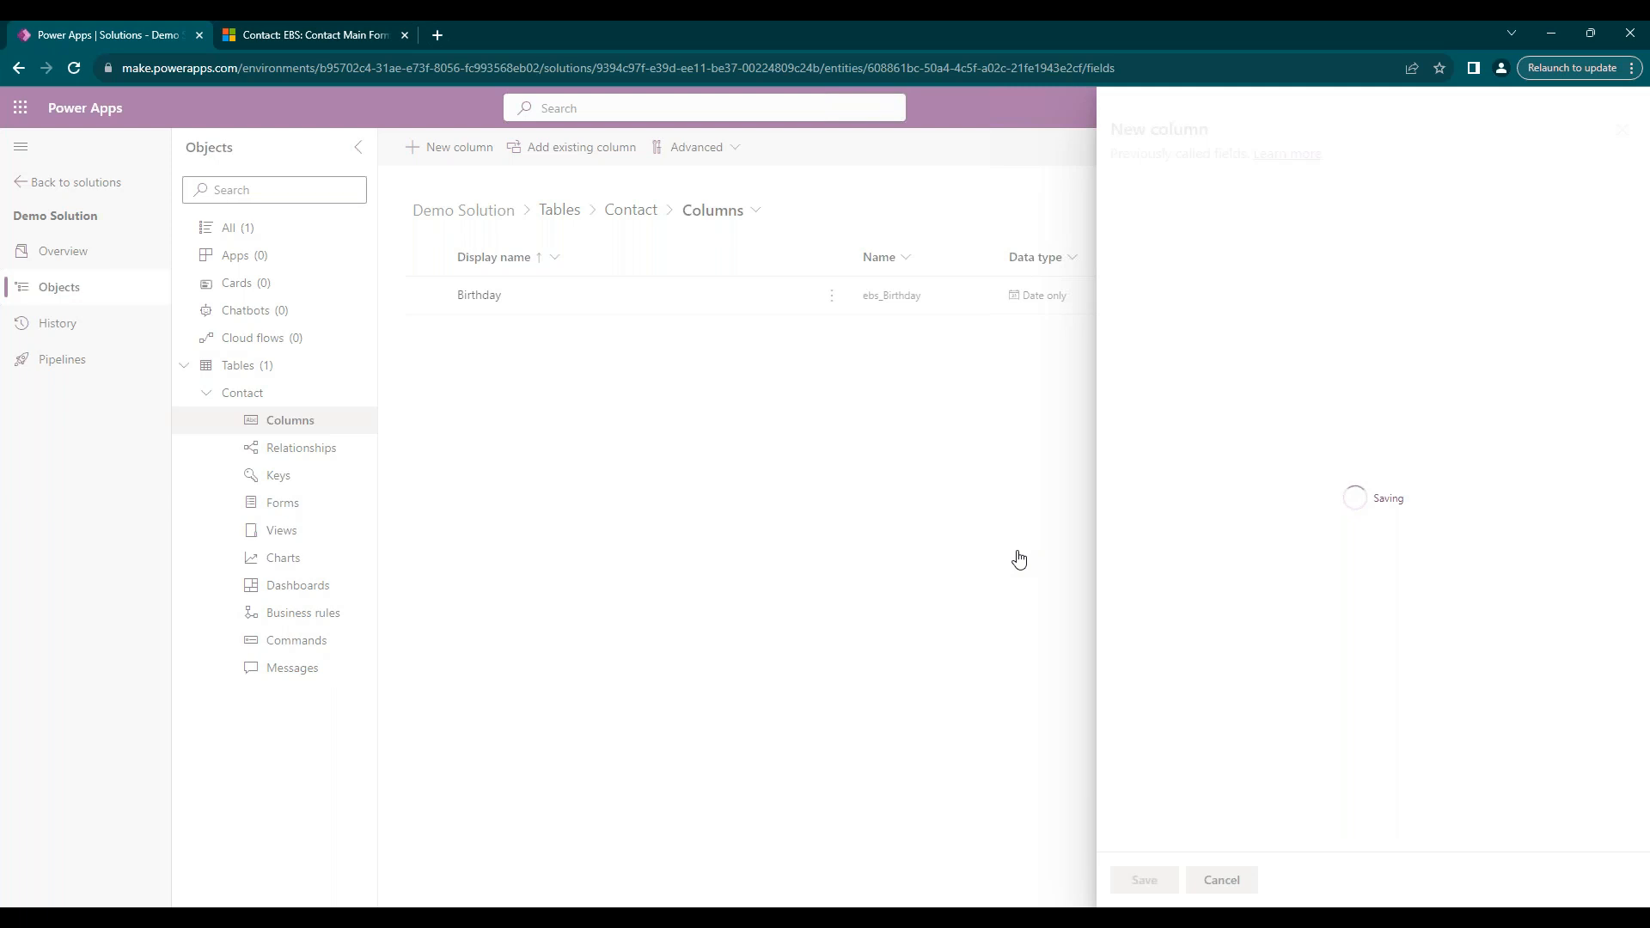
pyautogui.moveTo(1136, 606)
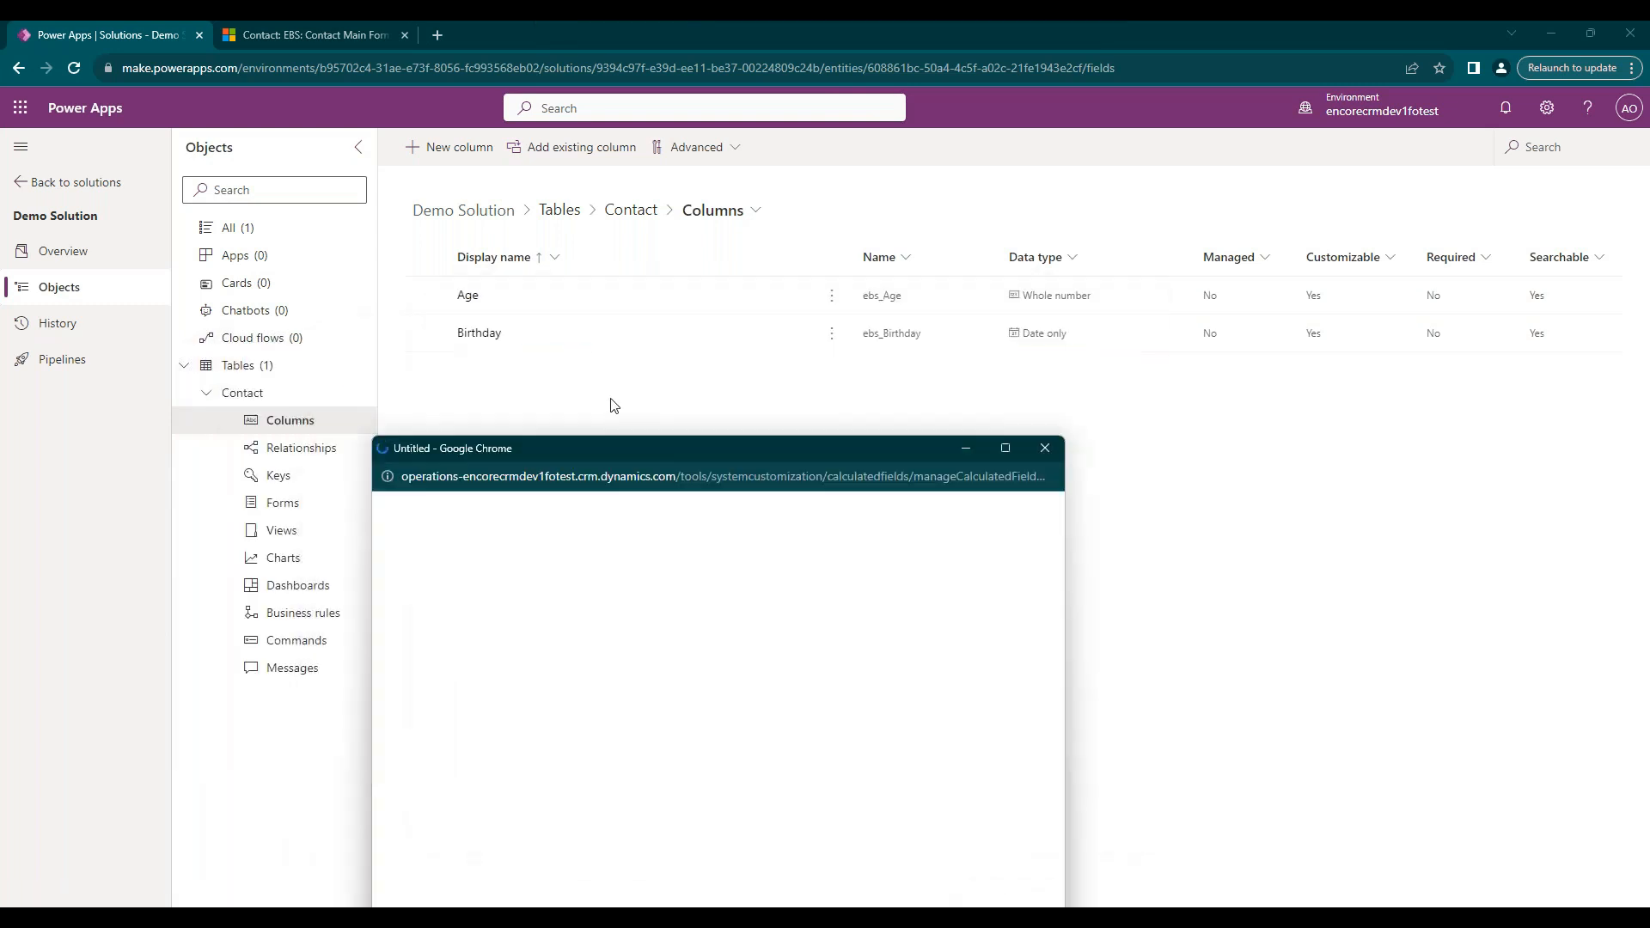
# Dismiss the empty calculation window and reopen Age's calculation for editing.
pyautogui.click(1044, 446)
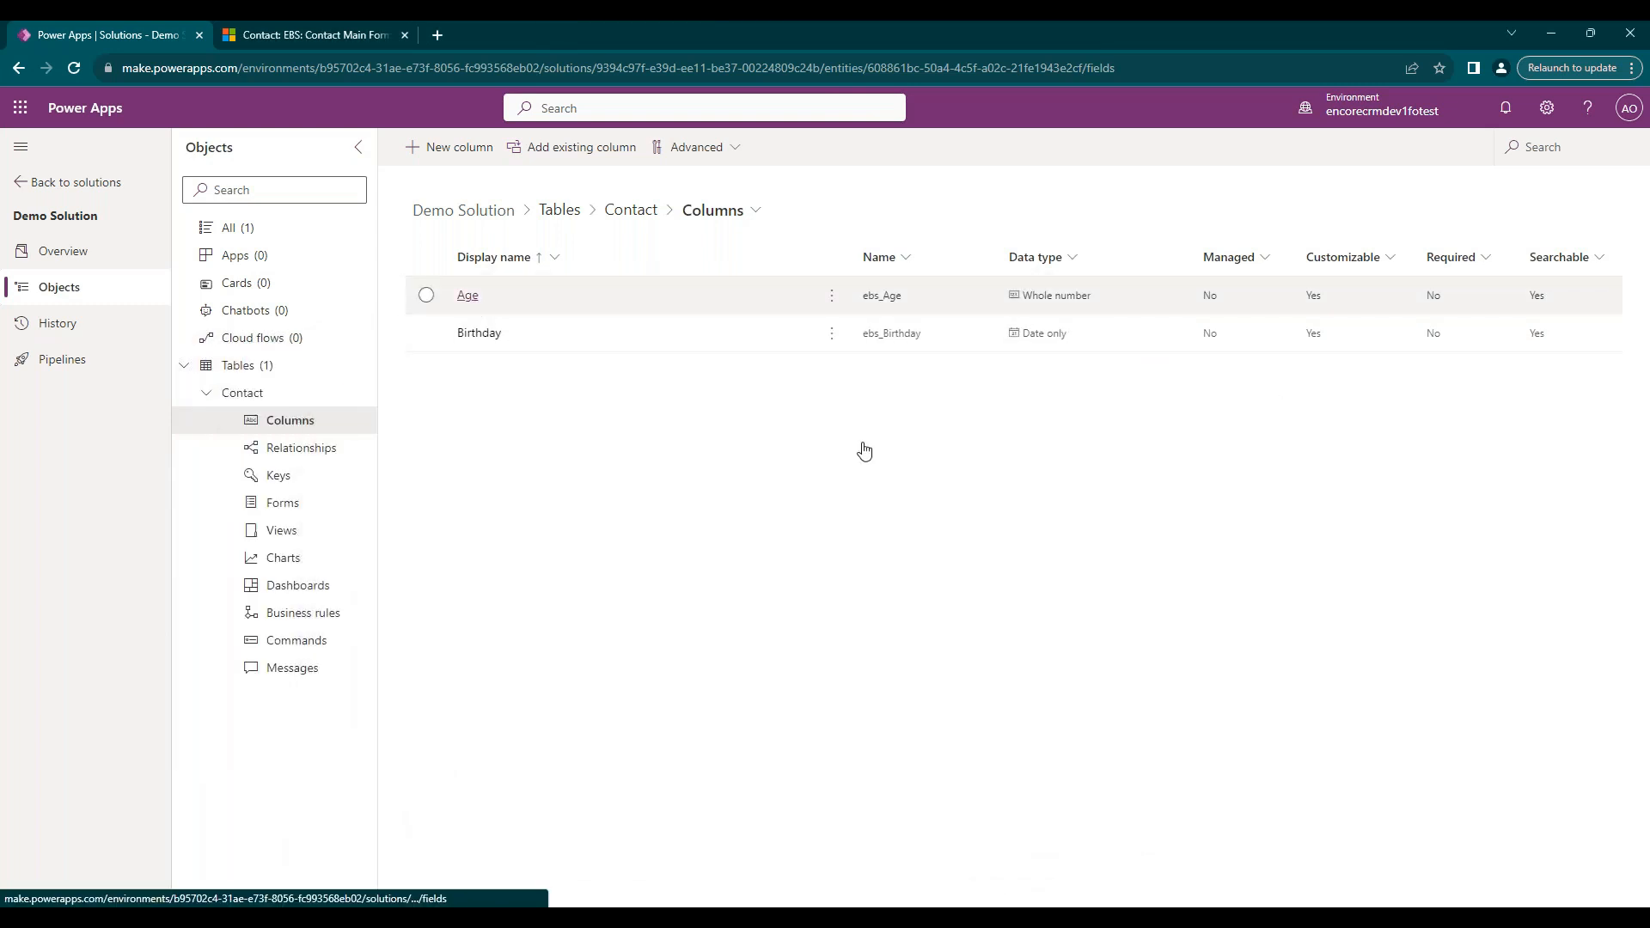
pyautogui.click(468, 295)
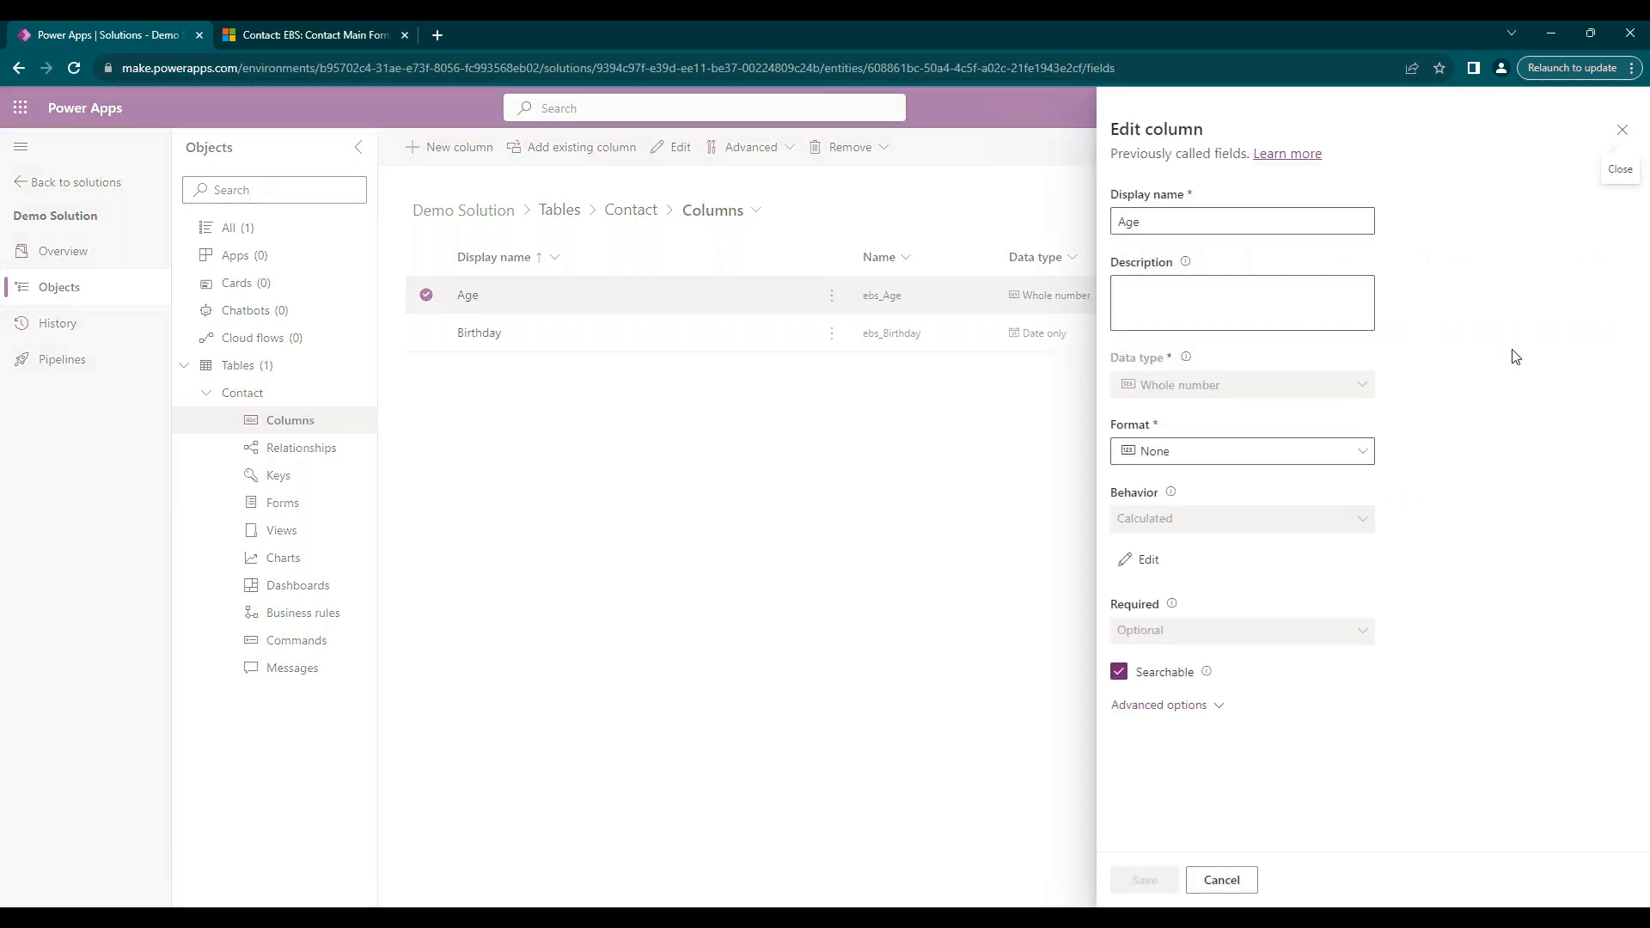
pyautogui.moveTo(1139, 559)
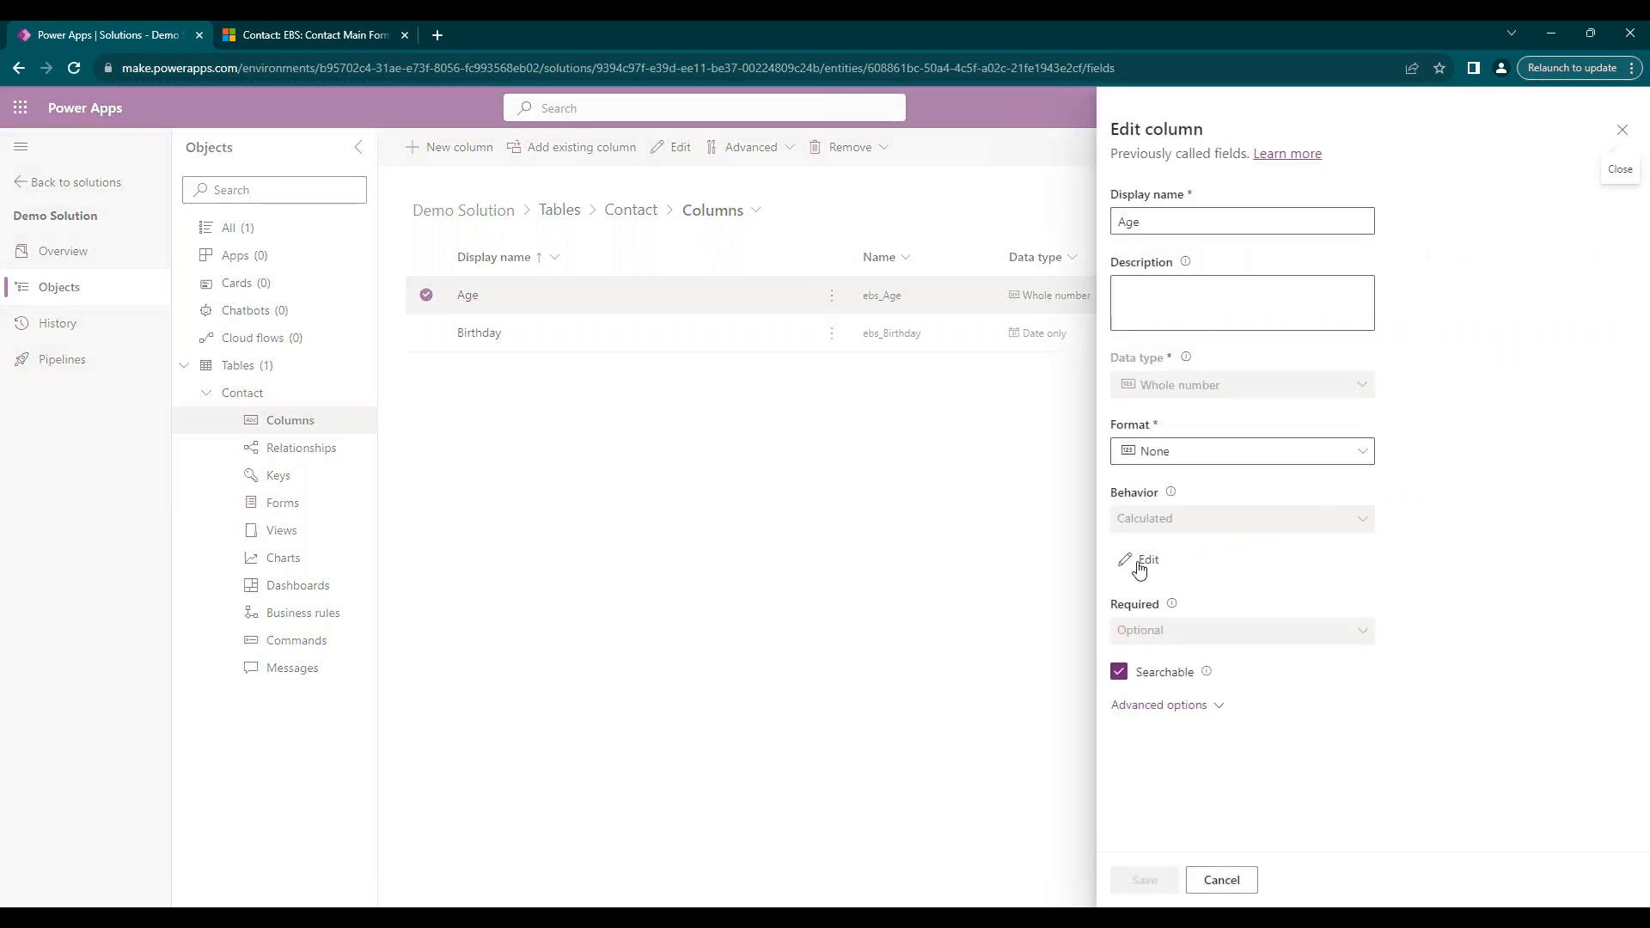
pyautogui.click(1142, 880)
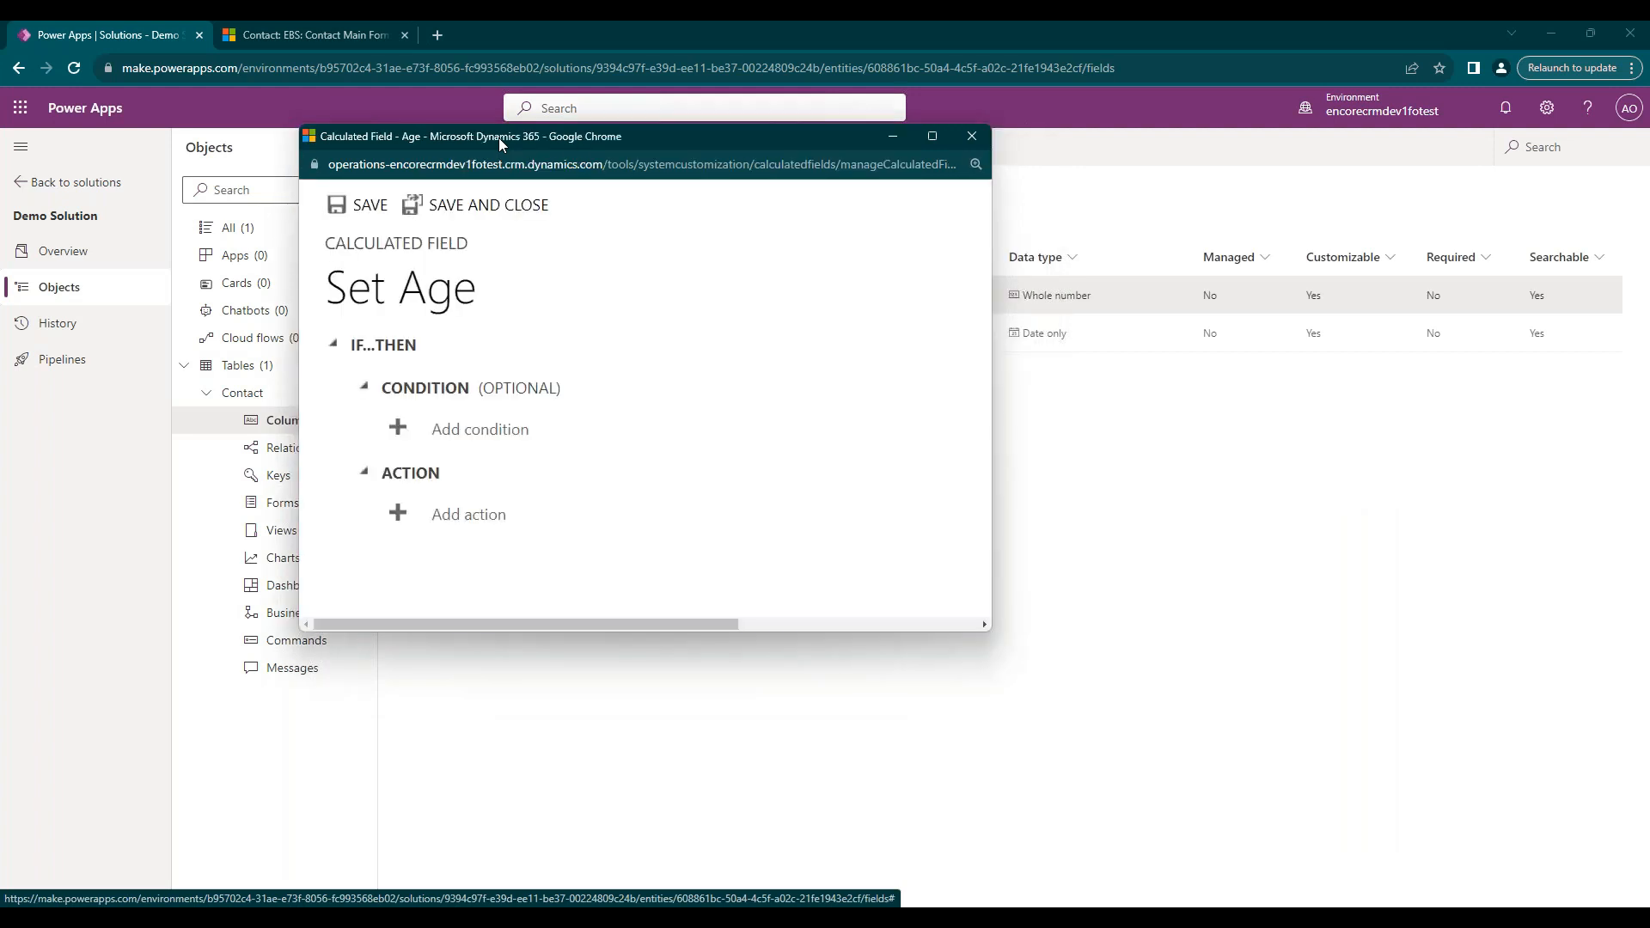
pyautogui.moveTo(861, 446)
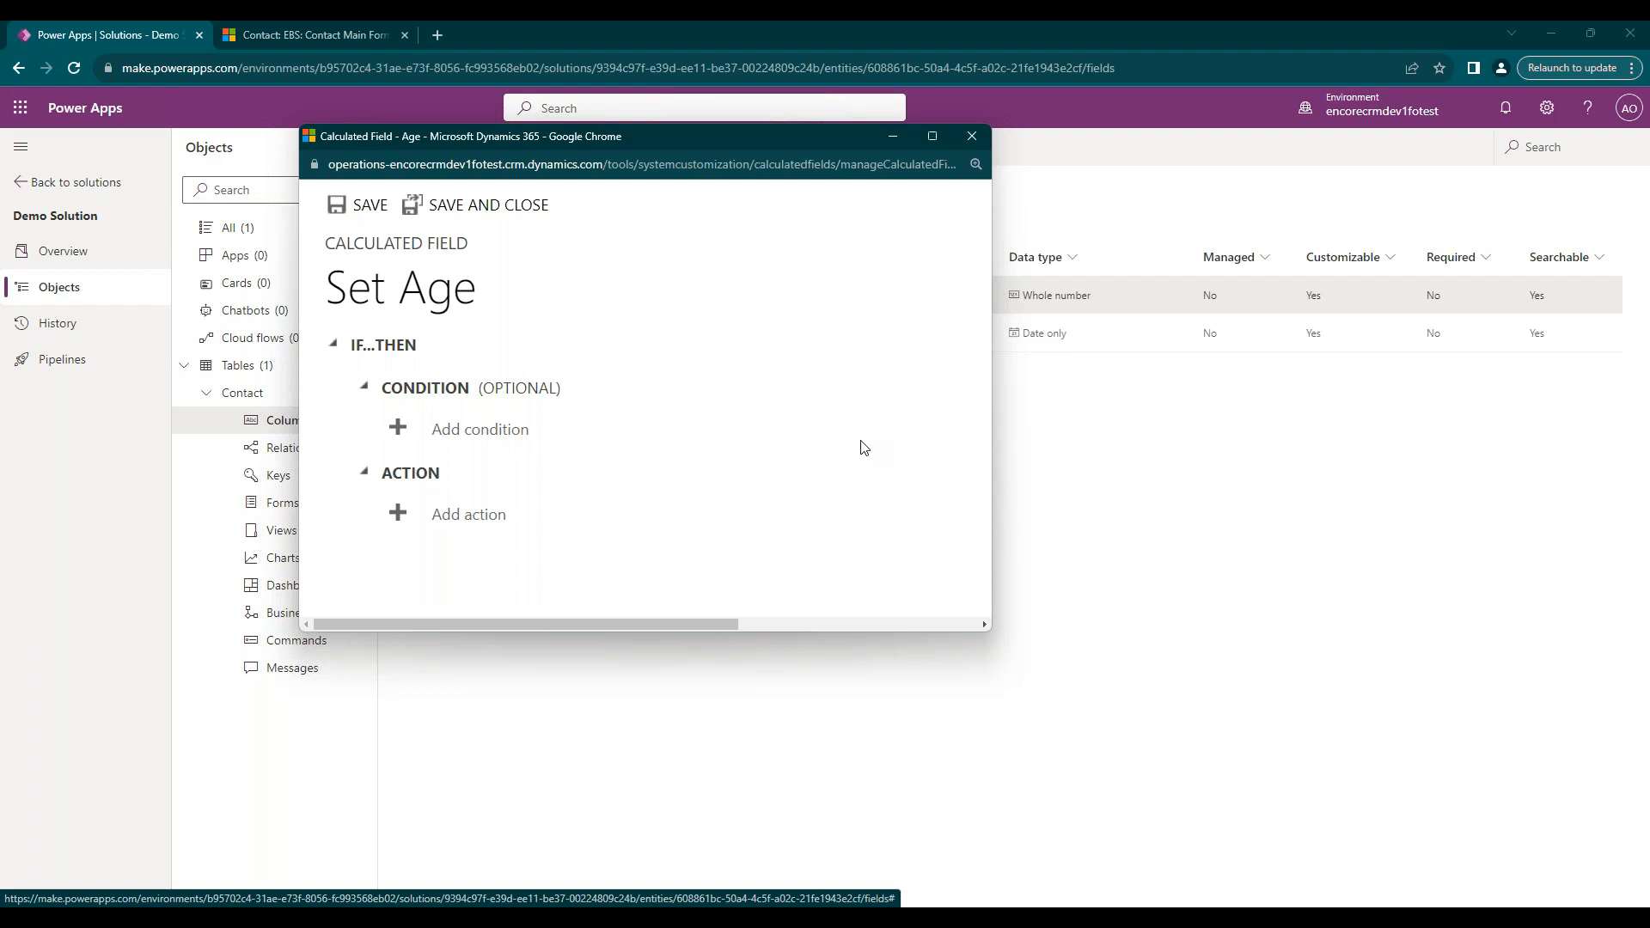
pyautogui.moveTo(482, 390)
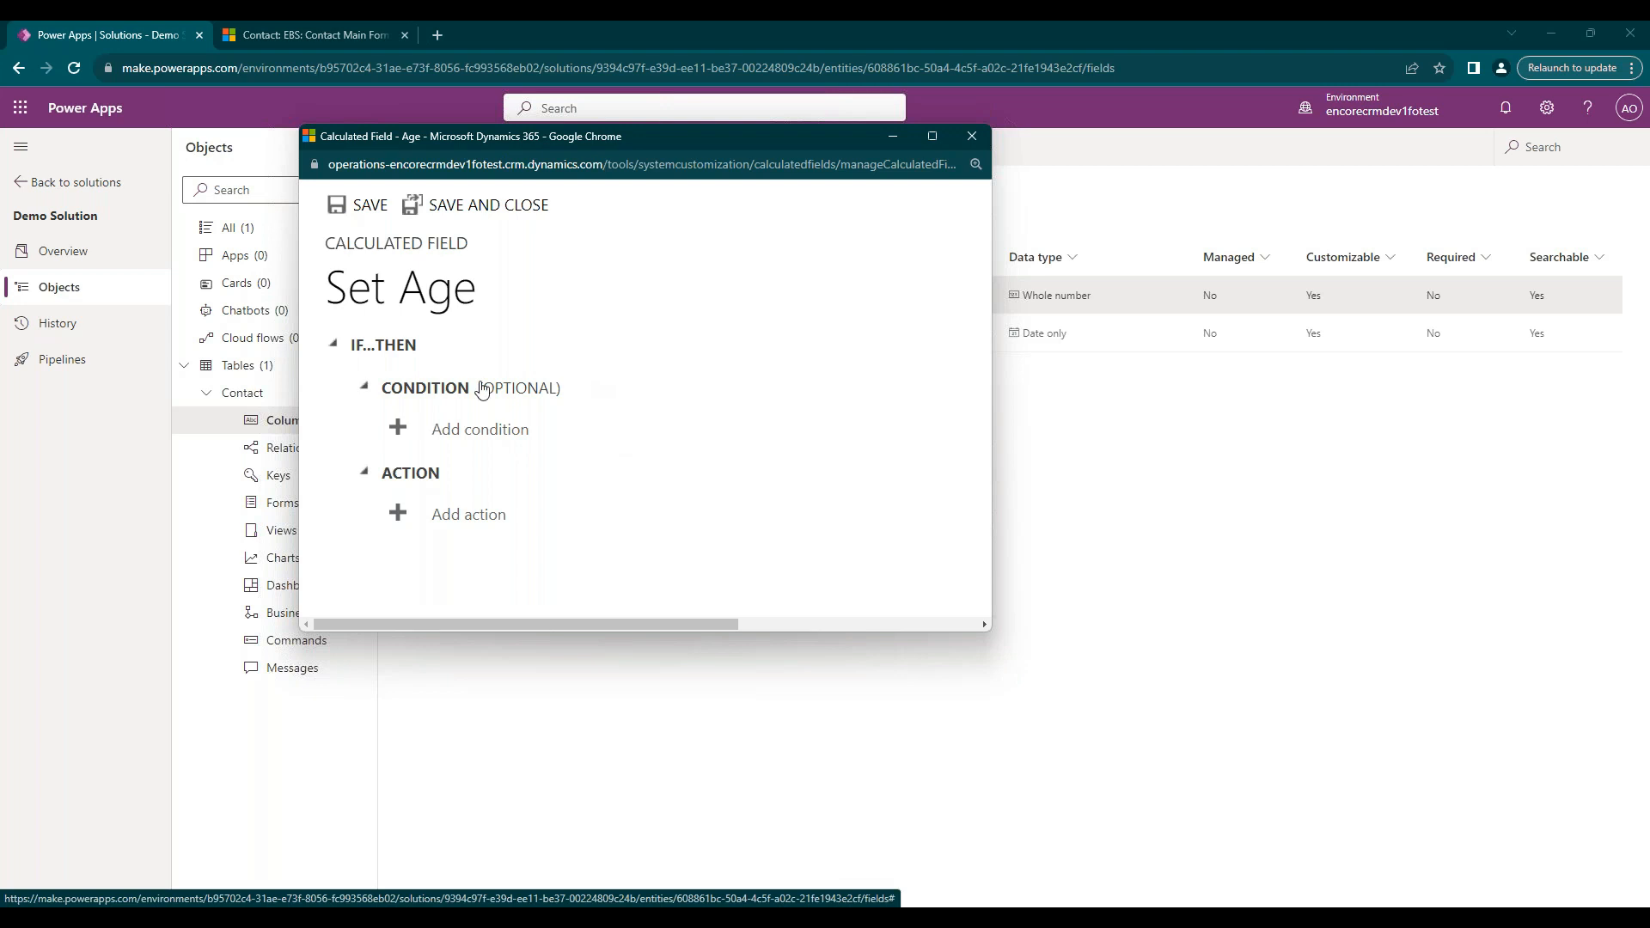
pyautogui.moveTo(802, 383)
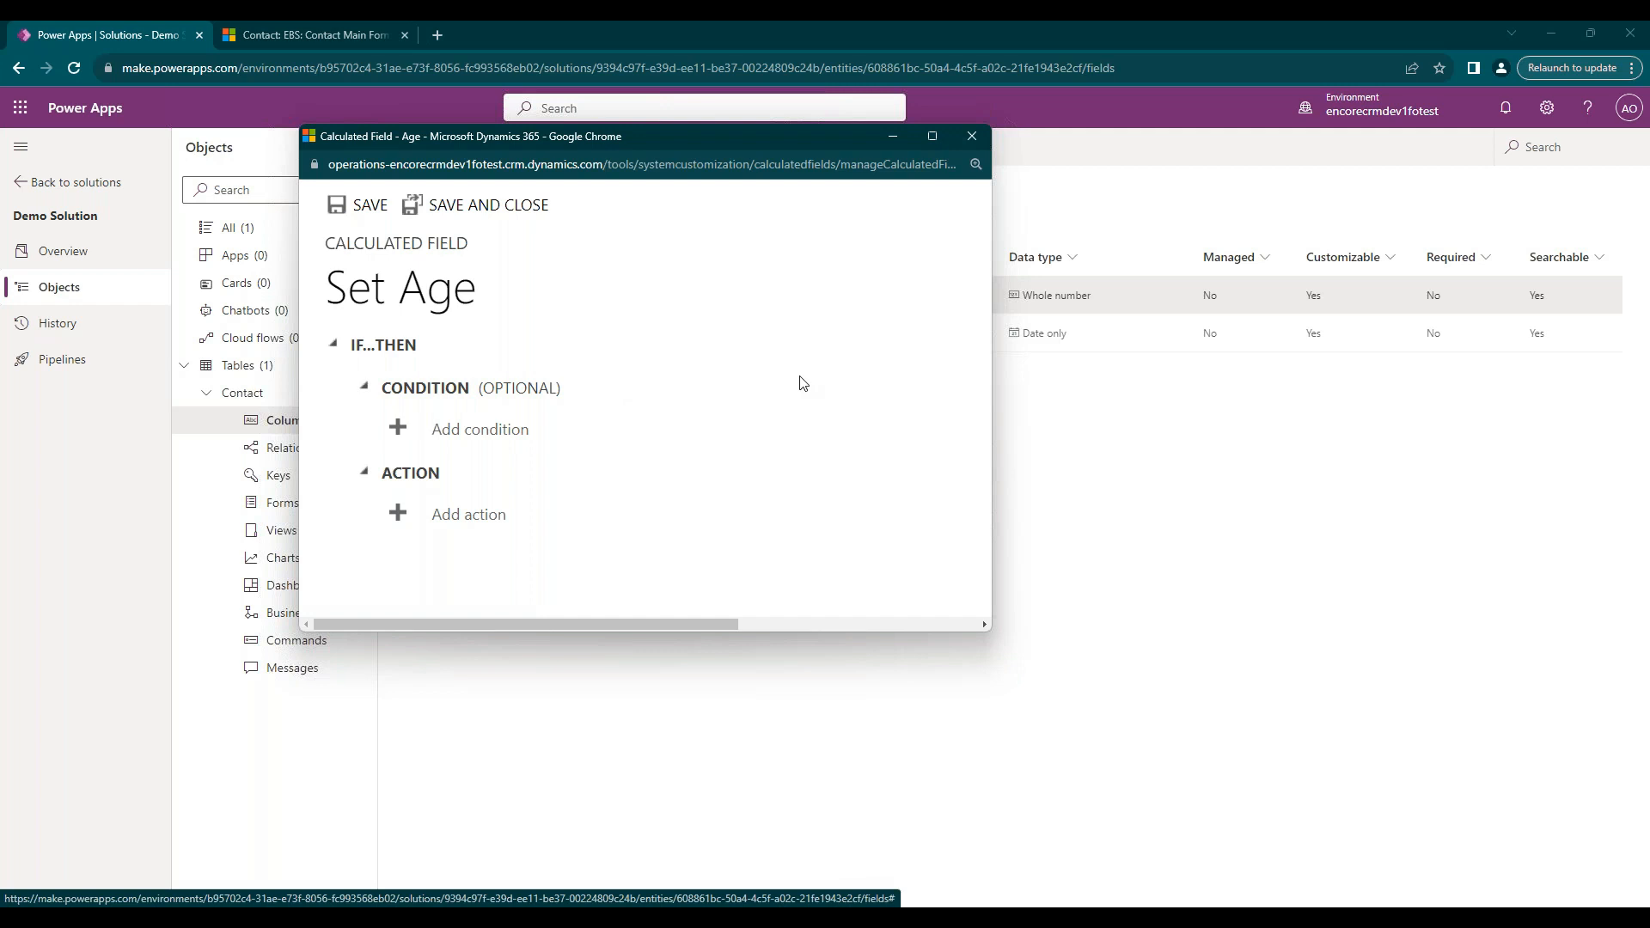
pyautogui.moveTo(693, 389)
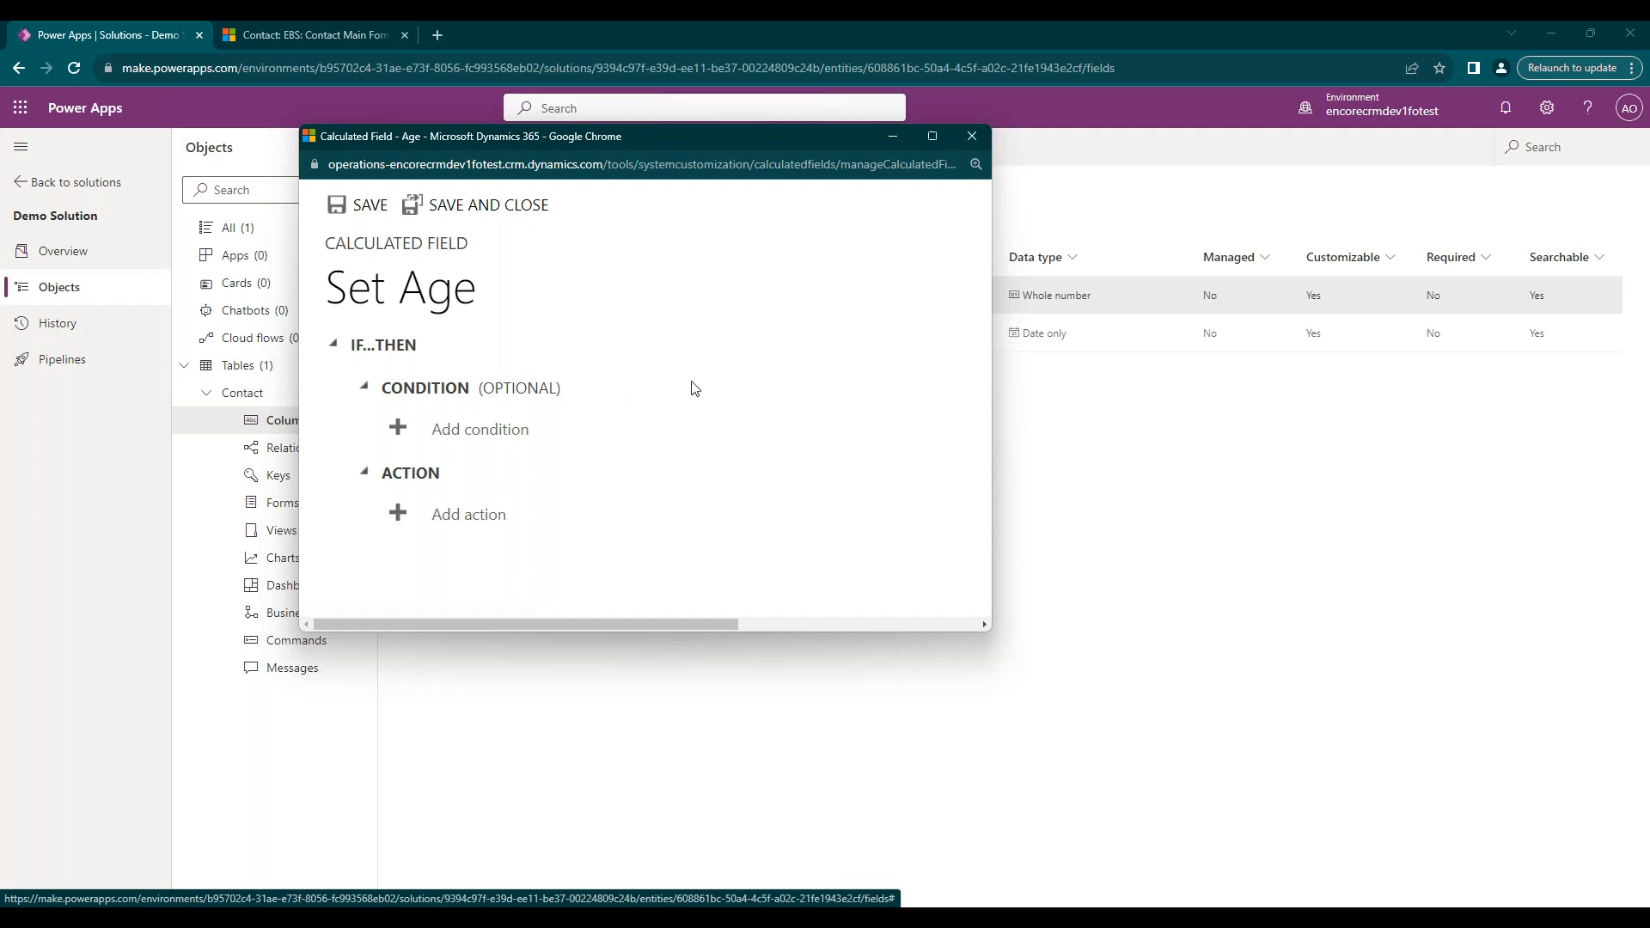
# Add a Birthday 'Contains data' condition, then discard it.
pyautogui.click(479, 428)
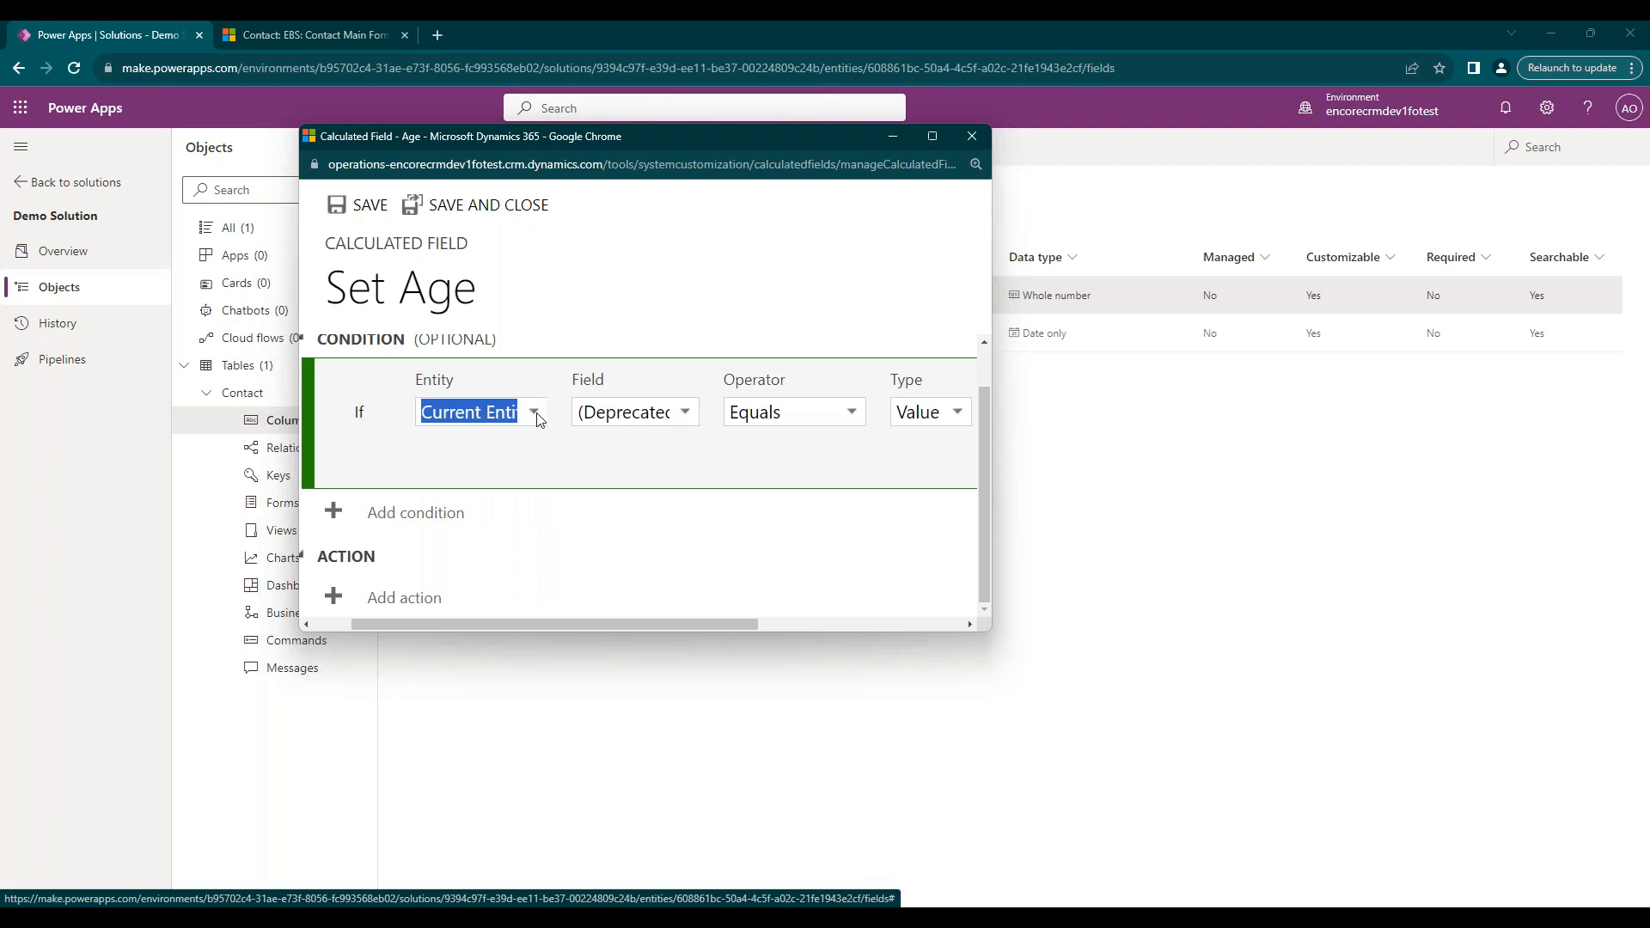
pyautogui.moveTo(707, 421)
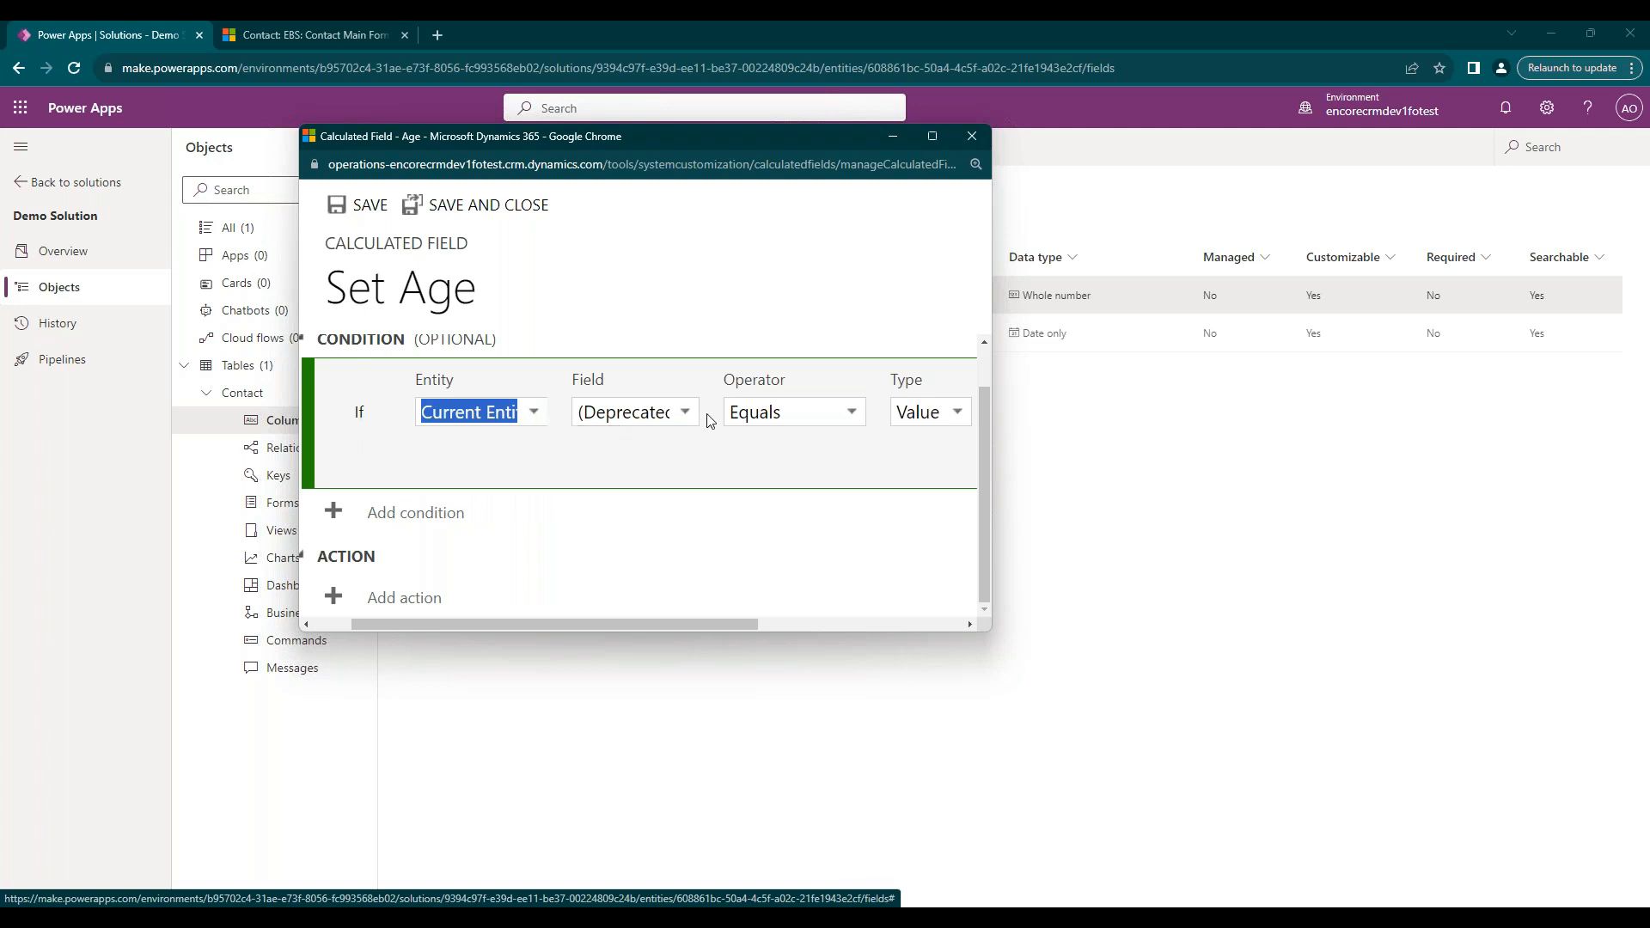
pyautogui.click(684, 411)
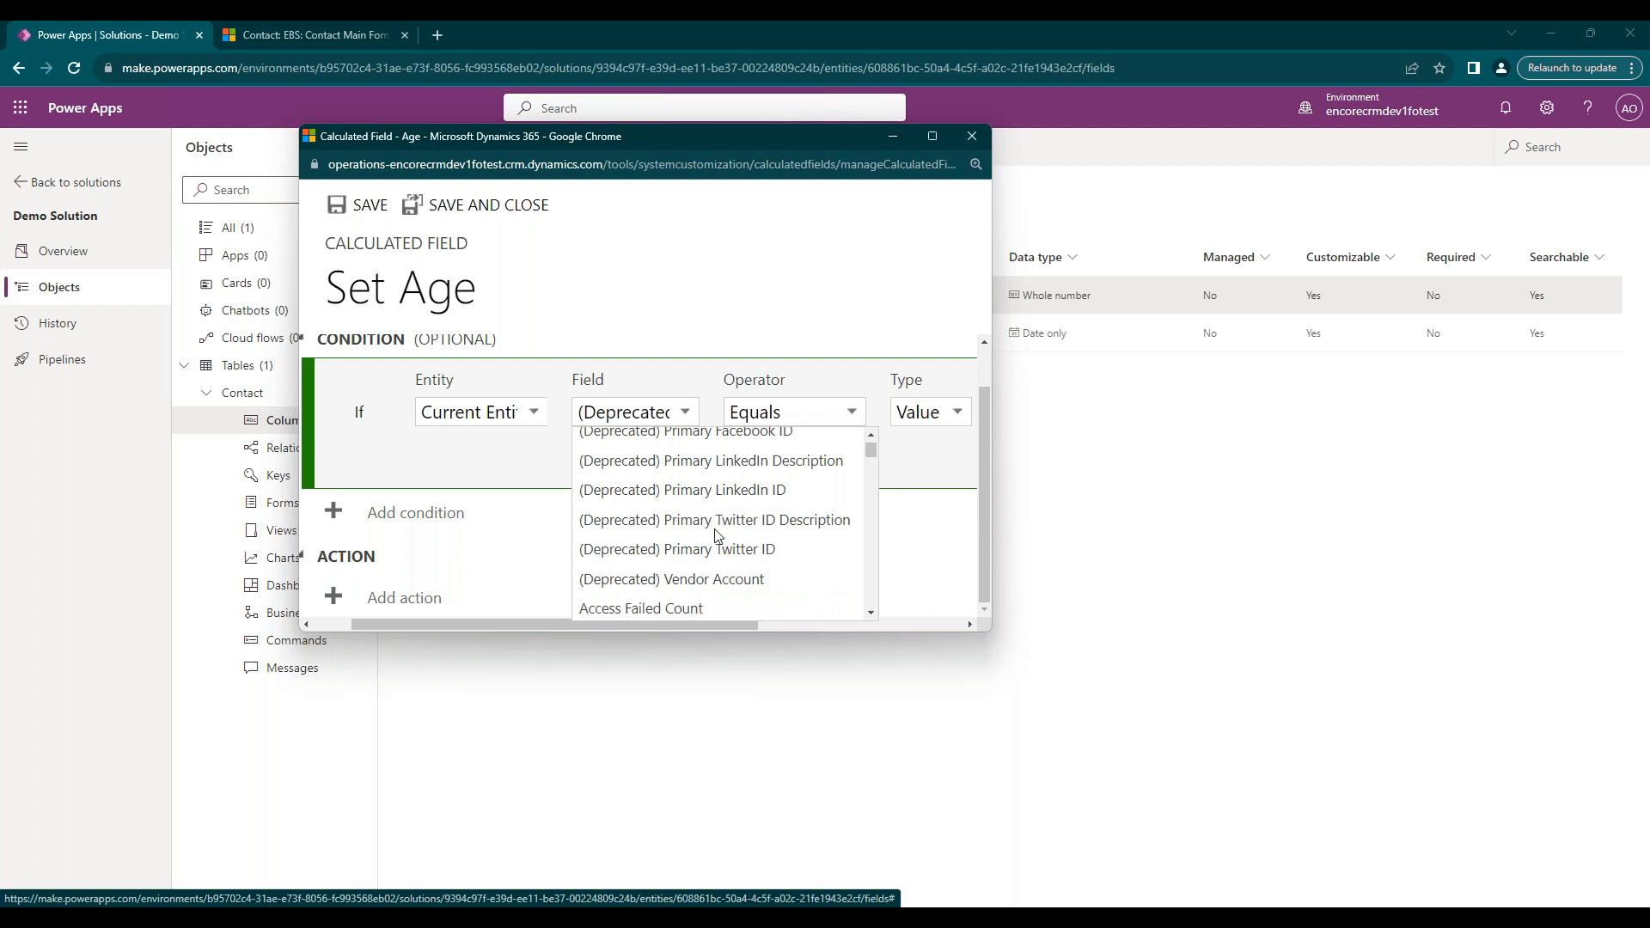
pyautogui.scroll(3)
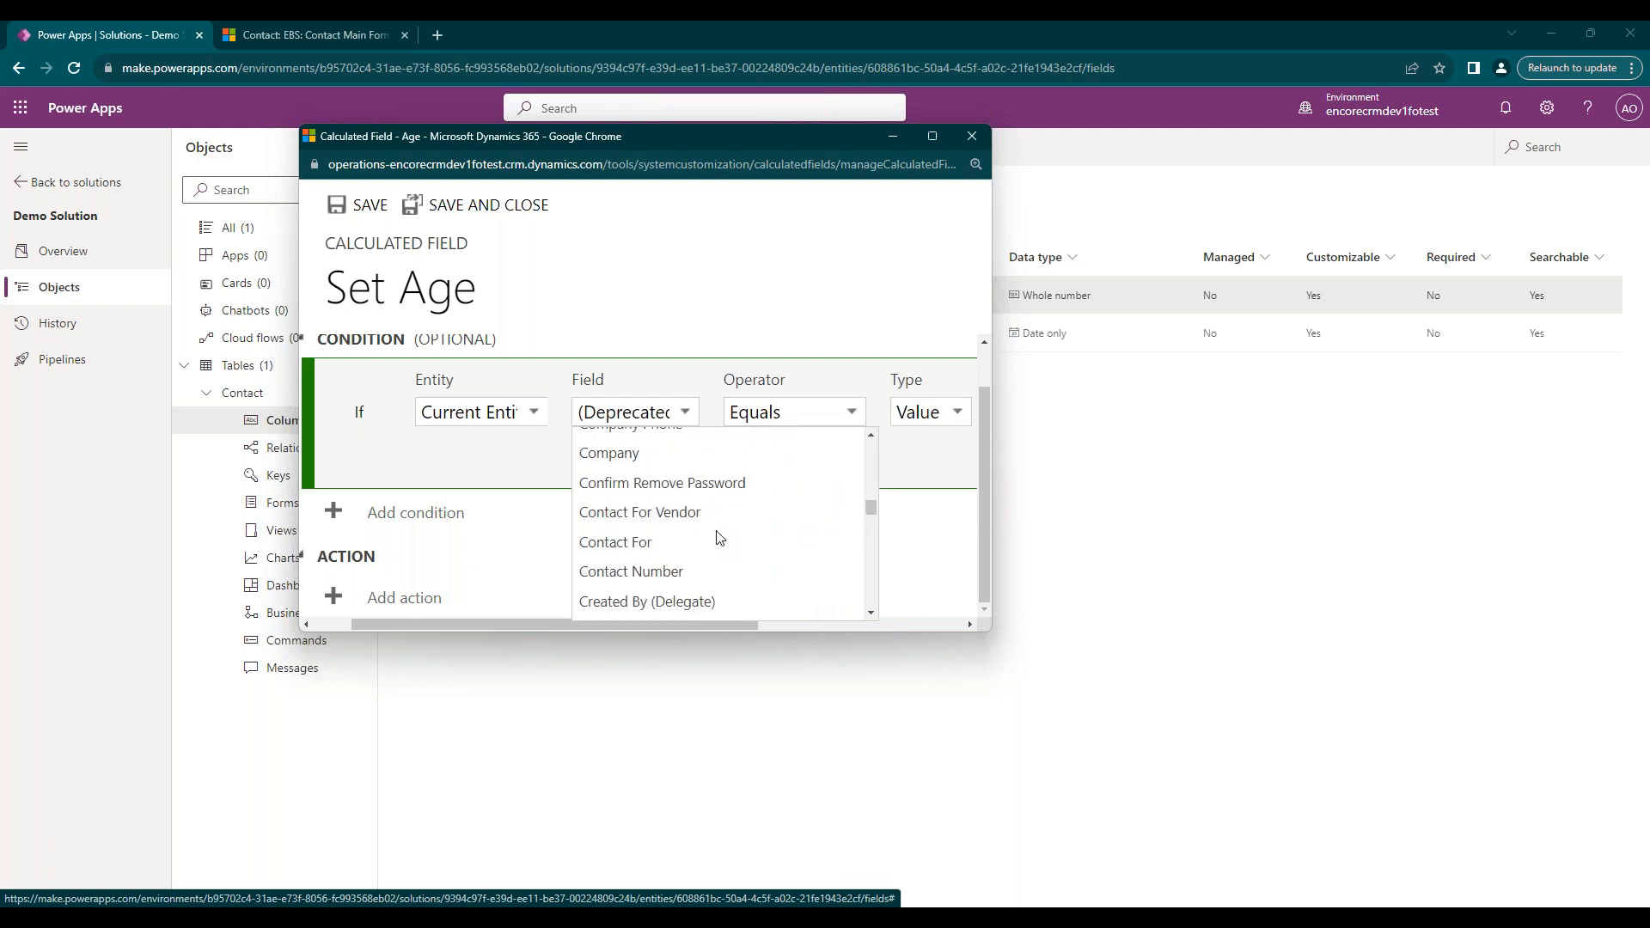
pyautogui.scroll(3)
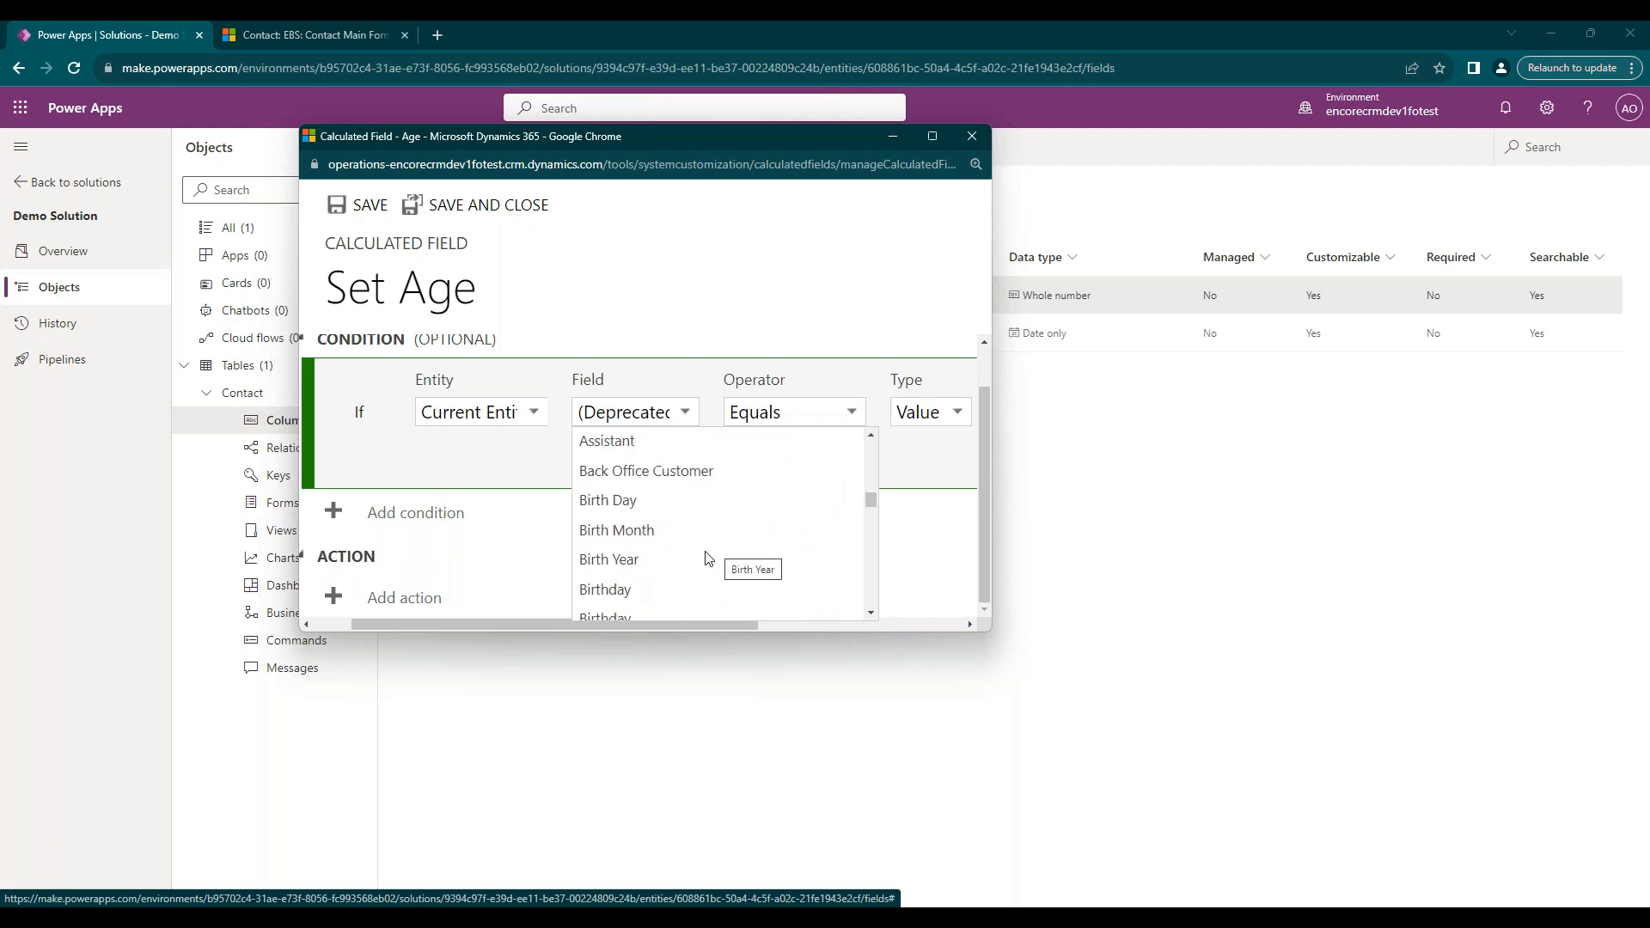
pyautogui.click(605, 589)
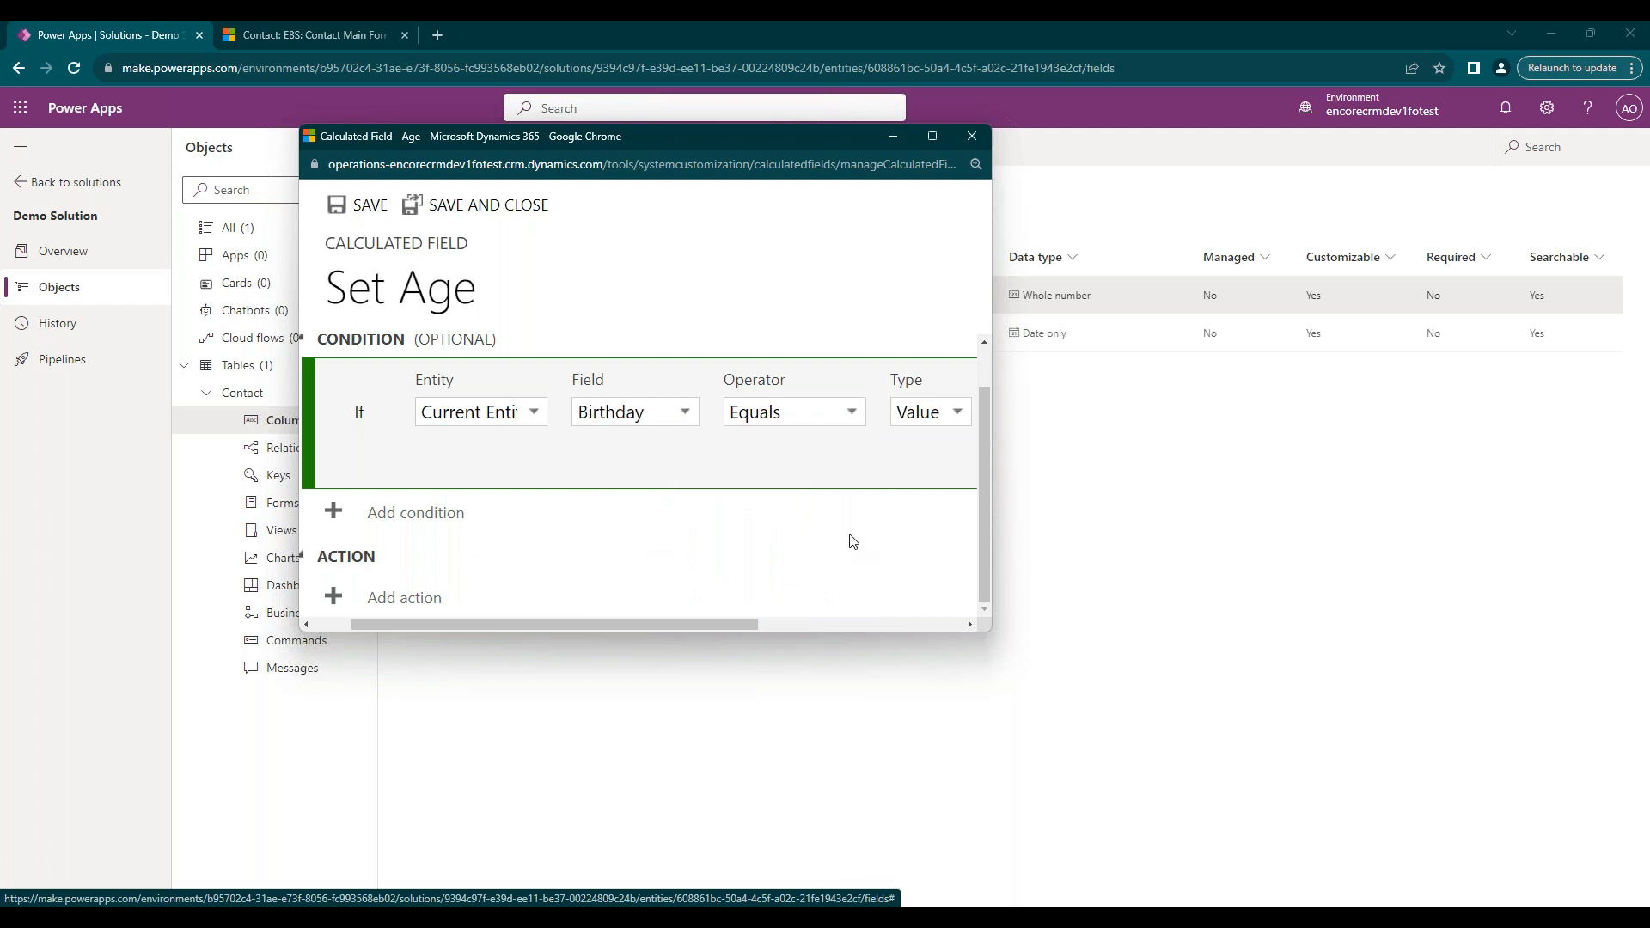
pyautogui.moveTo(836, 437)
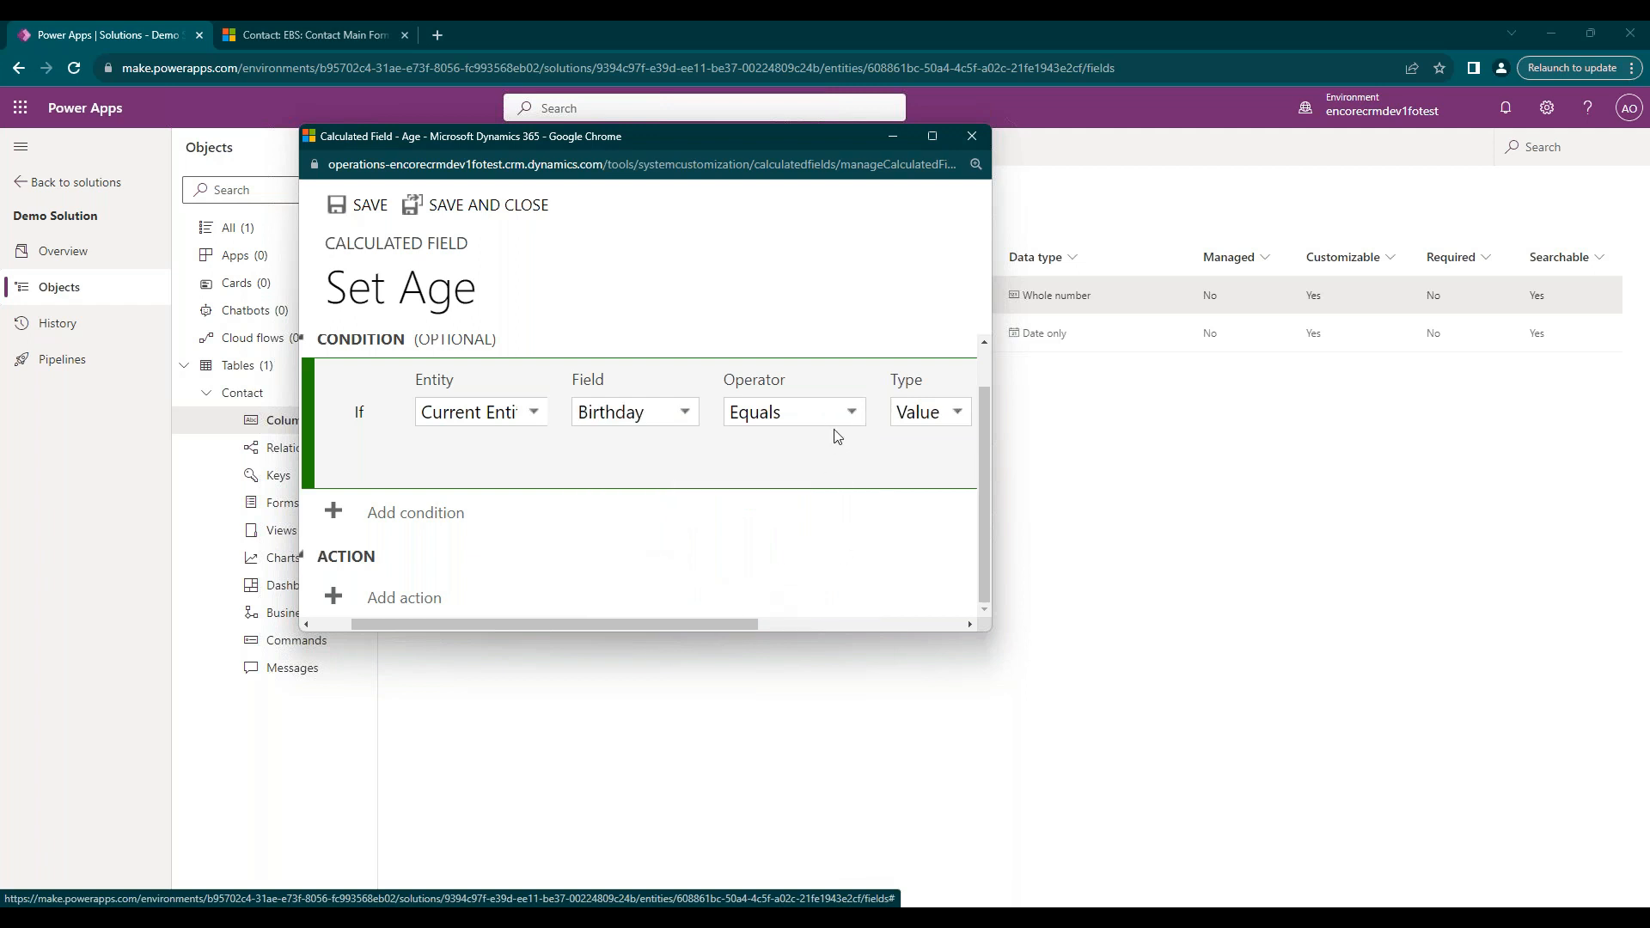
pyautogui.click(791, 412)
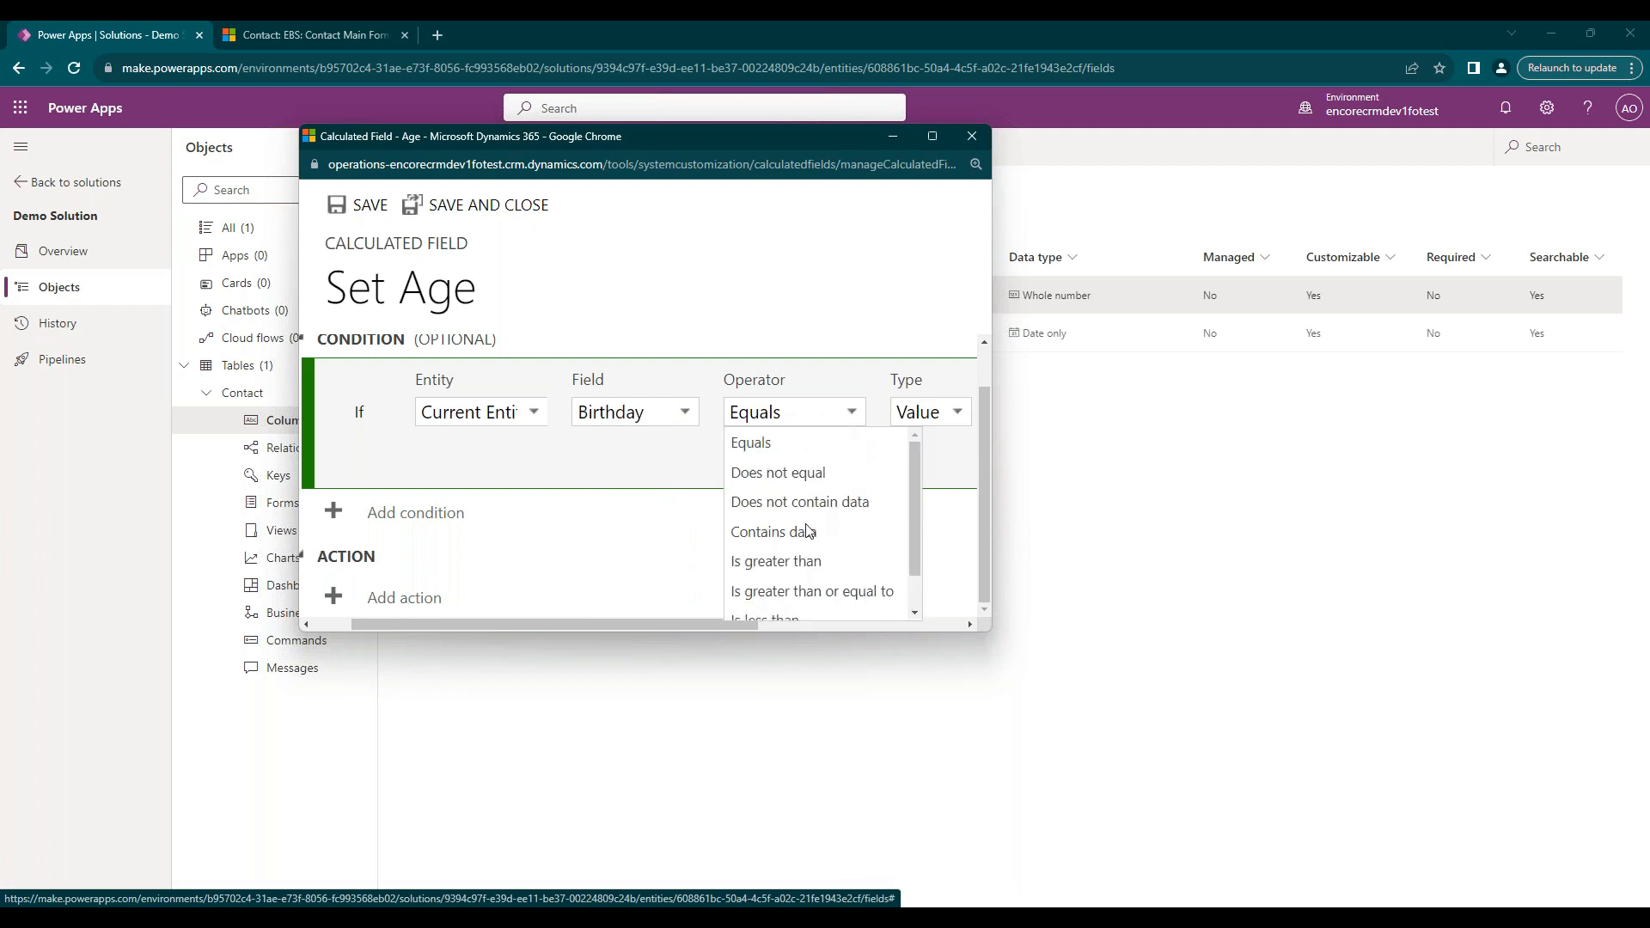
pyautogui.click(773, 531)
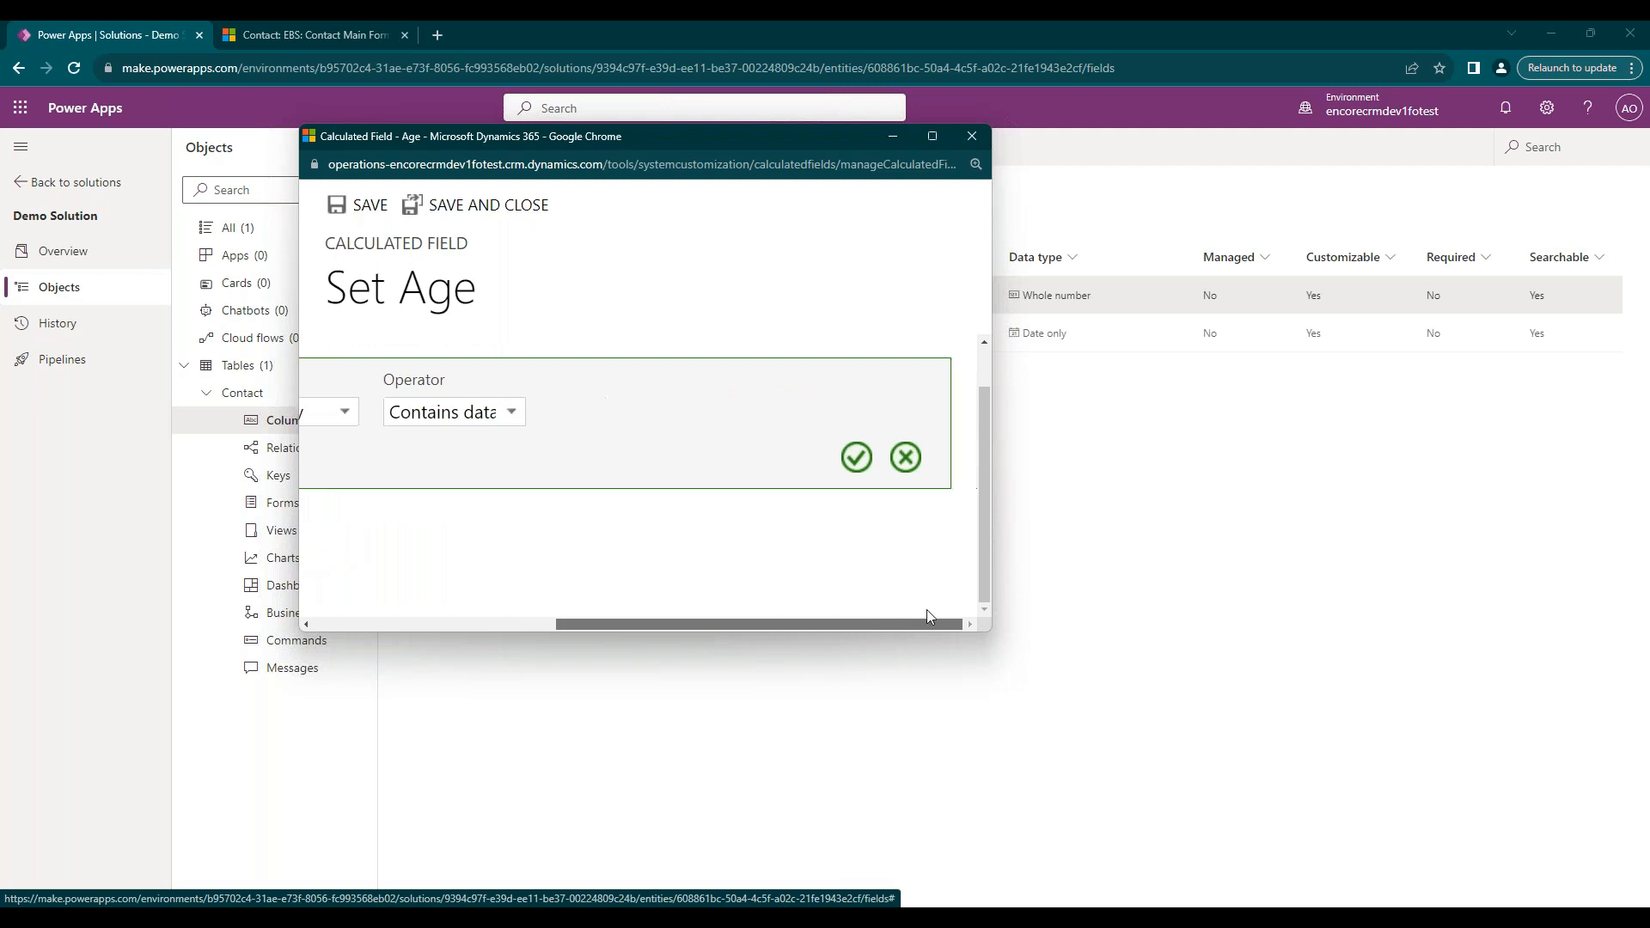
pyautogui.click(903, 456)
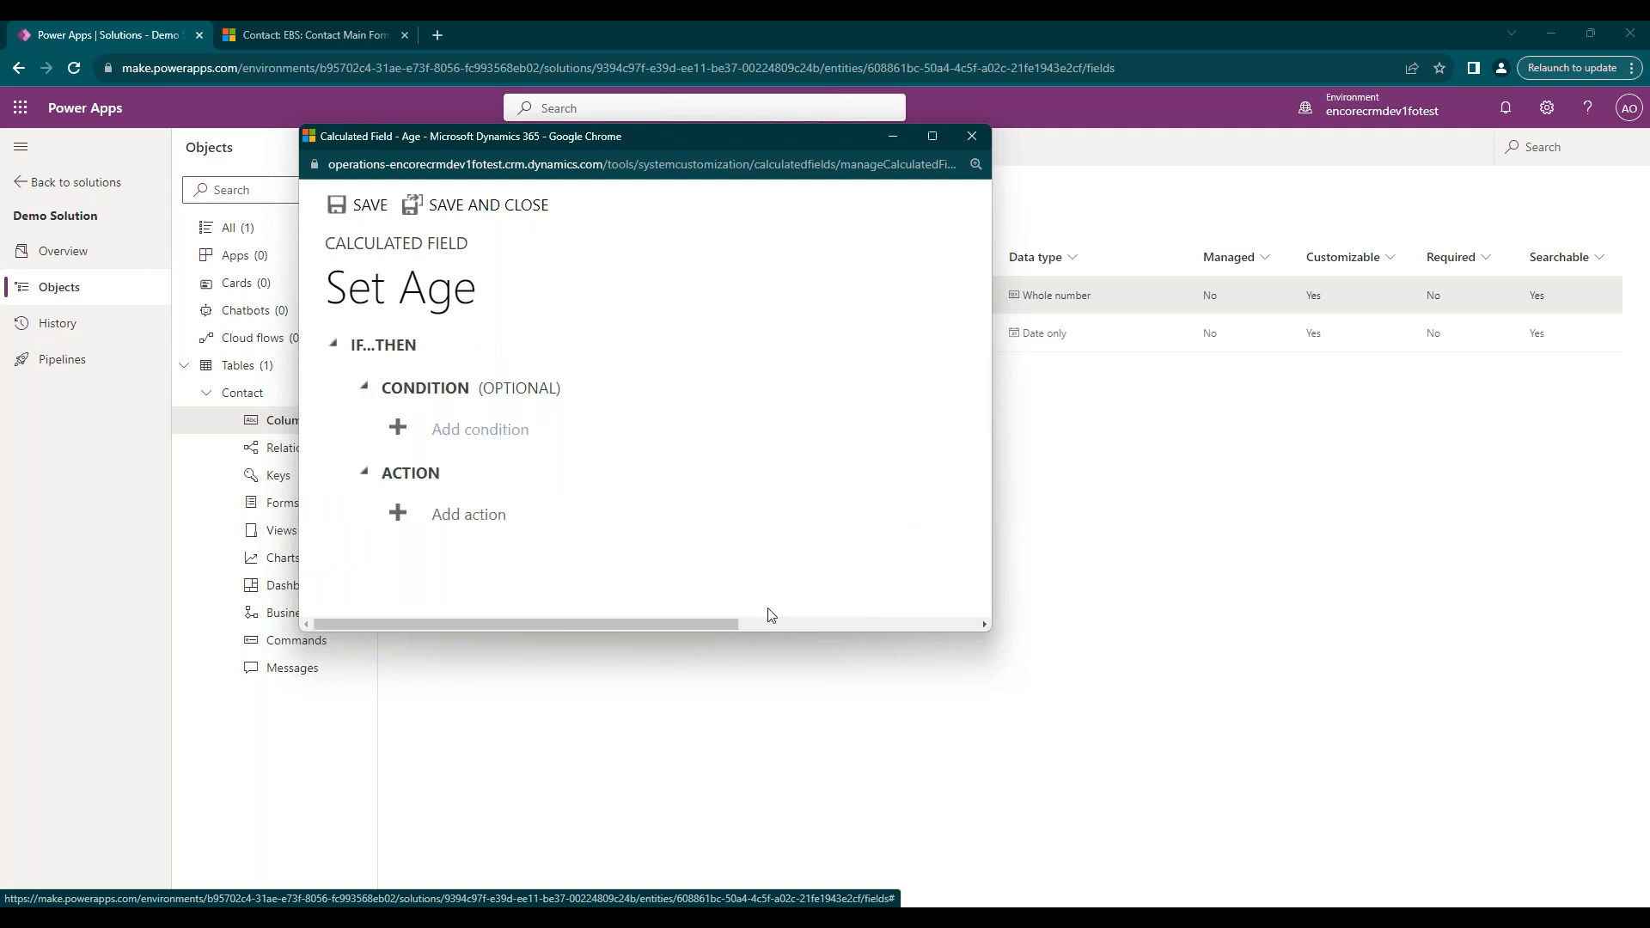
pyautogui.moveTo(536, 377)
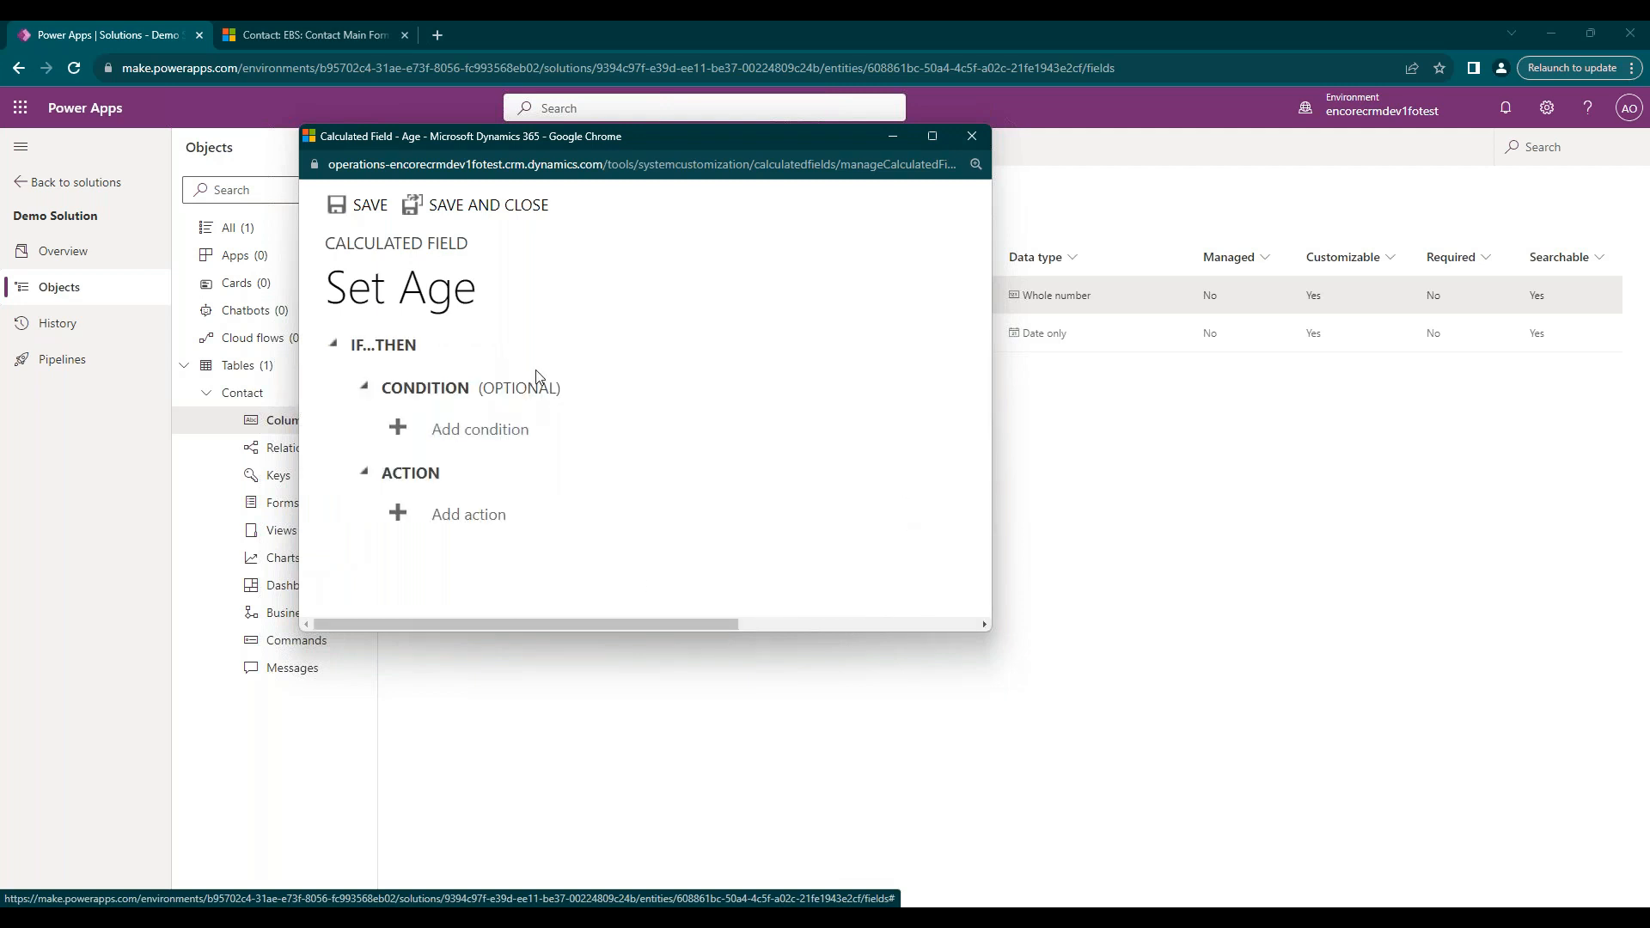
pyautogui.moveTo(600, 347)
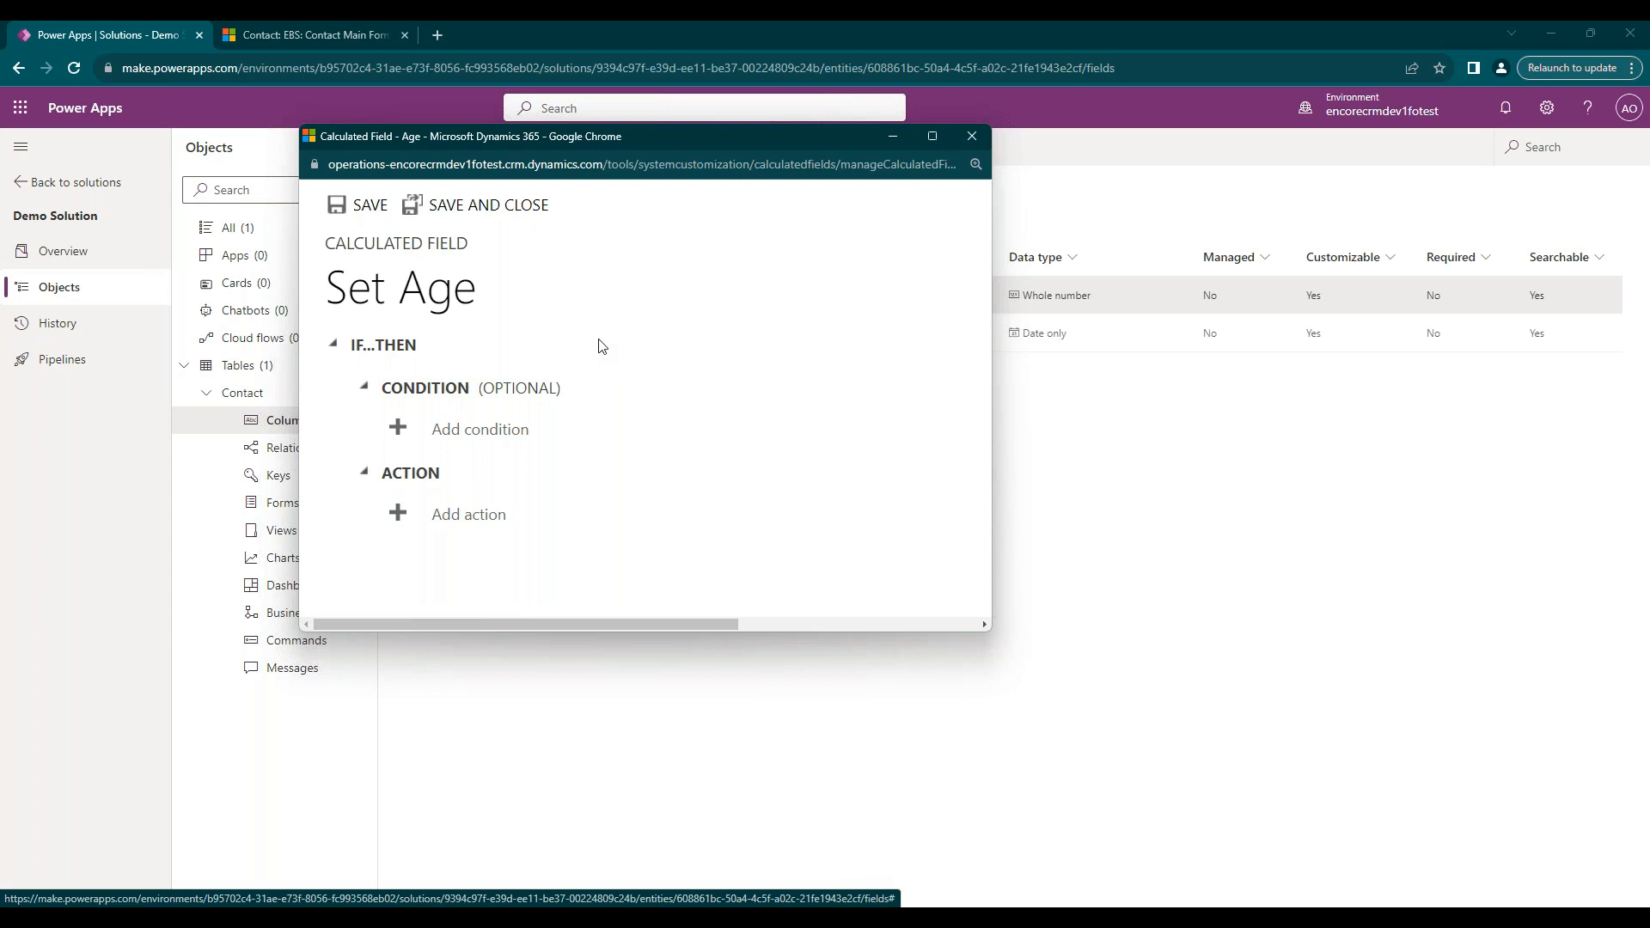
pyautogui.moveTo(357, 475)
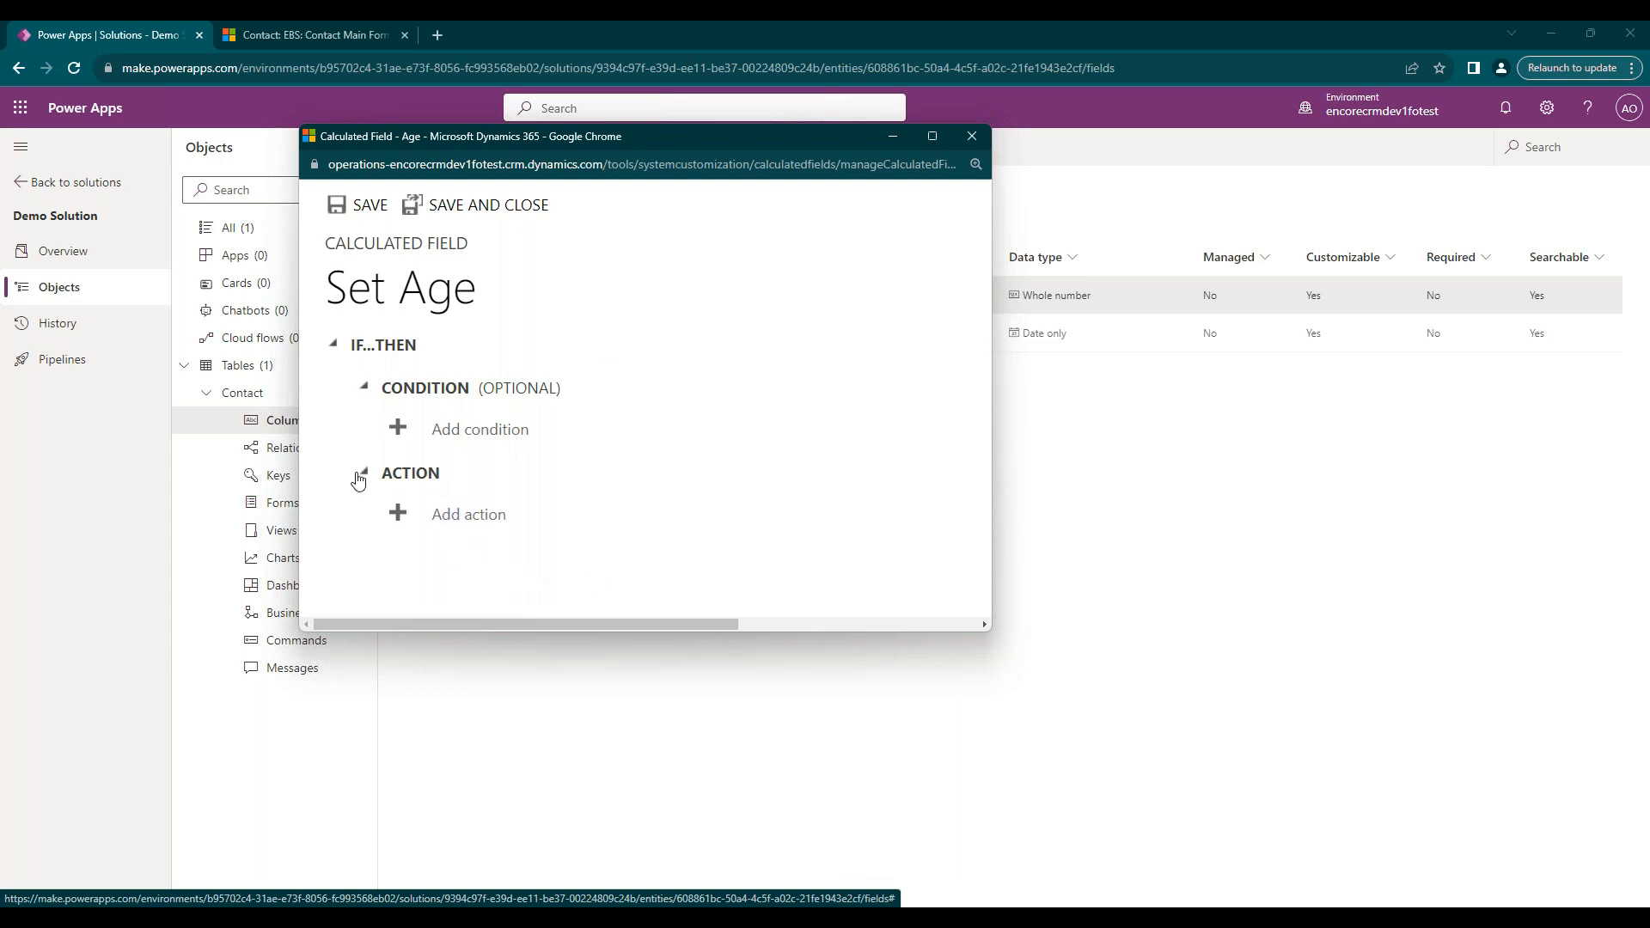
pyautogui.moveTo(441, 588)
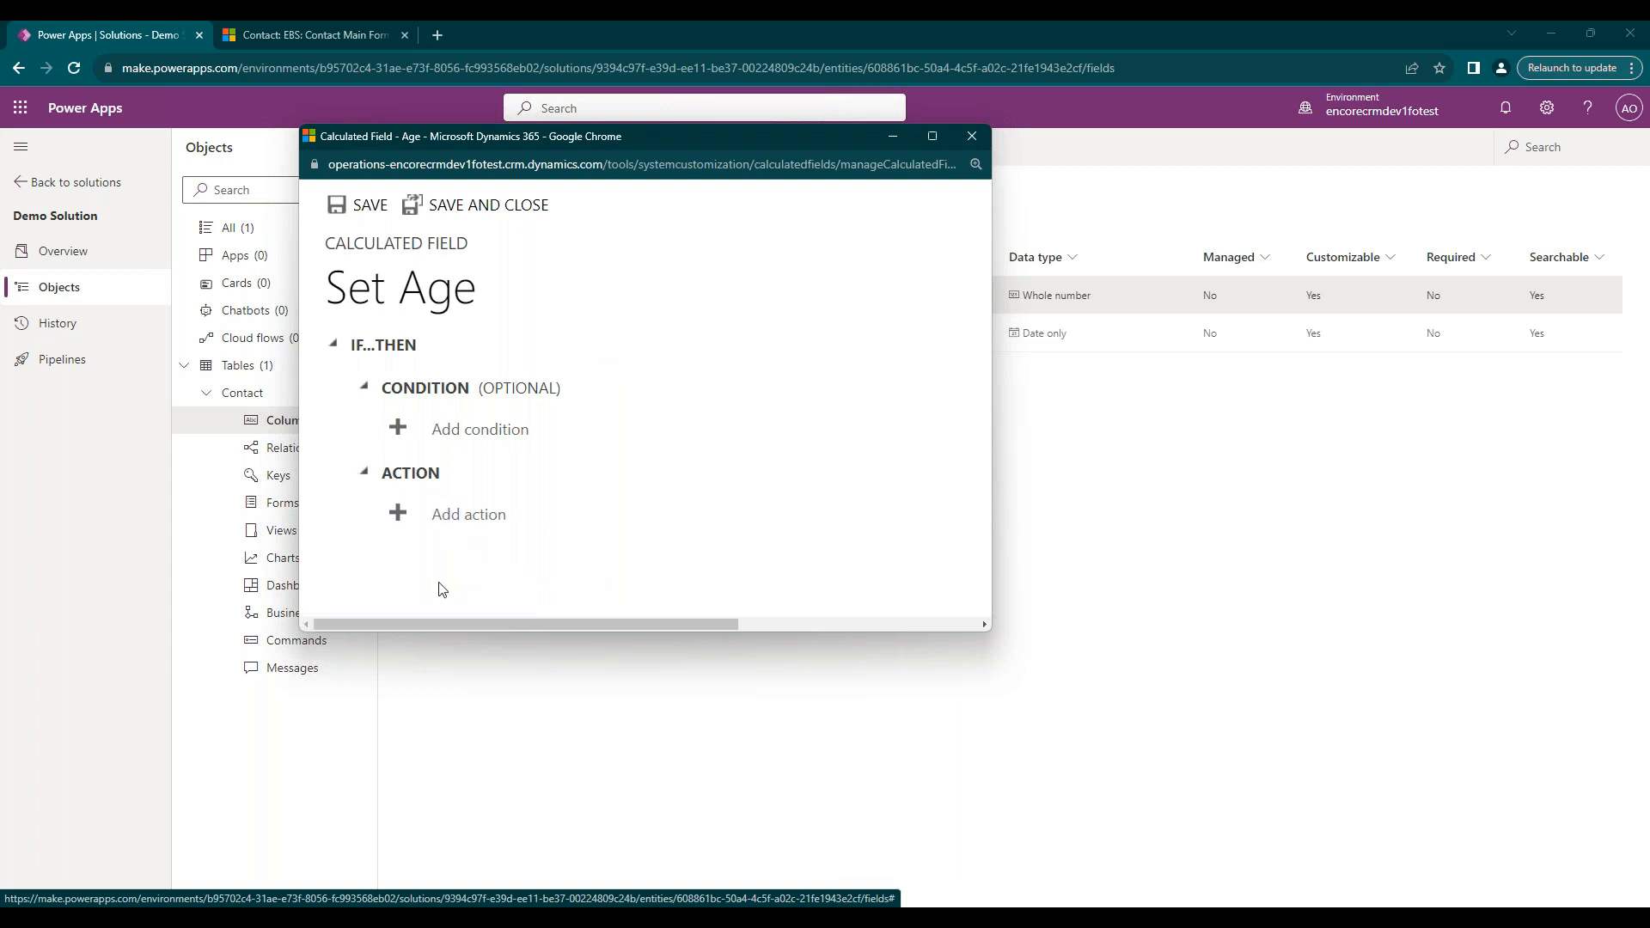
pyautogui.moveTo(468, 568)
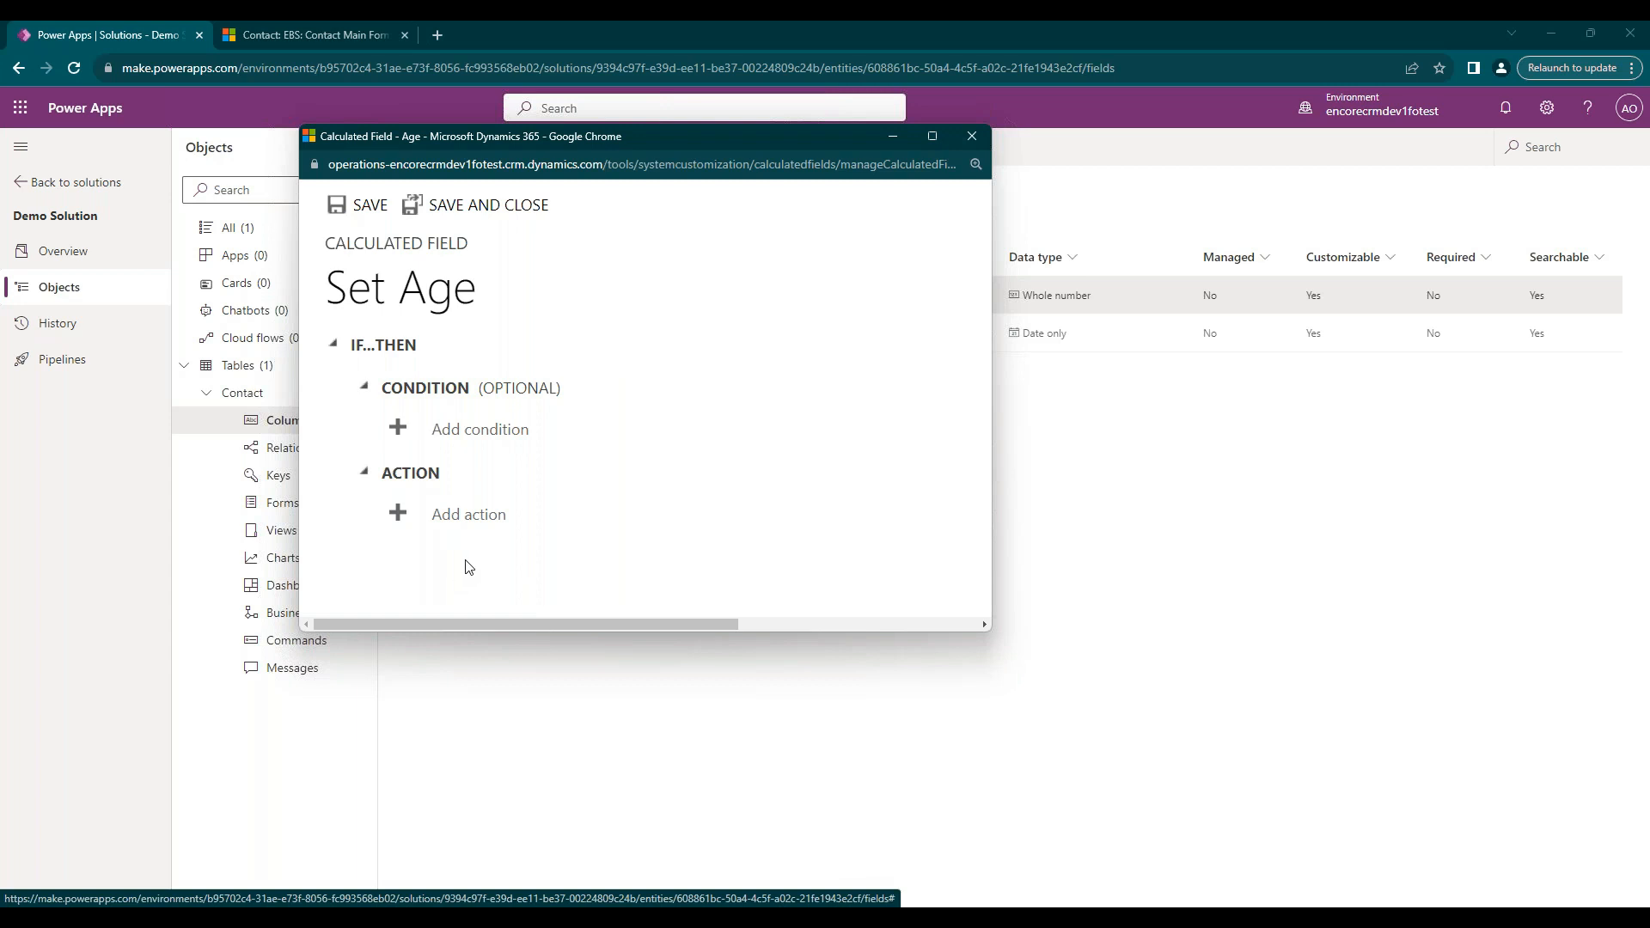
# Add a Set Age action, focus its formula box, and maximize the editor.
pyautogui.click(468, 514)
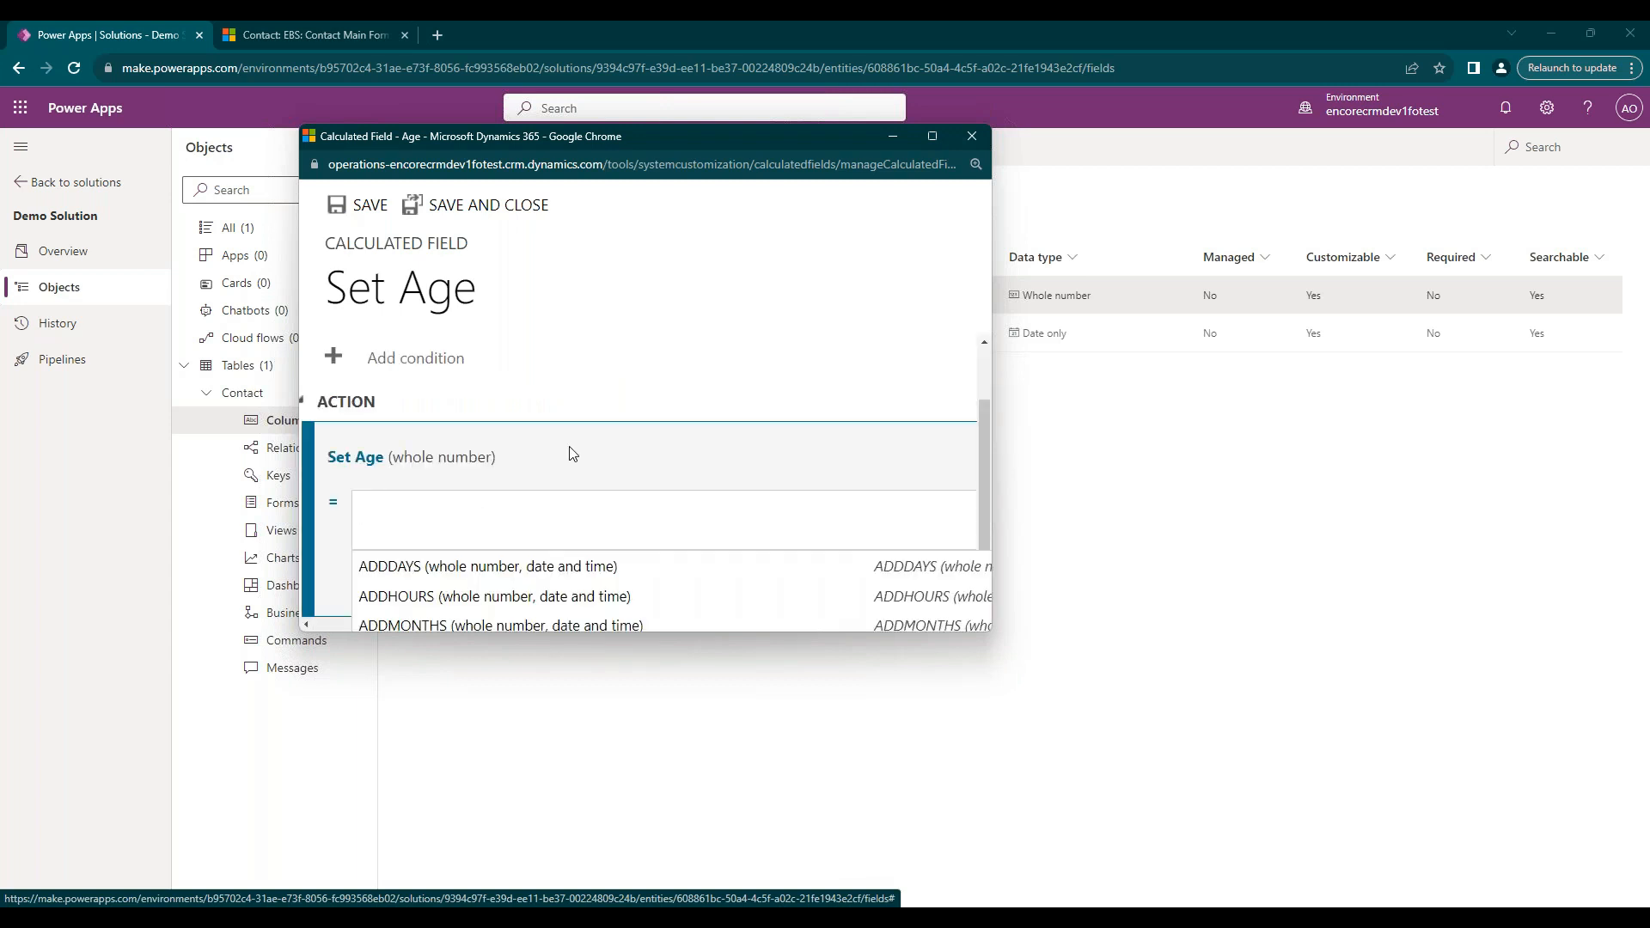
pyautogui.click(663, 506)
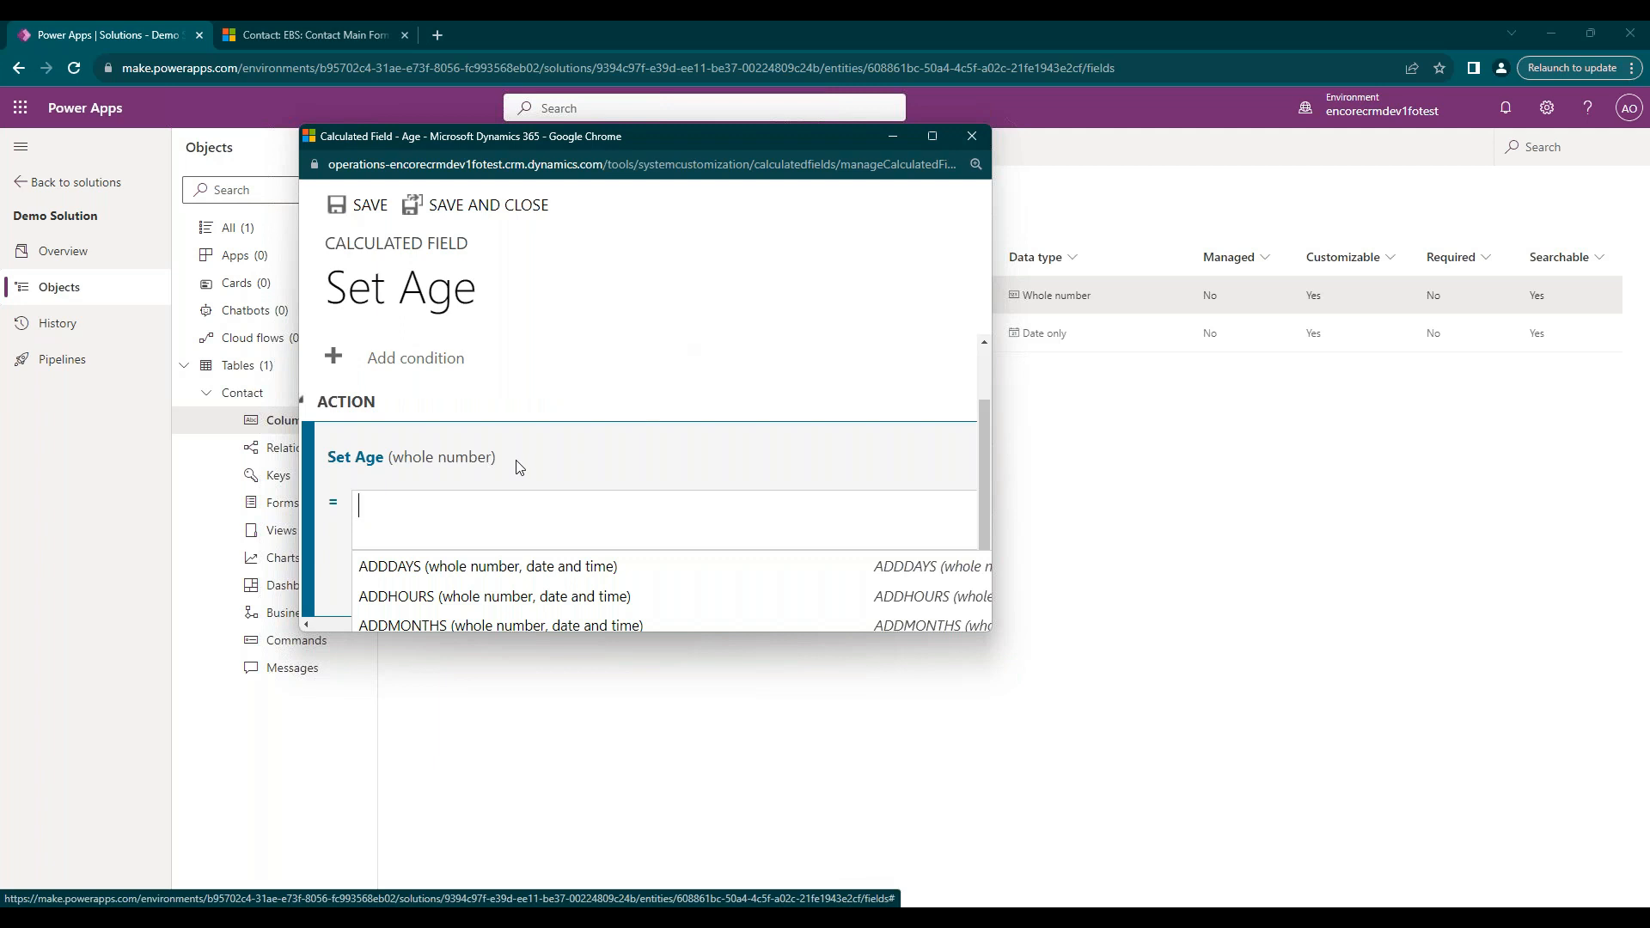
pyautogui.moveTo(958, 374)
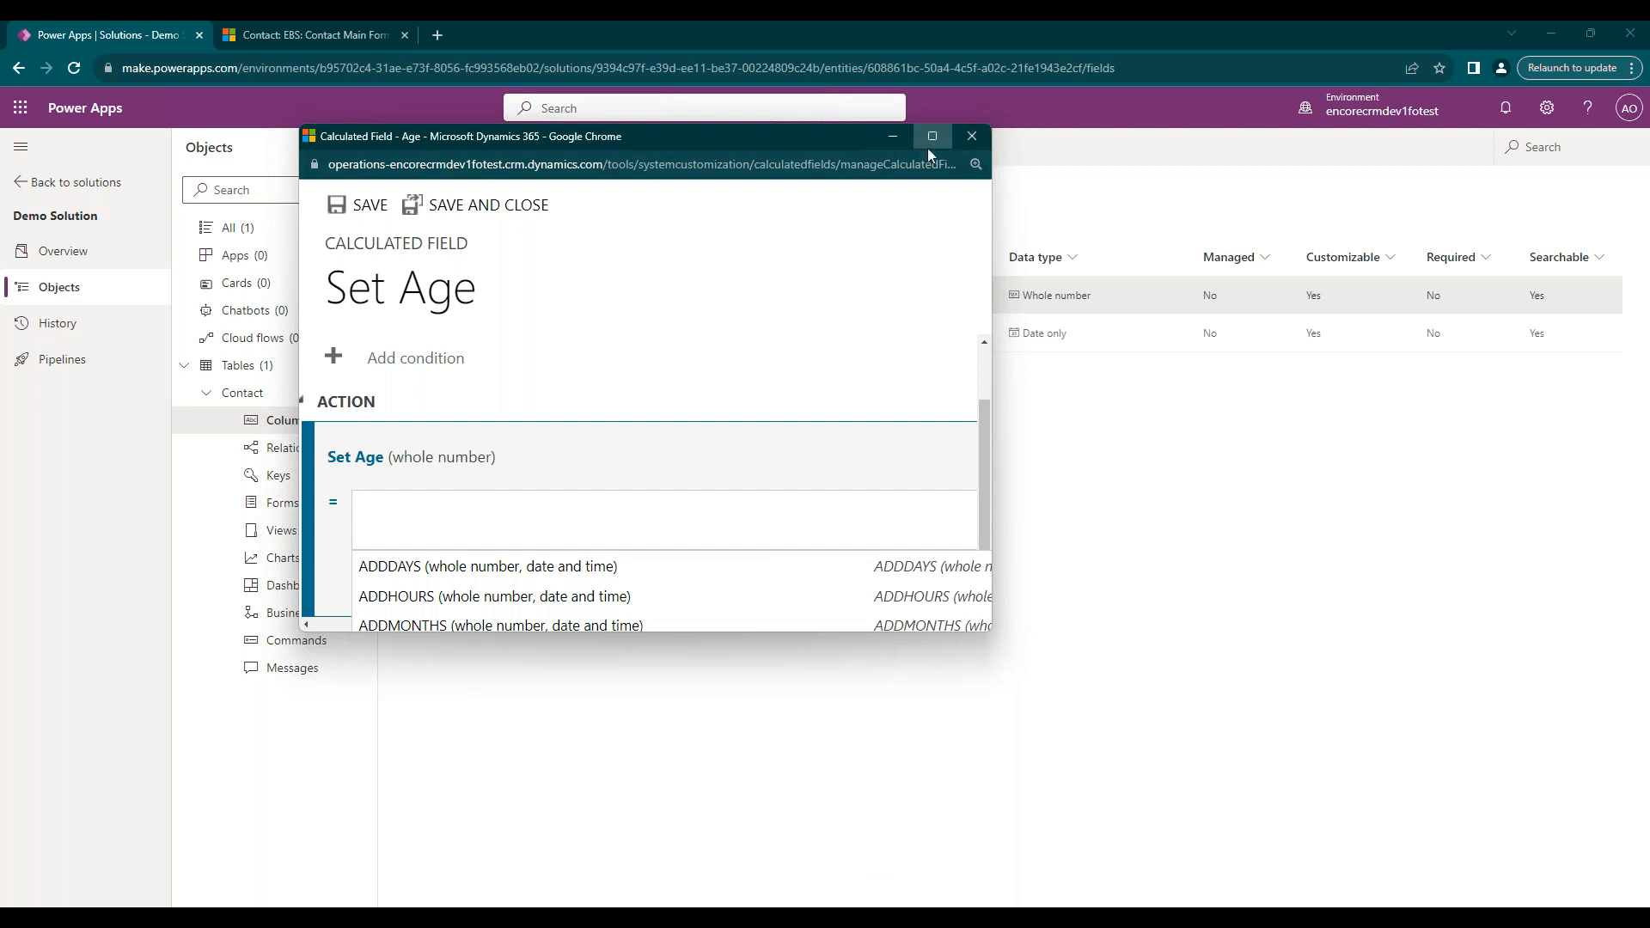
pyautogui.click(929, 136)
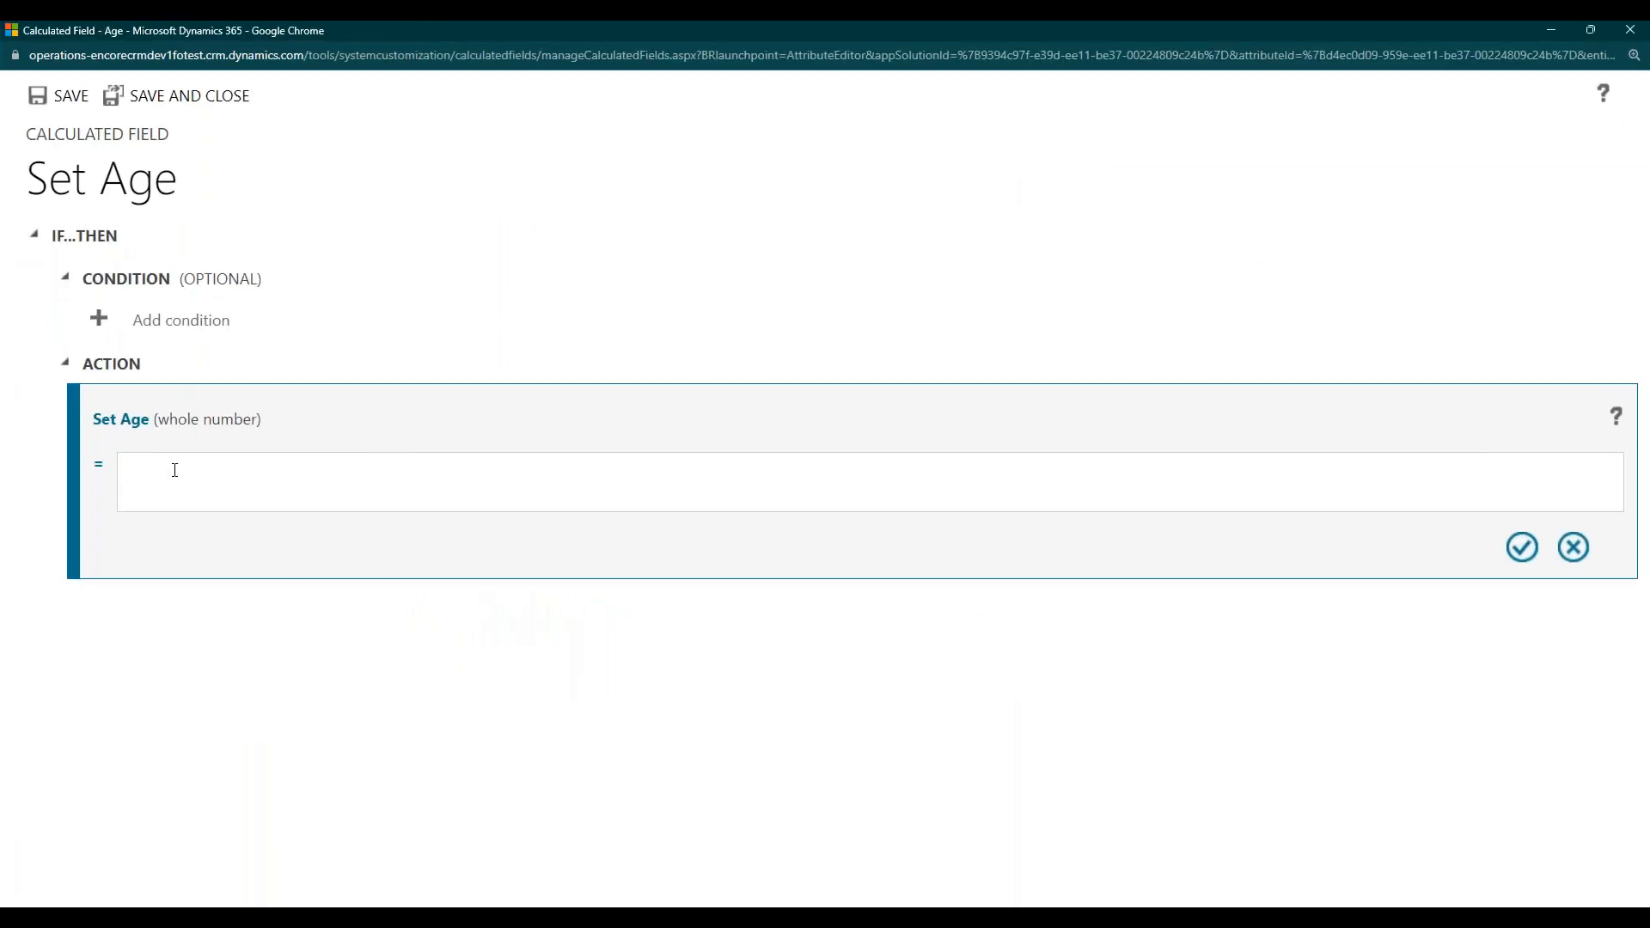
# Enter DIFFINYEARS(ebs_birthday, NOW()) as the Age formula, confirm it, and save and close.
pyautogui.write('d')
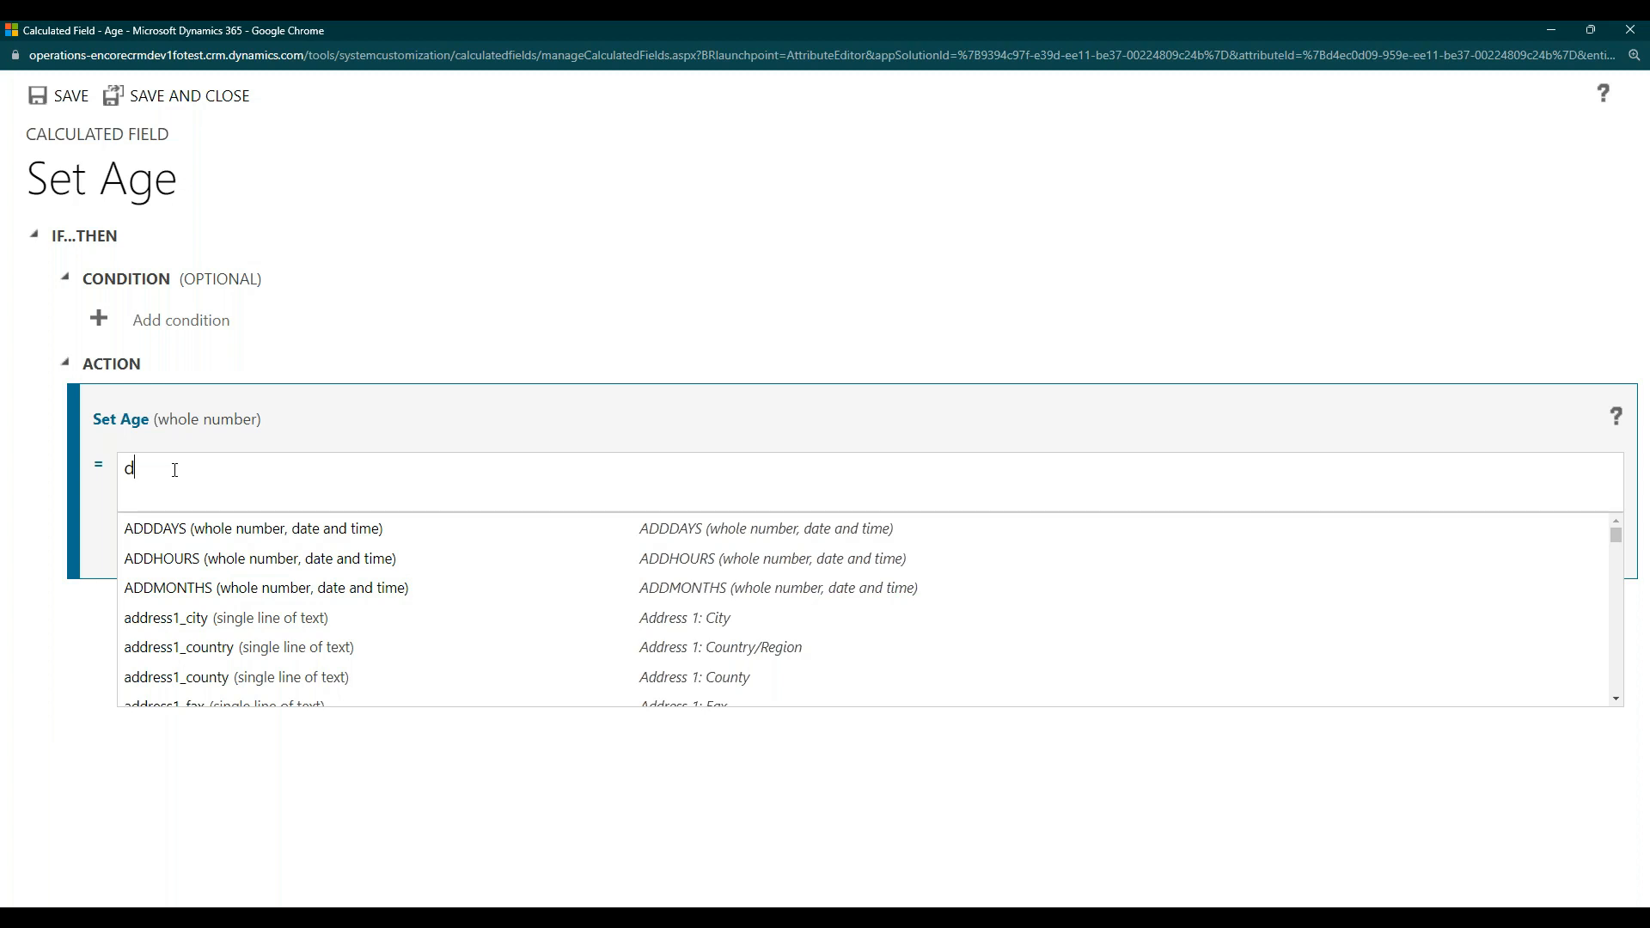
pyautogui.write('iff')
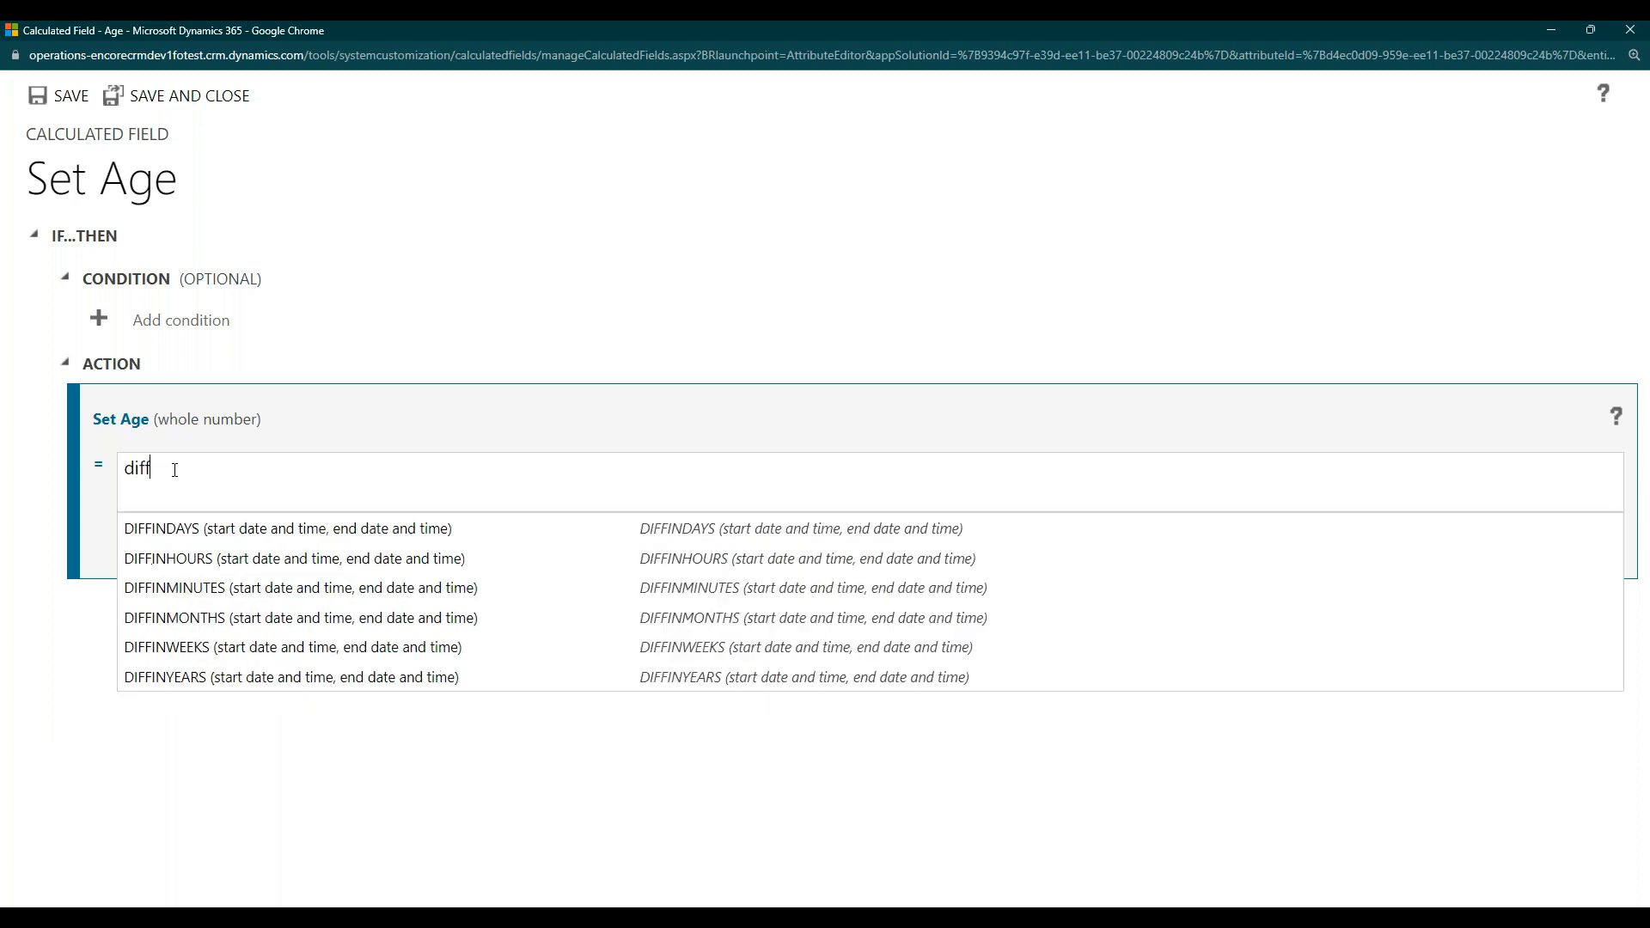
pyautogui.moveTo(339, 639)
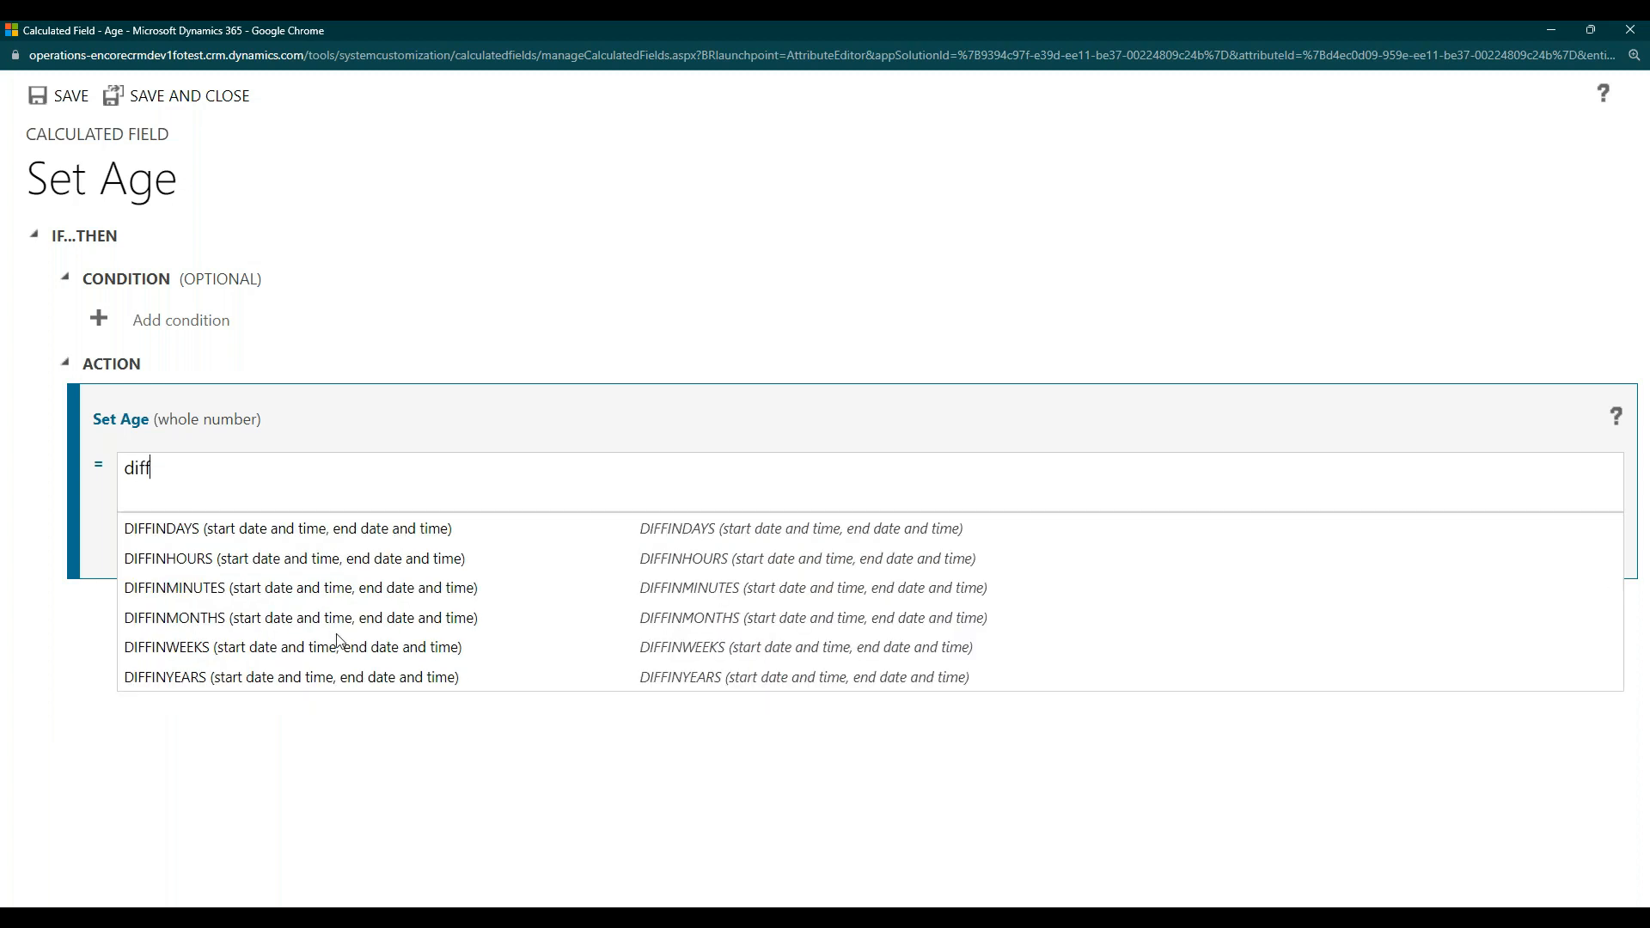
pyautogui.moveTo(435, 686)
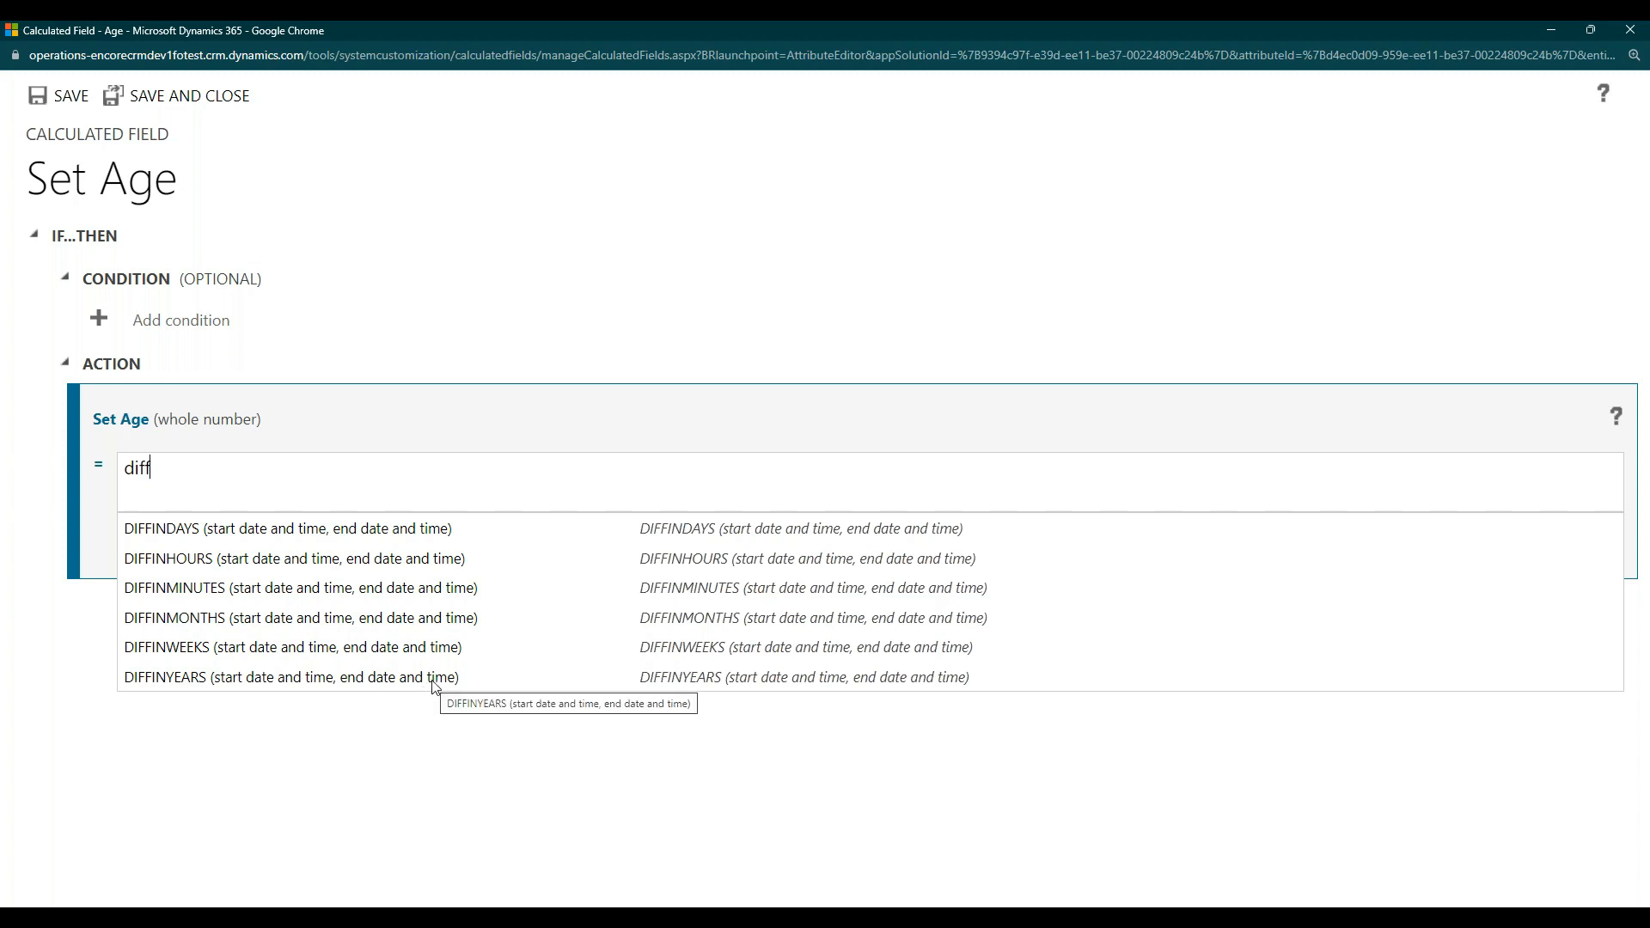
pyautogui.moveTo(502, 725)
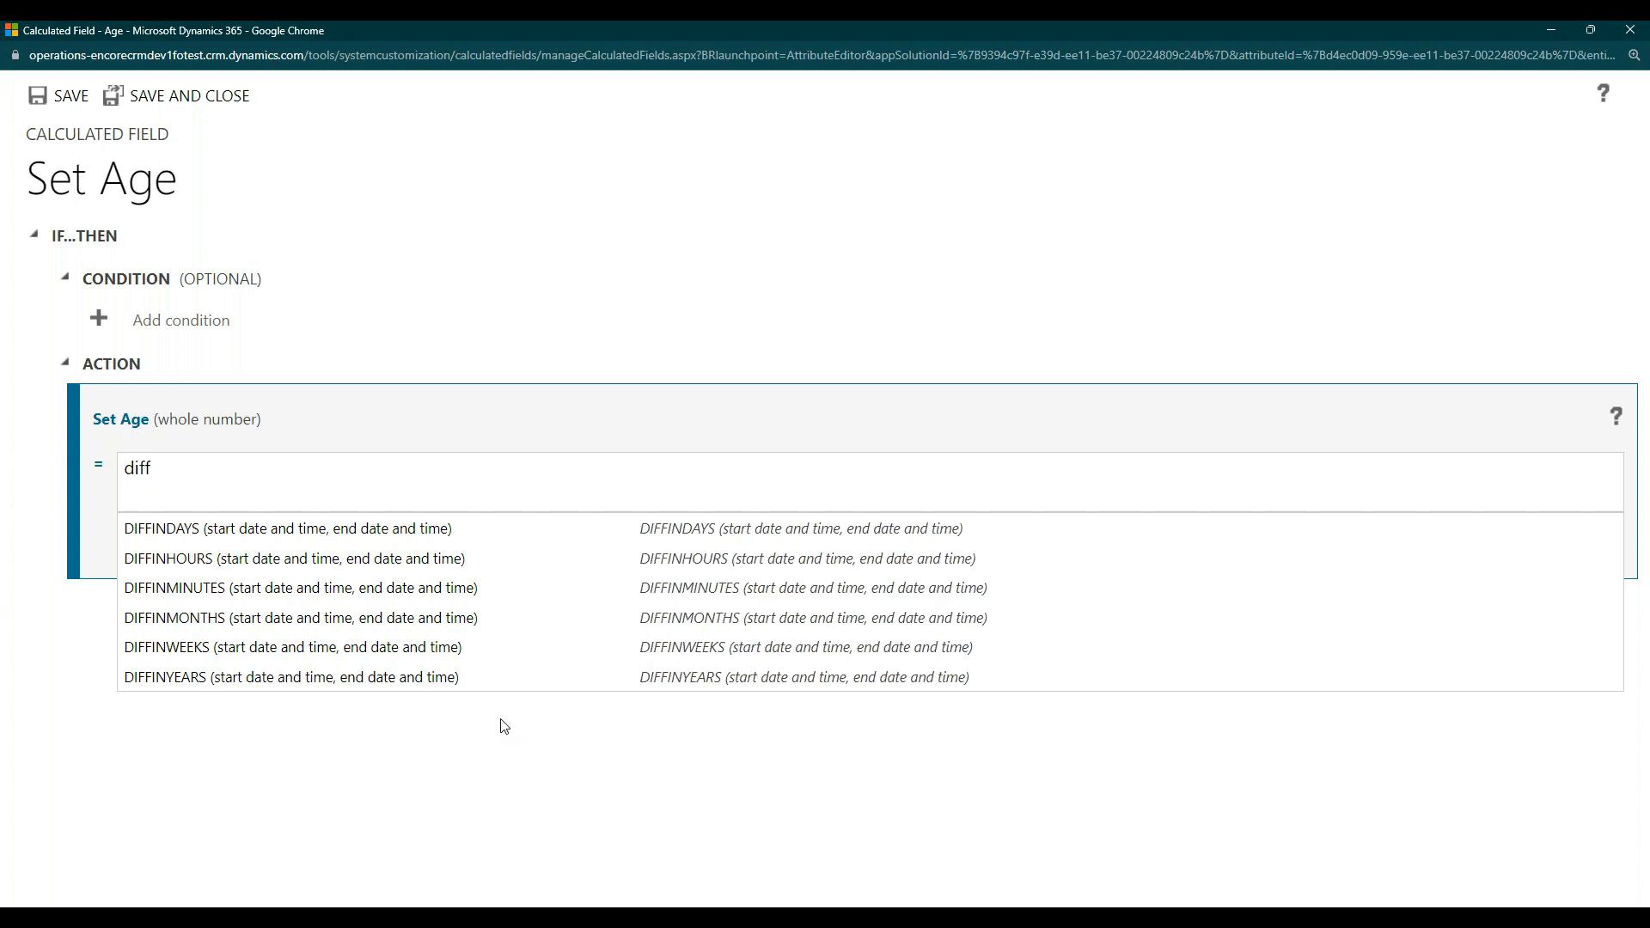
pyautogui.click(291, 676)
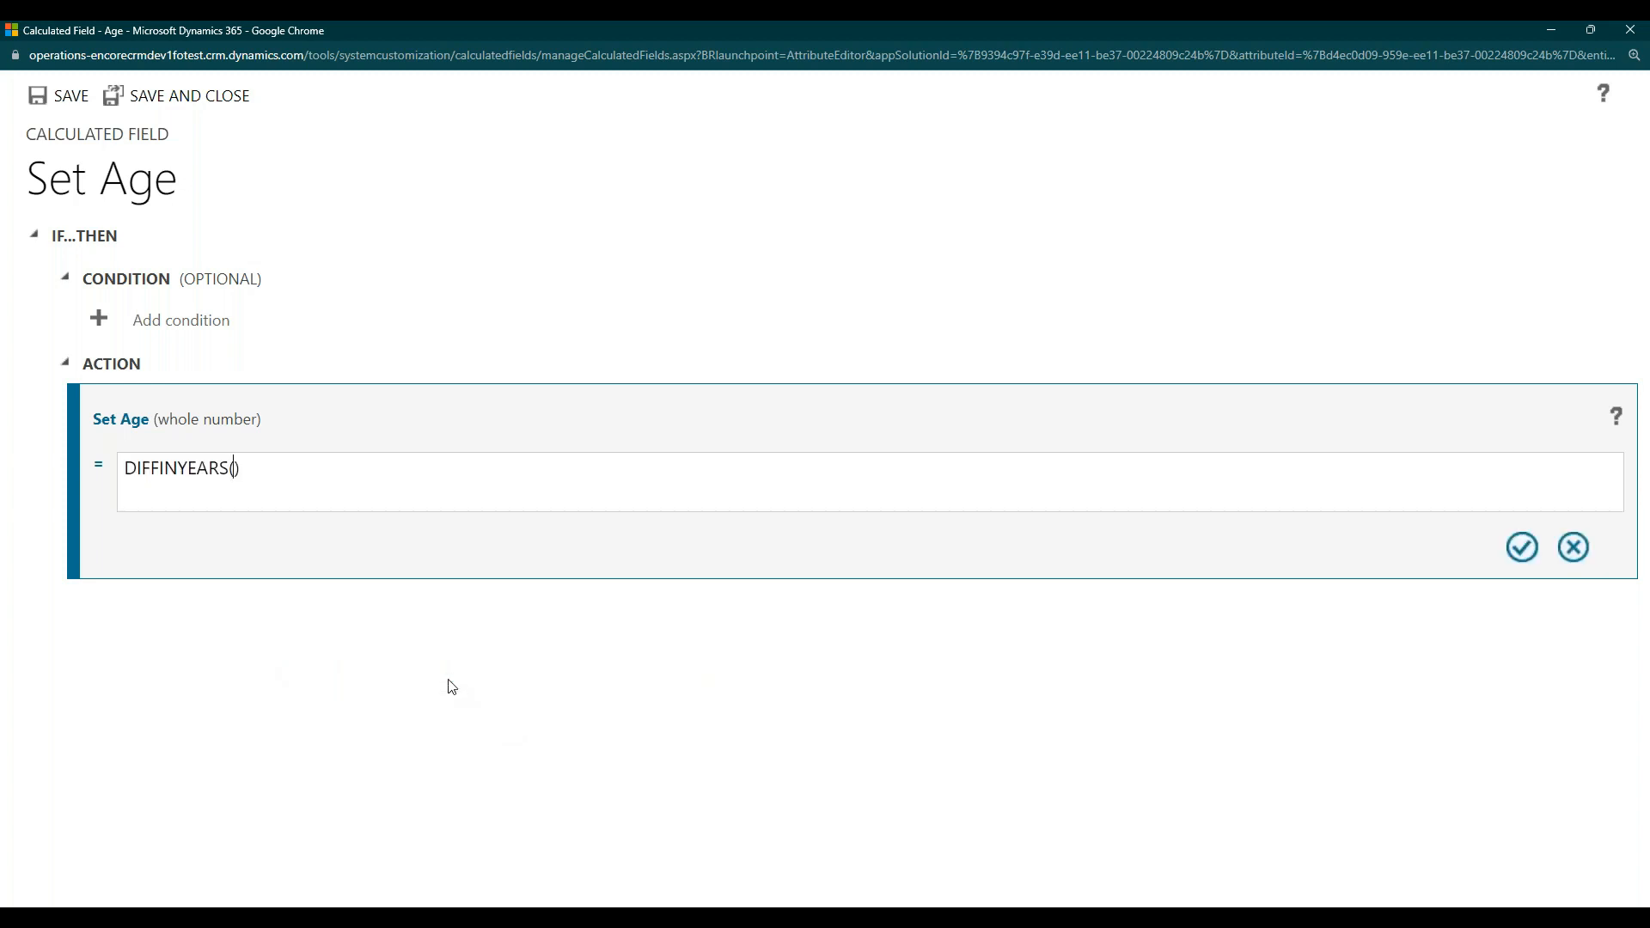
pyautogui.moveTo(234, 458)
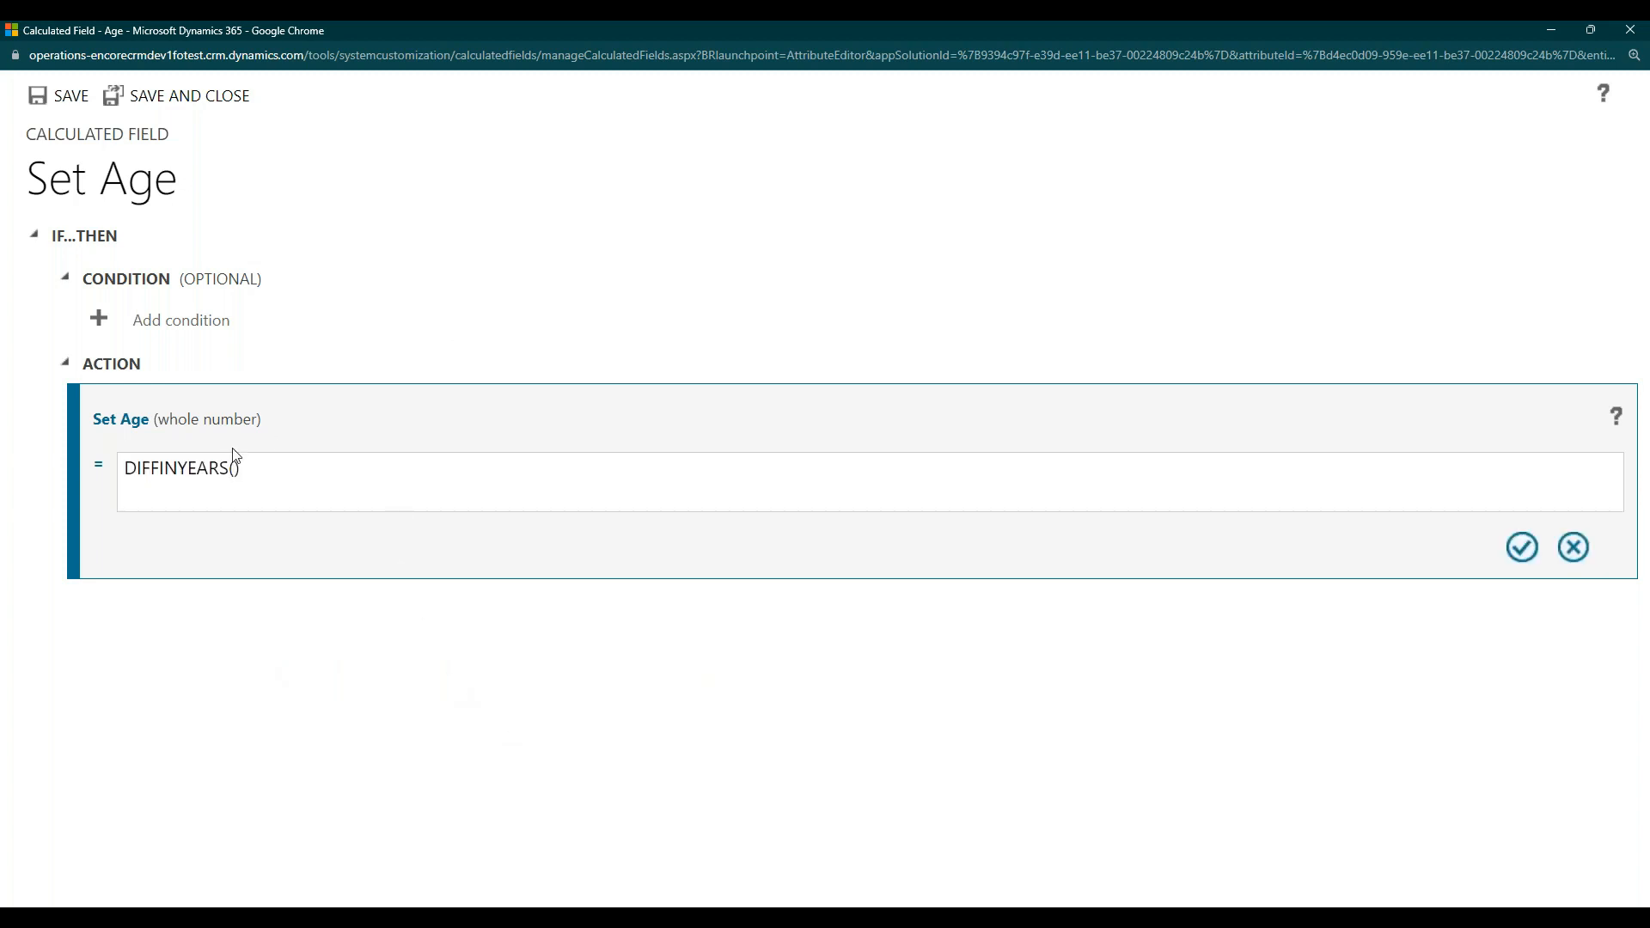
pyautogui.click(184, 467)
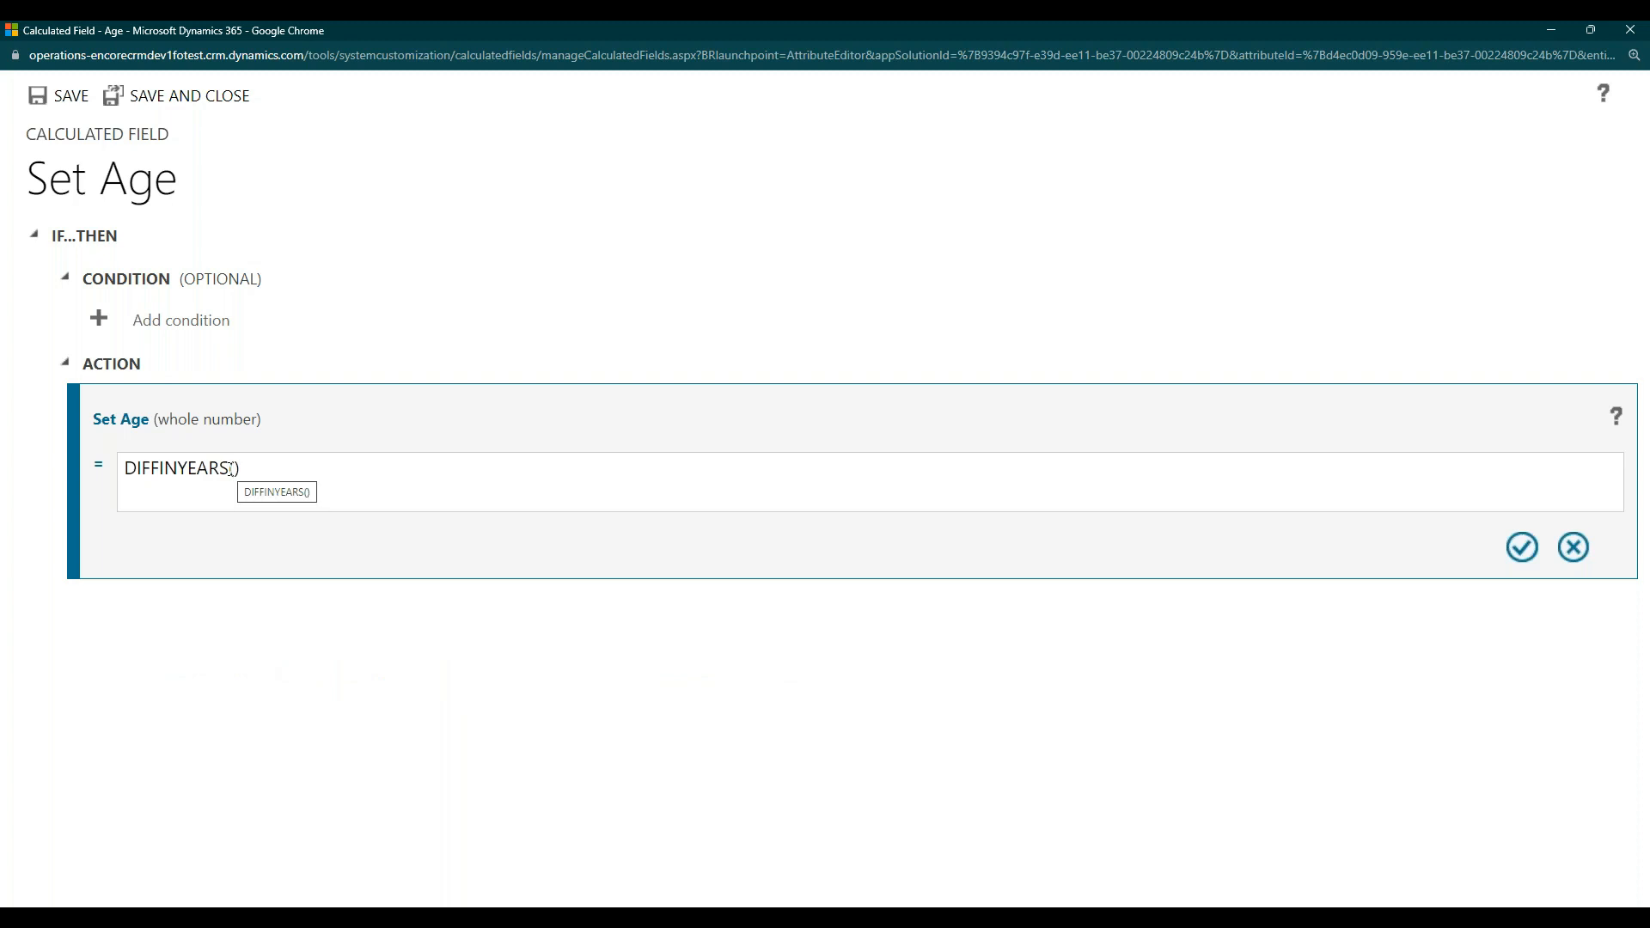
pyautogui.write('ebs')
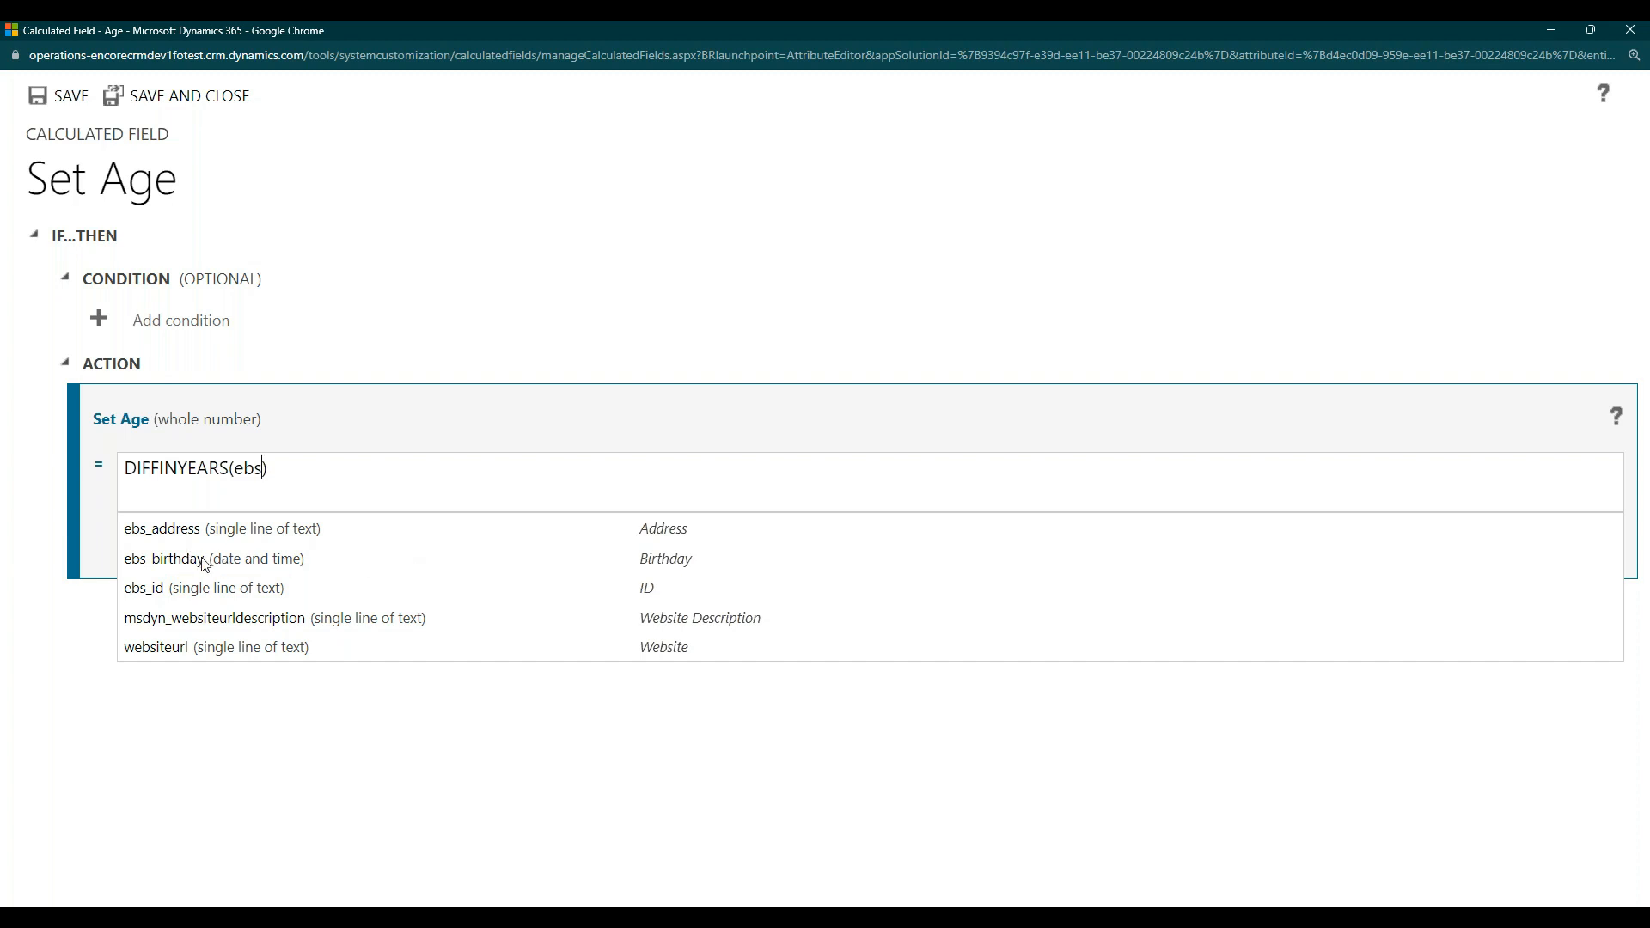
pyautogui.click(163, 559)
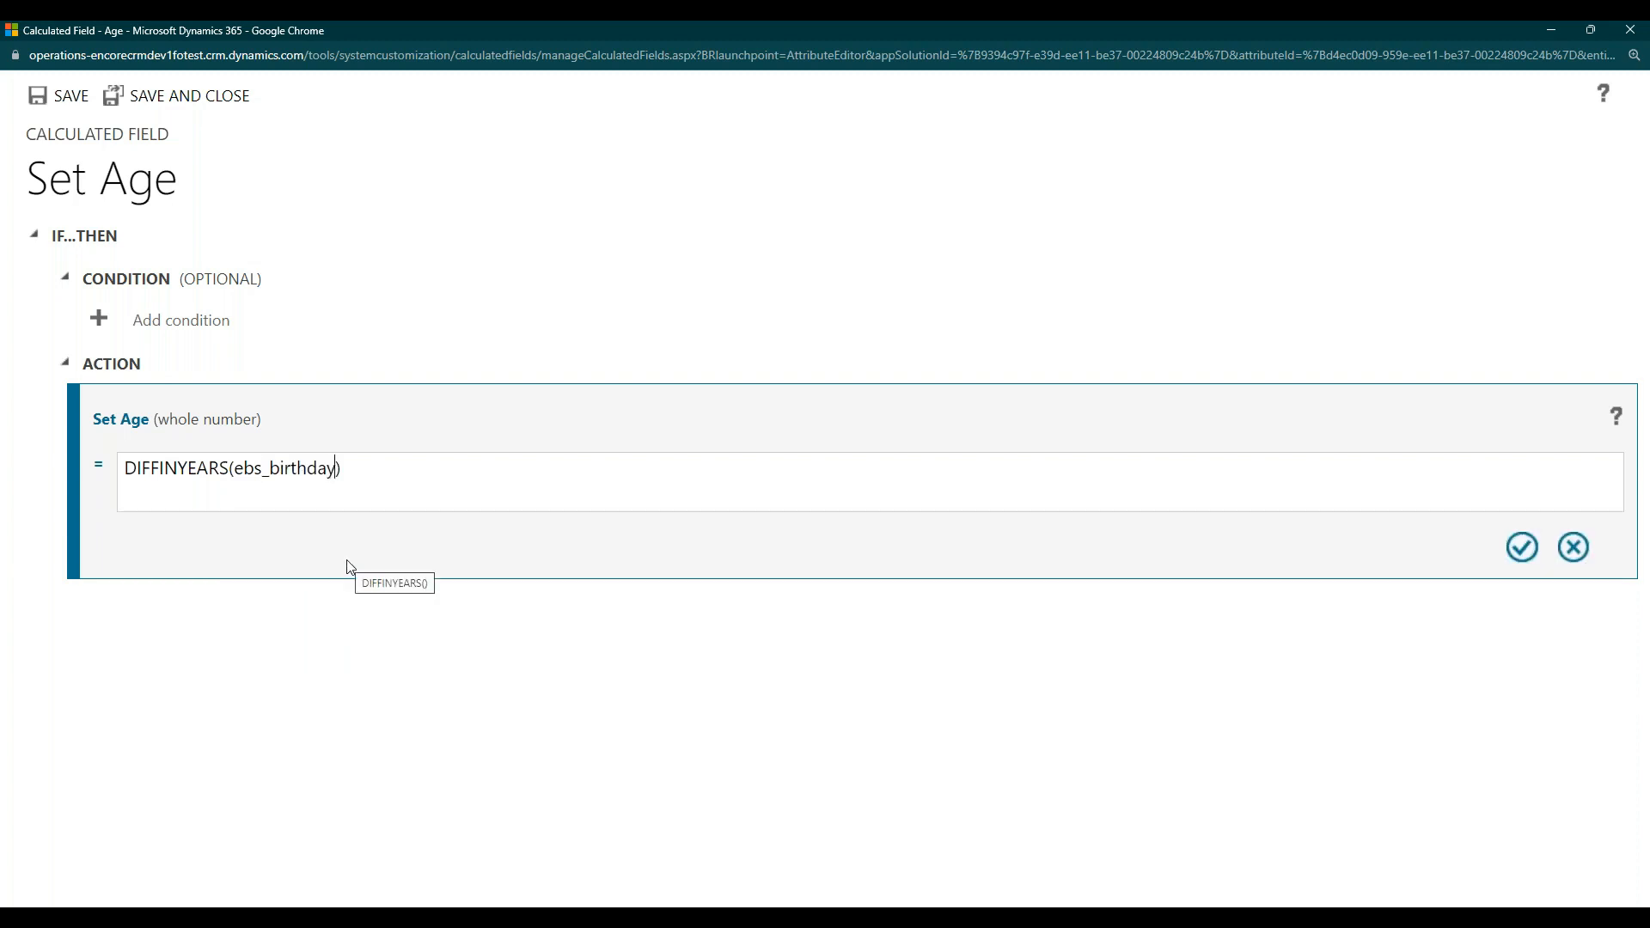
pyautogui.write(',')
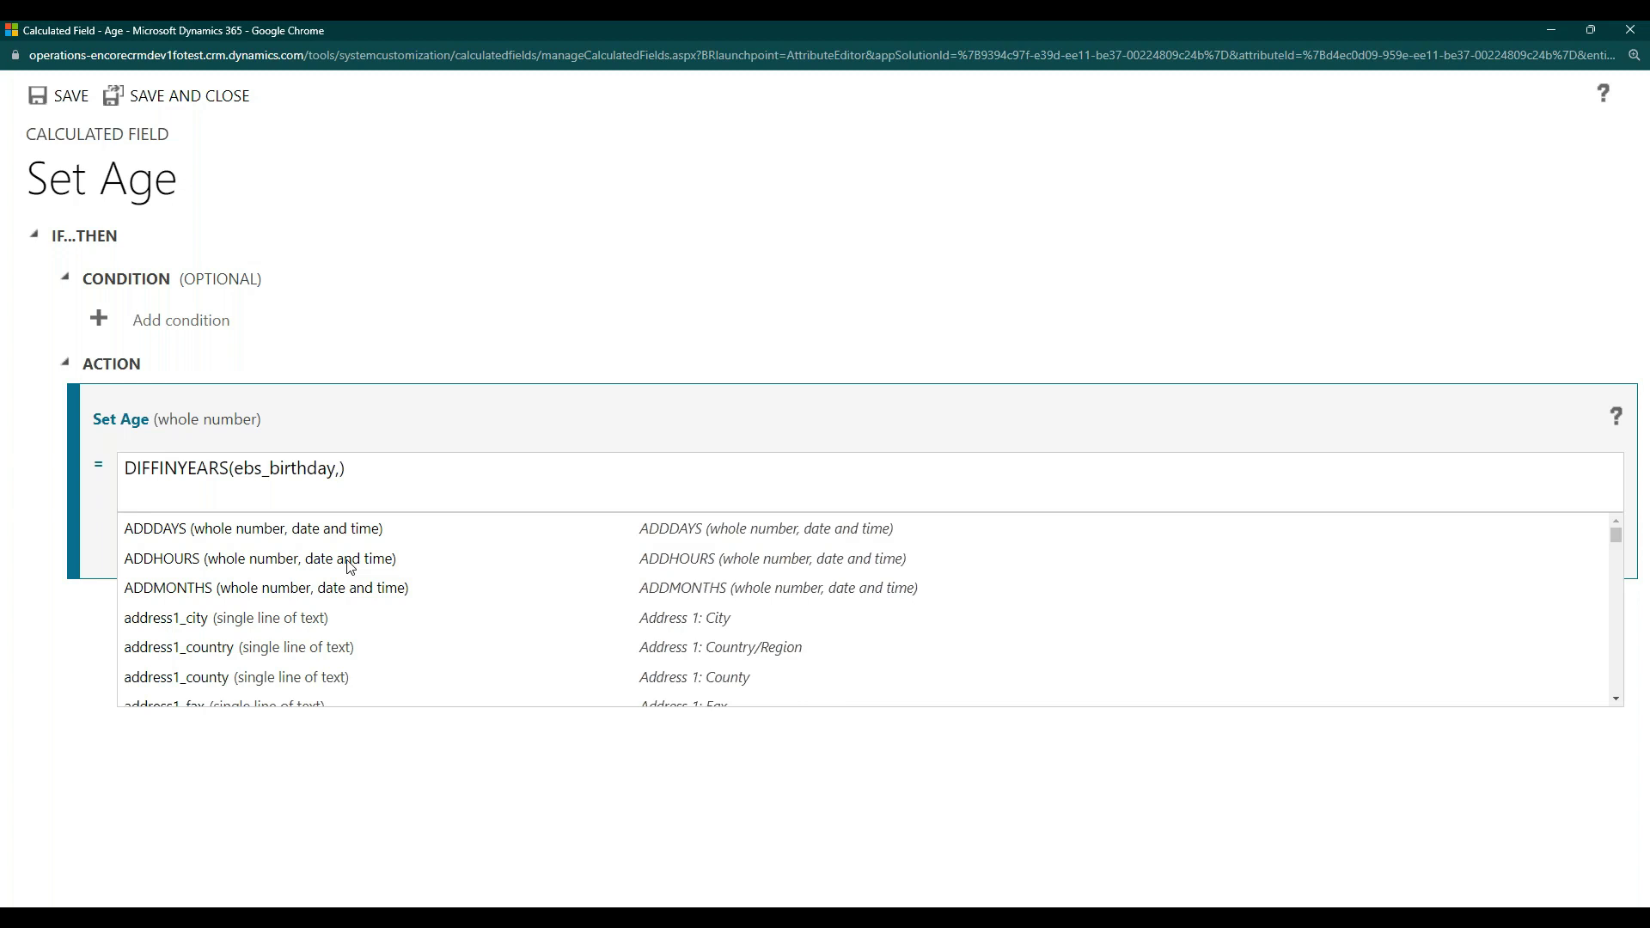
pyautogui.write('no')
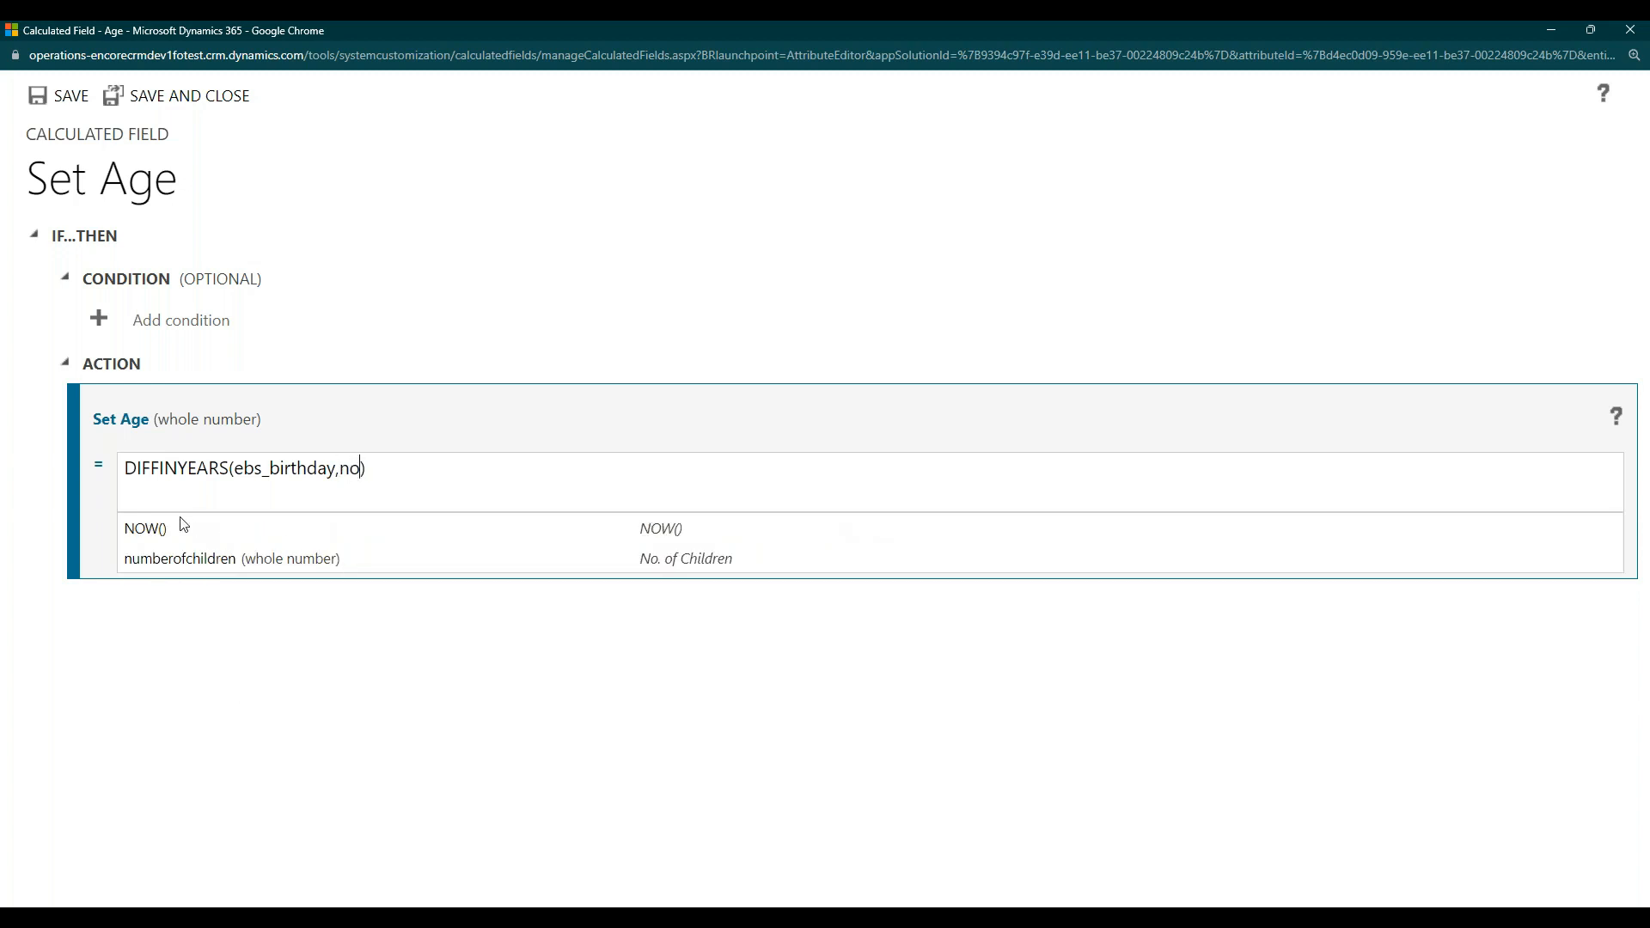
pyautogui.click(146, 529)
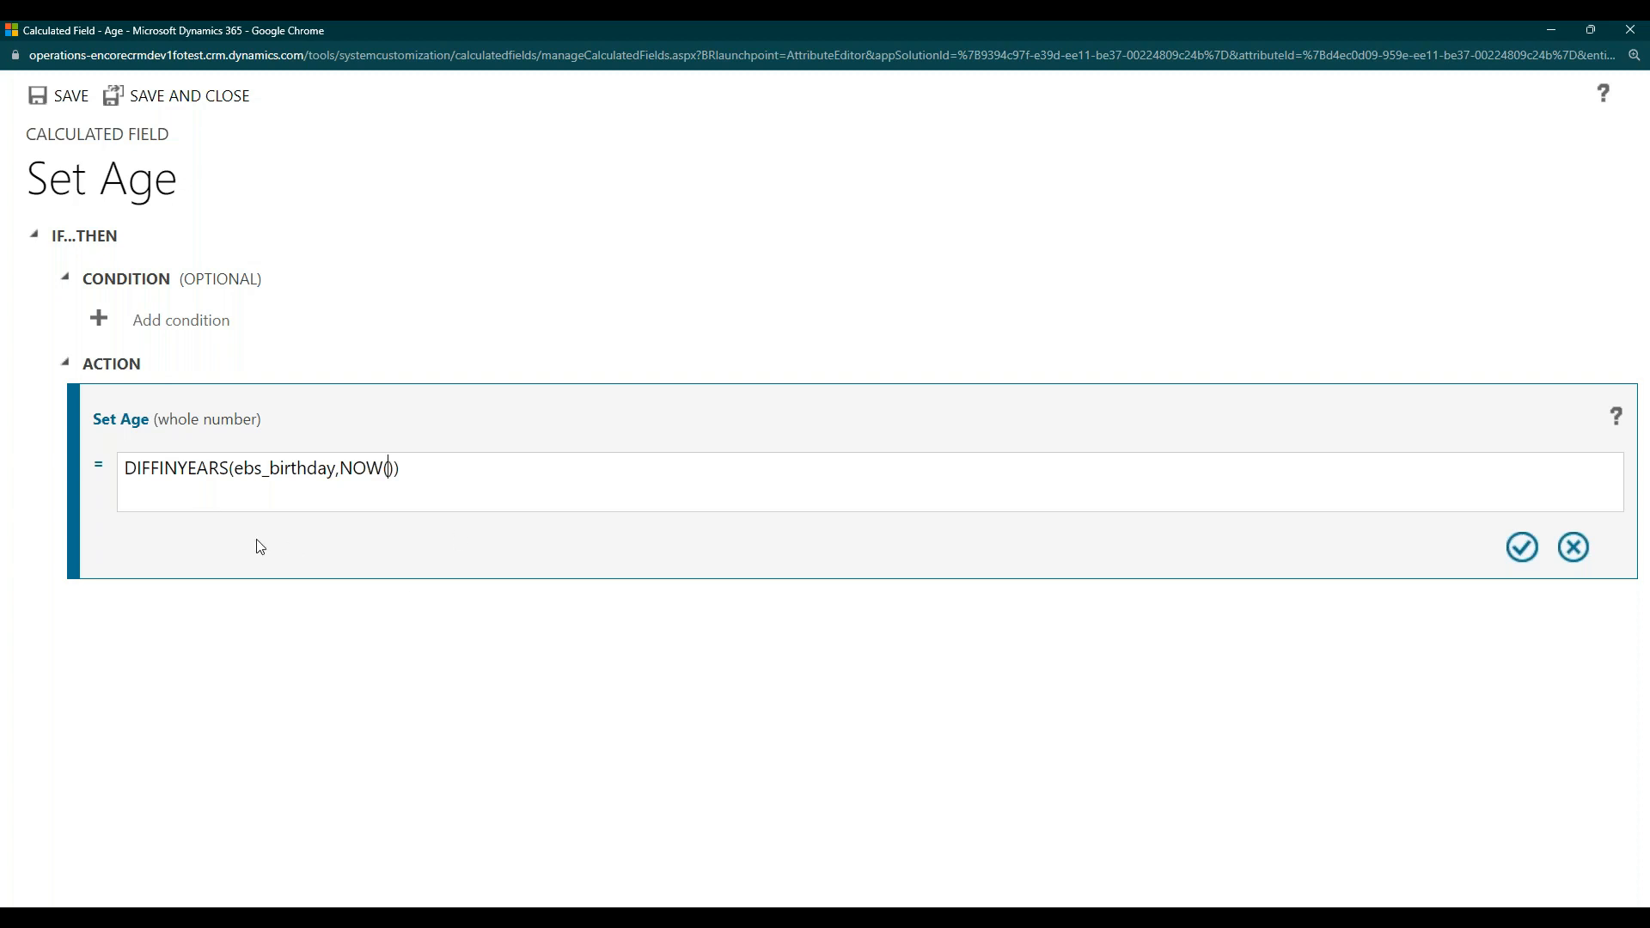
pyautogui.moveTo(284, 482)
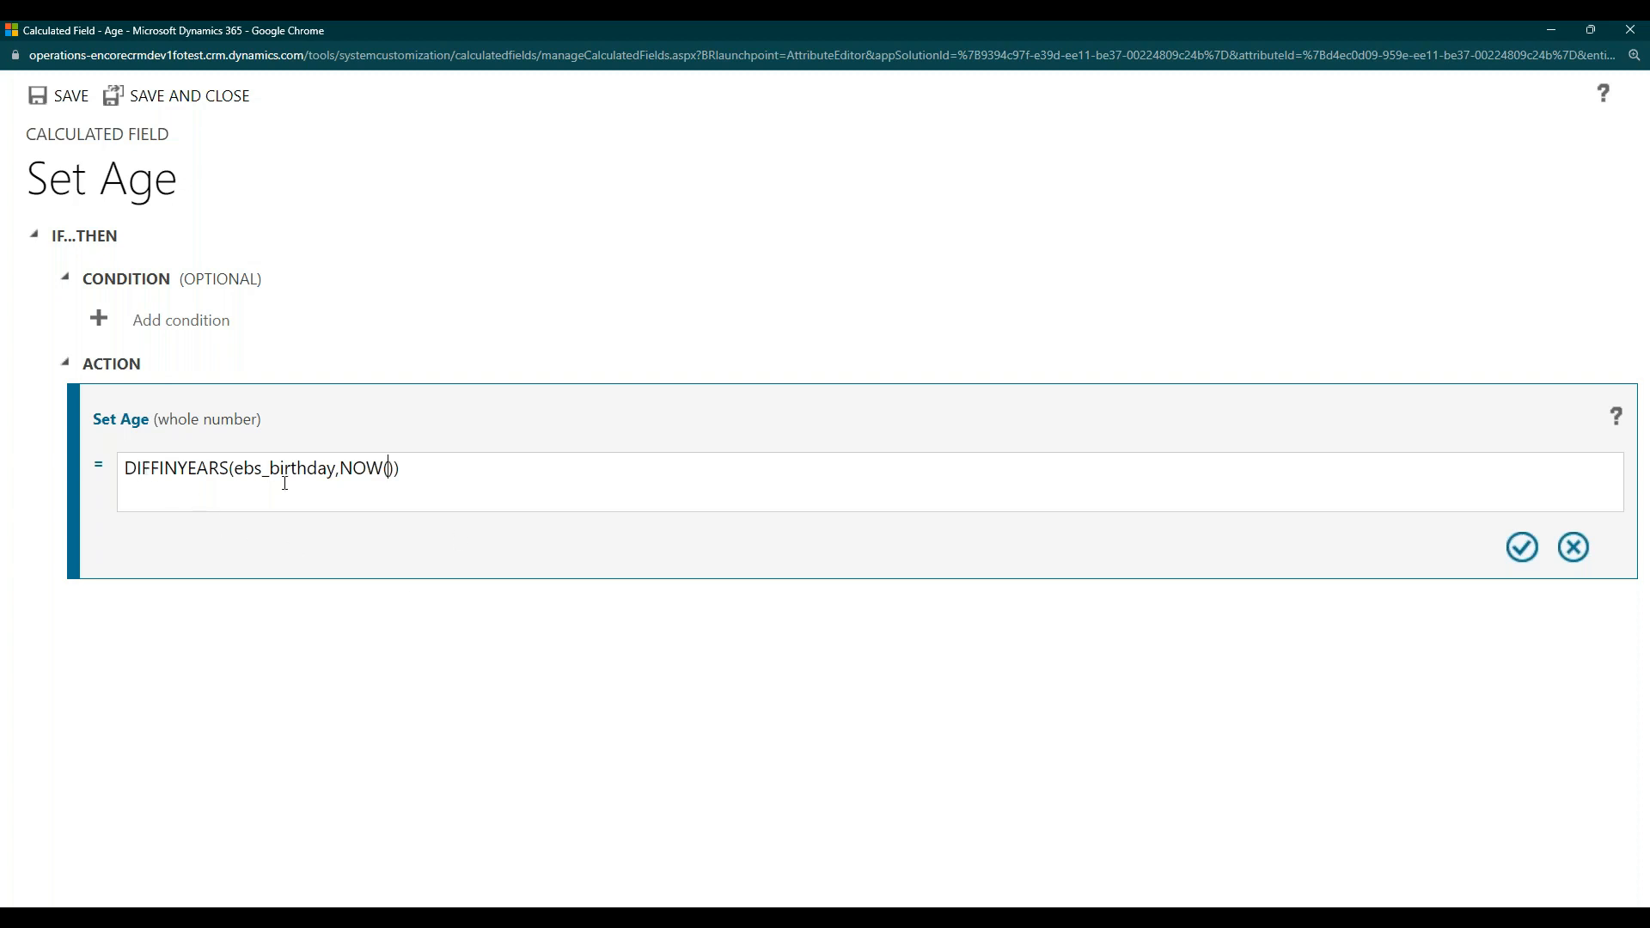
pyautogui.moveTo(1536, 573)
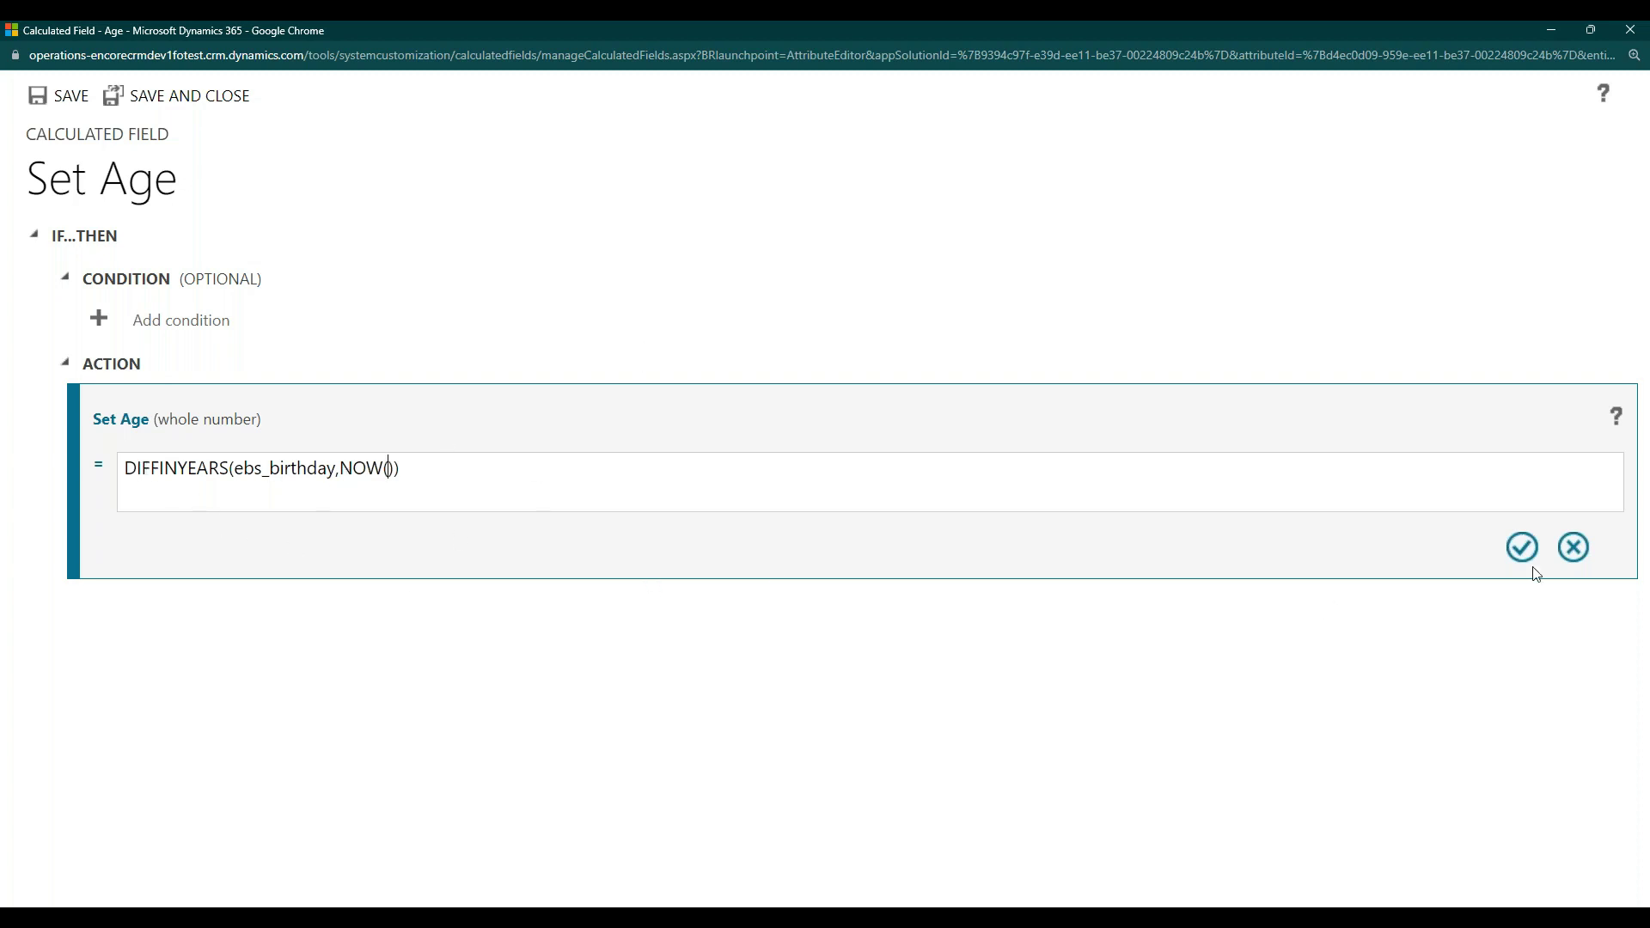
pyautogui.click(1521, 547)
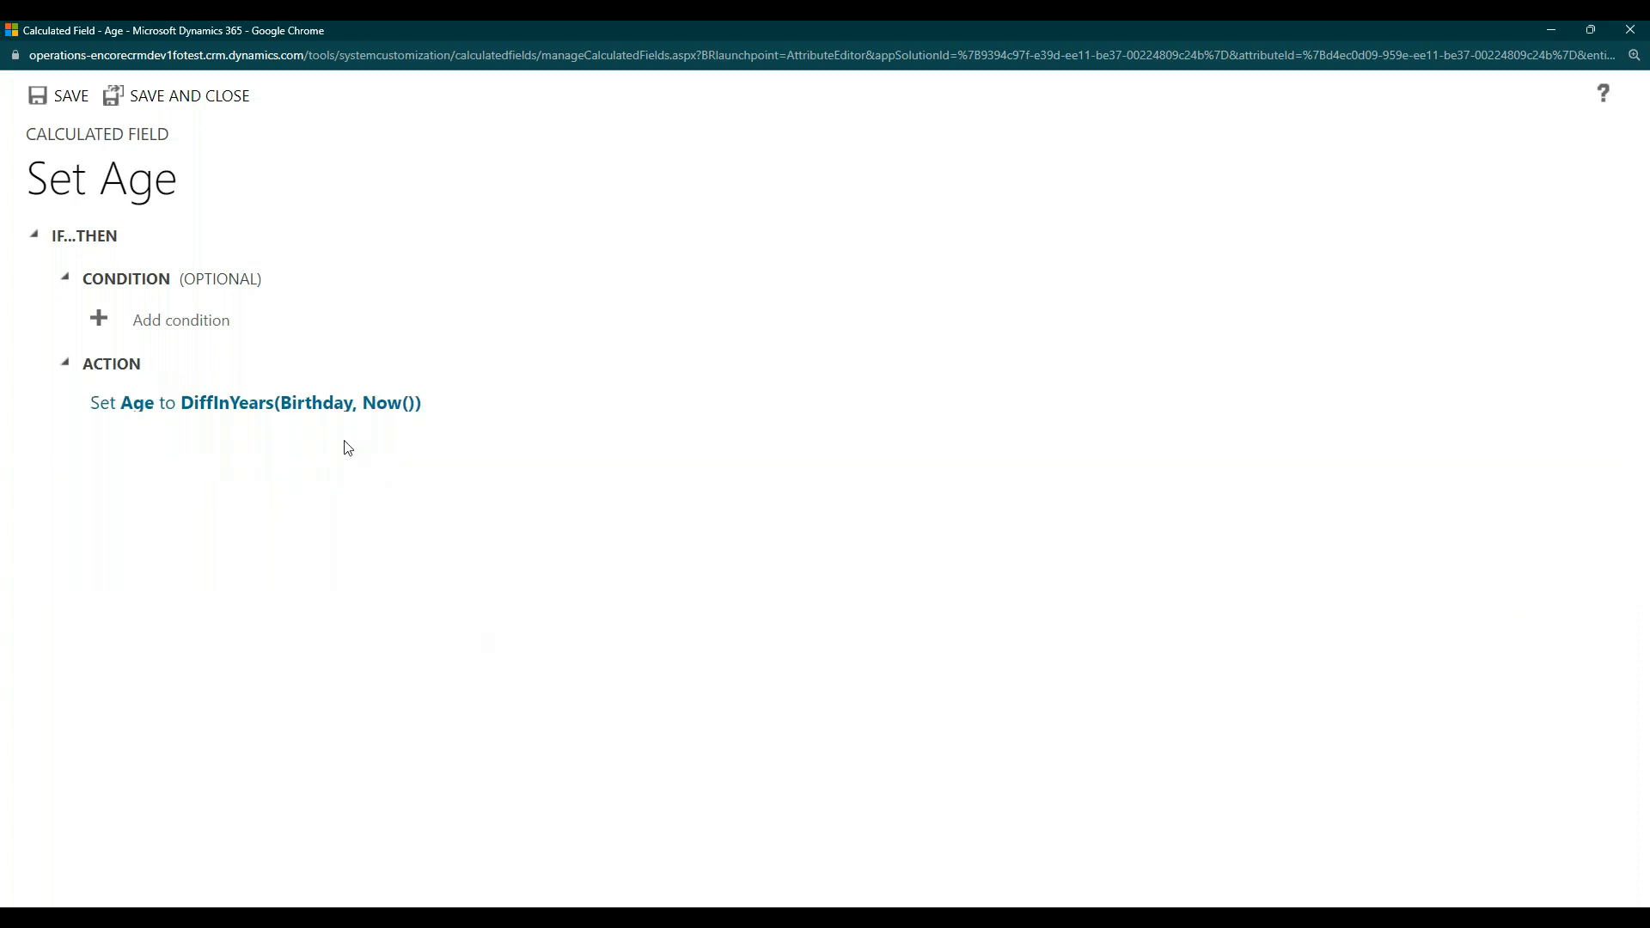
pyautogui.moveTo(121, 124)
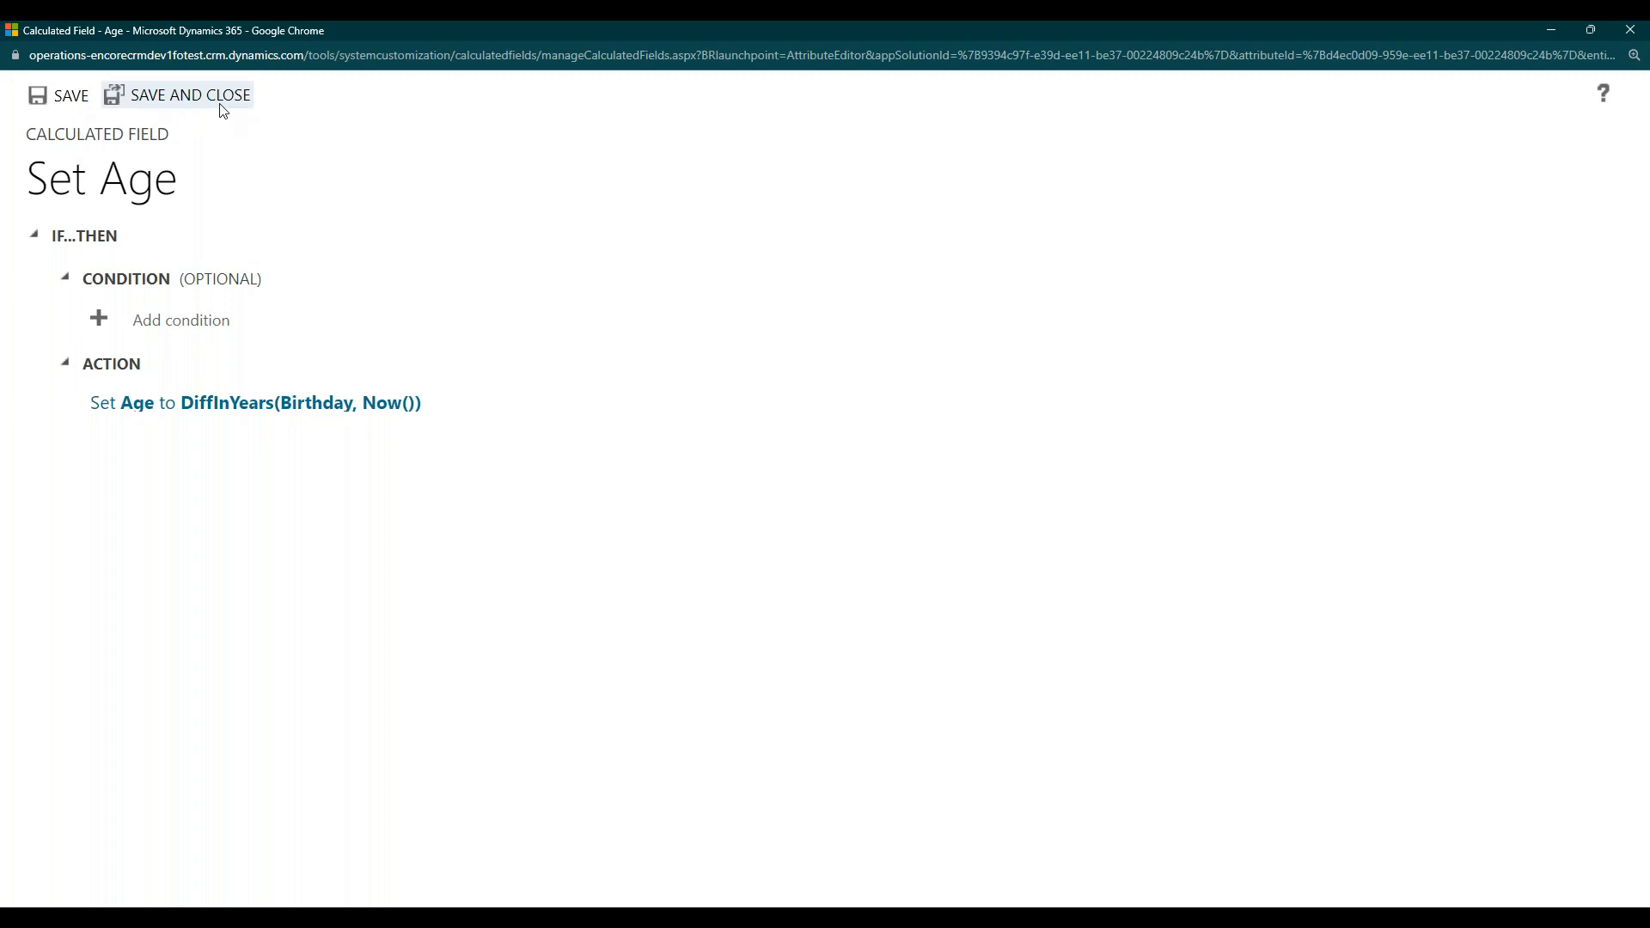
pyautogui.click(191, 94)
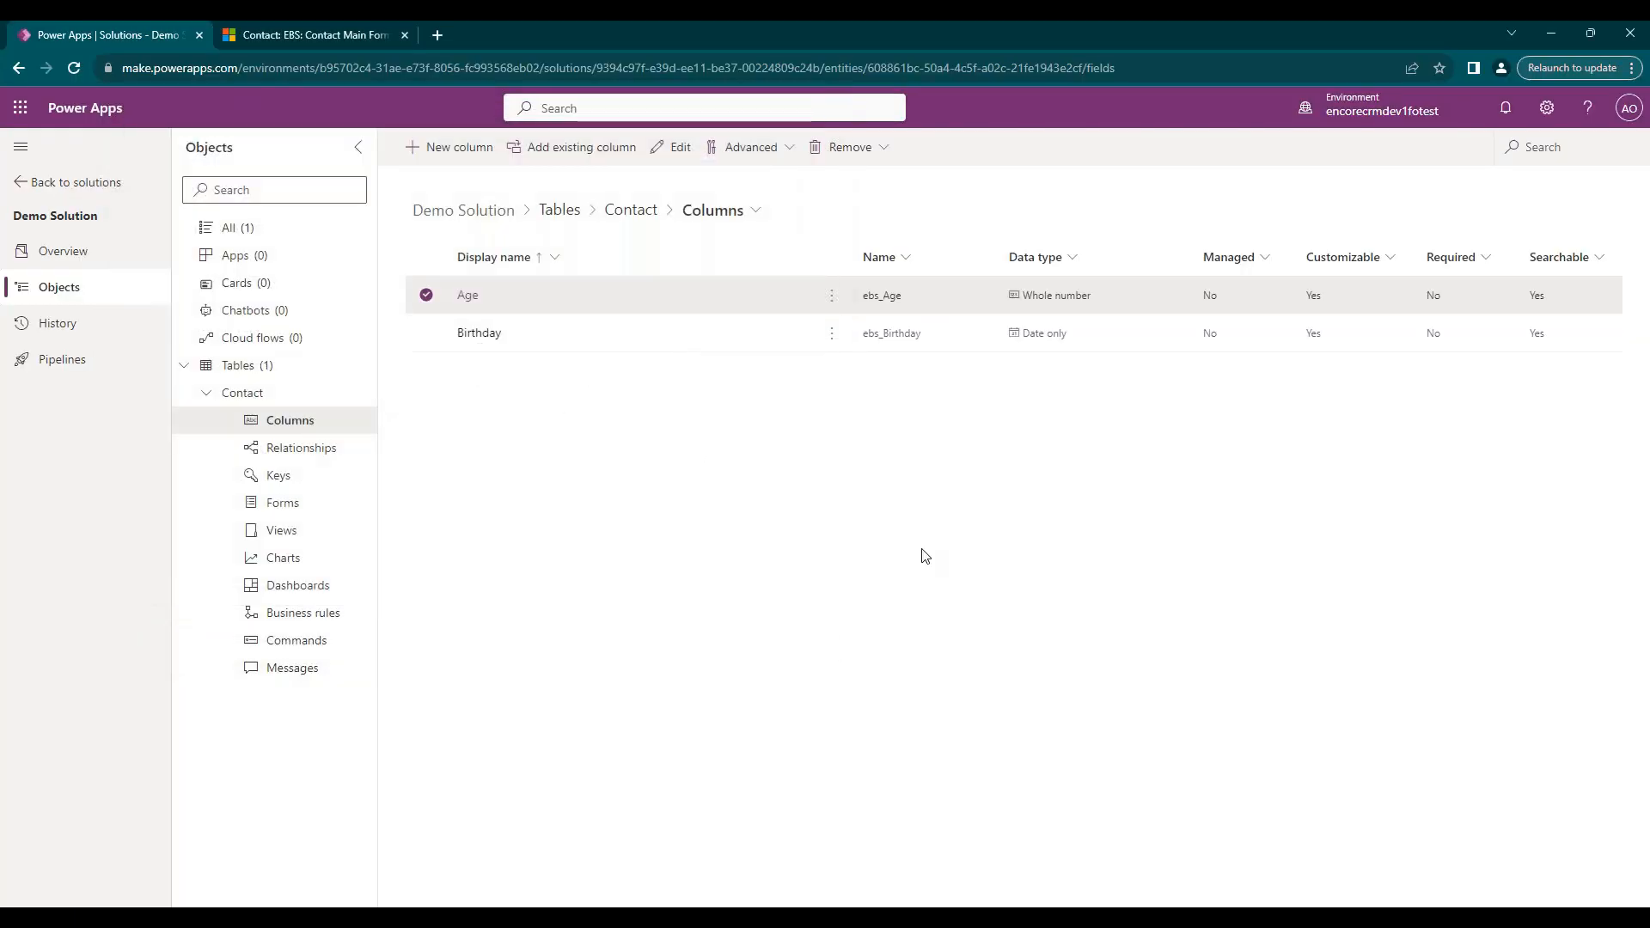
pyautogui.moveTo(559, 447)
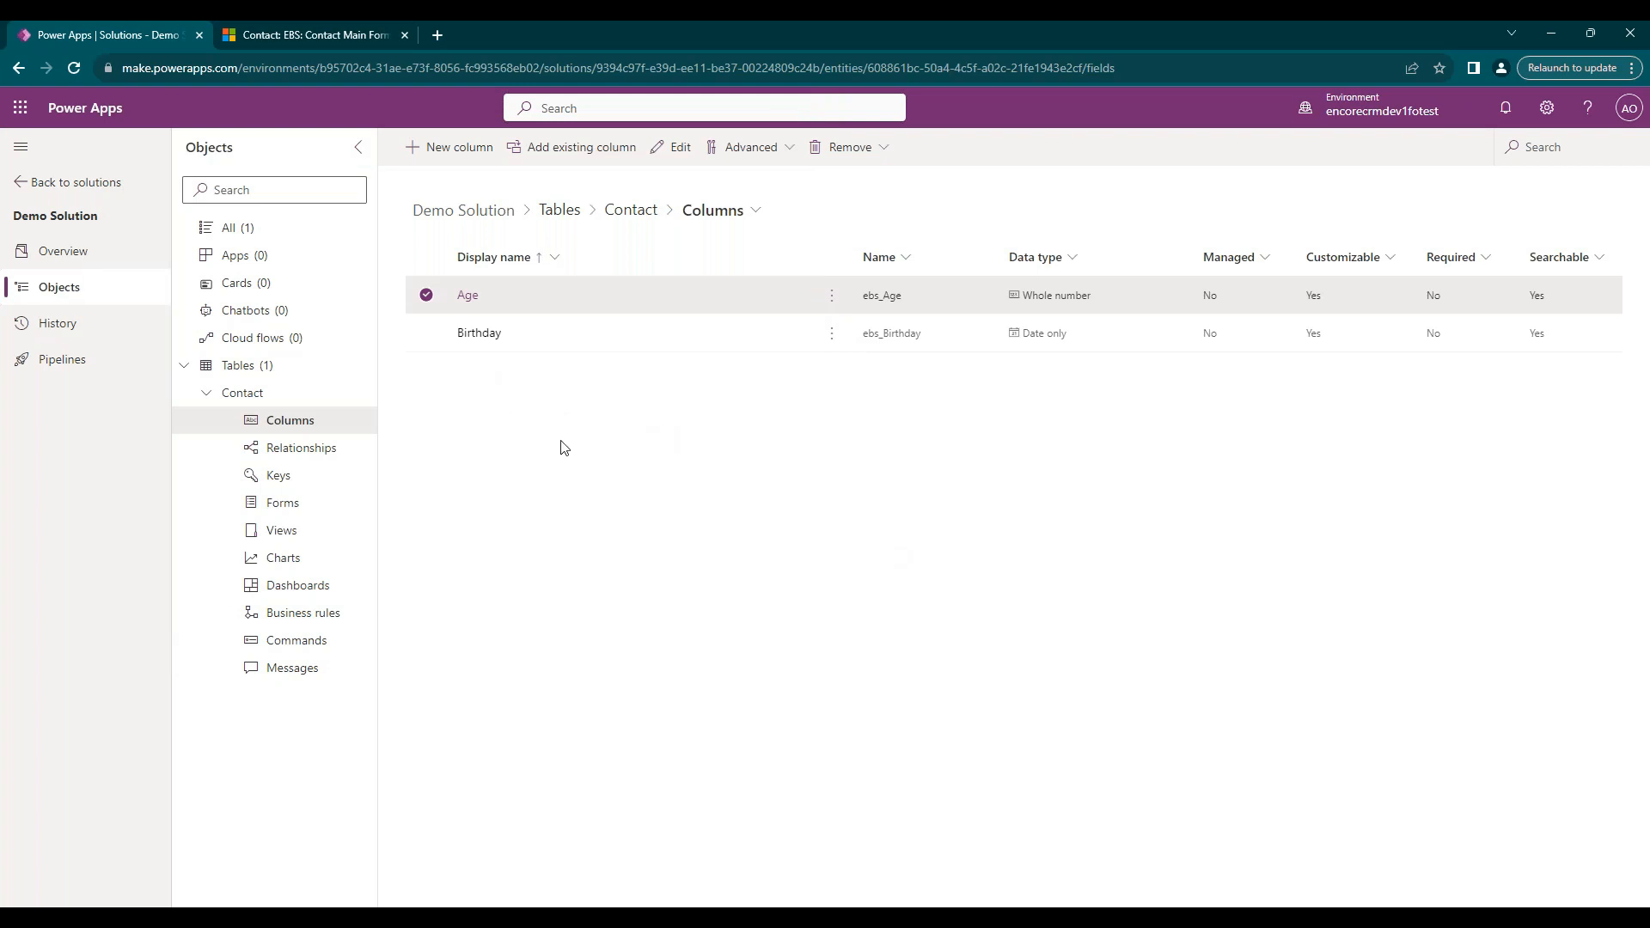
pyautogui.moveTo(636, 432)
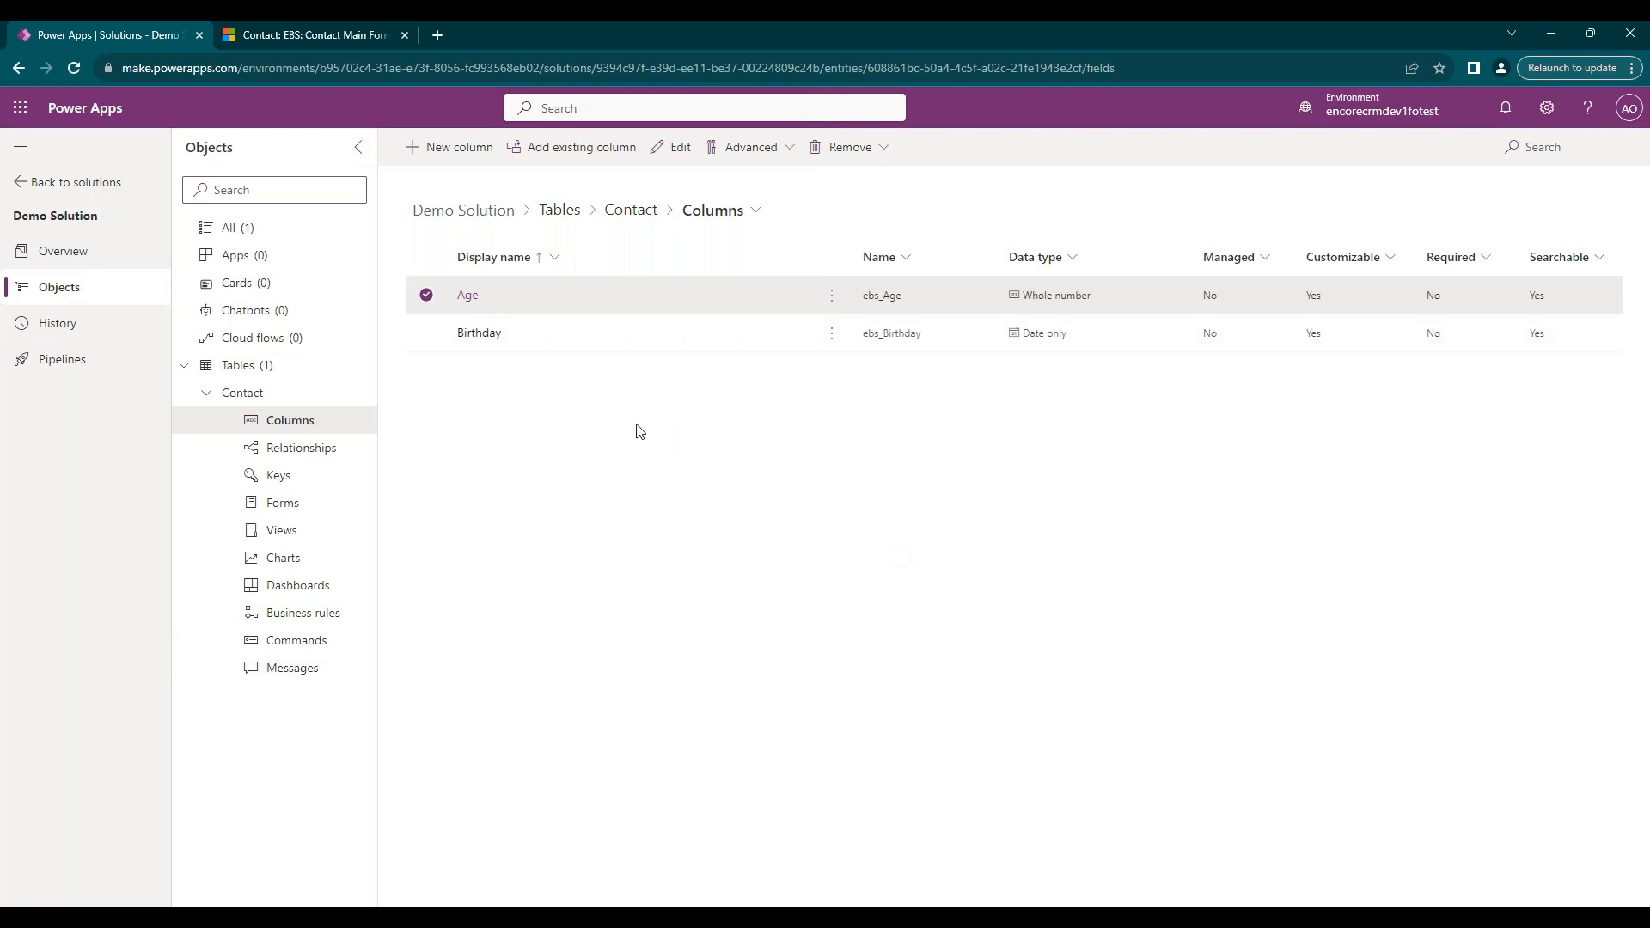
pyautogui.moveTo(793, 221)
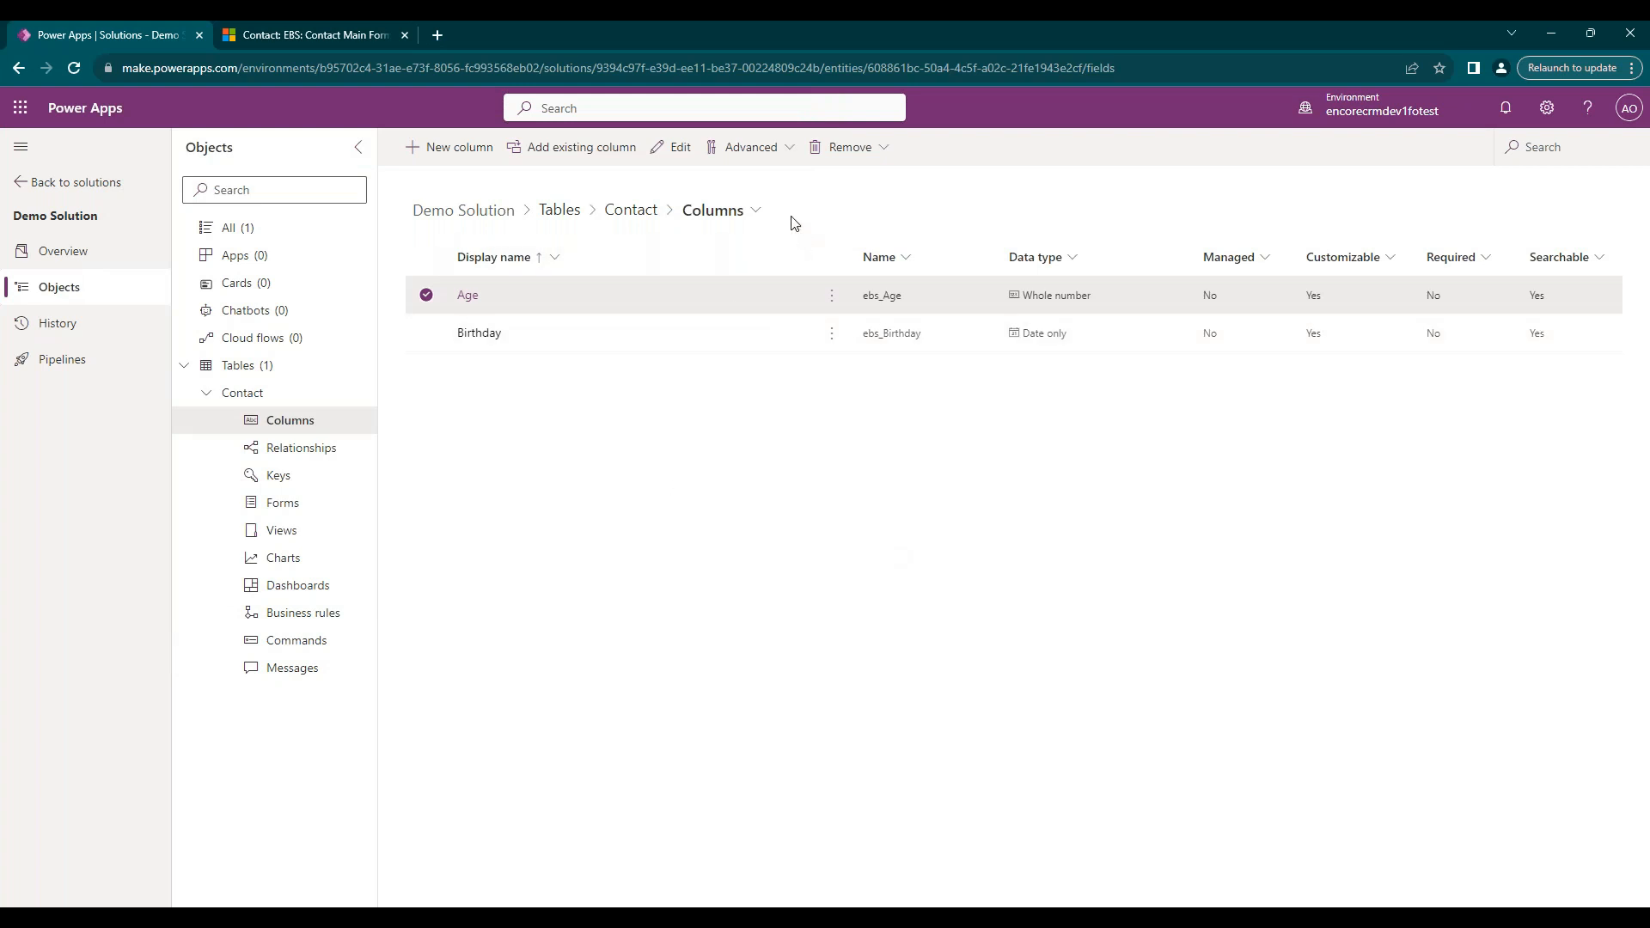
# Switch to the Contact table's forms and open EBS: Contact Main Form (2 Col).
pyautogui.click(754, 209)
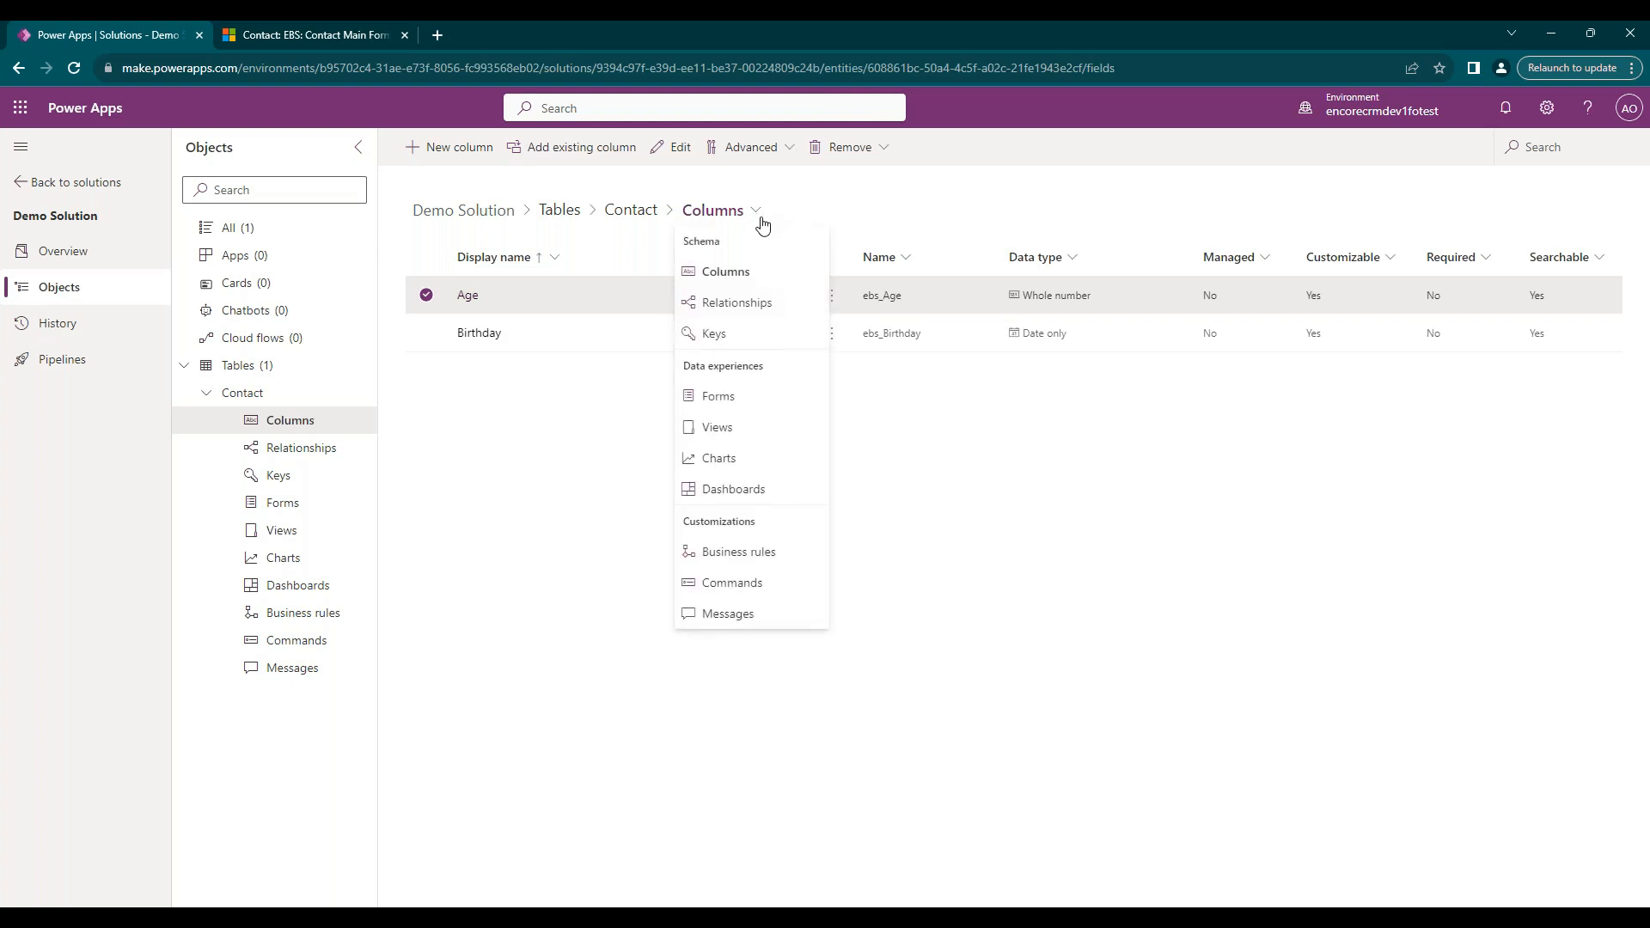
pyautogui.click(716, 395)
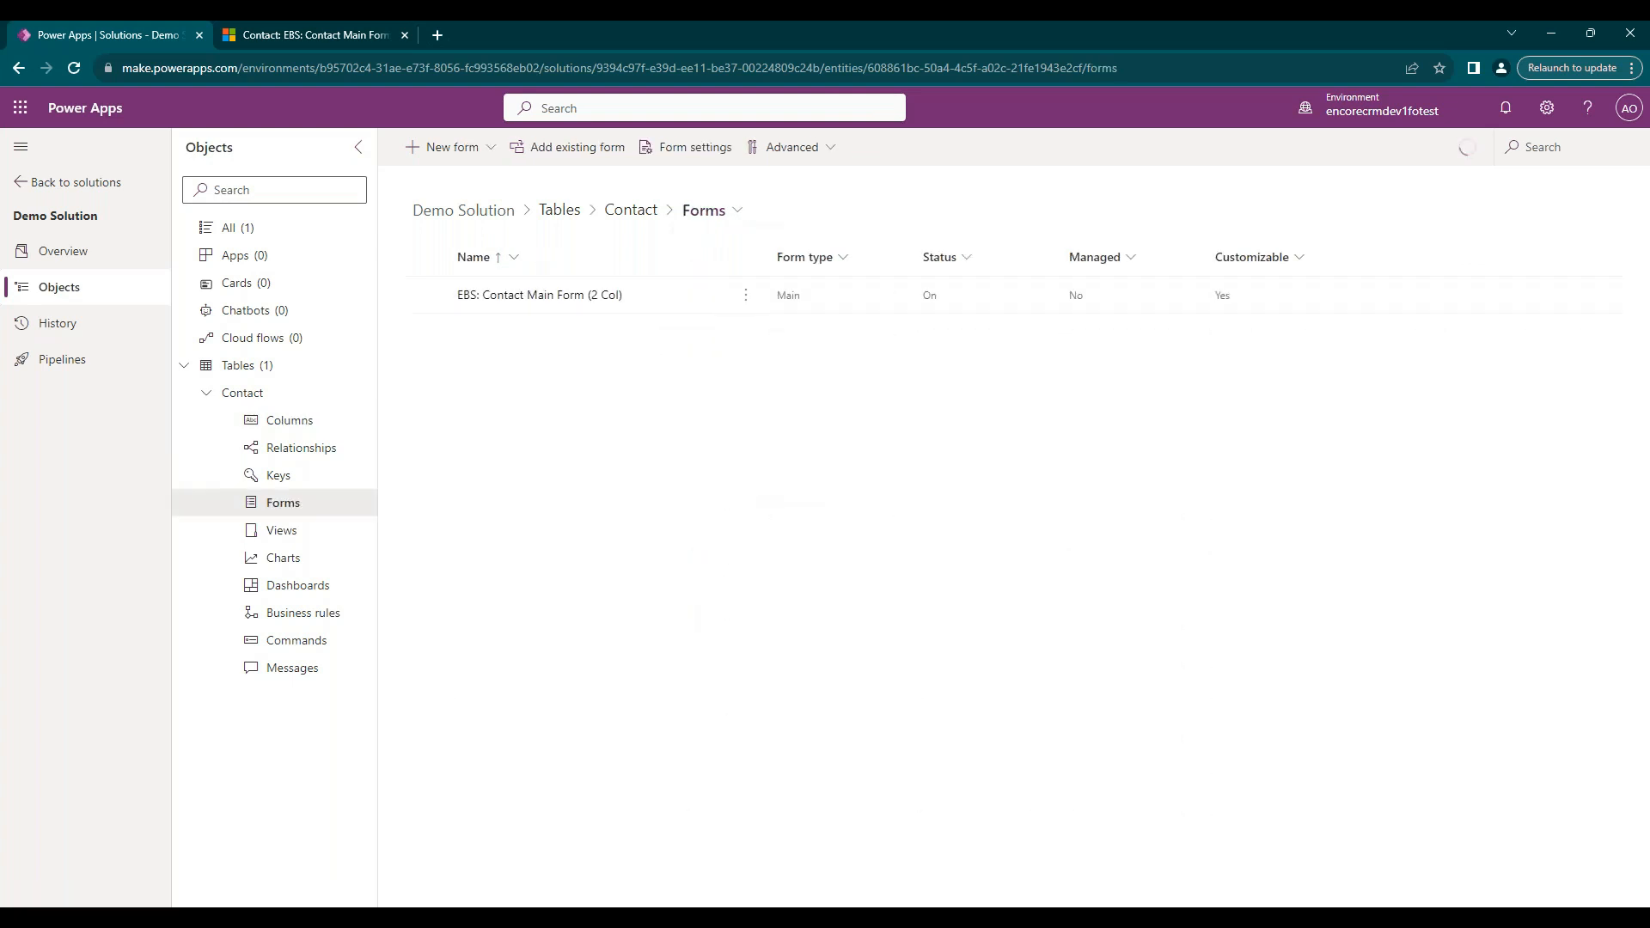
pyautogui.click(539, 294)
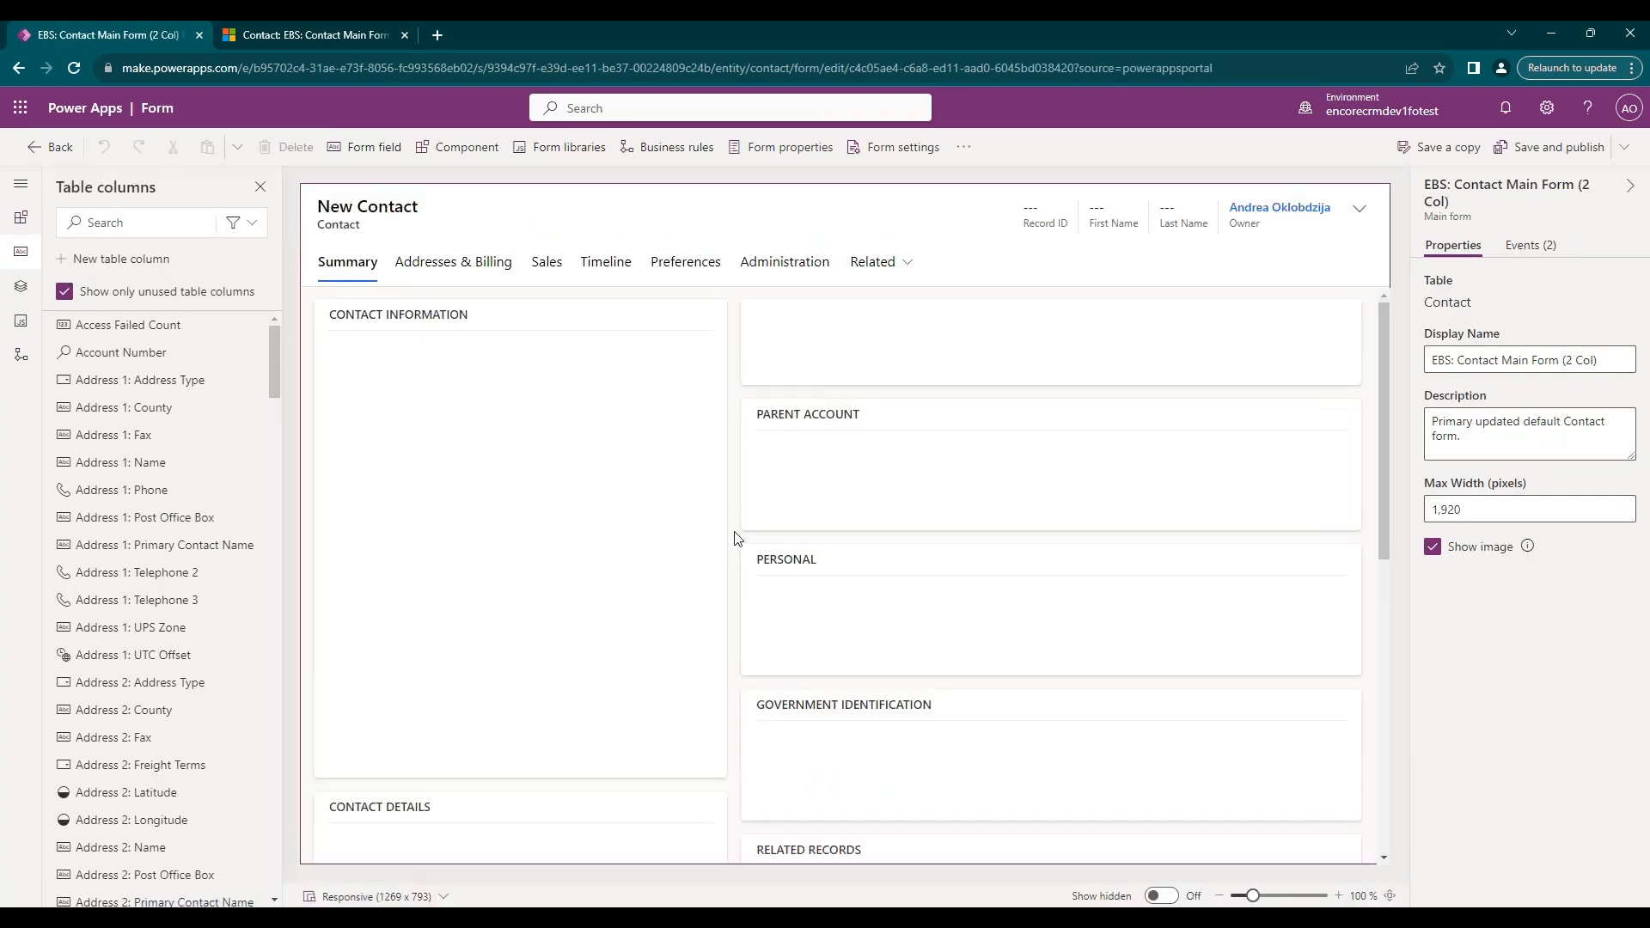
# Place Age above Birthday in the Personal section and save and publish the form.
pyautogui.scroll(-3)
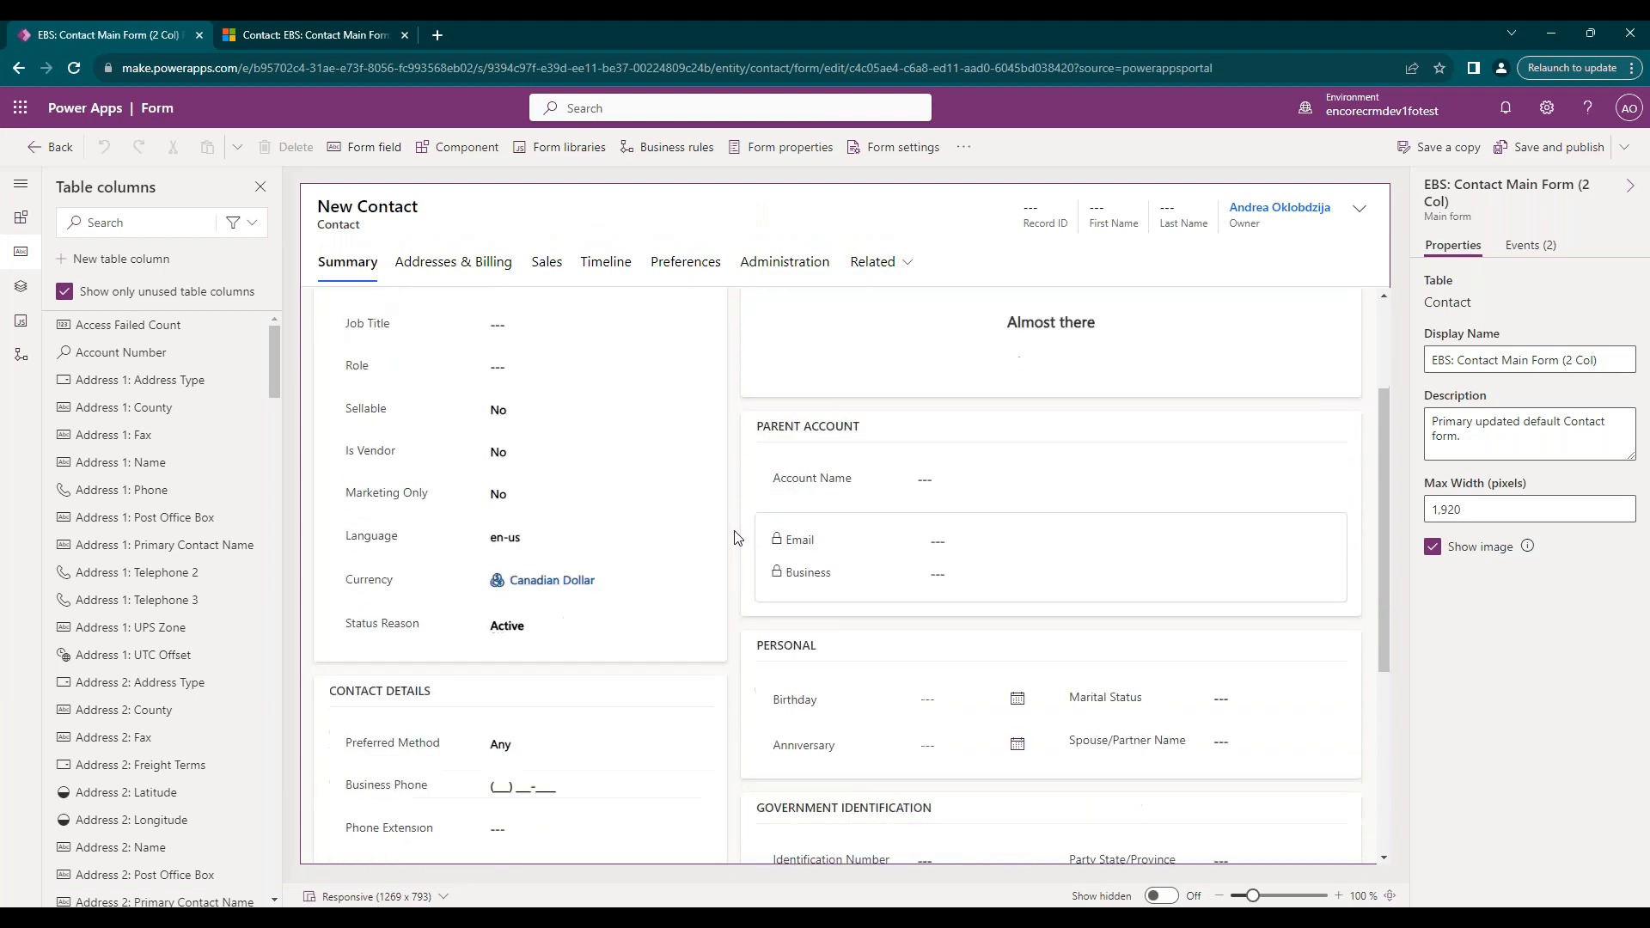
pyautogui.scroll(-3)
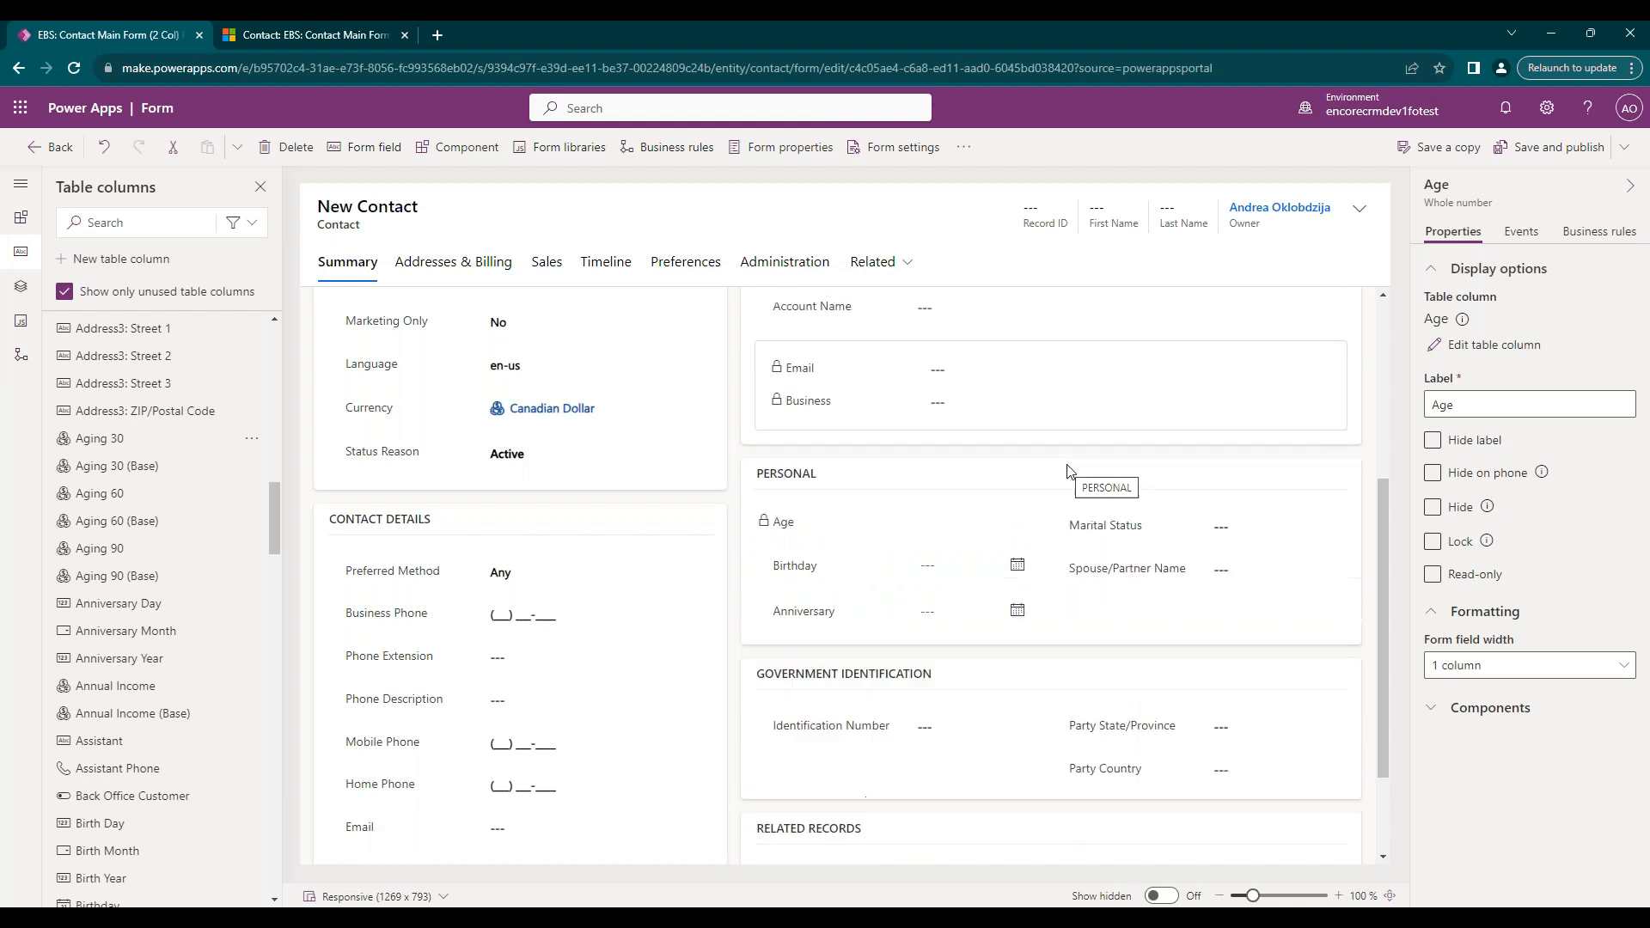
pyautogui.click(1556, 146)
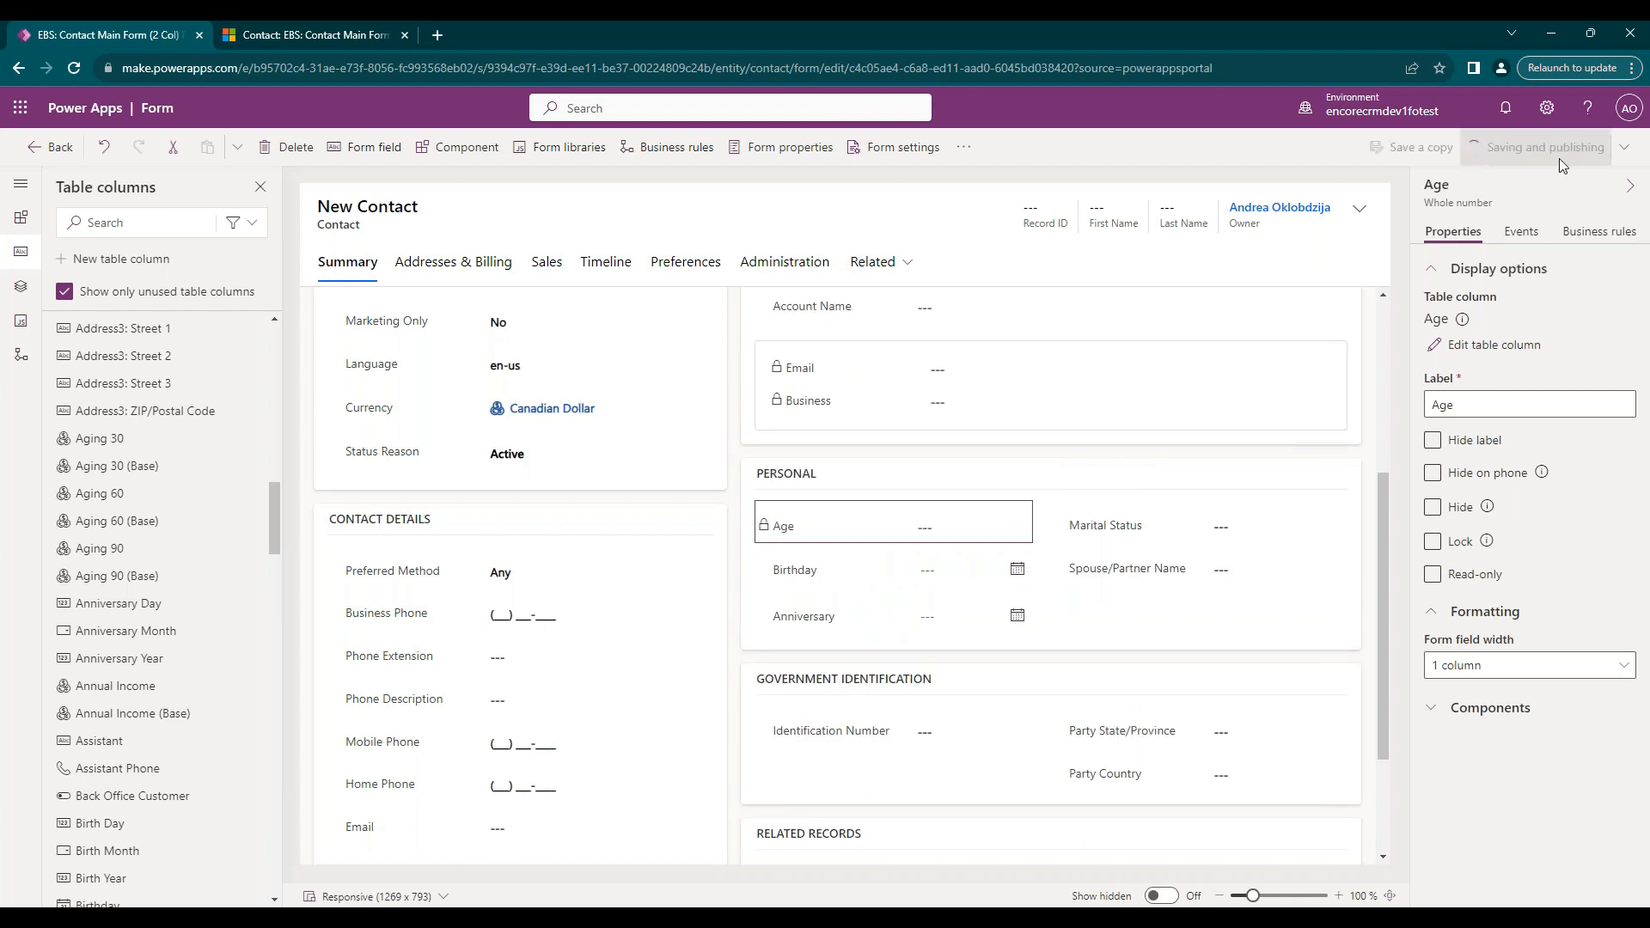
pyautogui.moveTo(718, 233)
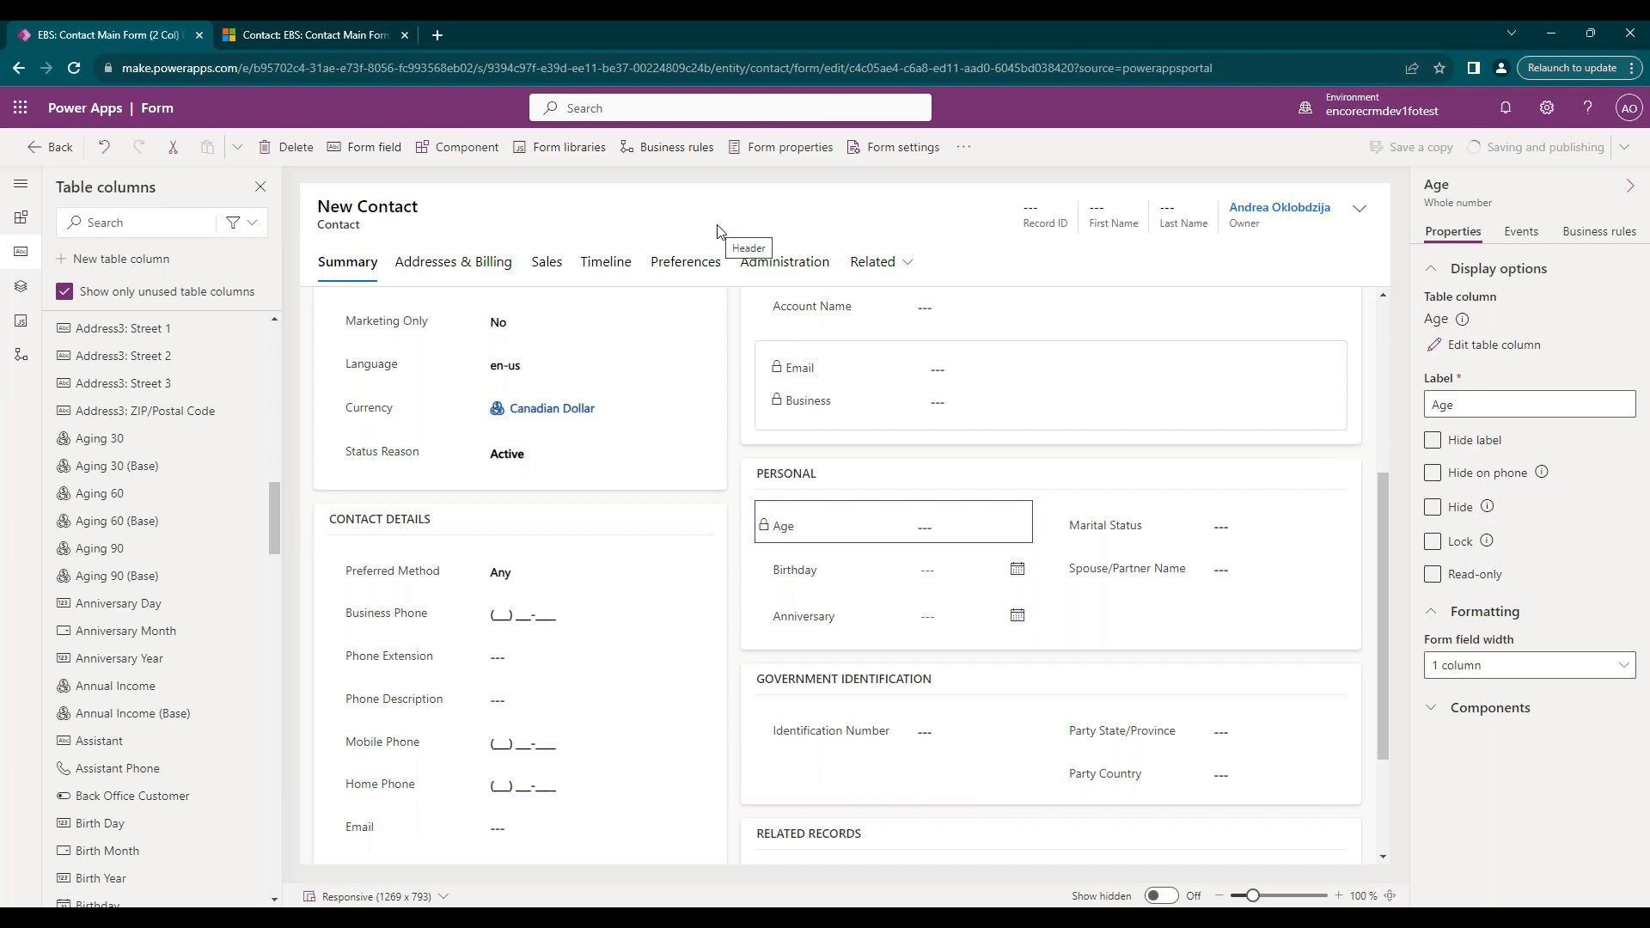
pyautogui.moveTo(990, 408)
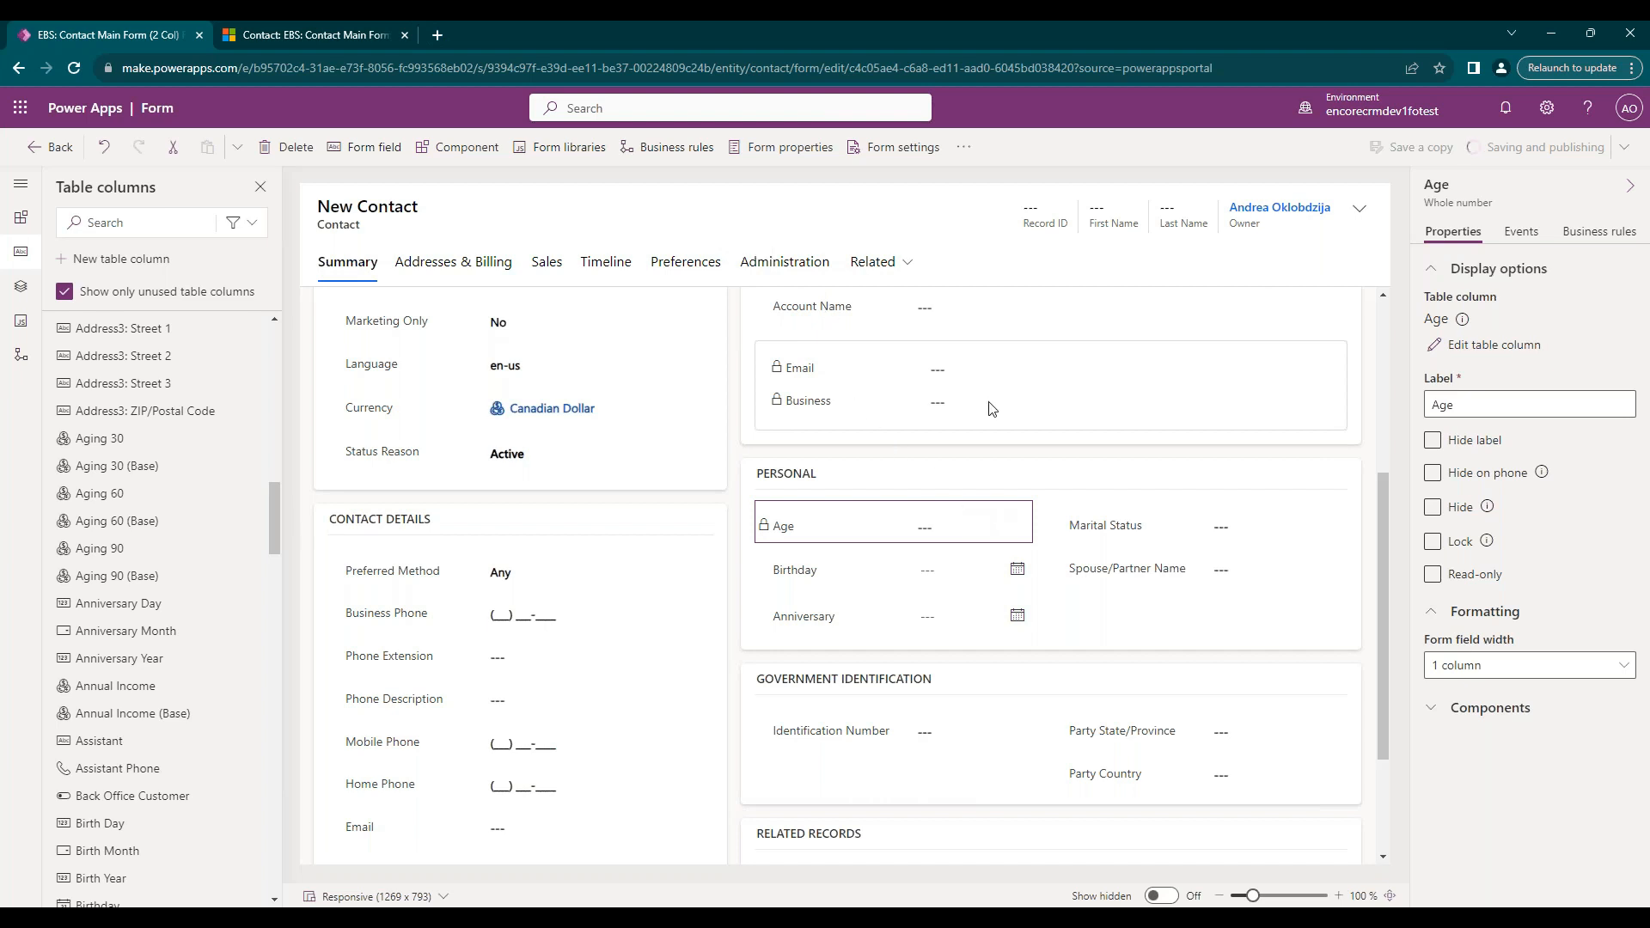
pyautogui.moveTo(787, 543)
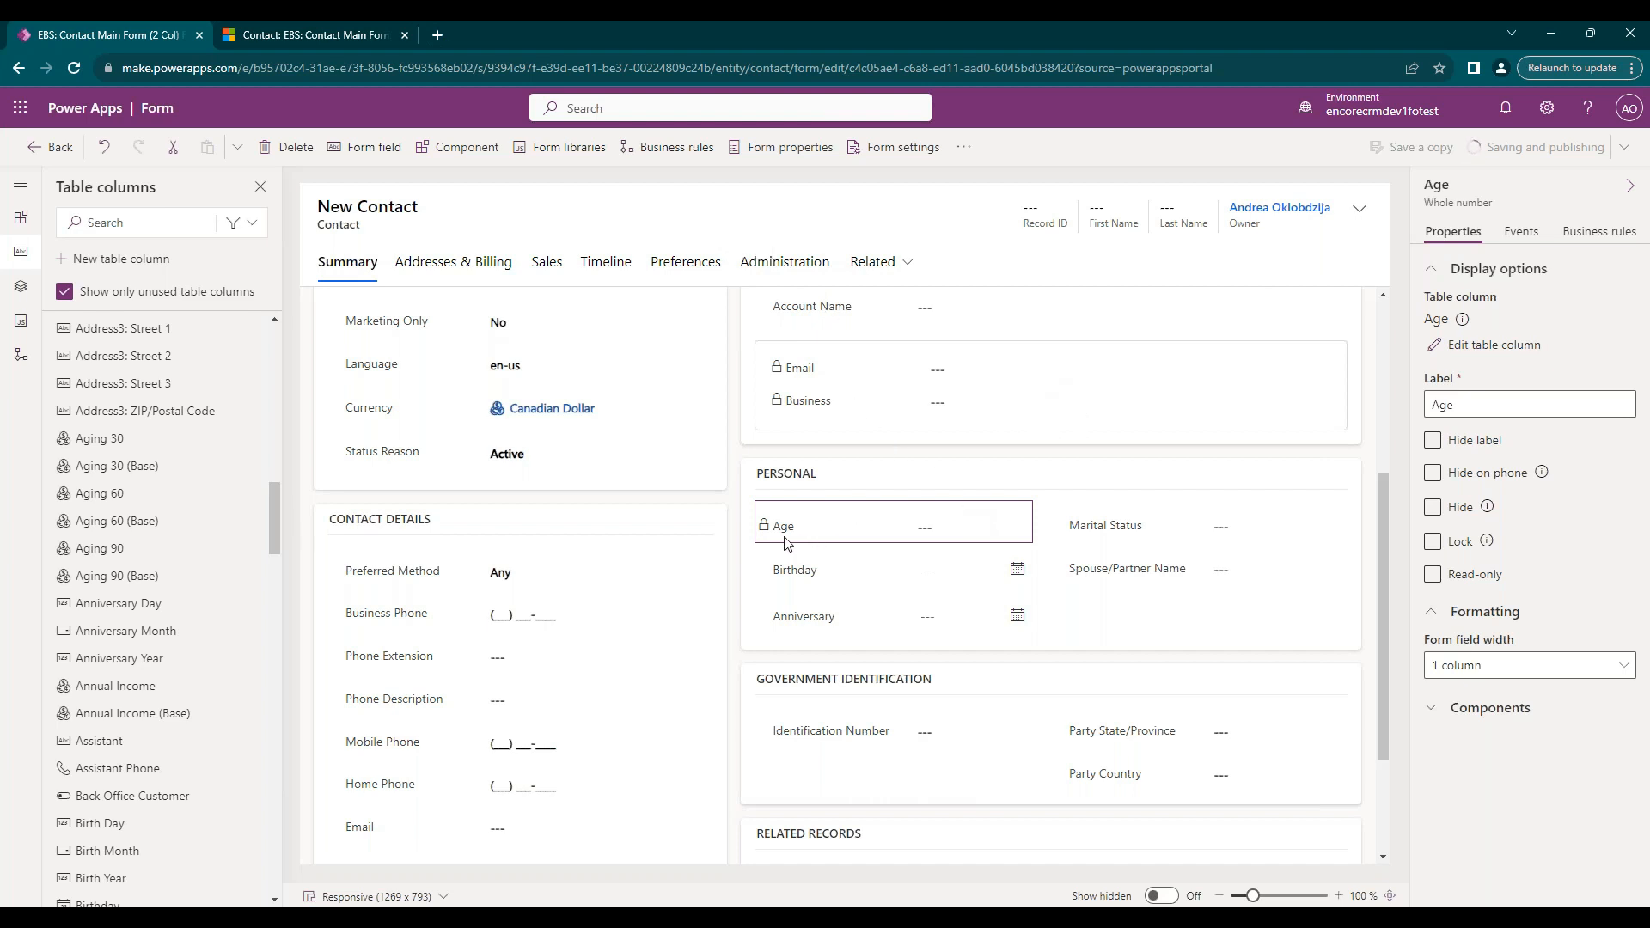
pyautogui.moveTo(787, 531)
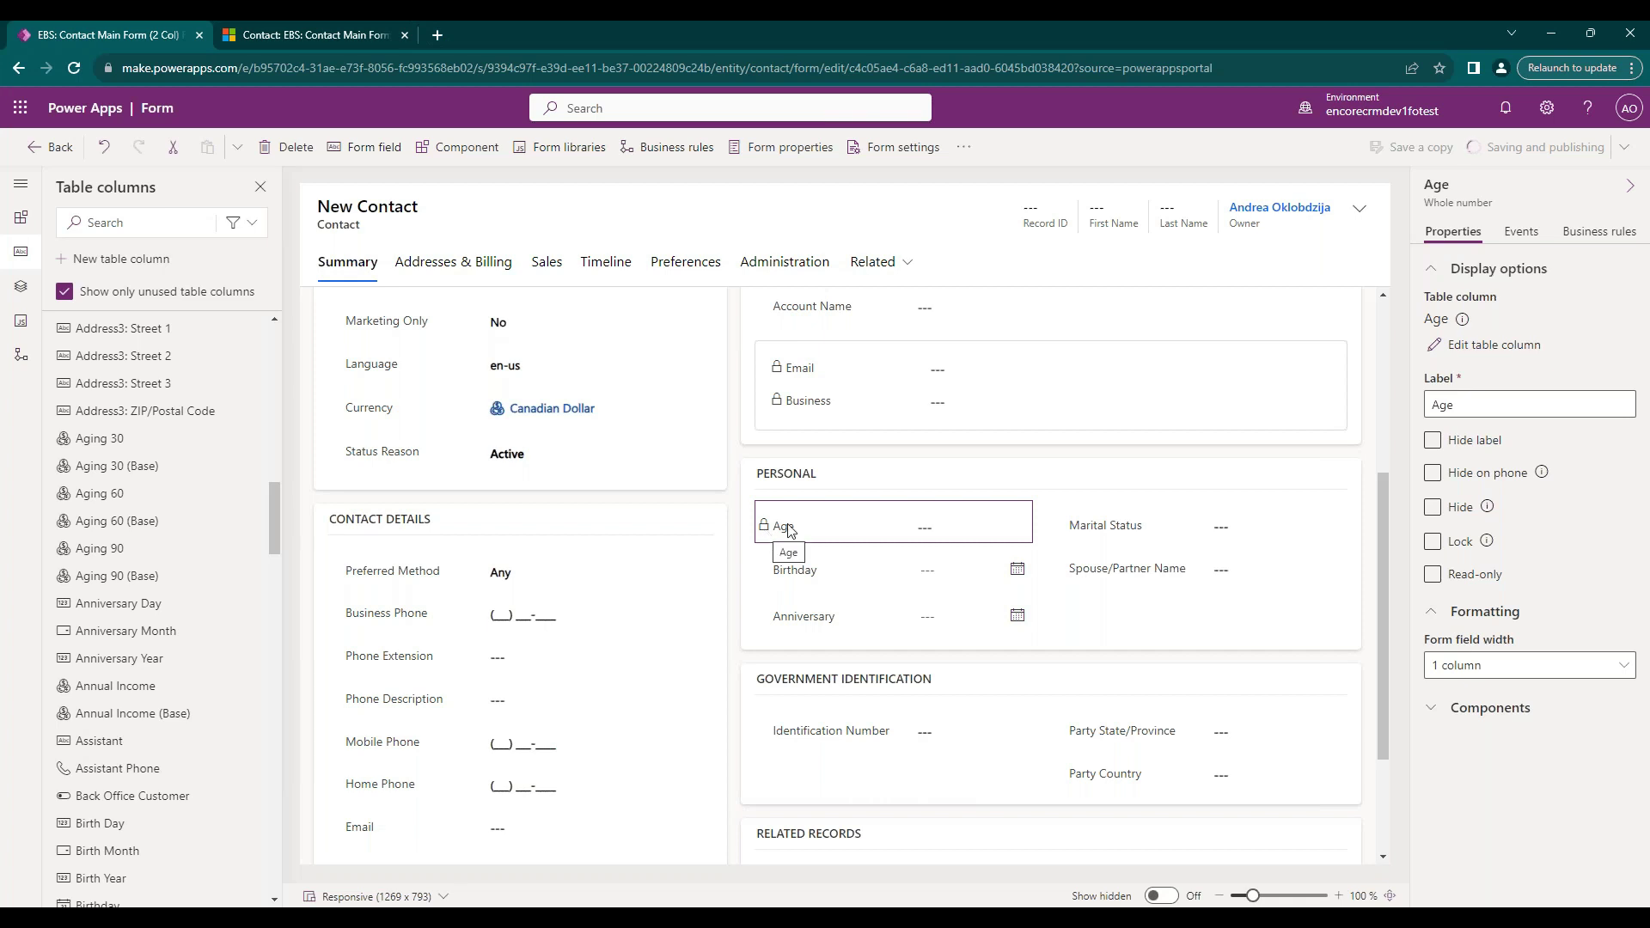
pyautogui.moveTo(792, 465)
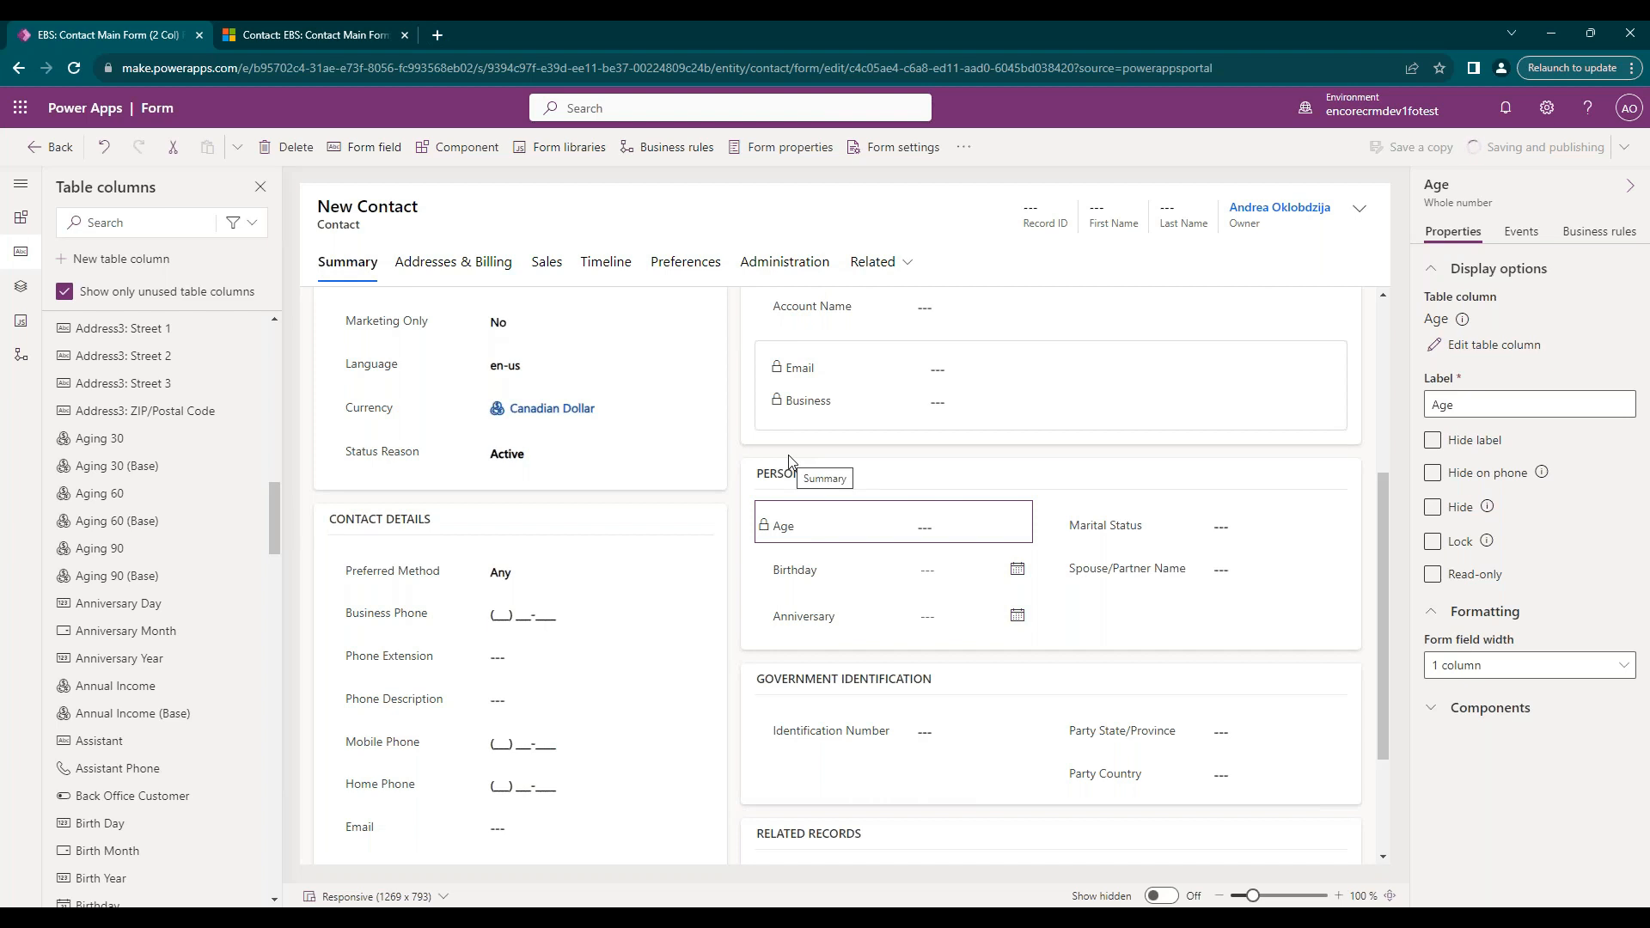
pyautogui.moveTo(950, 577)
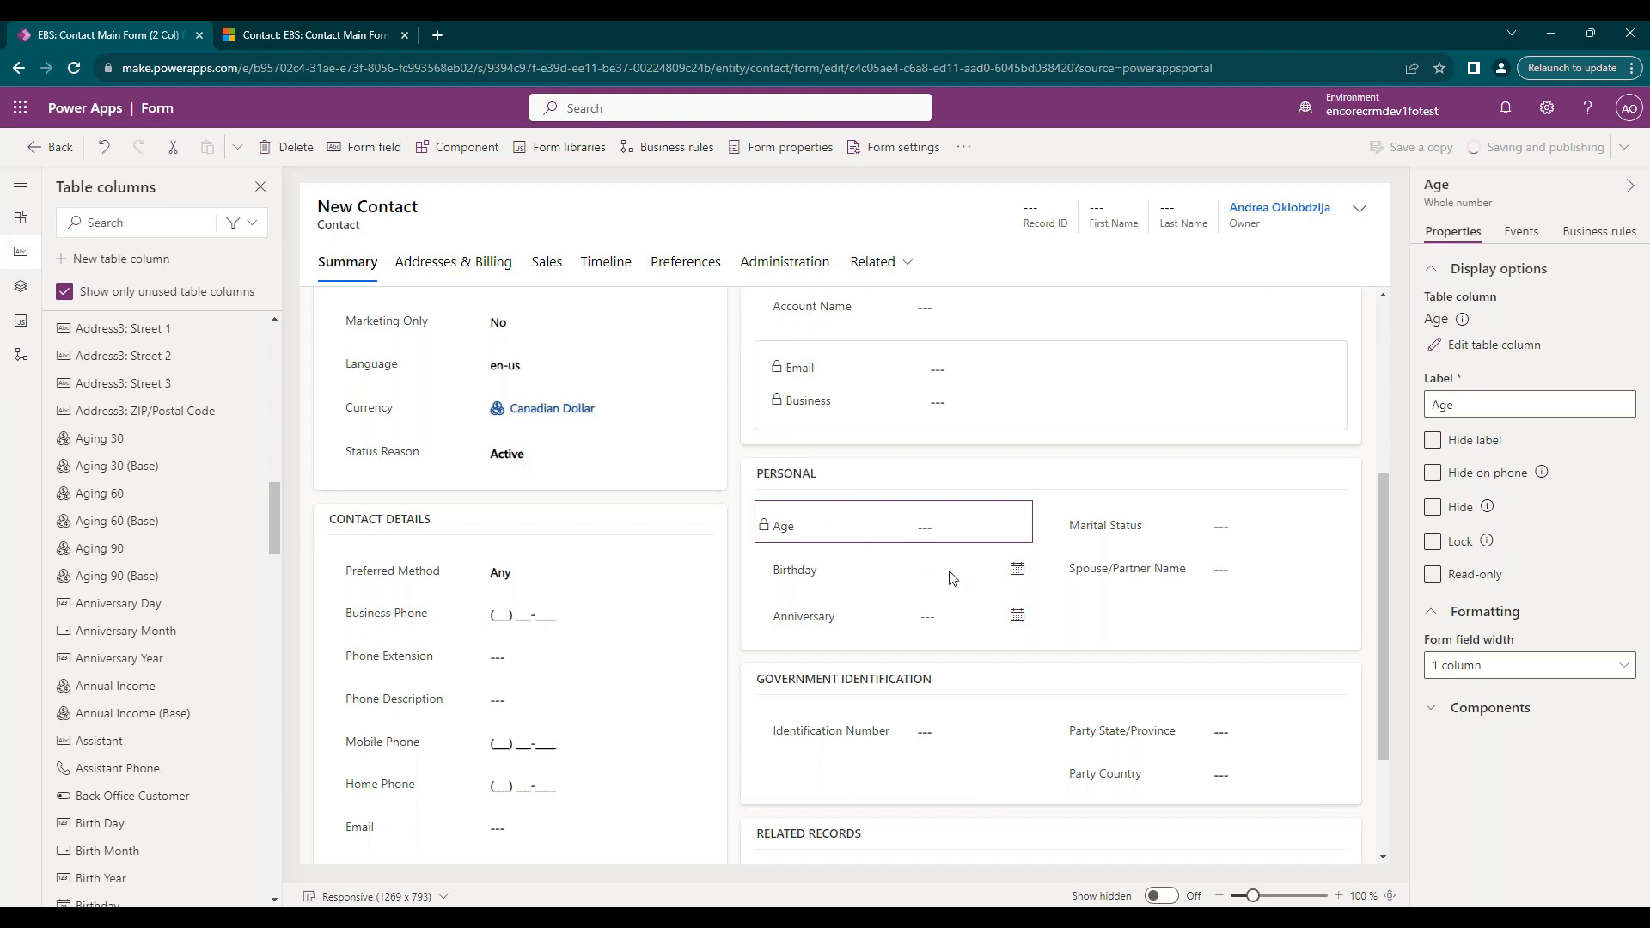
pyautogui.moveTo(782, 613)
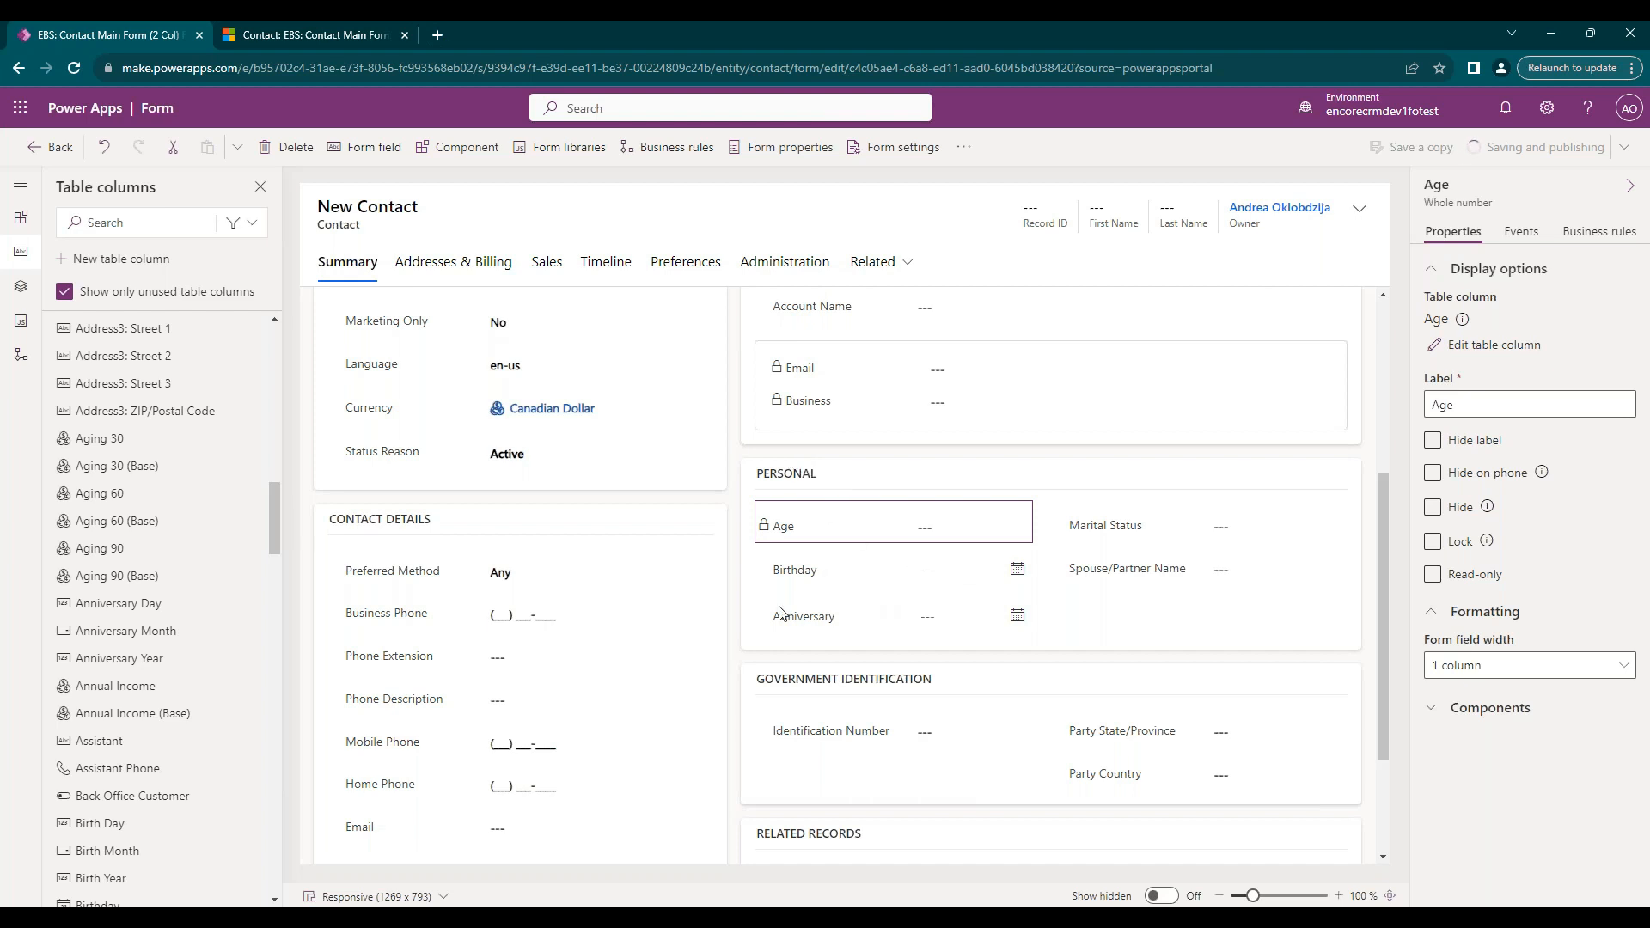
pyautogui.moveTo(1239, 470)
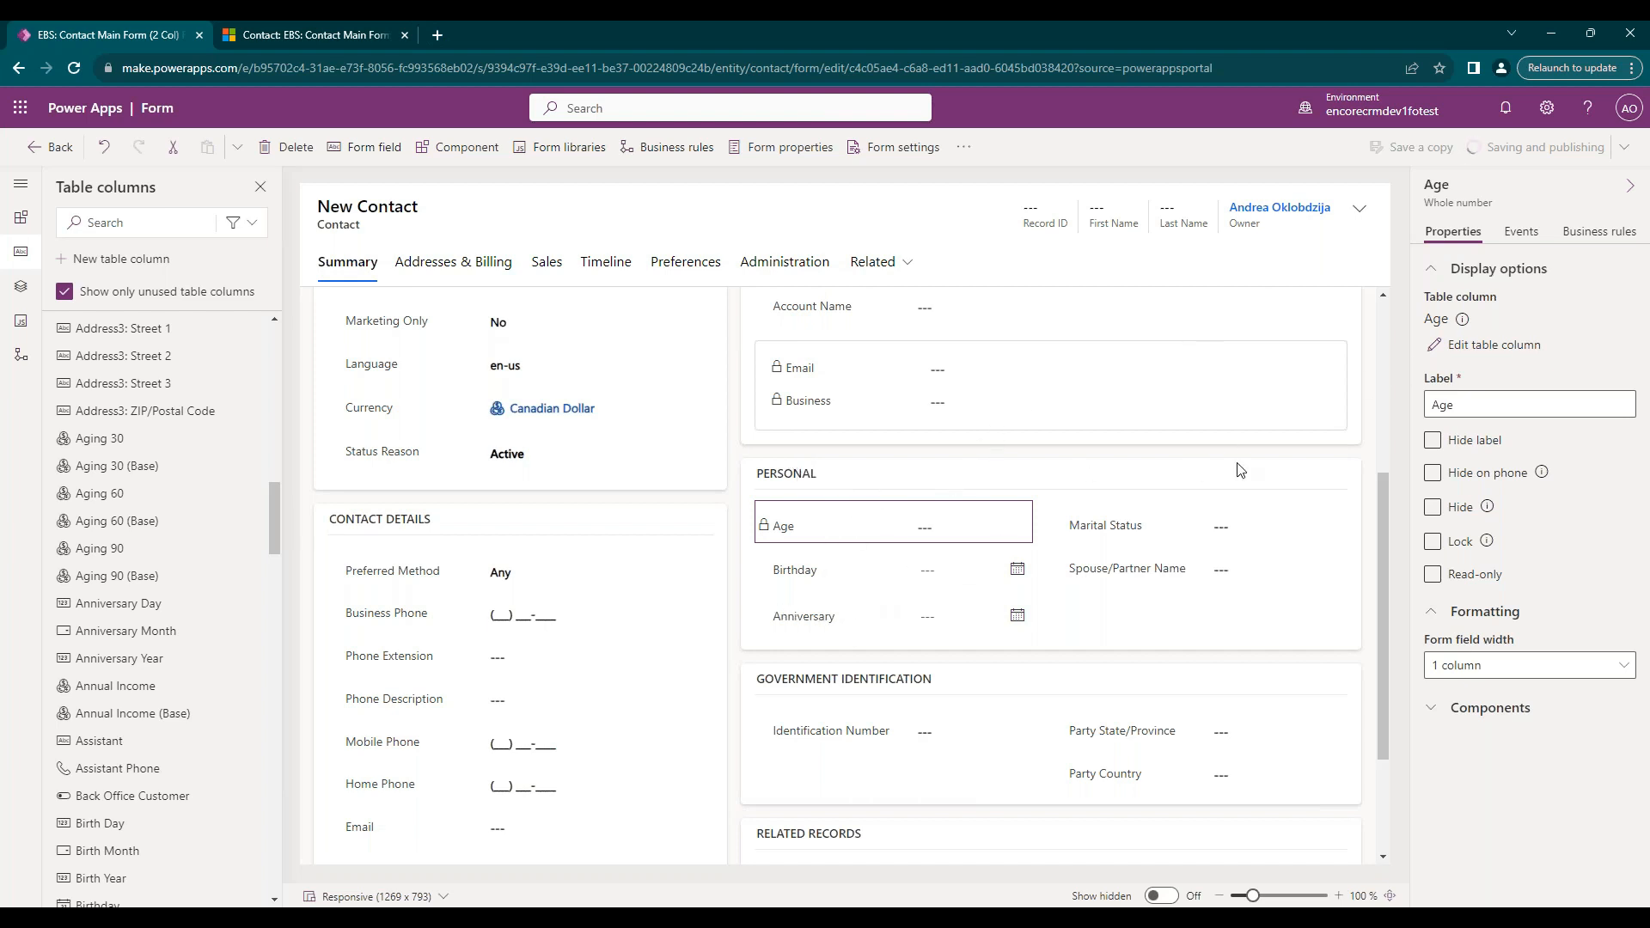
pyautogui.moveTo(1172, 473)
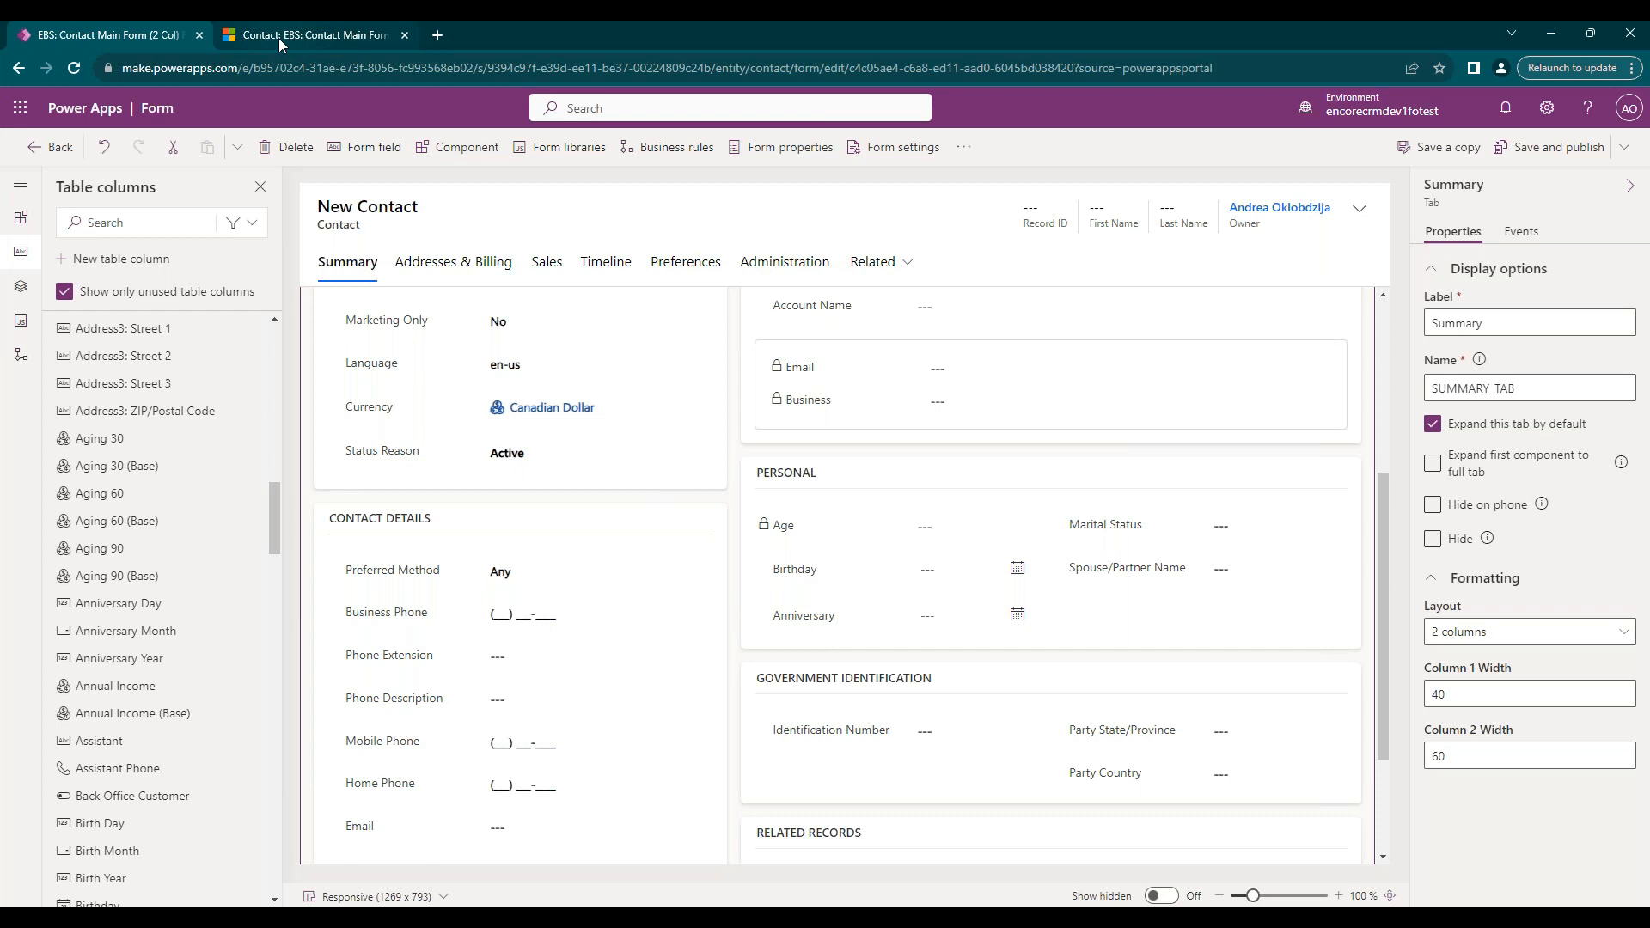
# Return to Antonio Rudiger's record and scroll to Age 28 above Birthday.
pyautogui.click(311, 35)
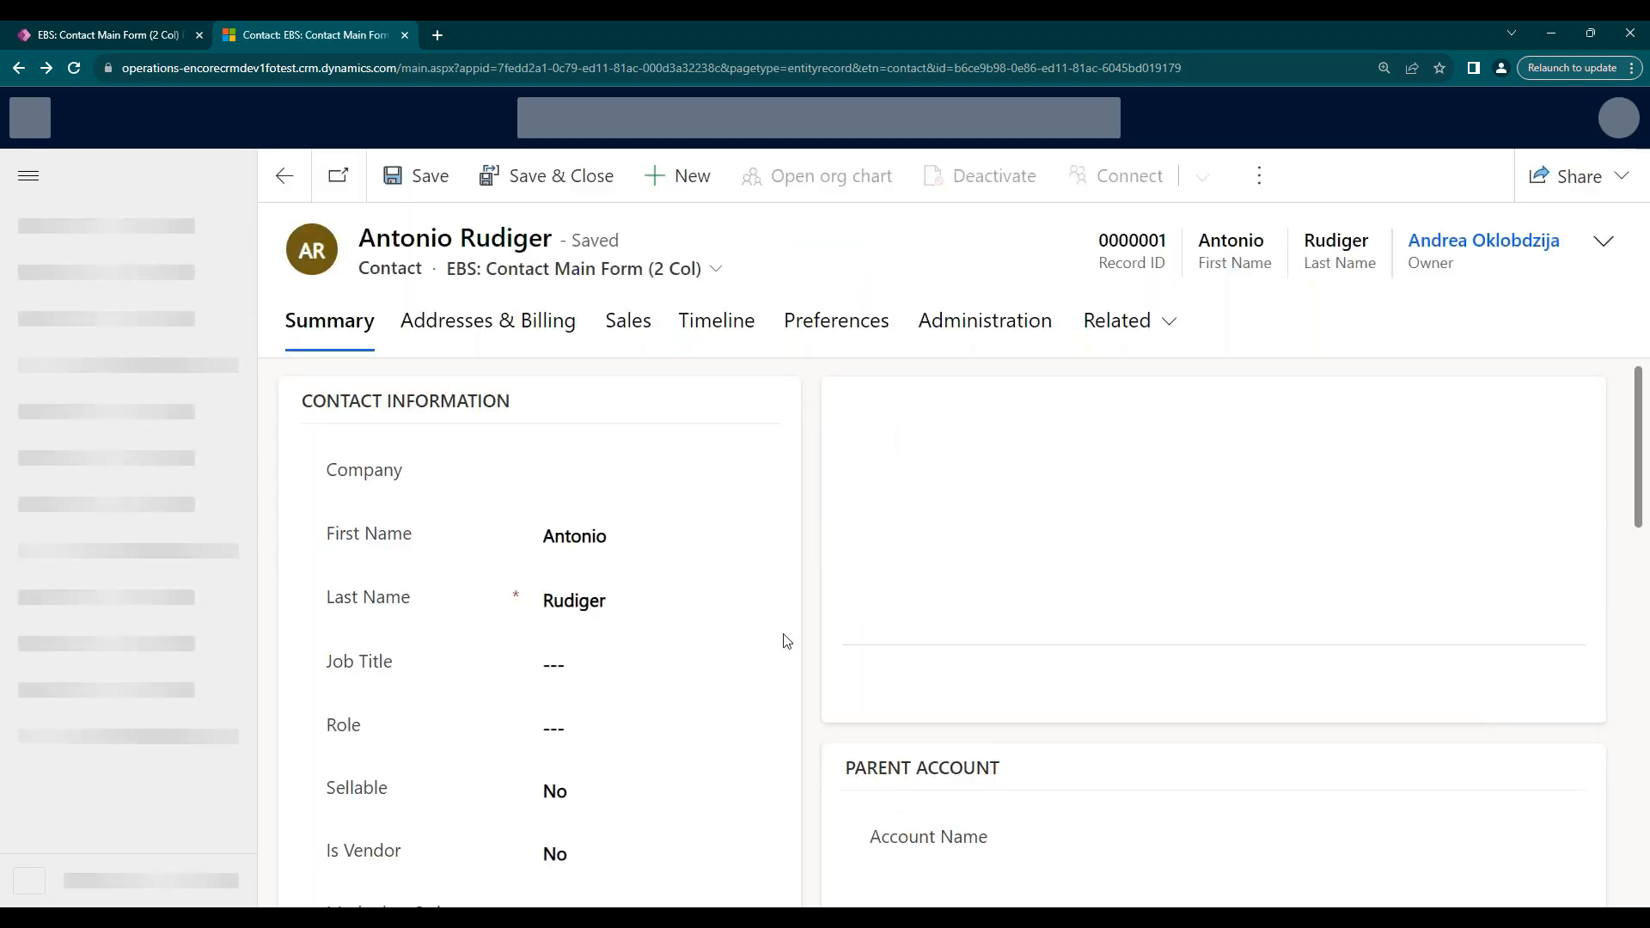
pyautogui.scroll(-3)
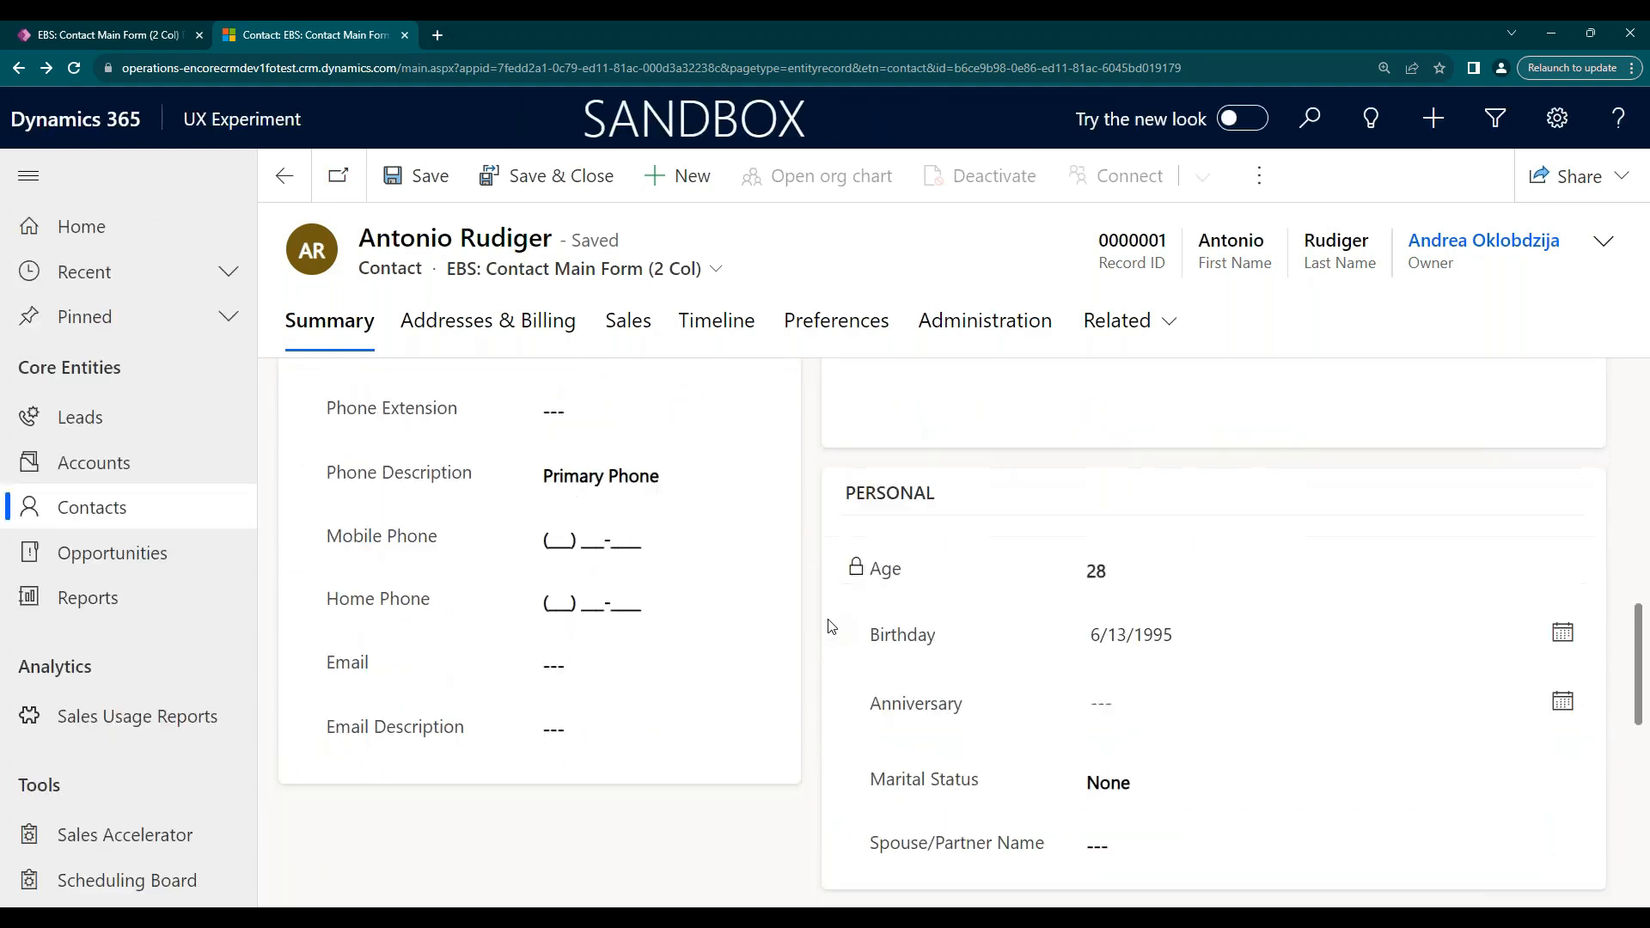
pyautogui.scroll(-3)
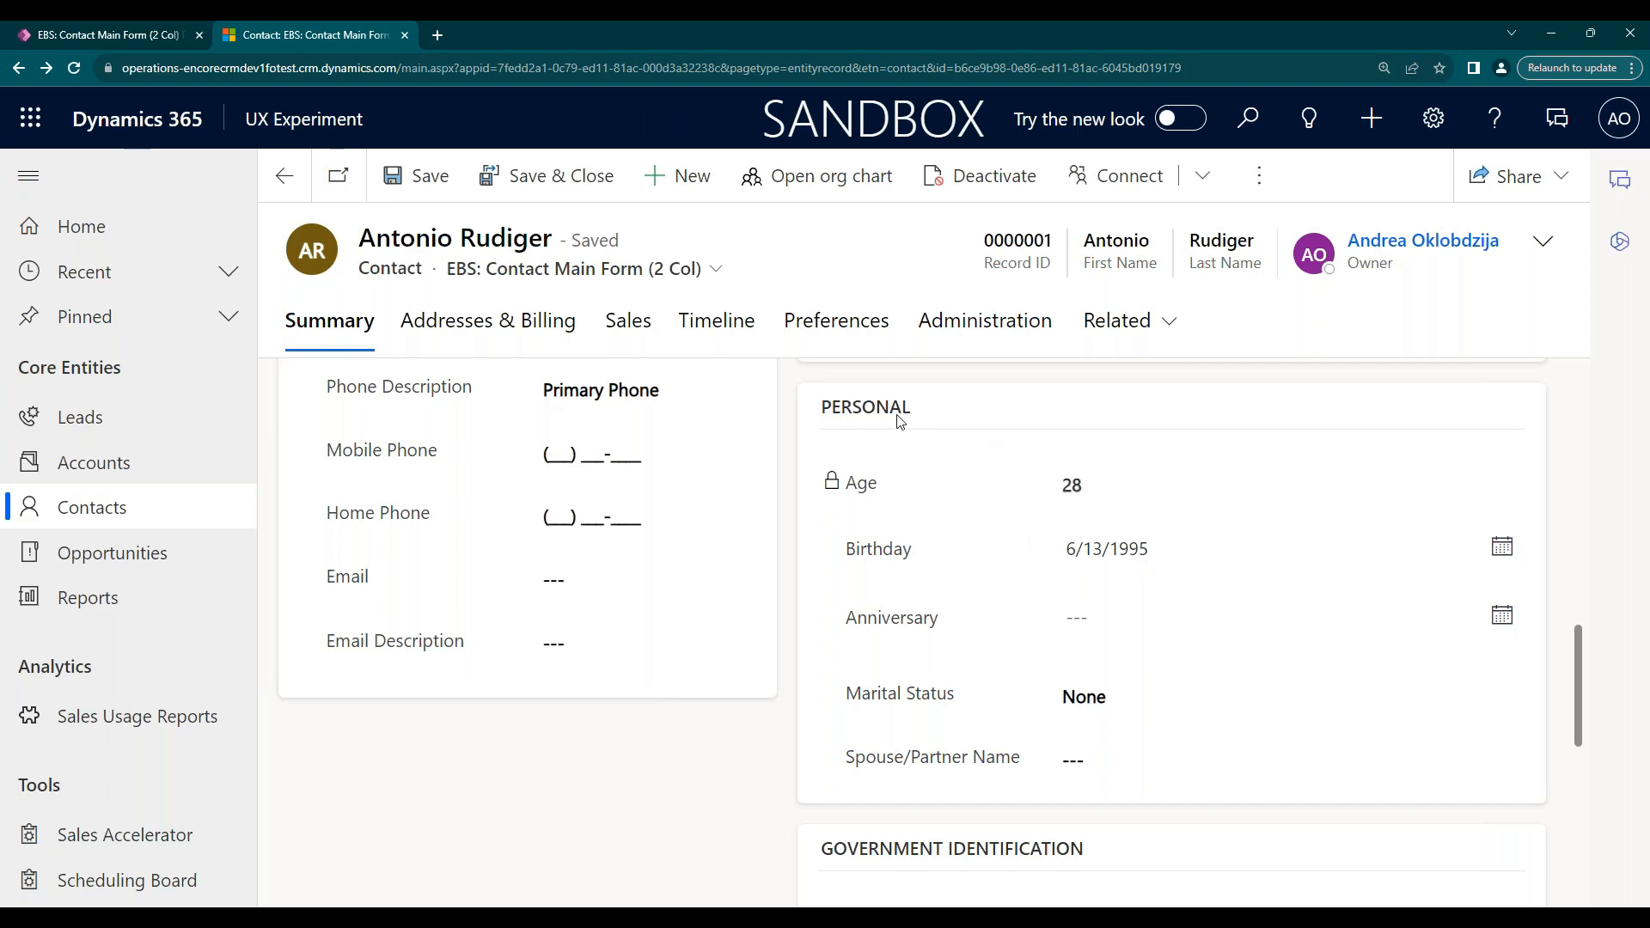
pyautogui.moveTo(899, 421)
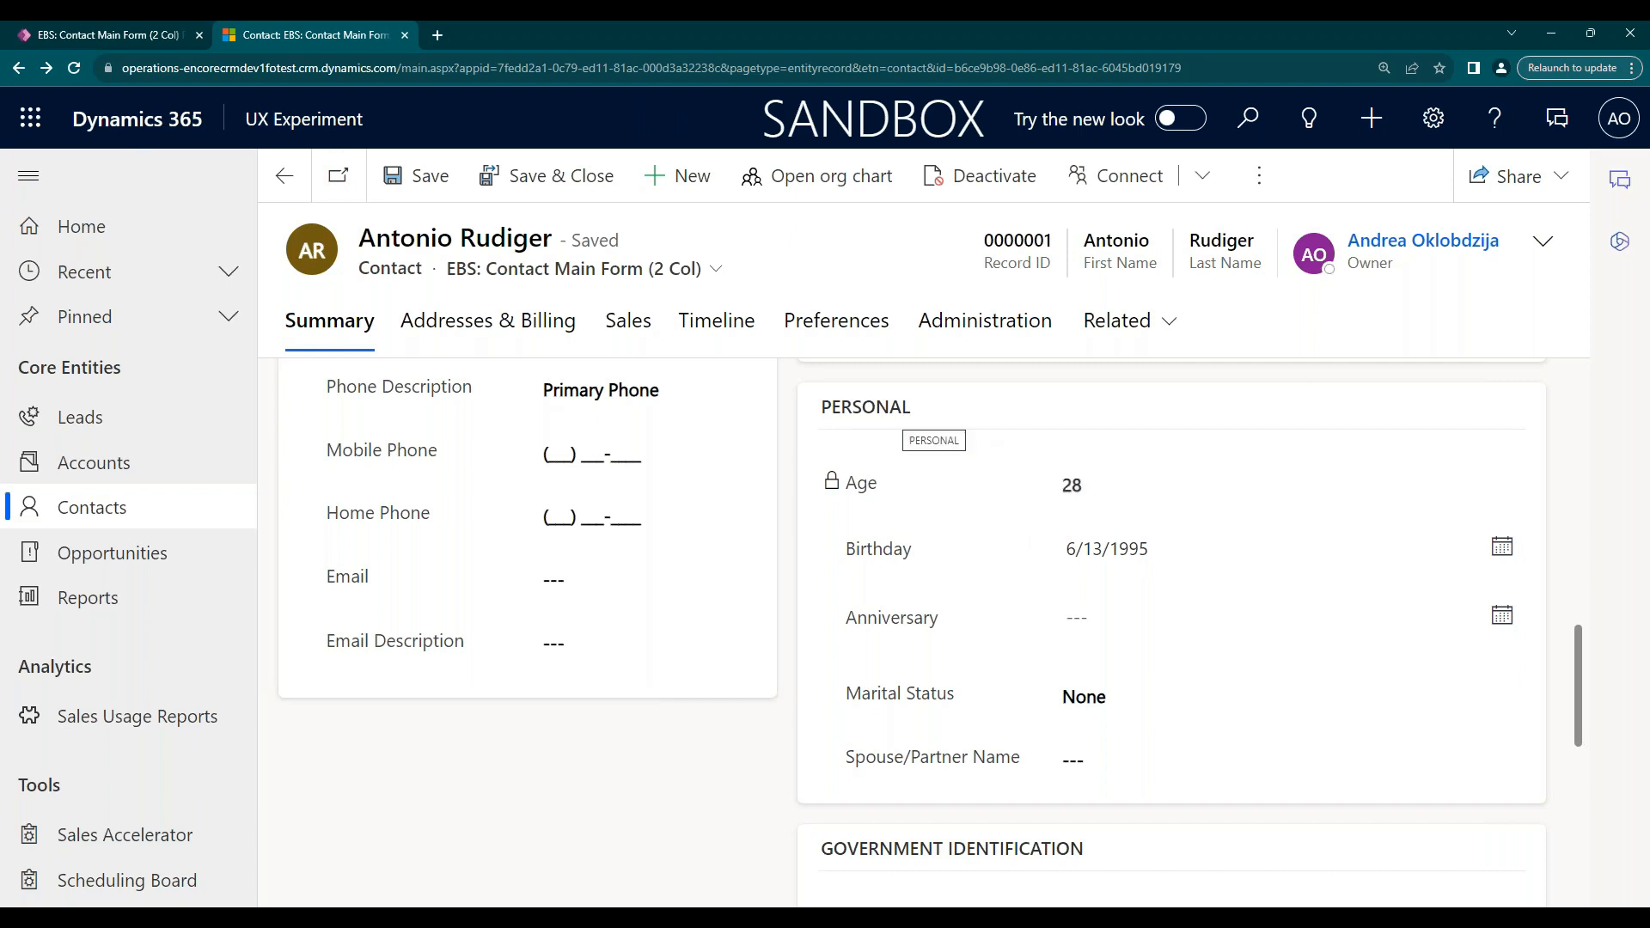
pyautogui.moveTo(1092, 432)
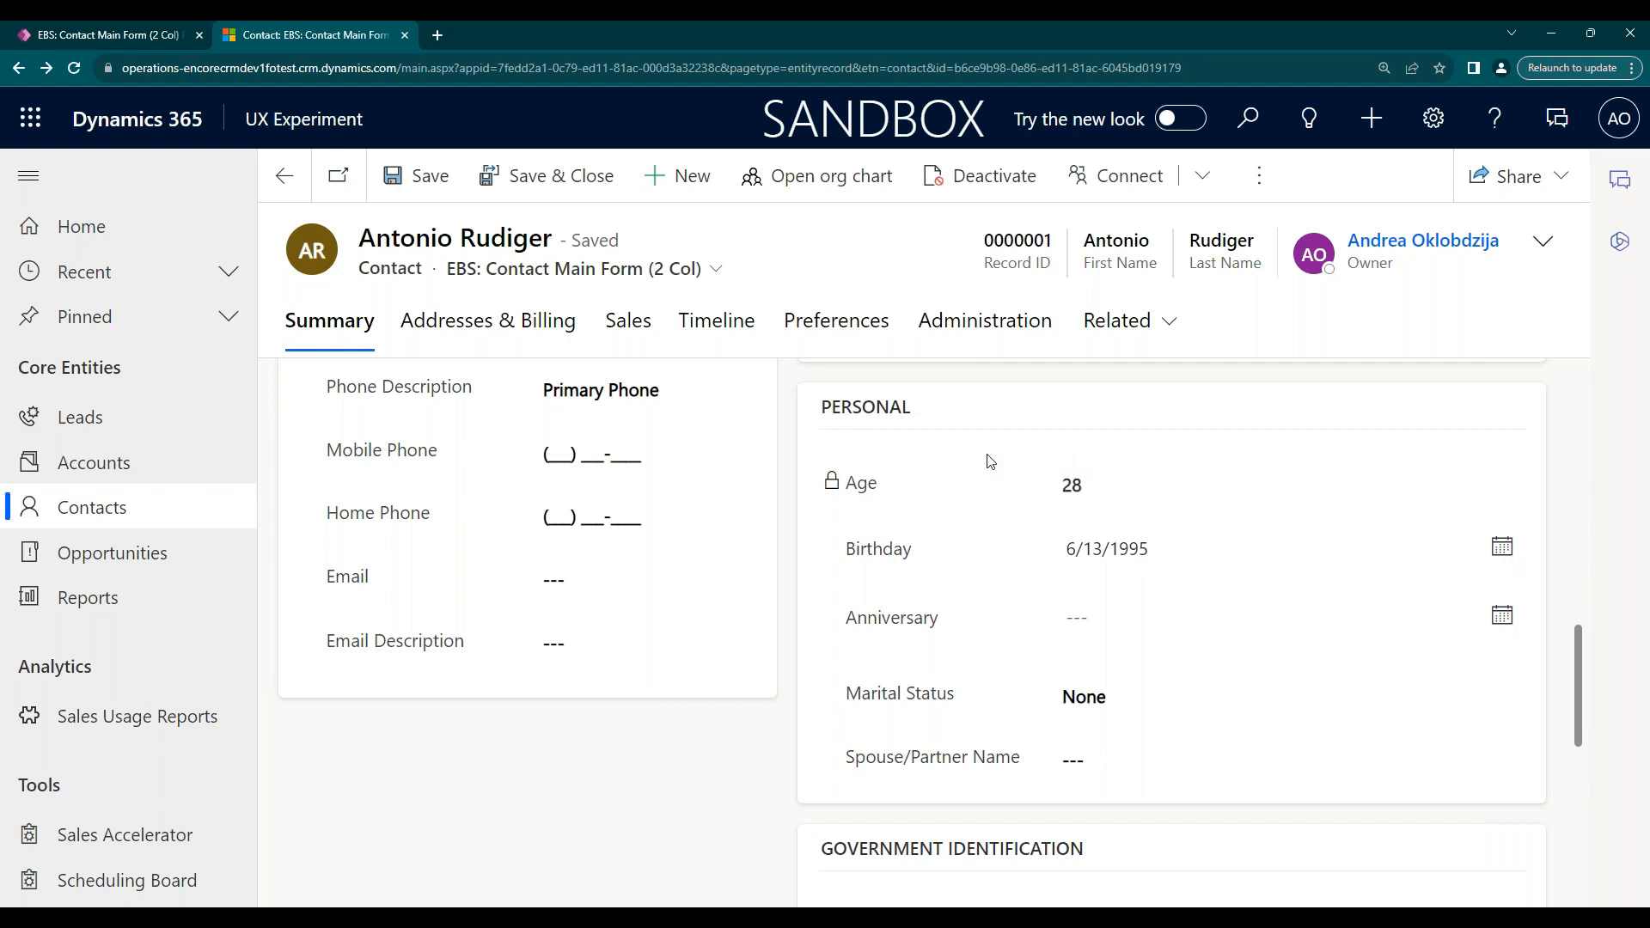
pyautogui.moveTo(768, 454)
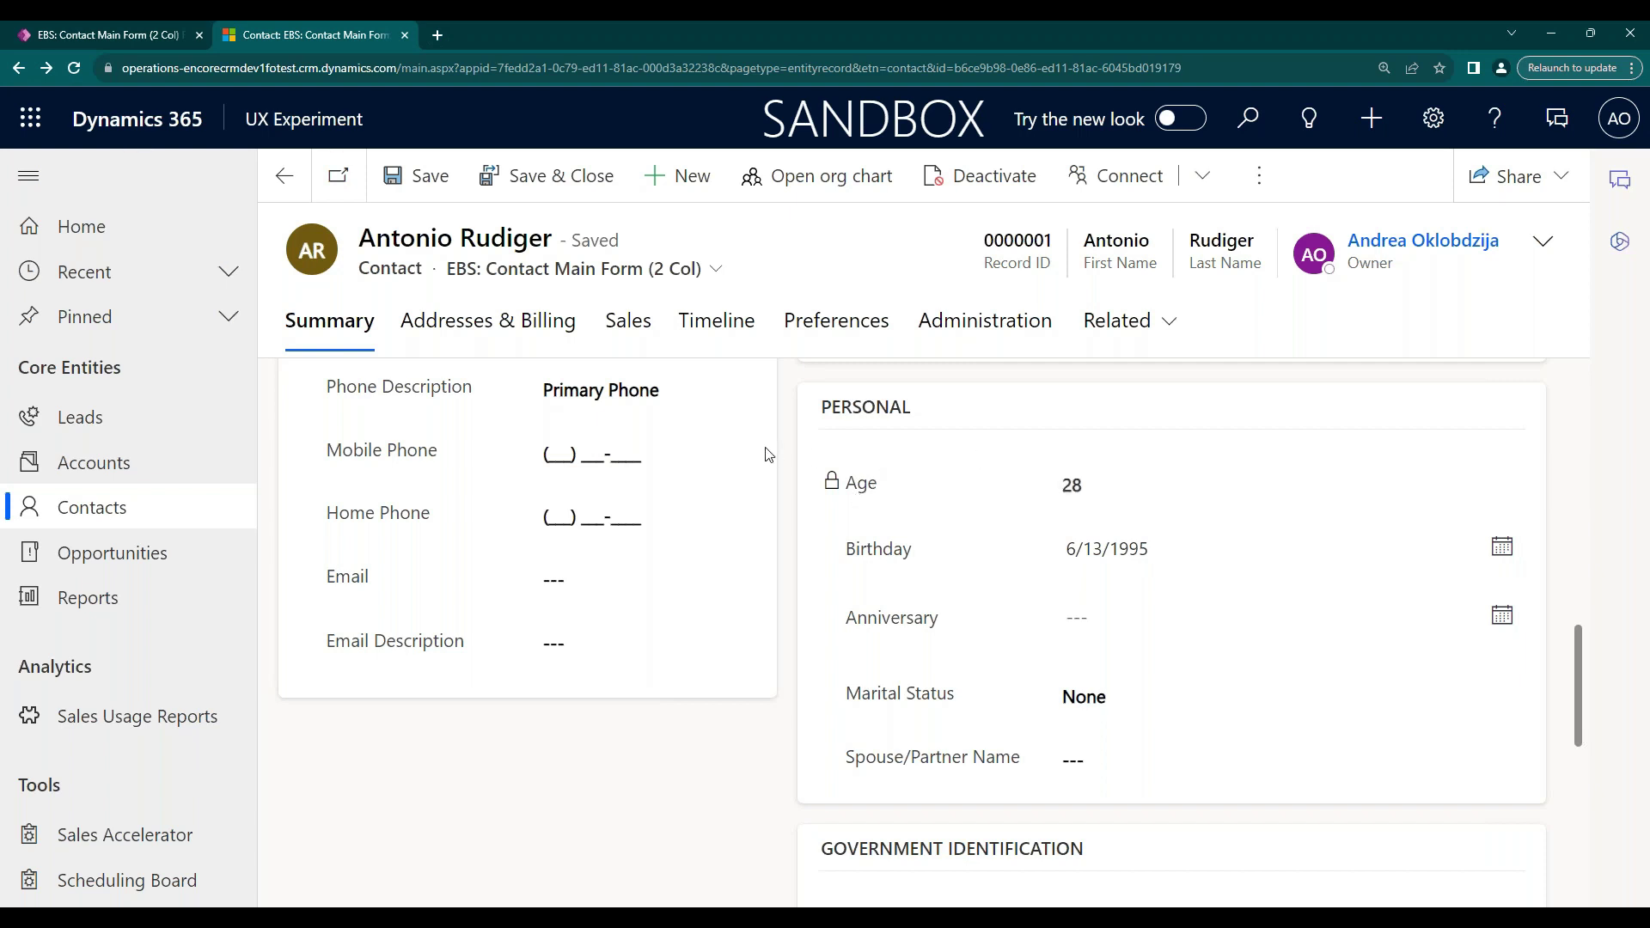
pyautogui.moveTo(794, 492)
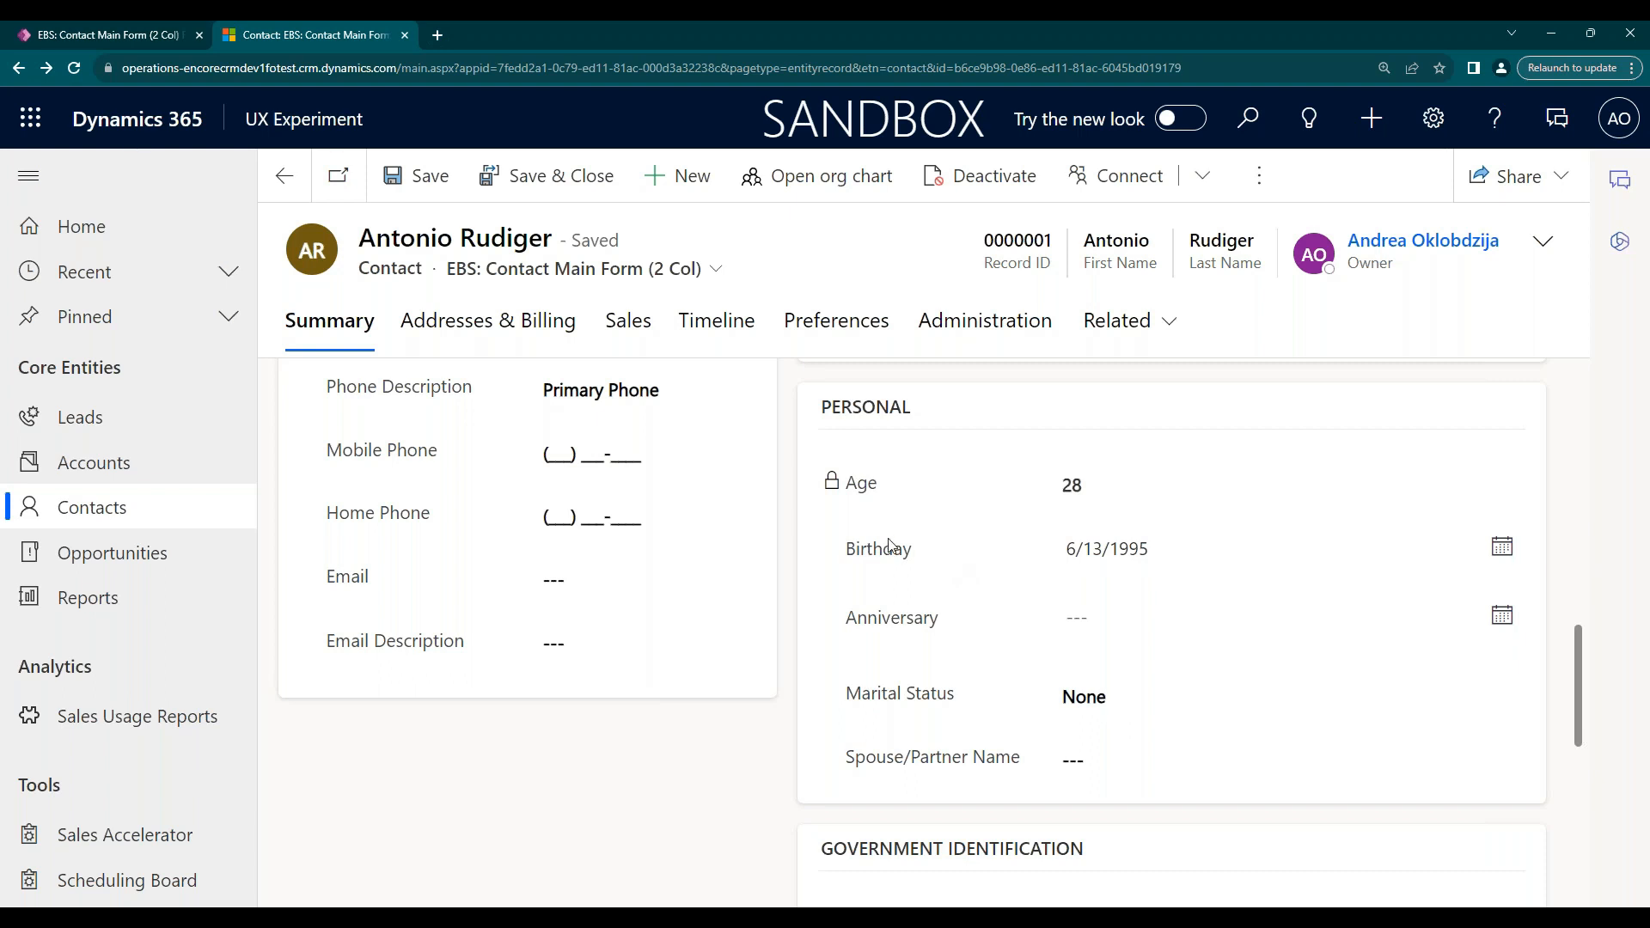
pyautogui.moveTo(783, 561)
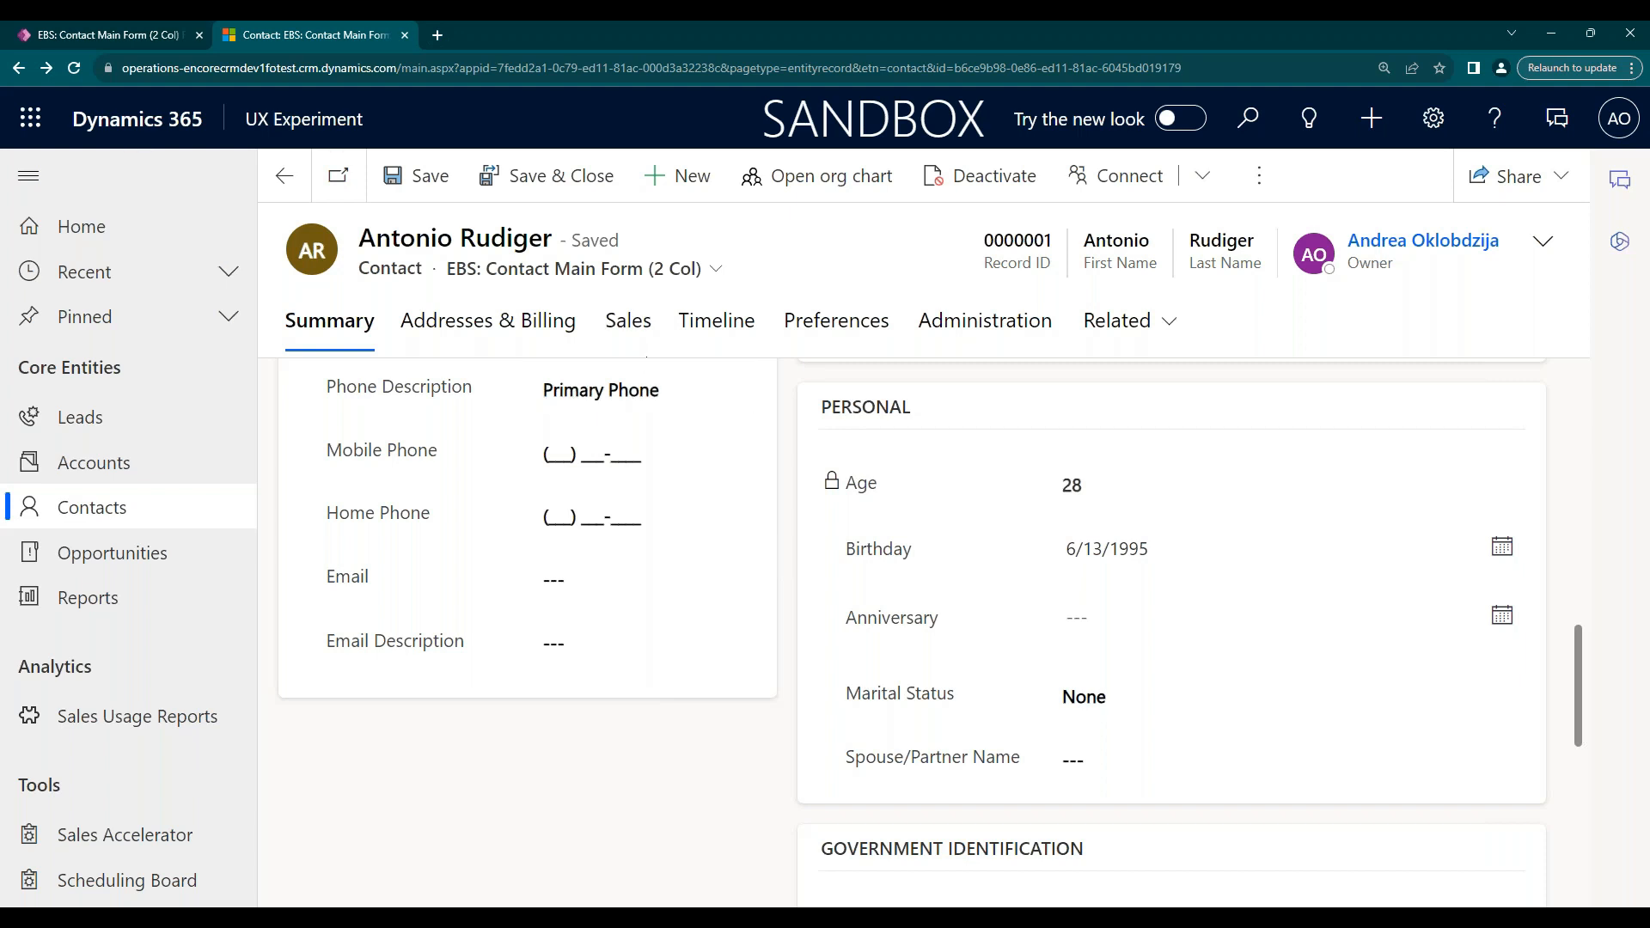
# Review Antonio Rudiger's Sales tab: no leads, two open opportunities ($50,000 and $45,000).
pyautogui.click(627, 320)
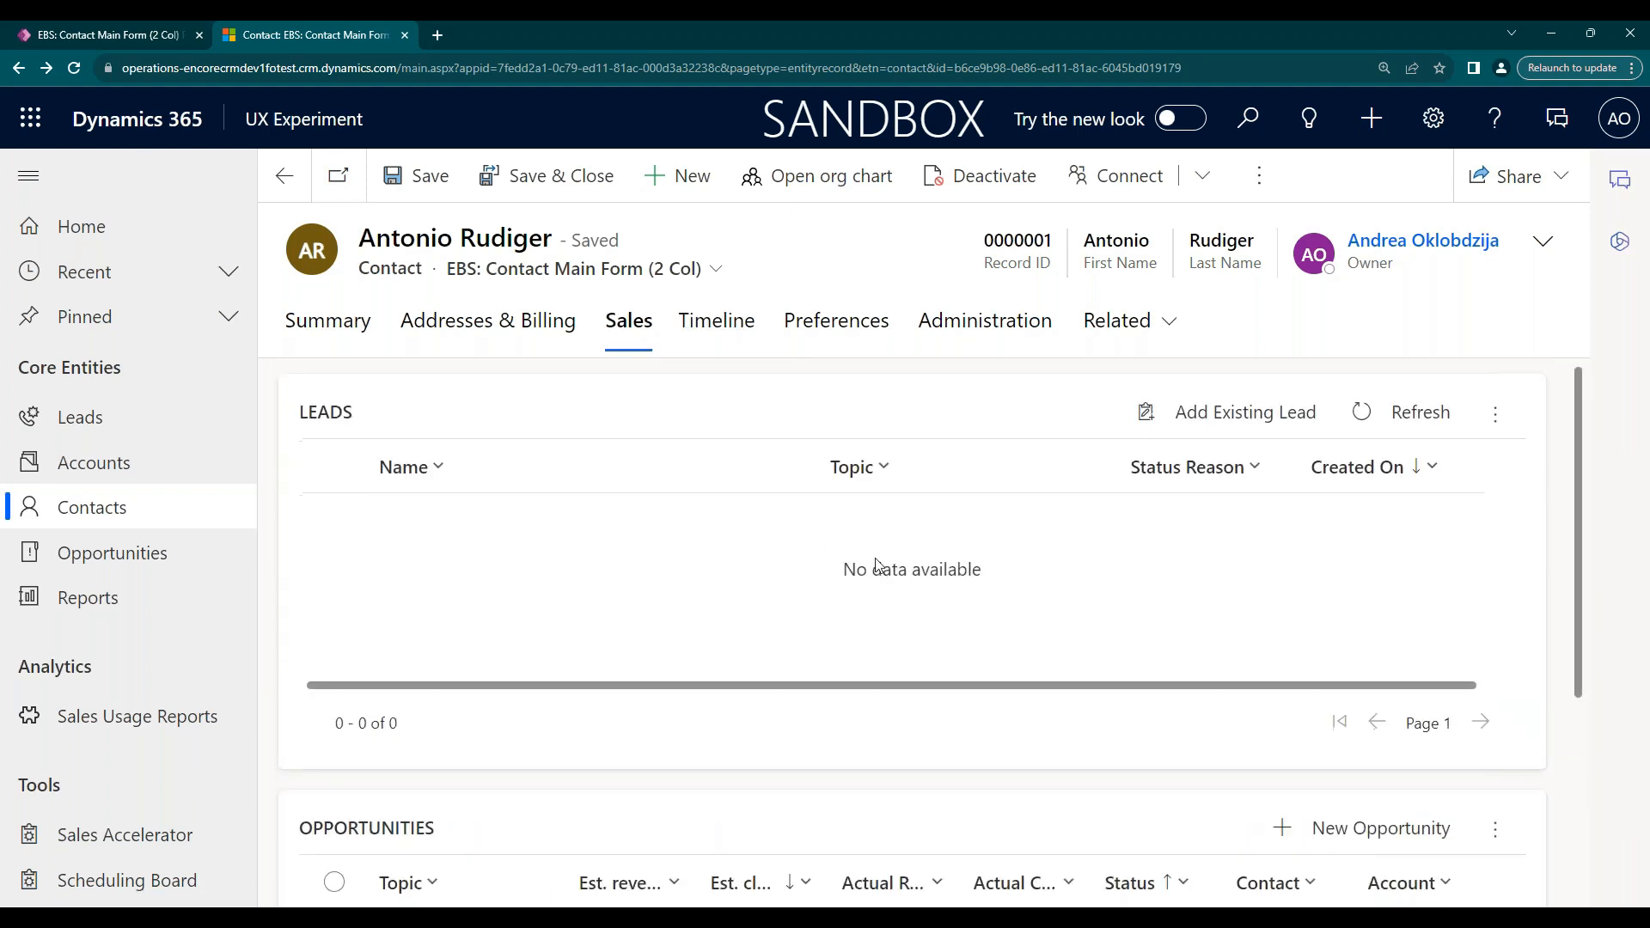
pyautogui.scroll(-3)
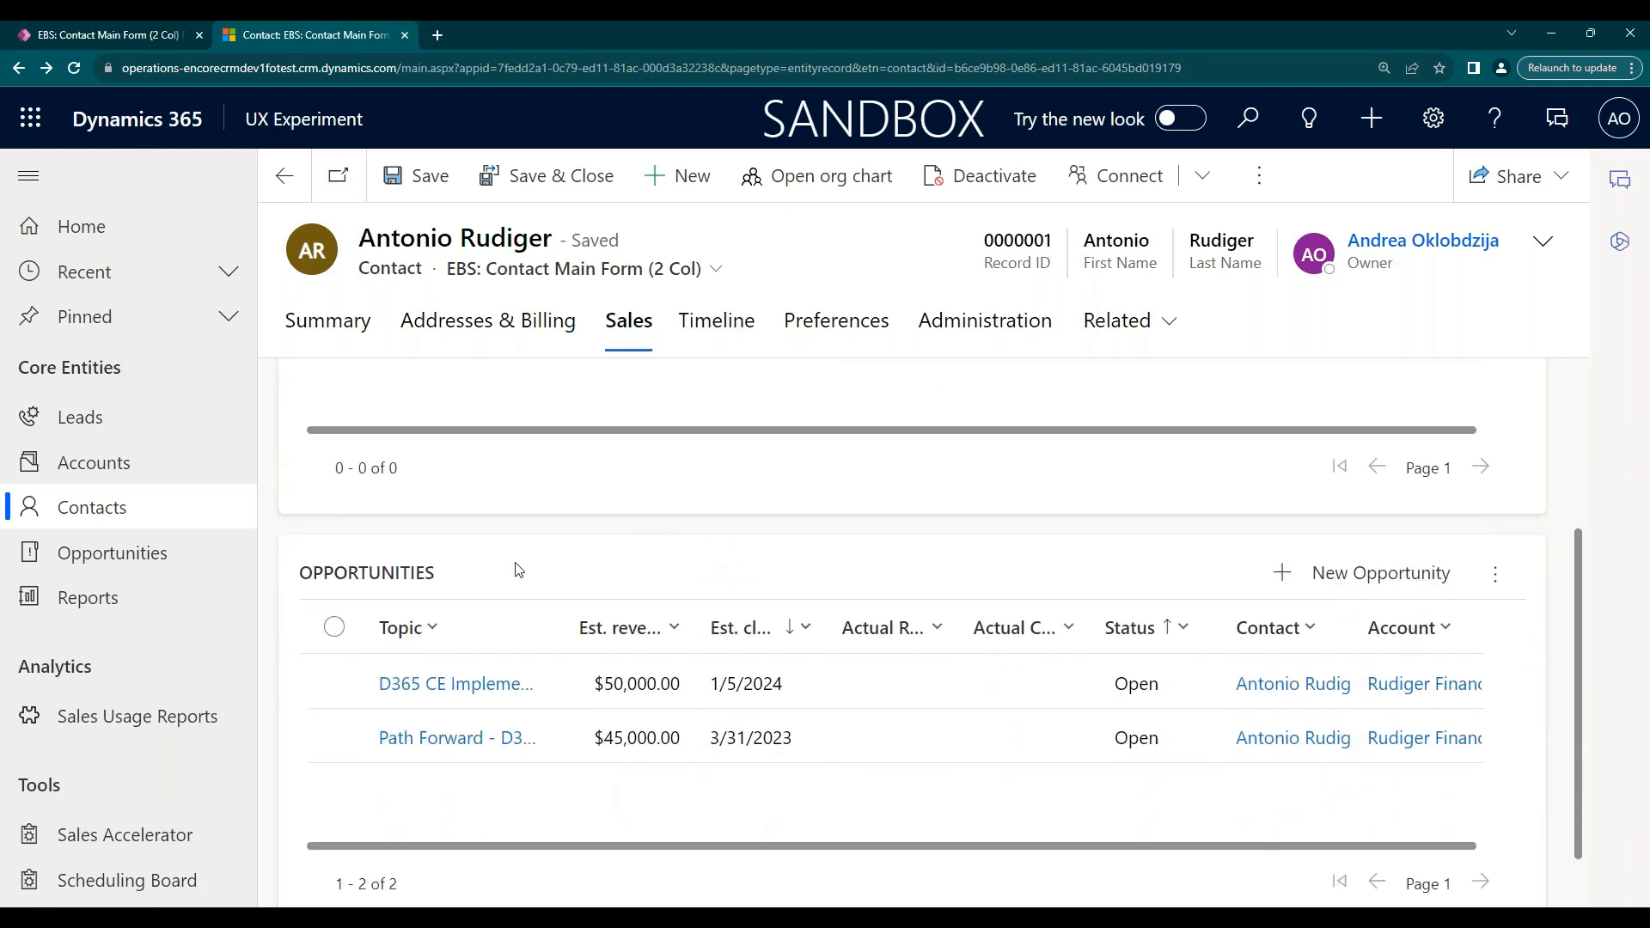
pyautogui.moveTo(359, 572)
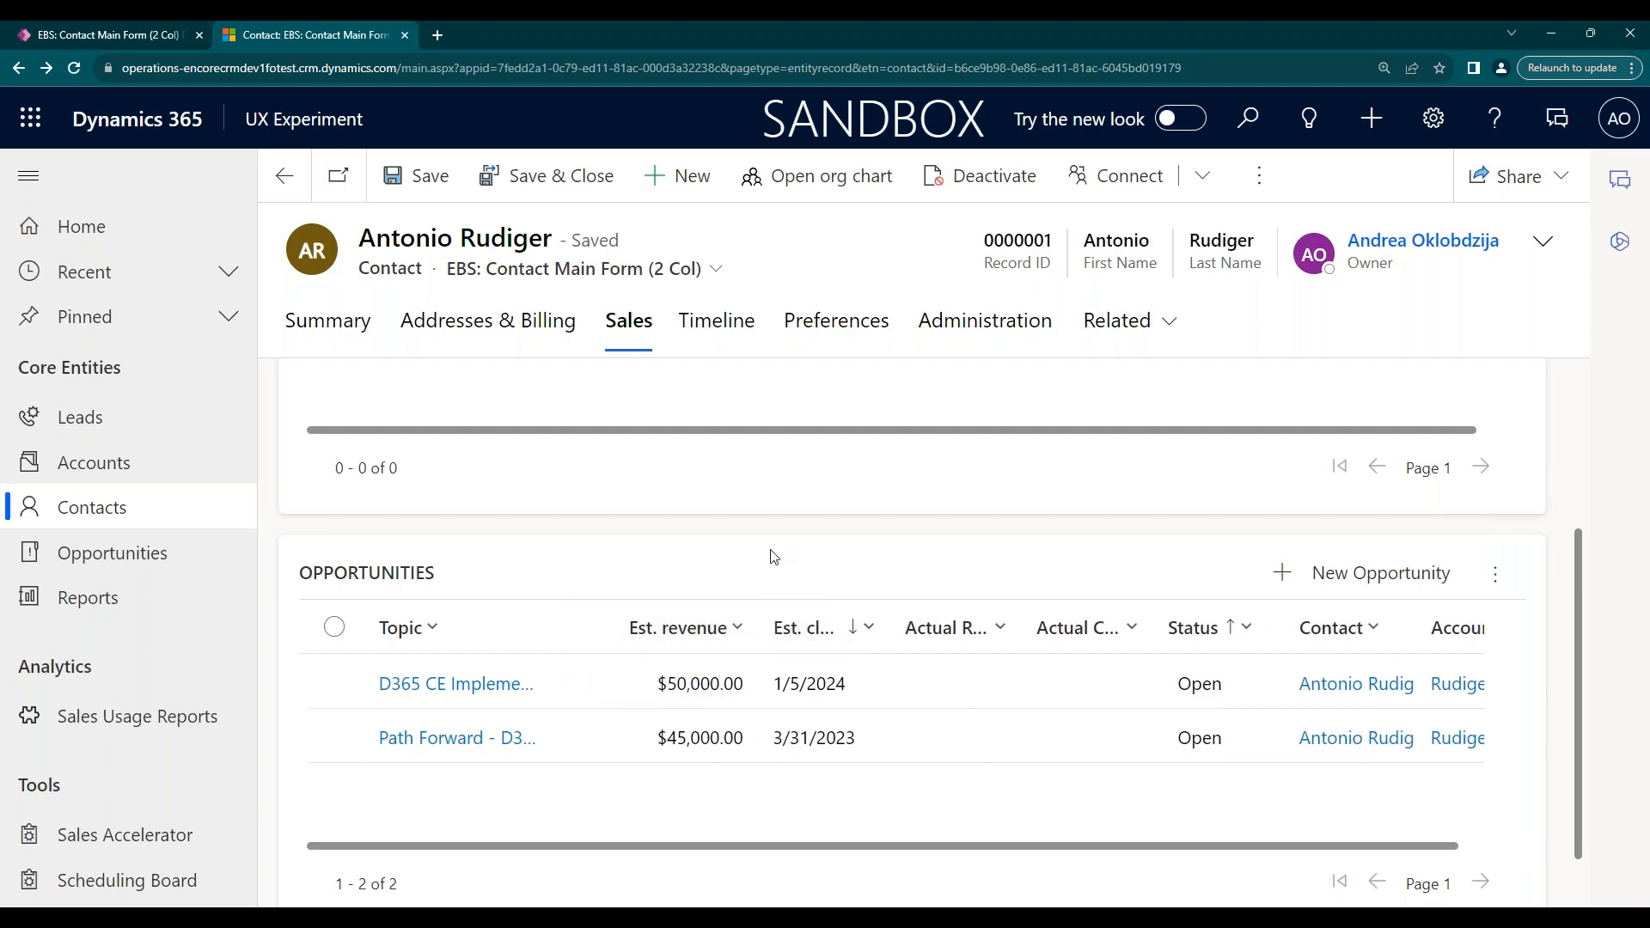
pyautogui.moveTo(609, 538)
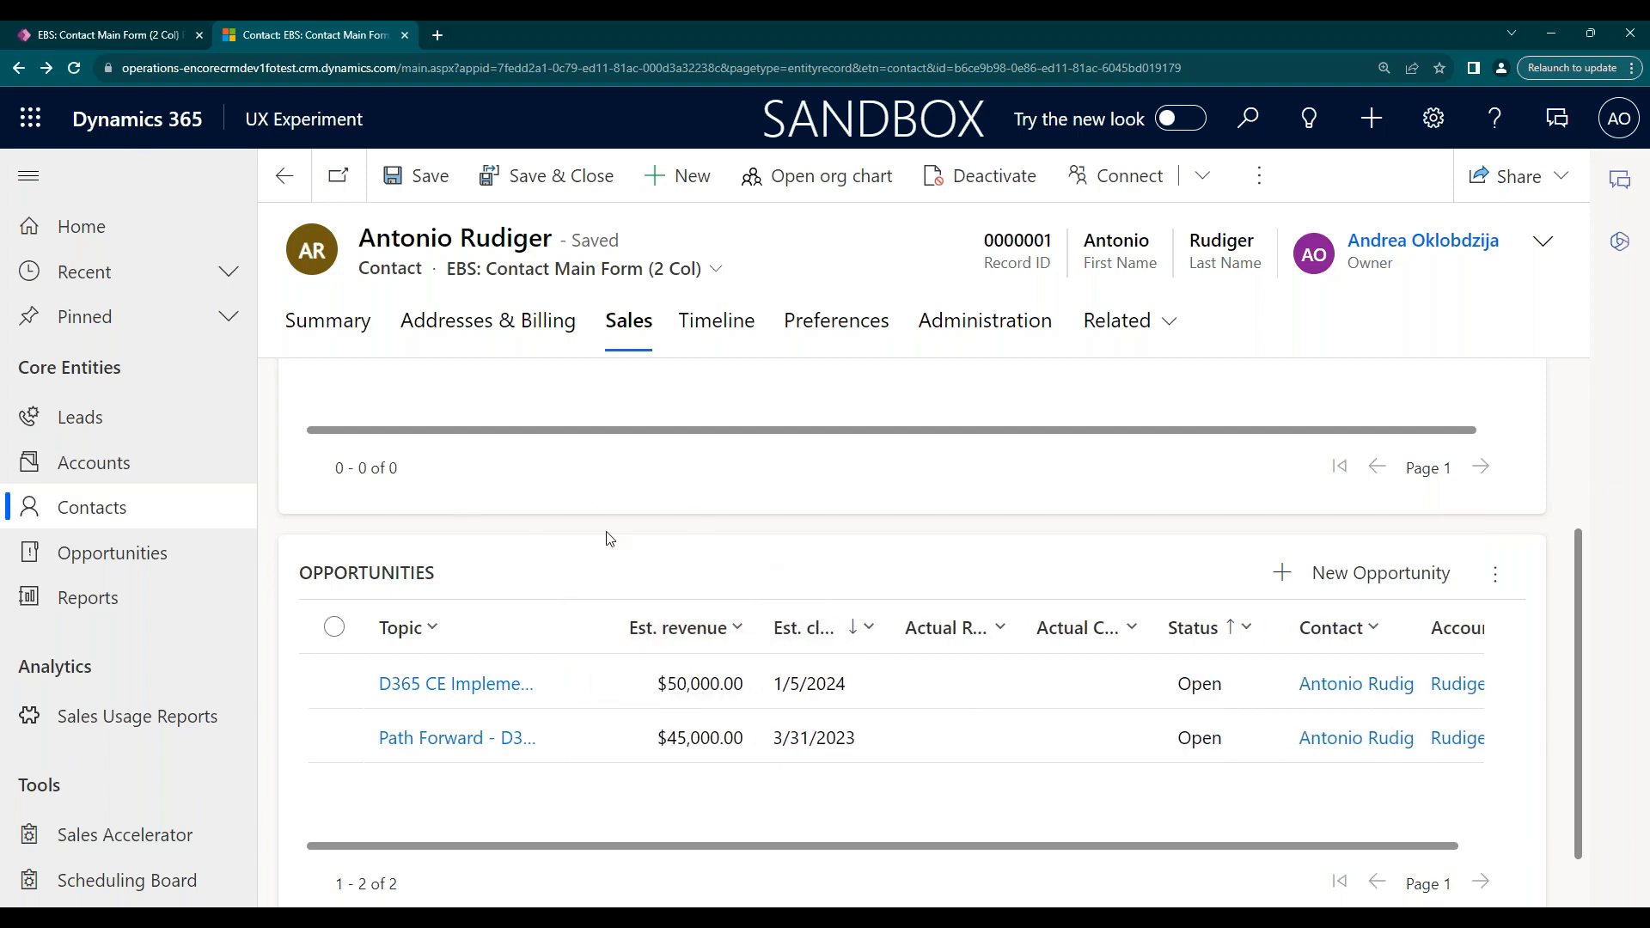
pyautogui.click(811, 683)
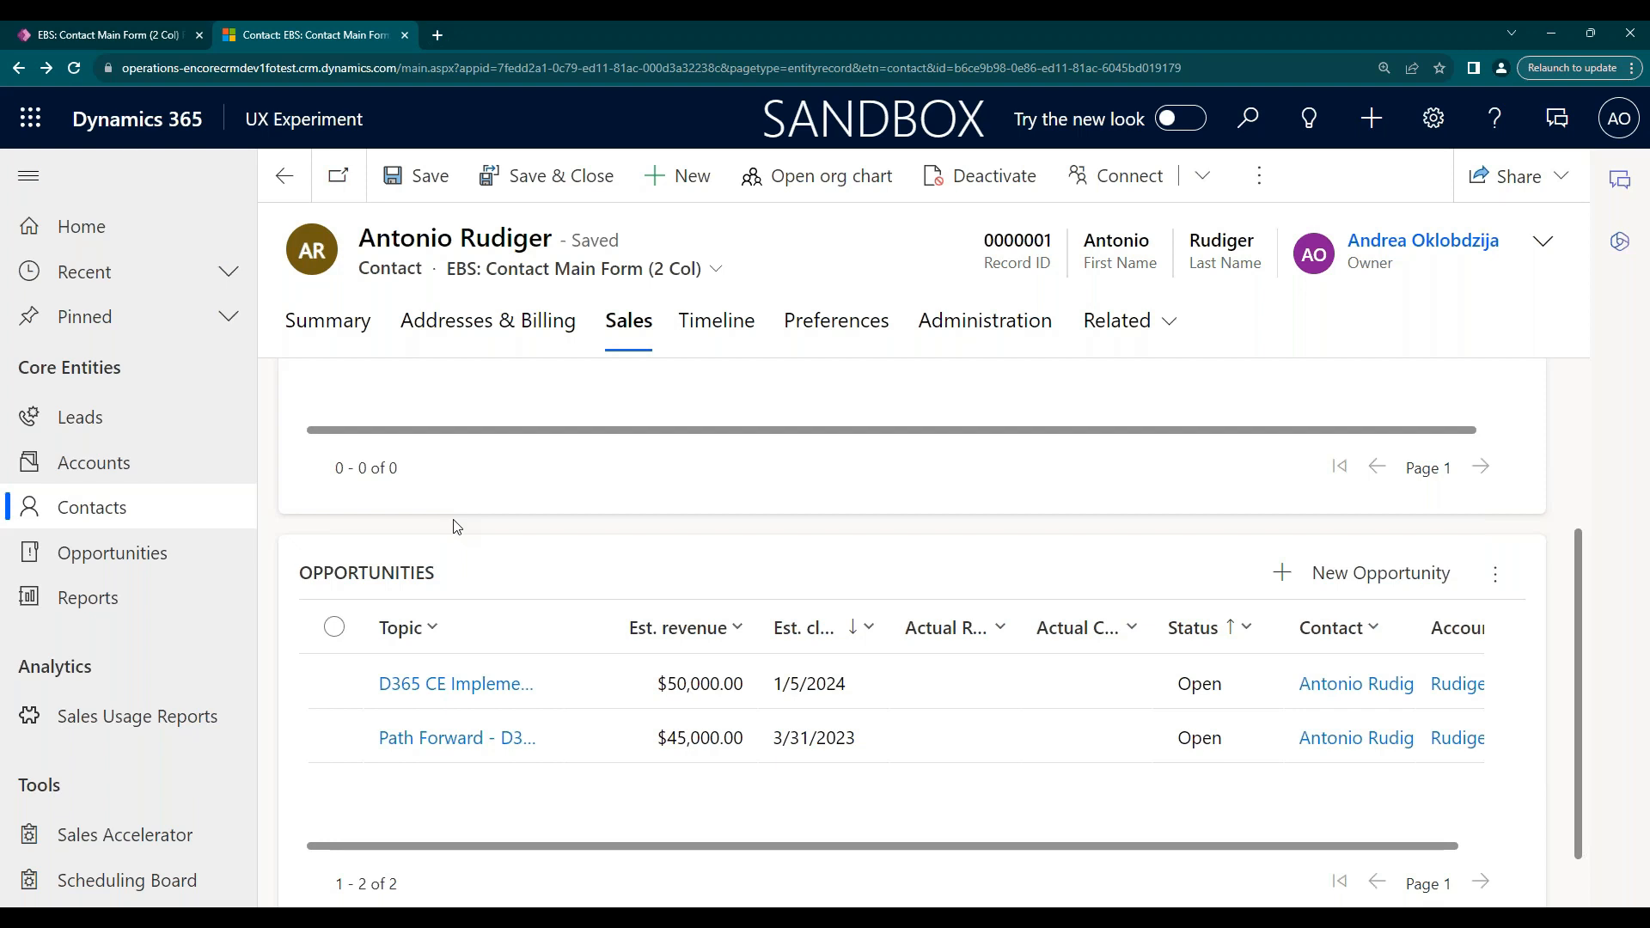
pyautogui.moveTo(404, 310)
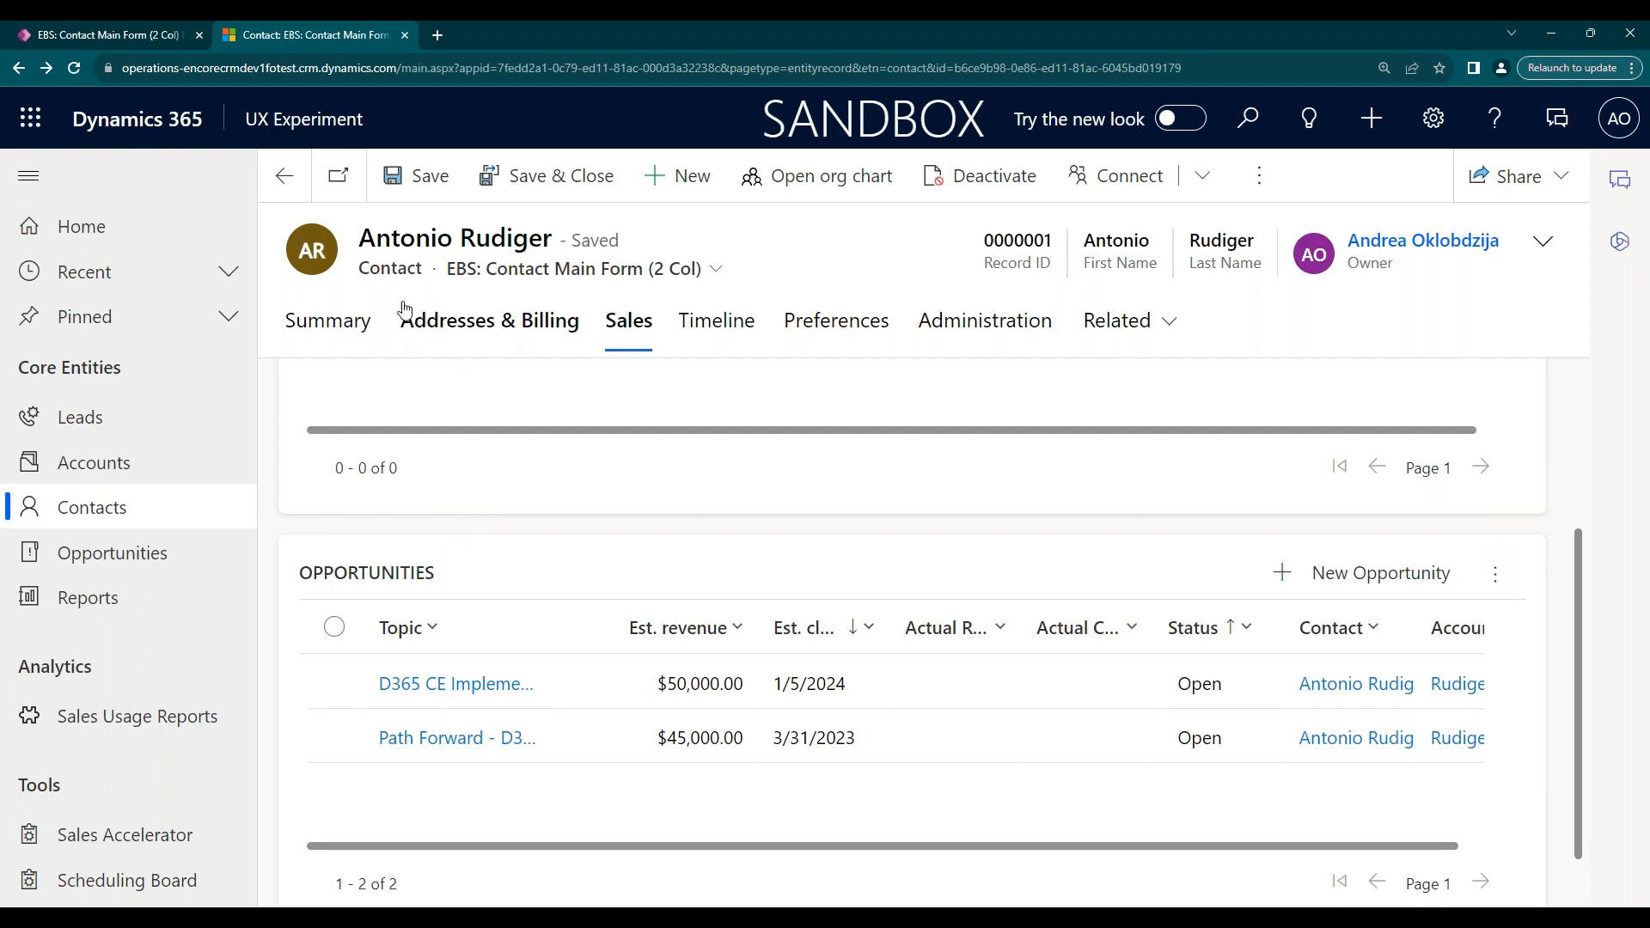
pyautogui.moveTo(721, 559)
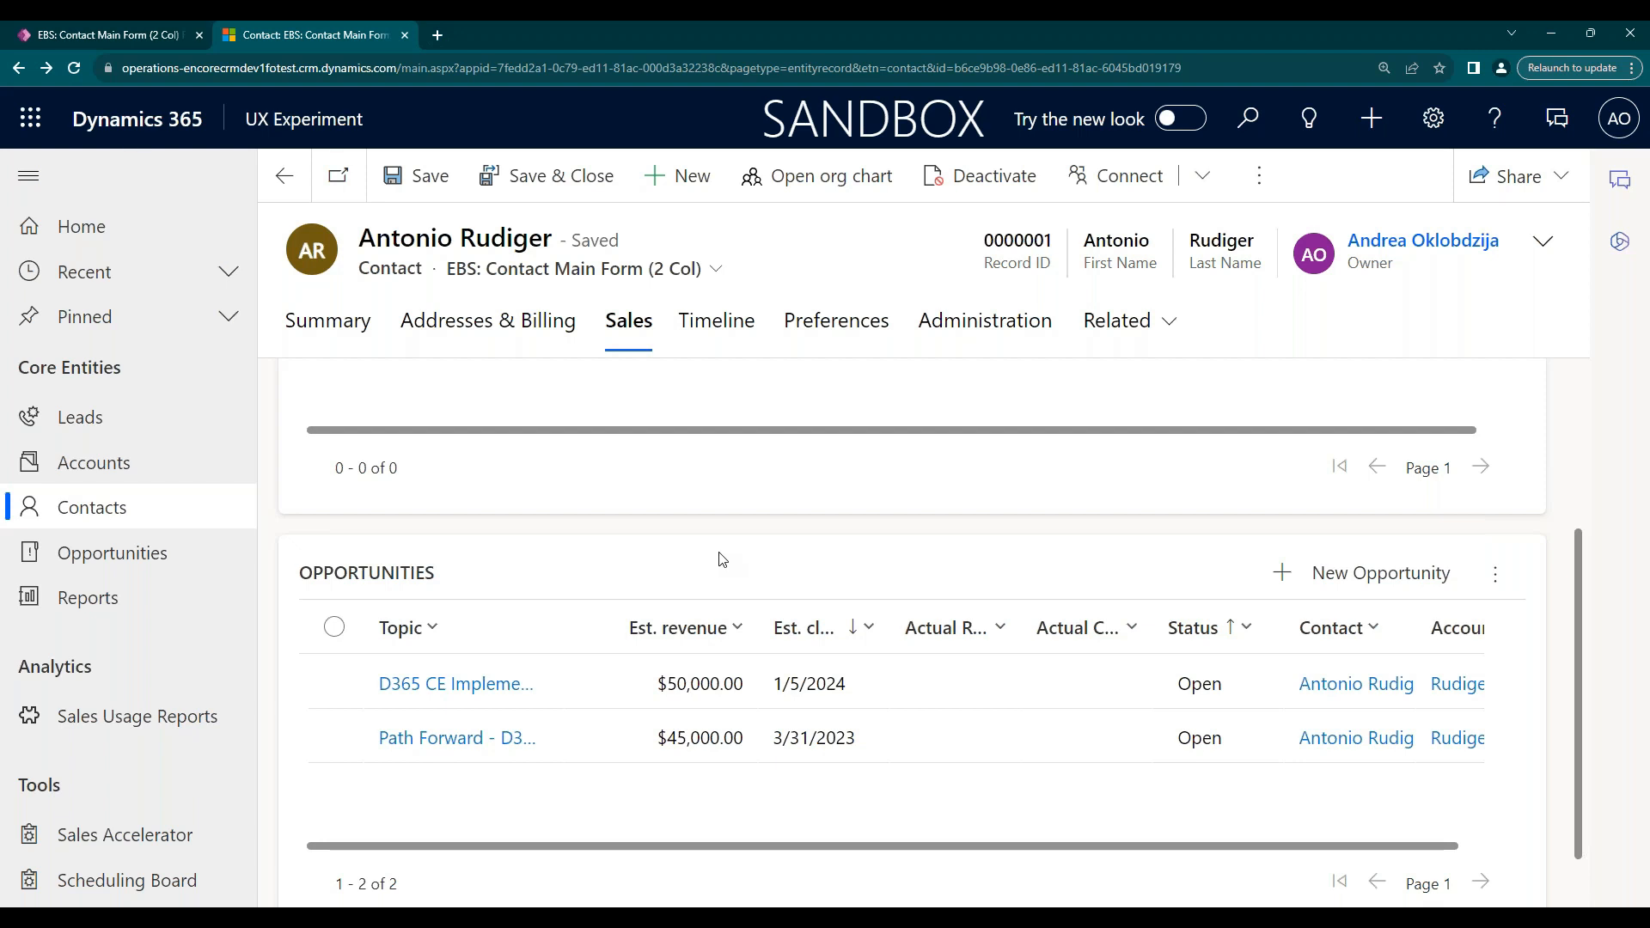
pyautogui.moveTo(608, 585)
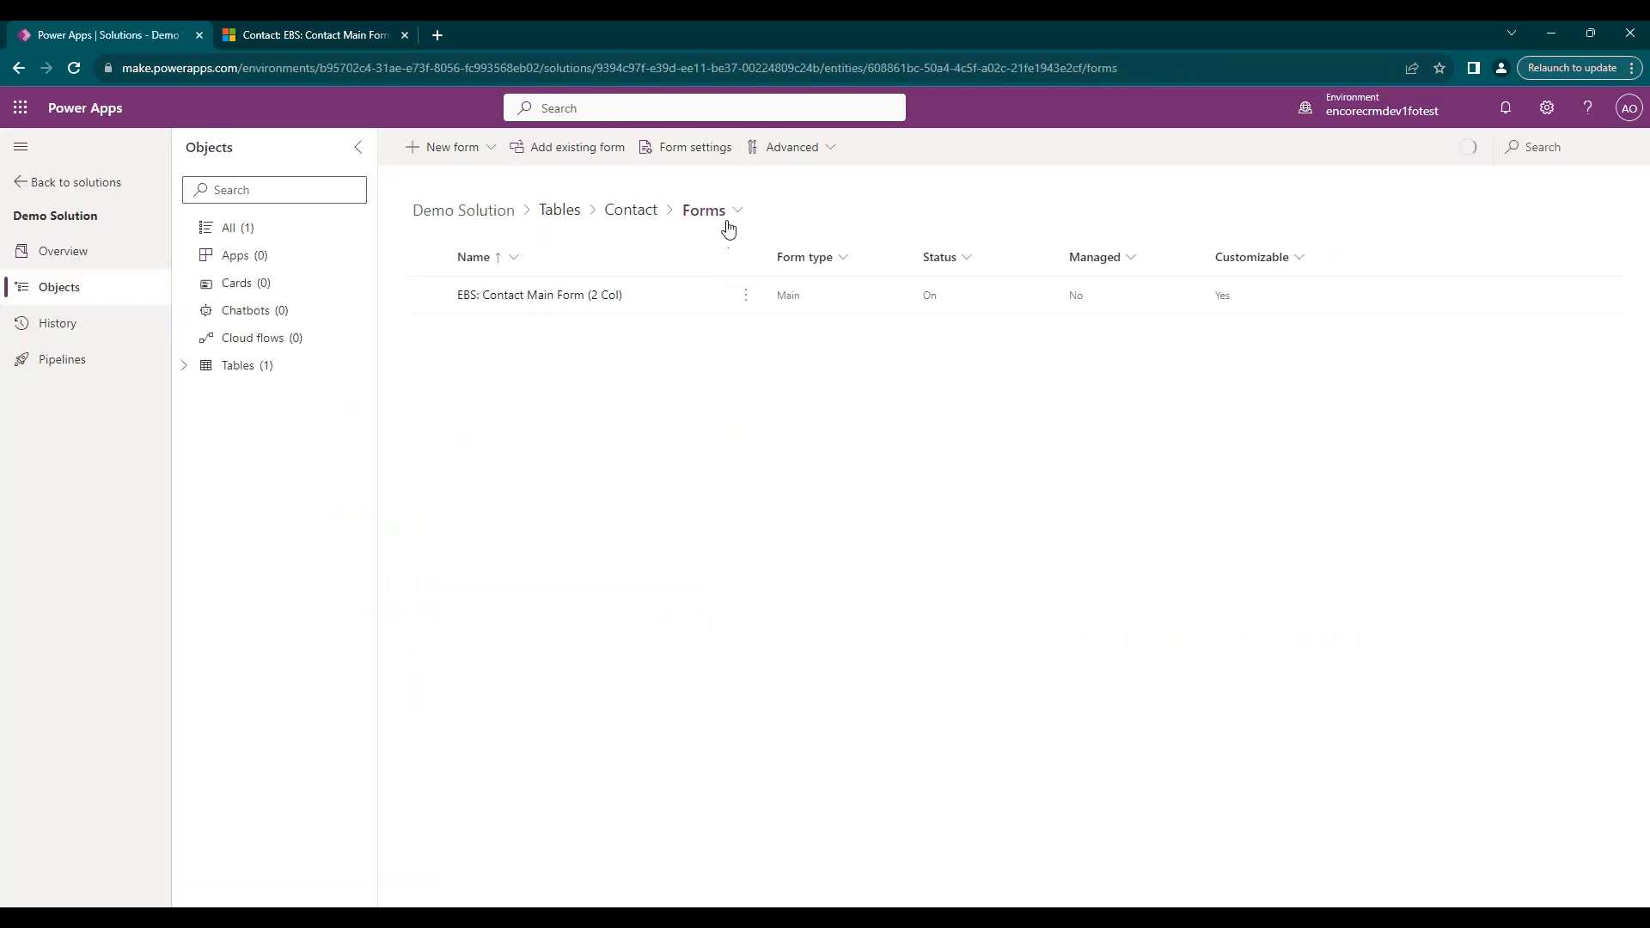
# Switch the Contact table view to its columns list, showing Age and Birthday.
pyautogui.click(702, 209)
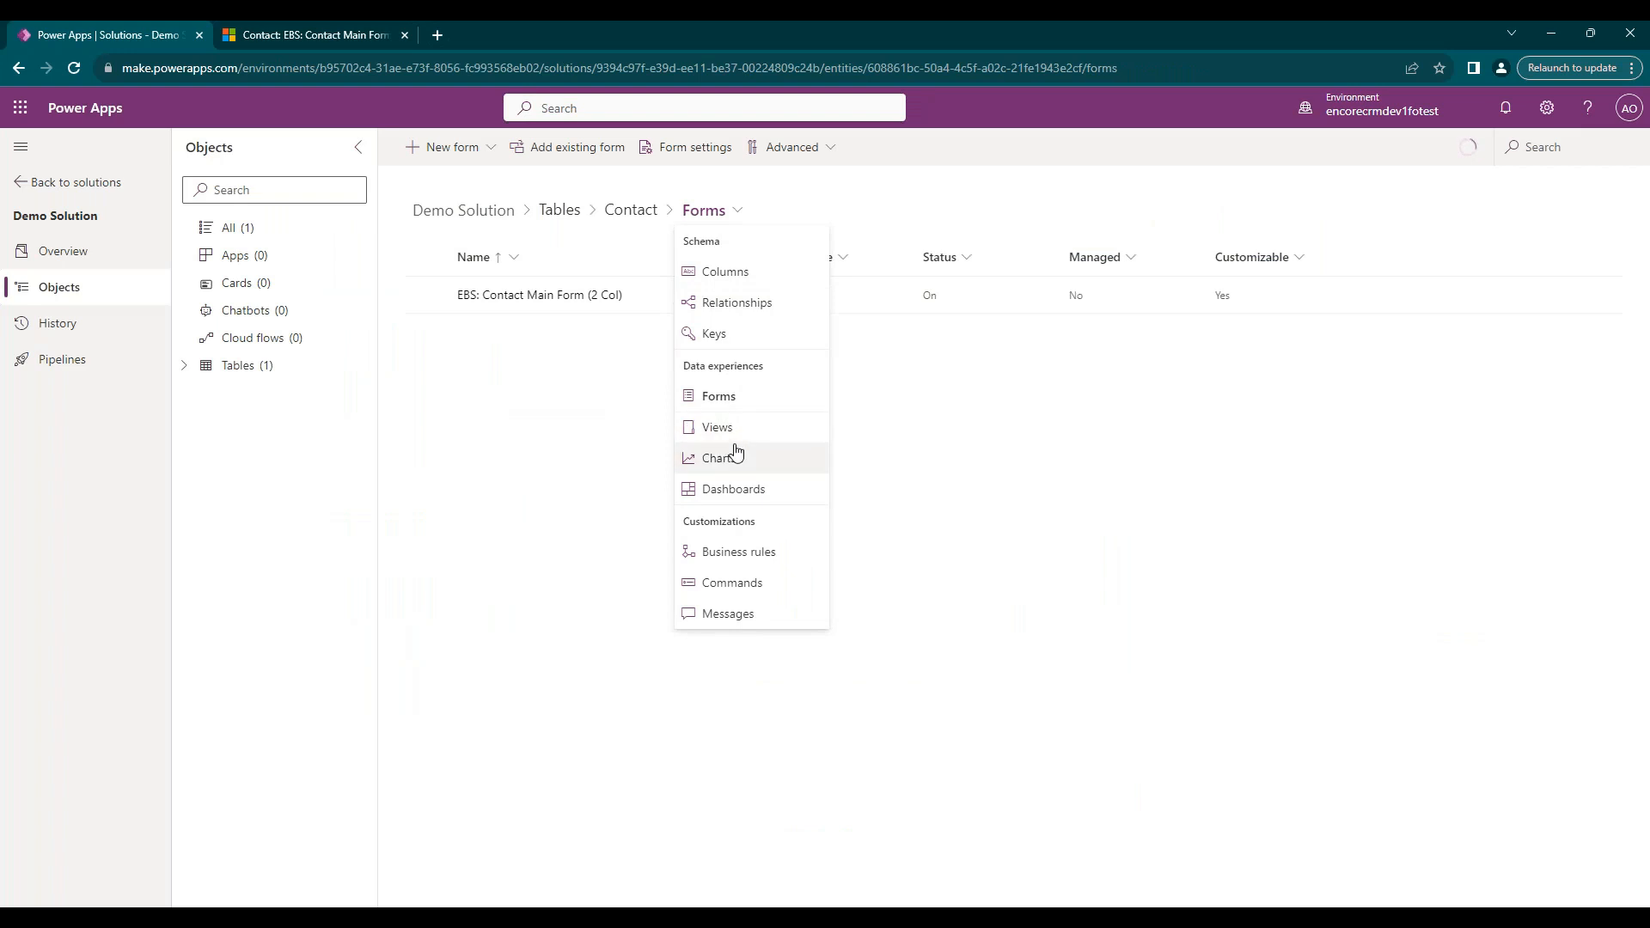
pyautogui.click(723, 271)
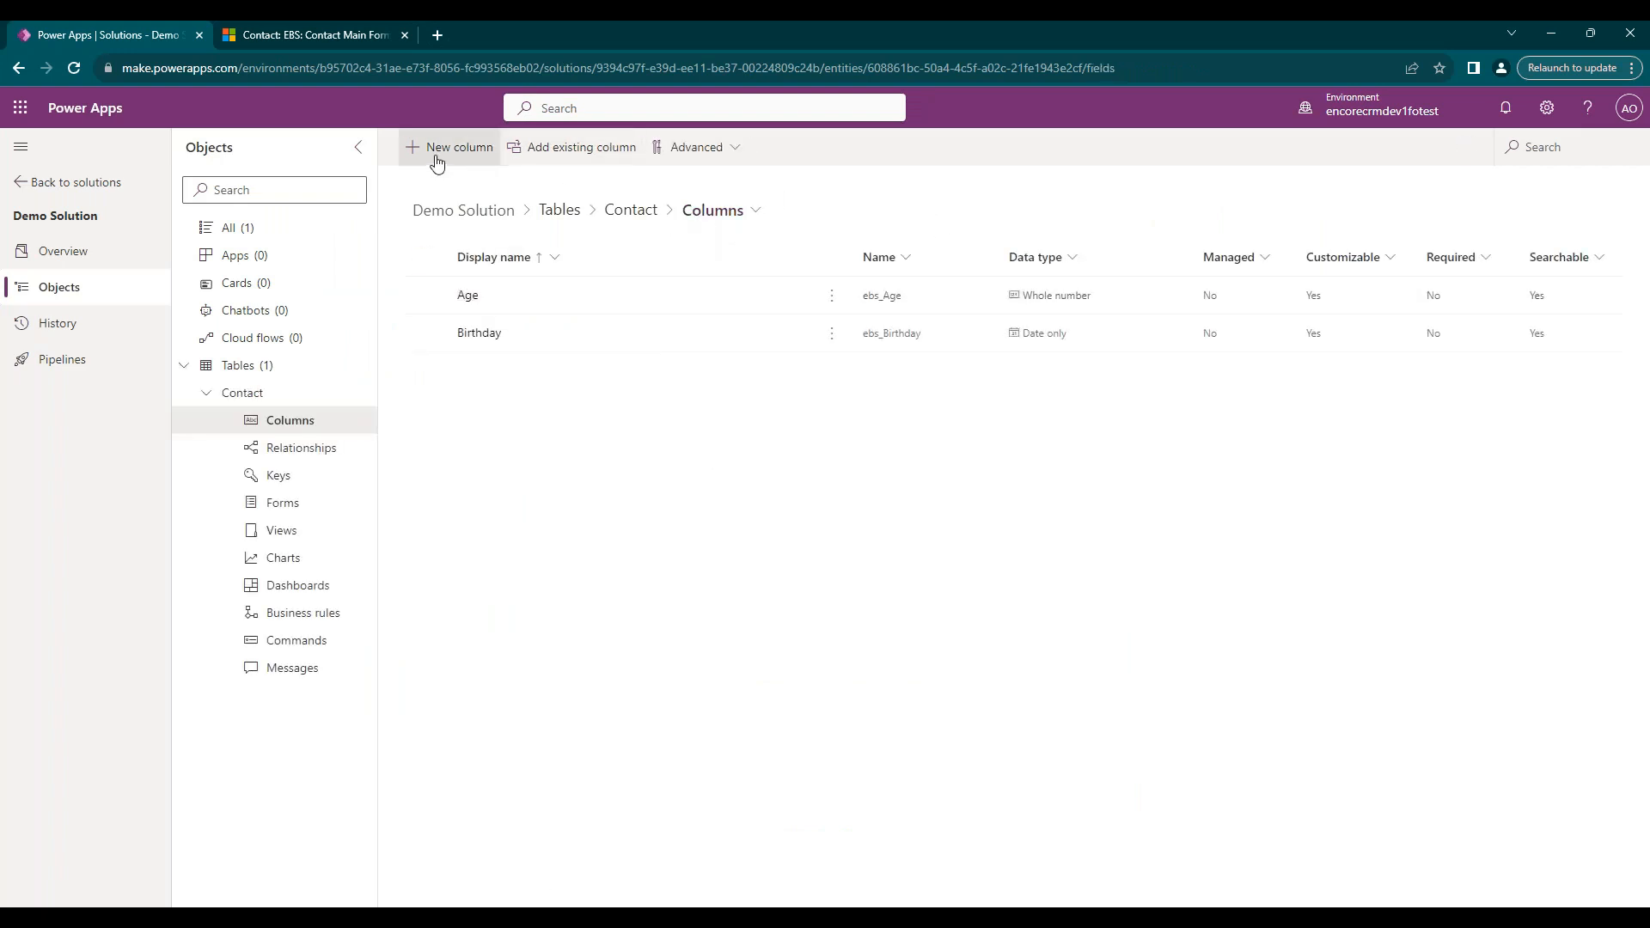
pyautogui.moveTo(924, 234)
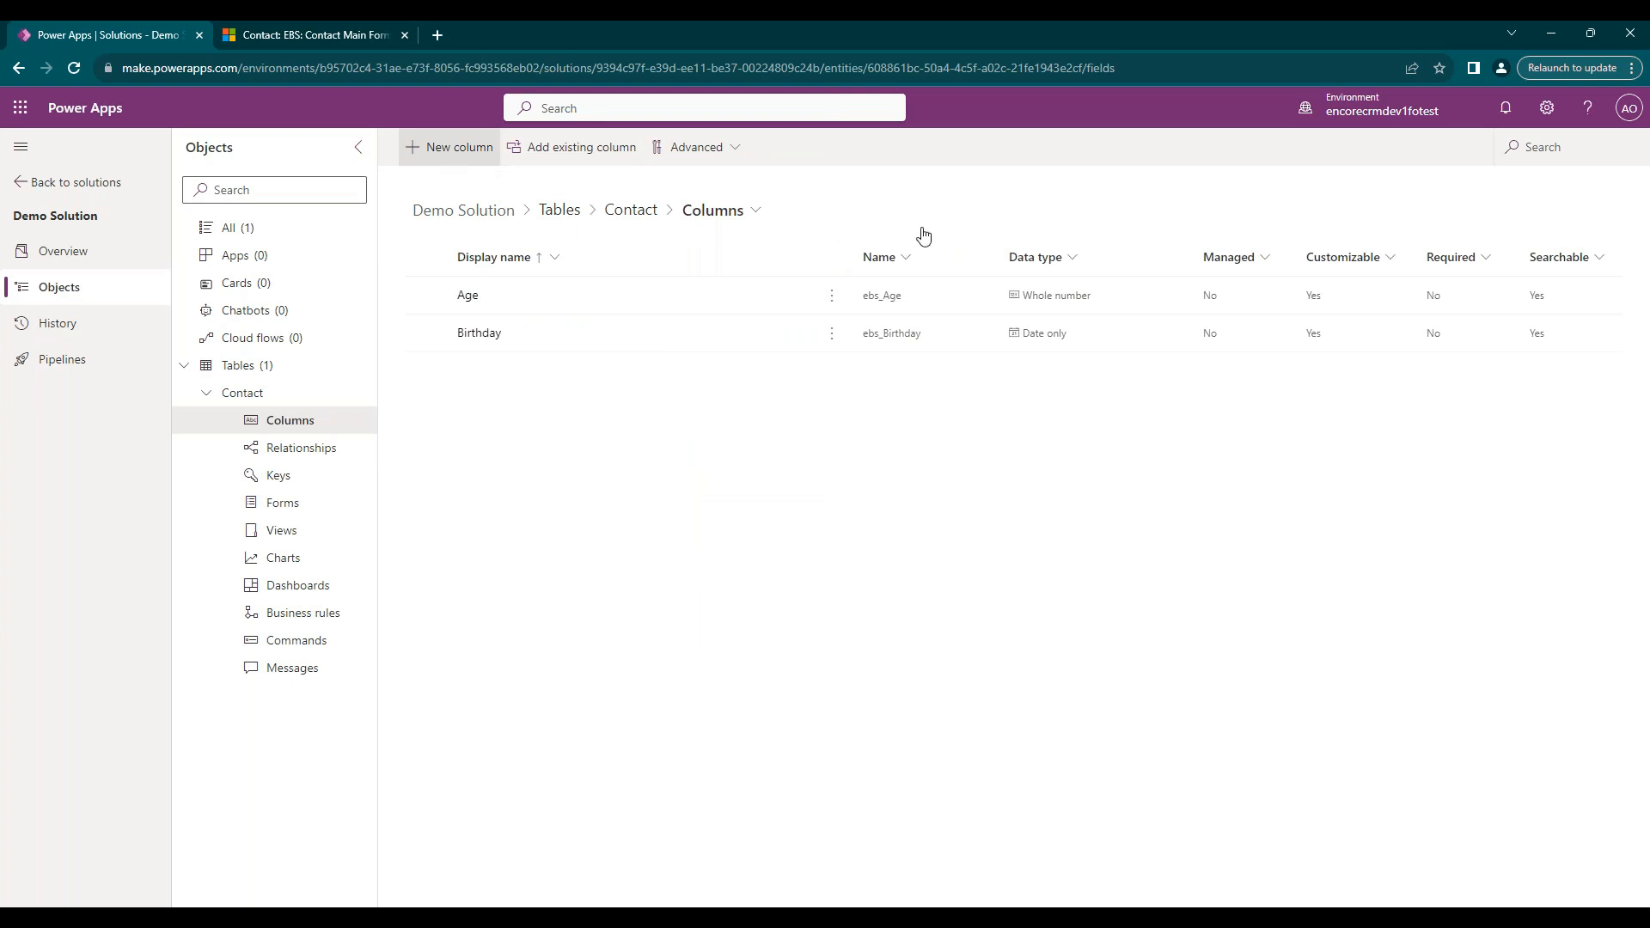
# Add an 'Estimated Revenue' Currency column with Rollup behaviour and save it for editing.
pyautogui.click(450, 146)
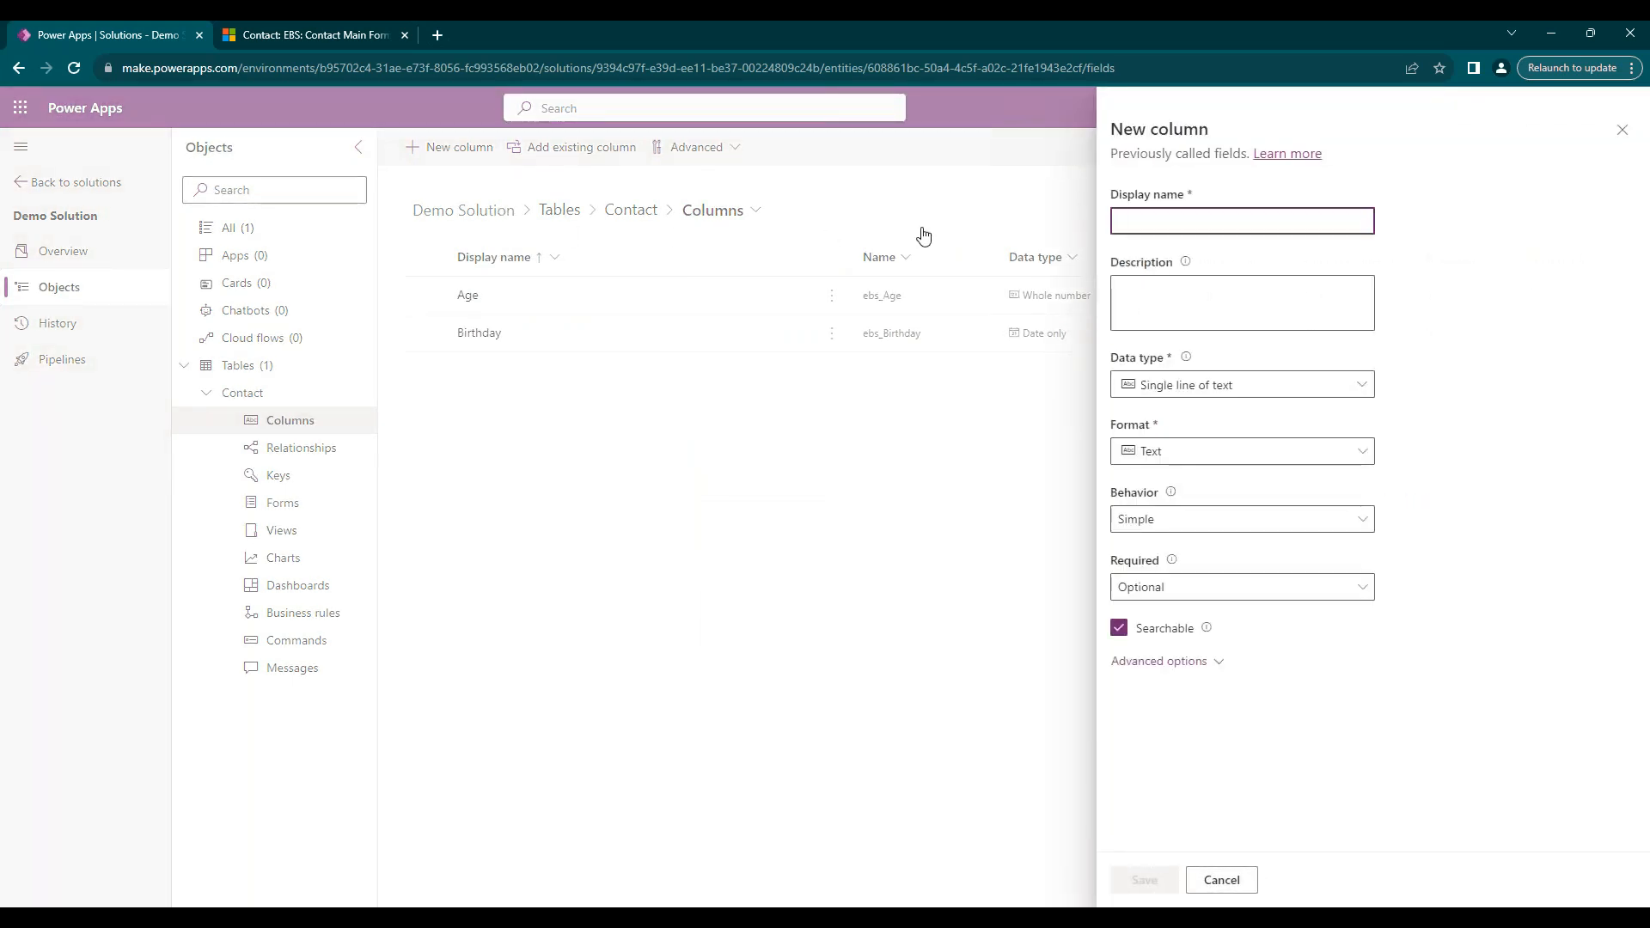
pyautogui.write('Est')
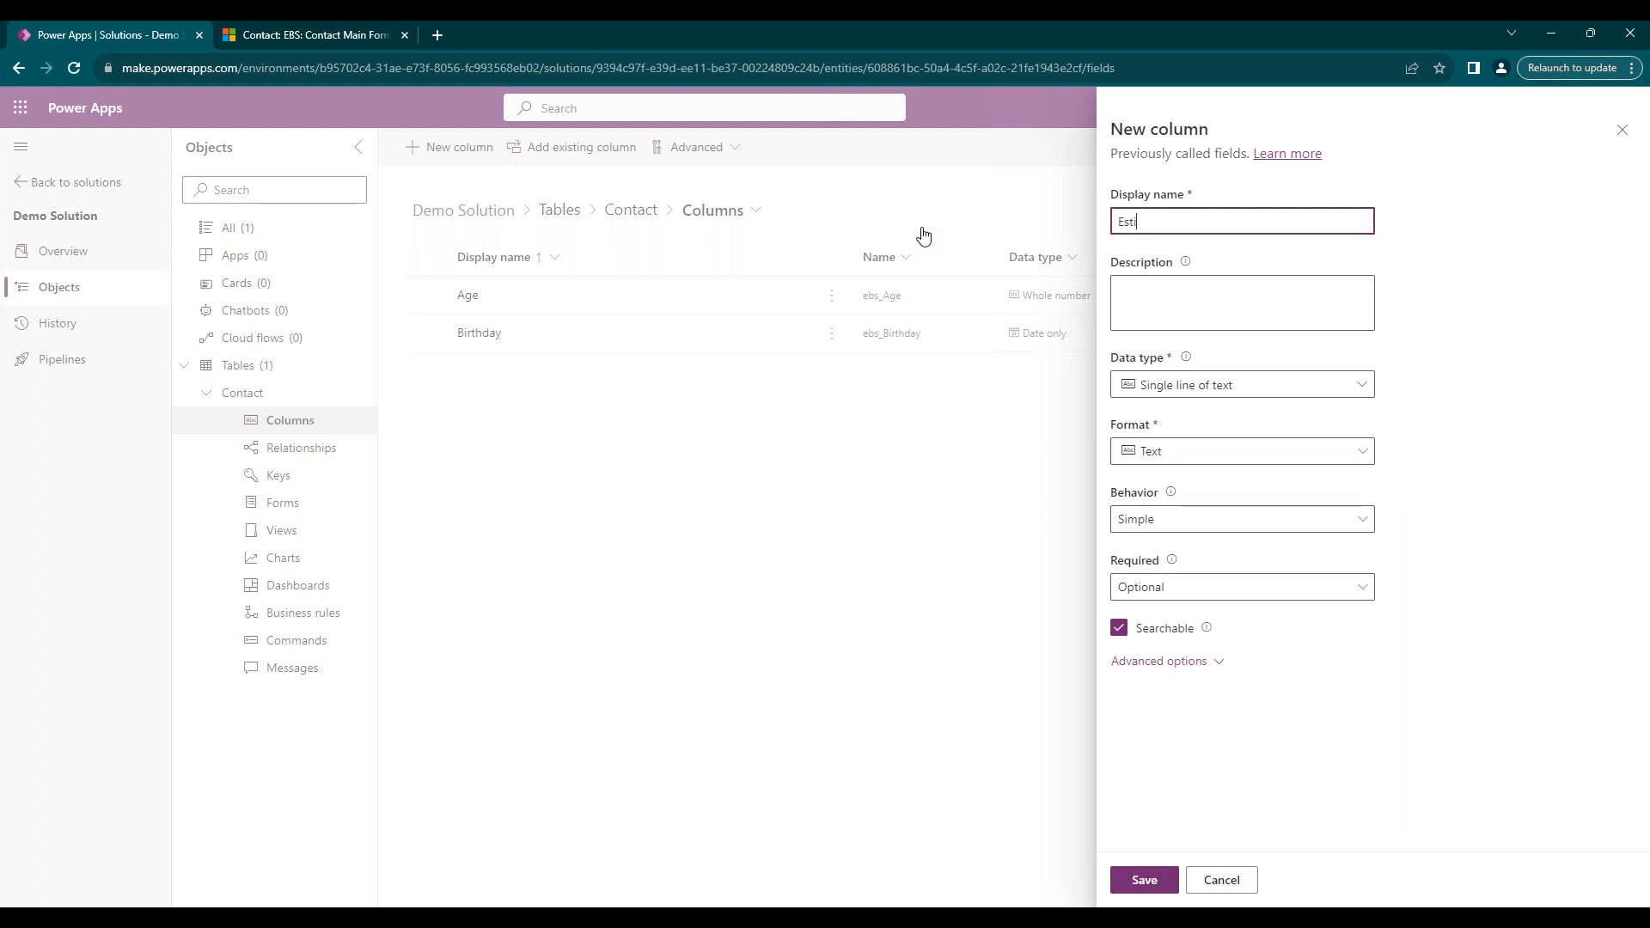
pyautogui.write('imated Re')
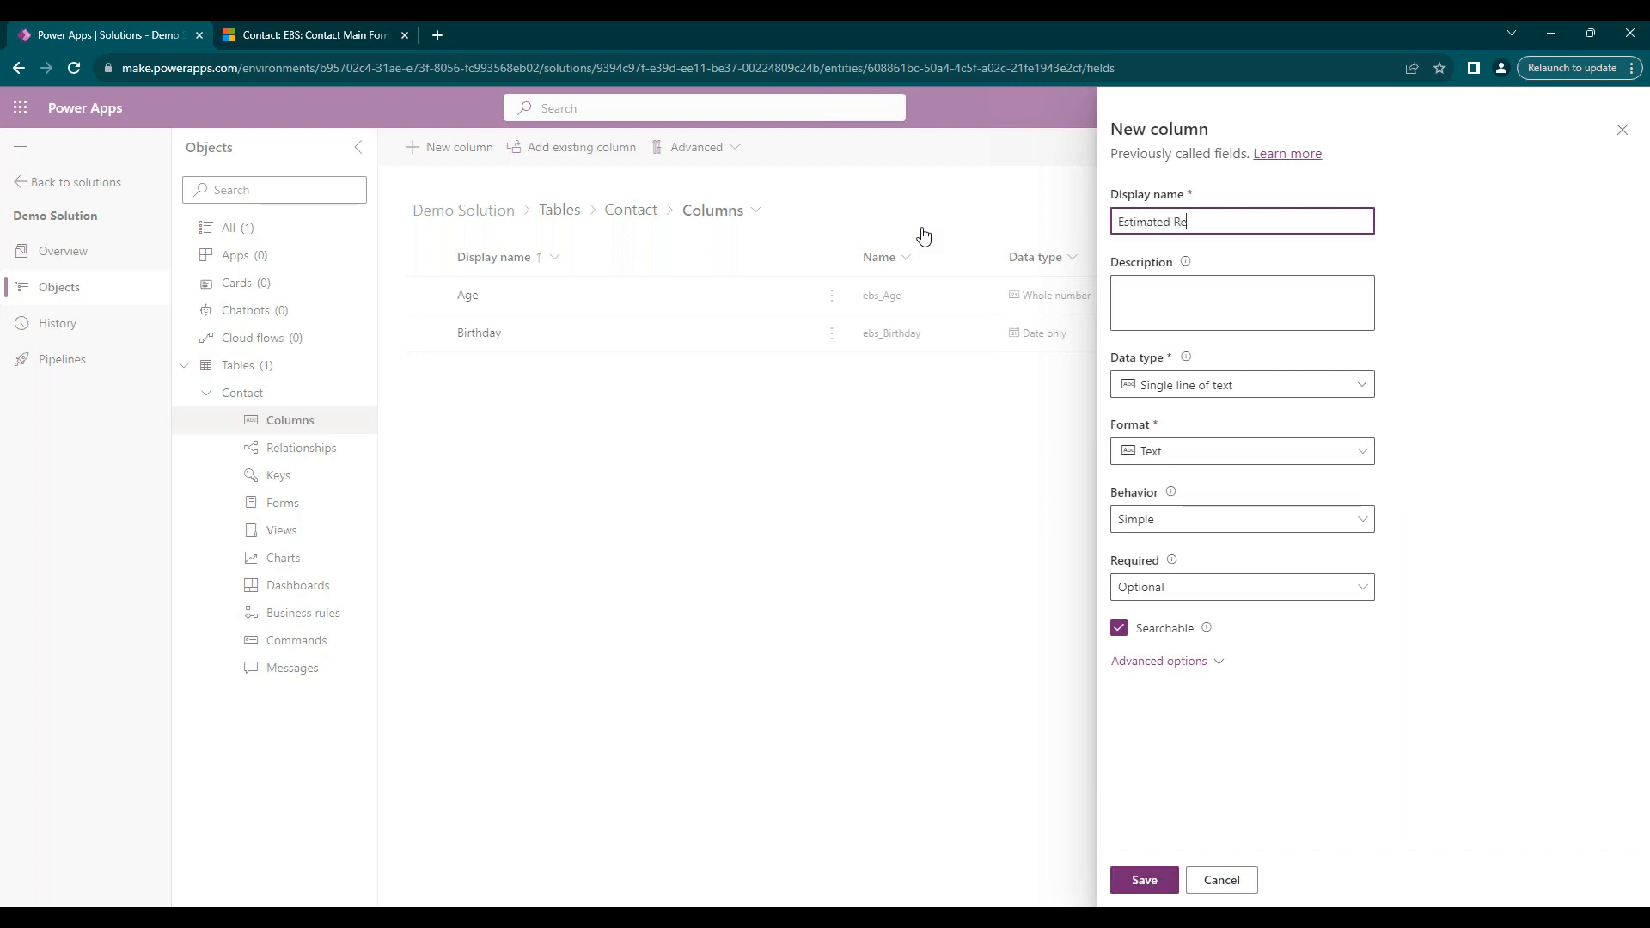
pyautogui.write('venue')
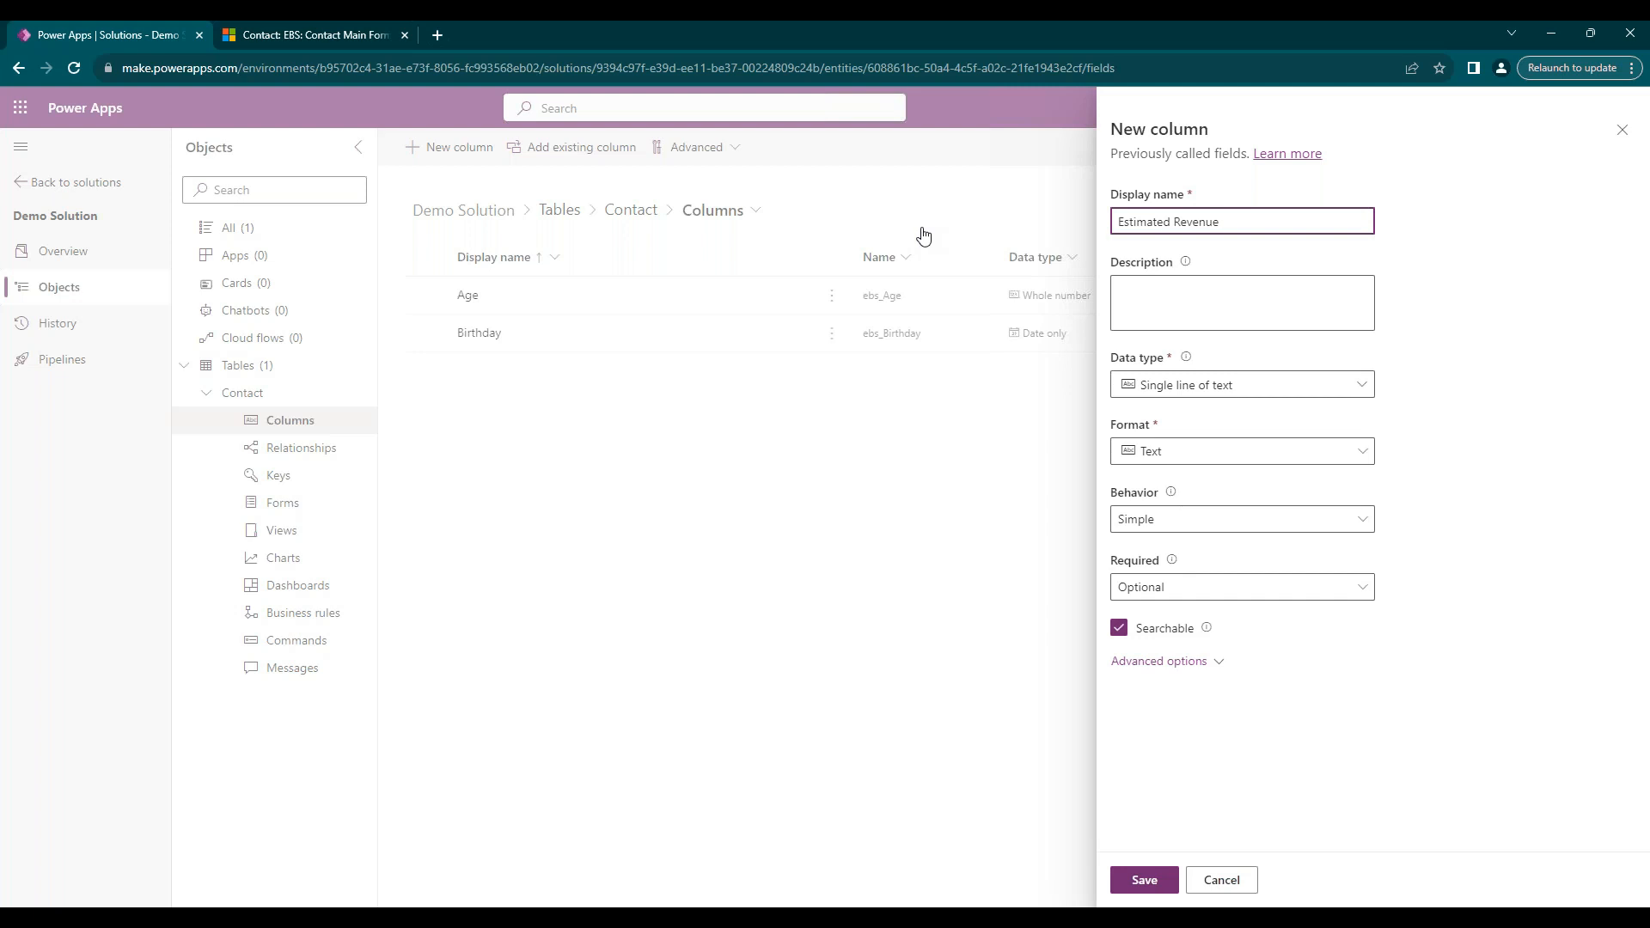
pyautogui.click(1361, 384)
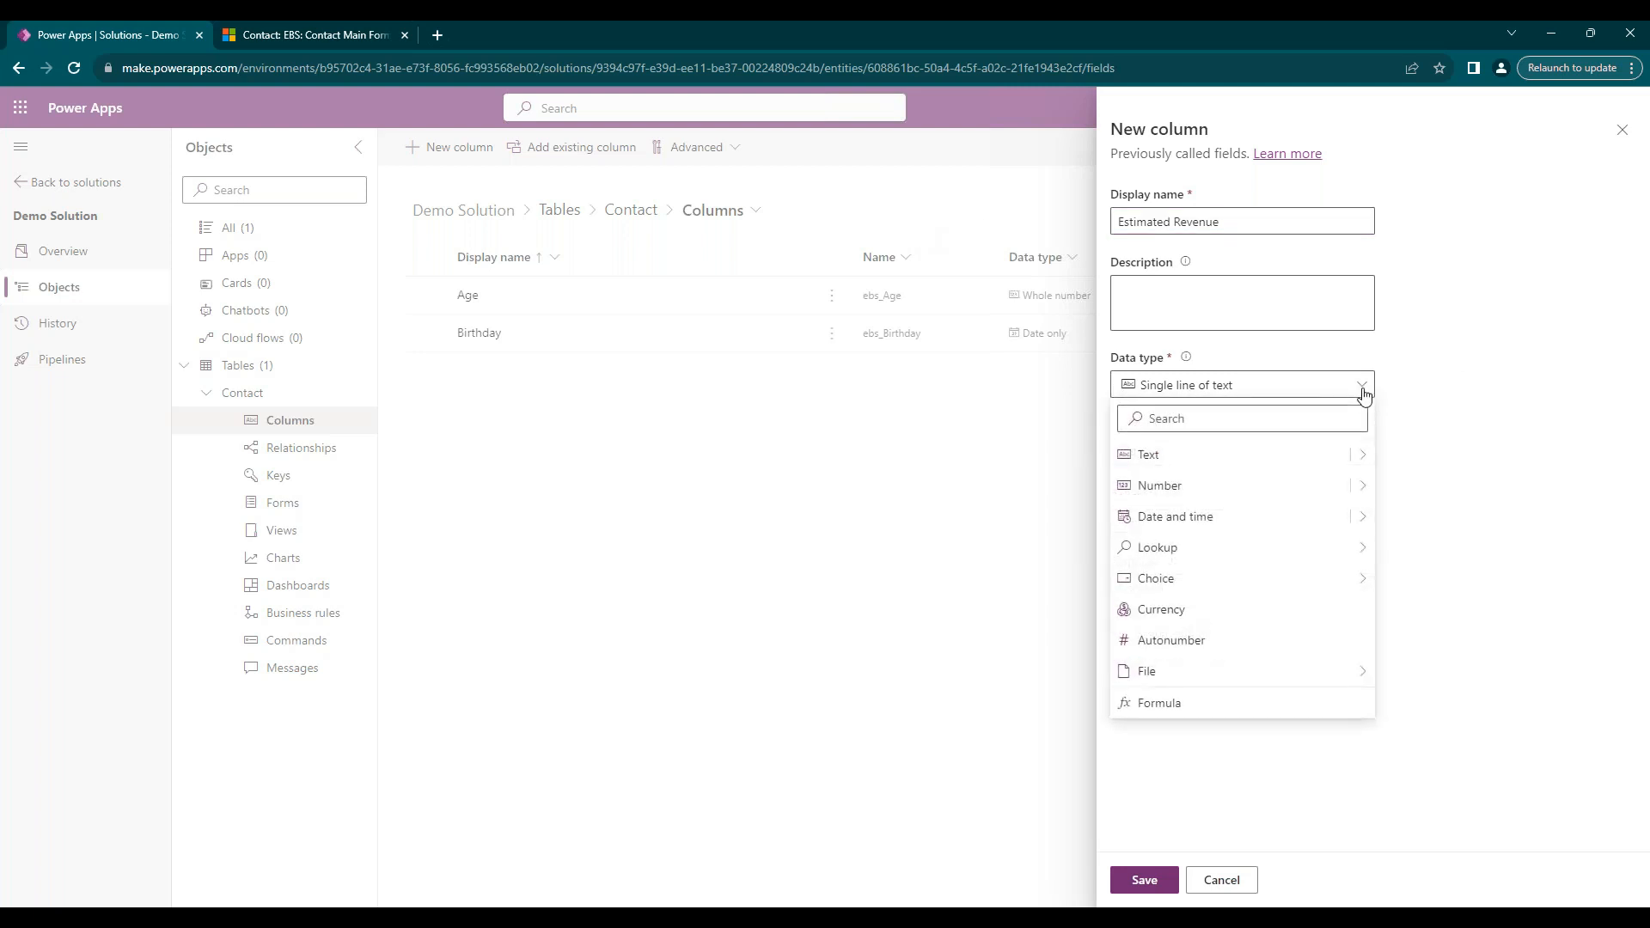
pyautogui.click(1161, 610)
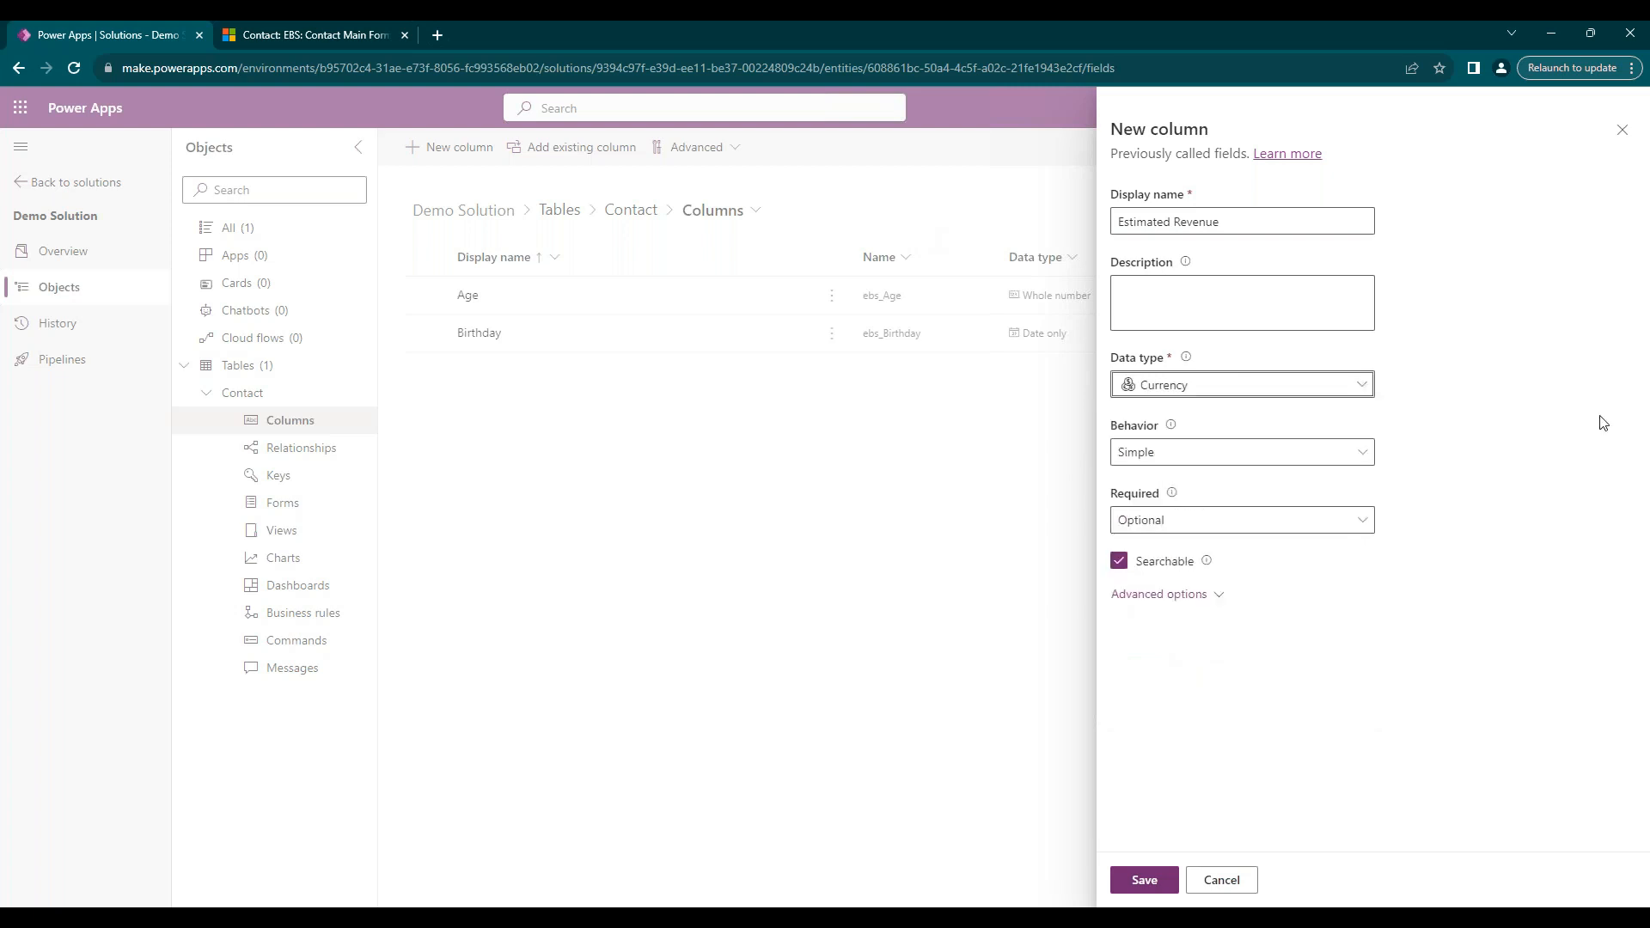
pyautogui.click(1241, 451)
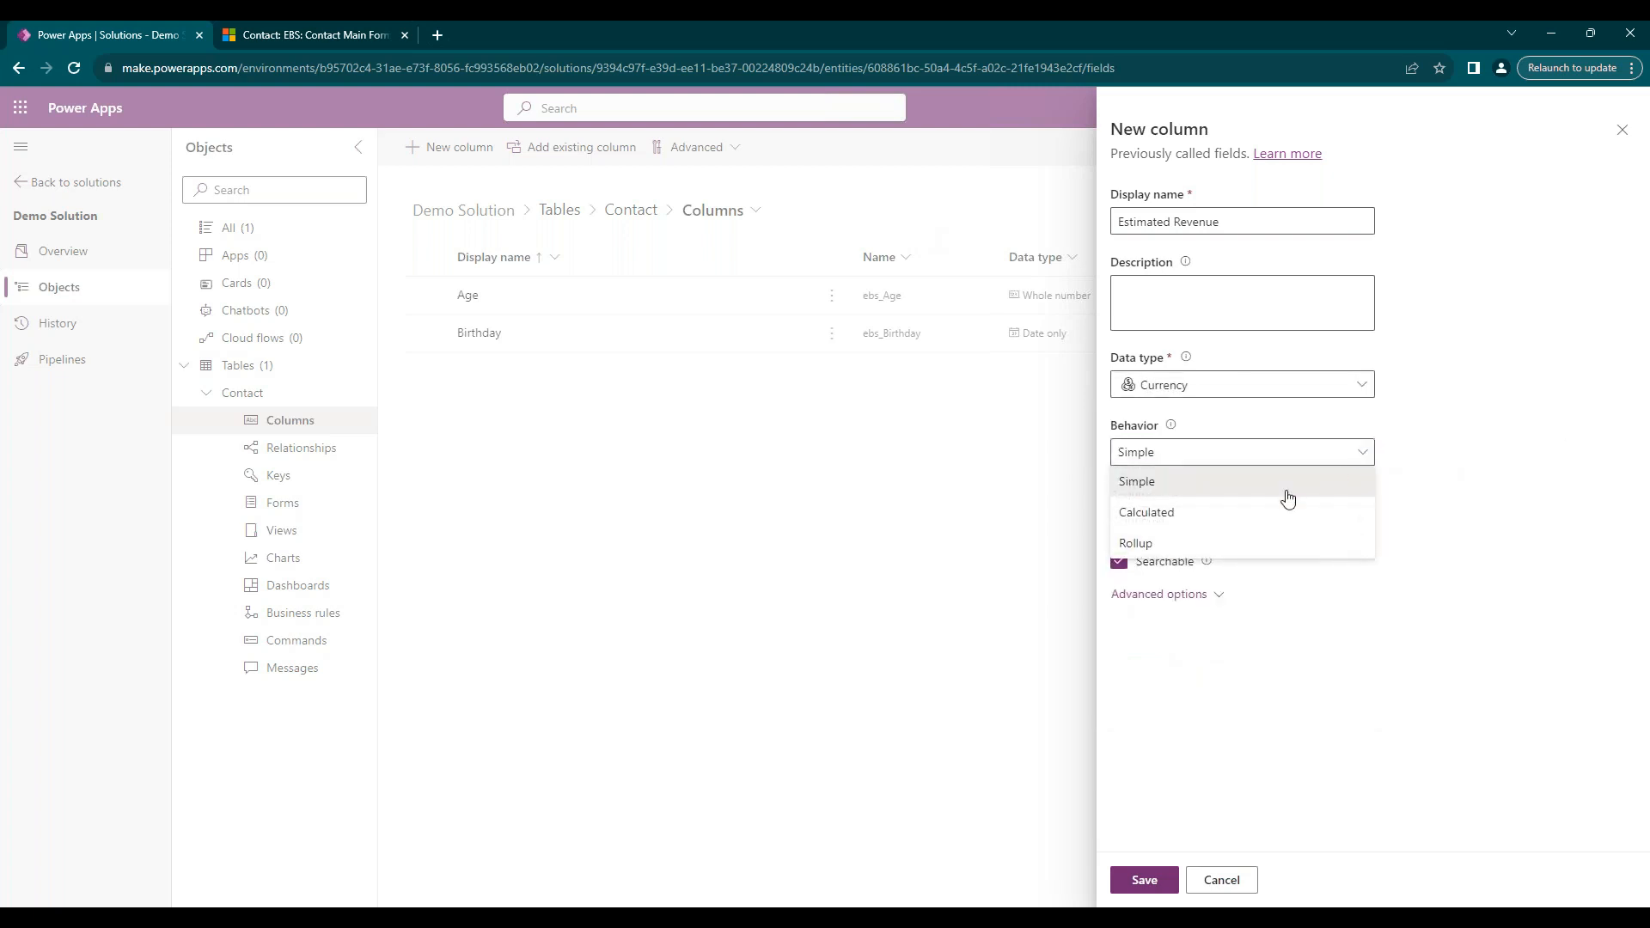
pyautogui.moveTo(1152, 543)
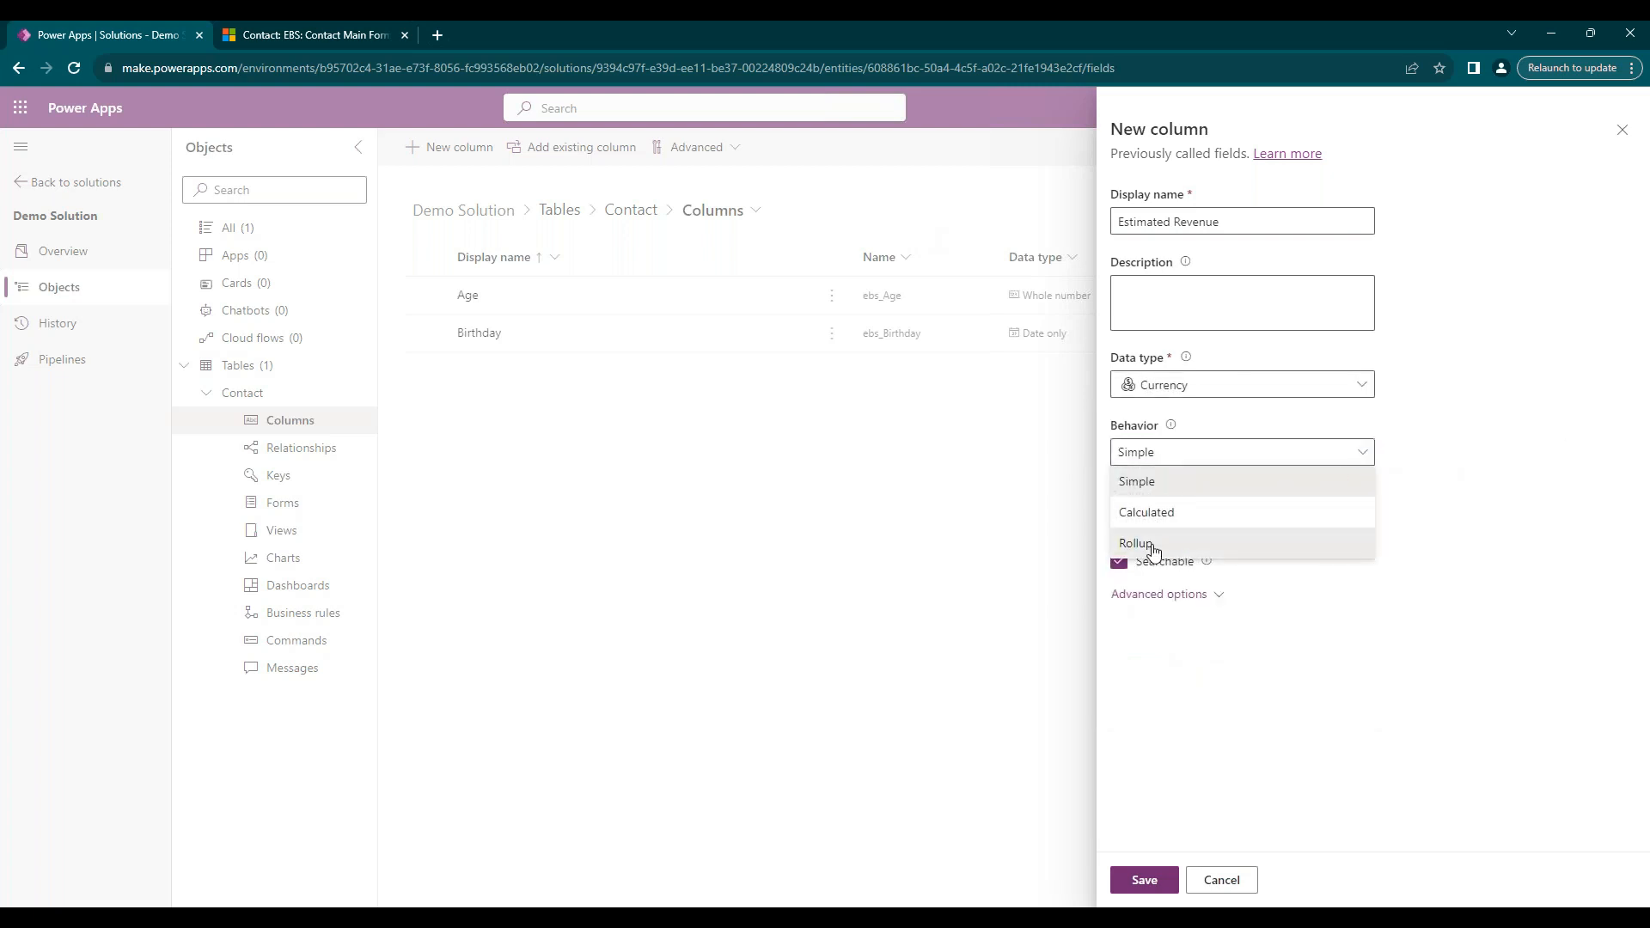
pyautogui.click(1135, 543)
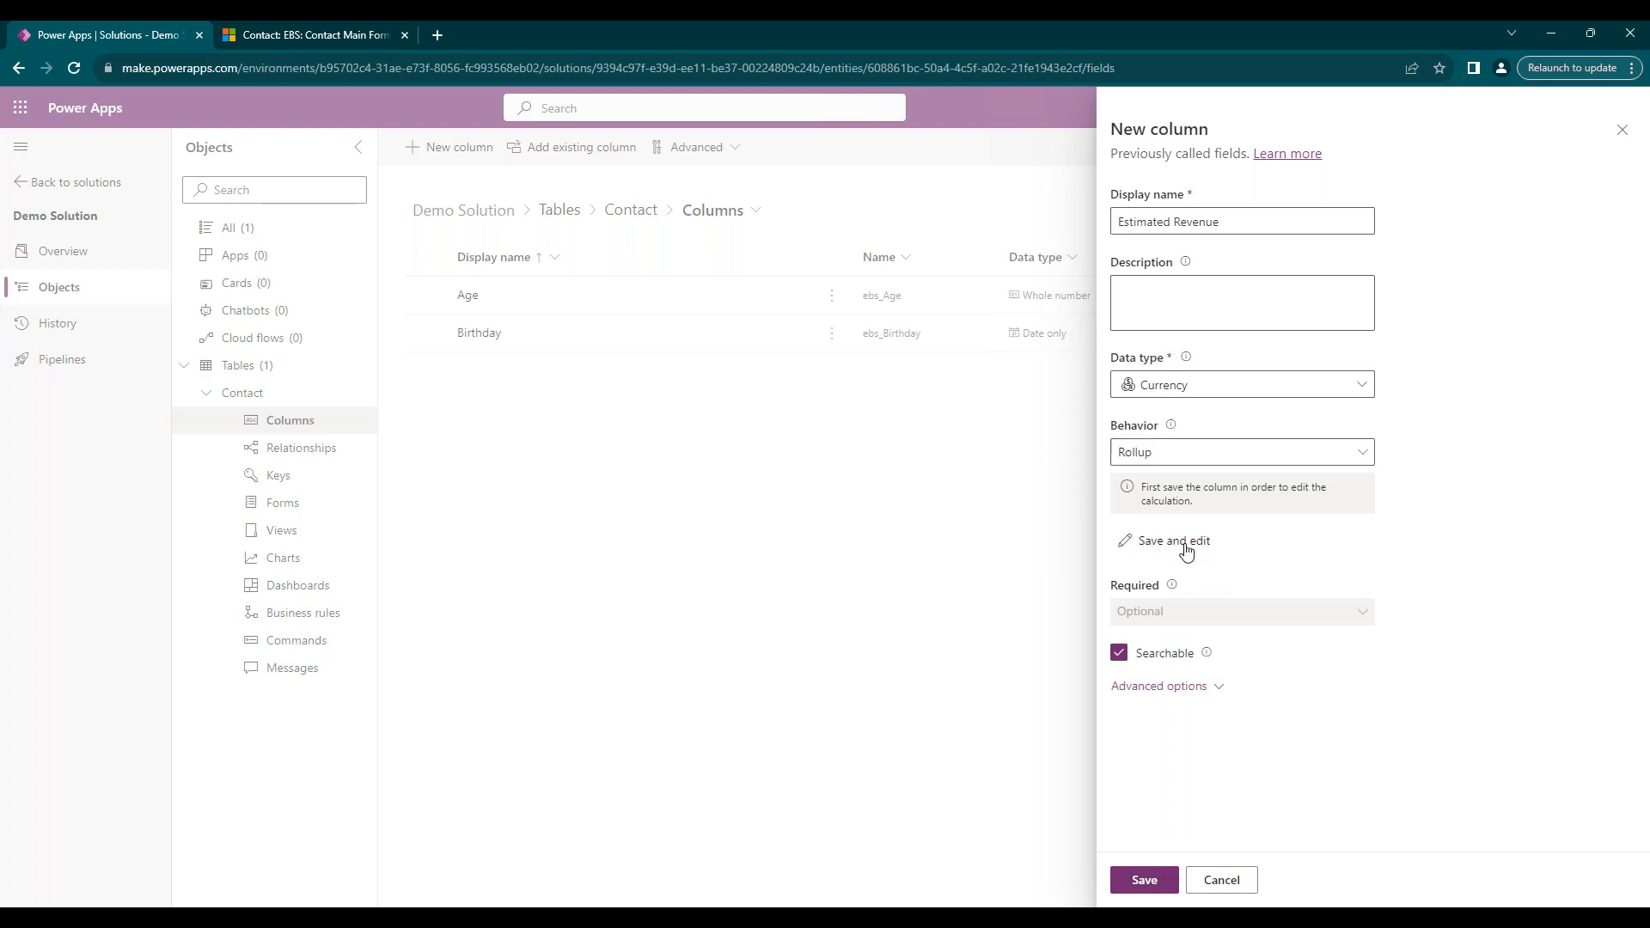
pyautogui.click(1143, 880)
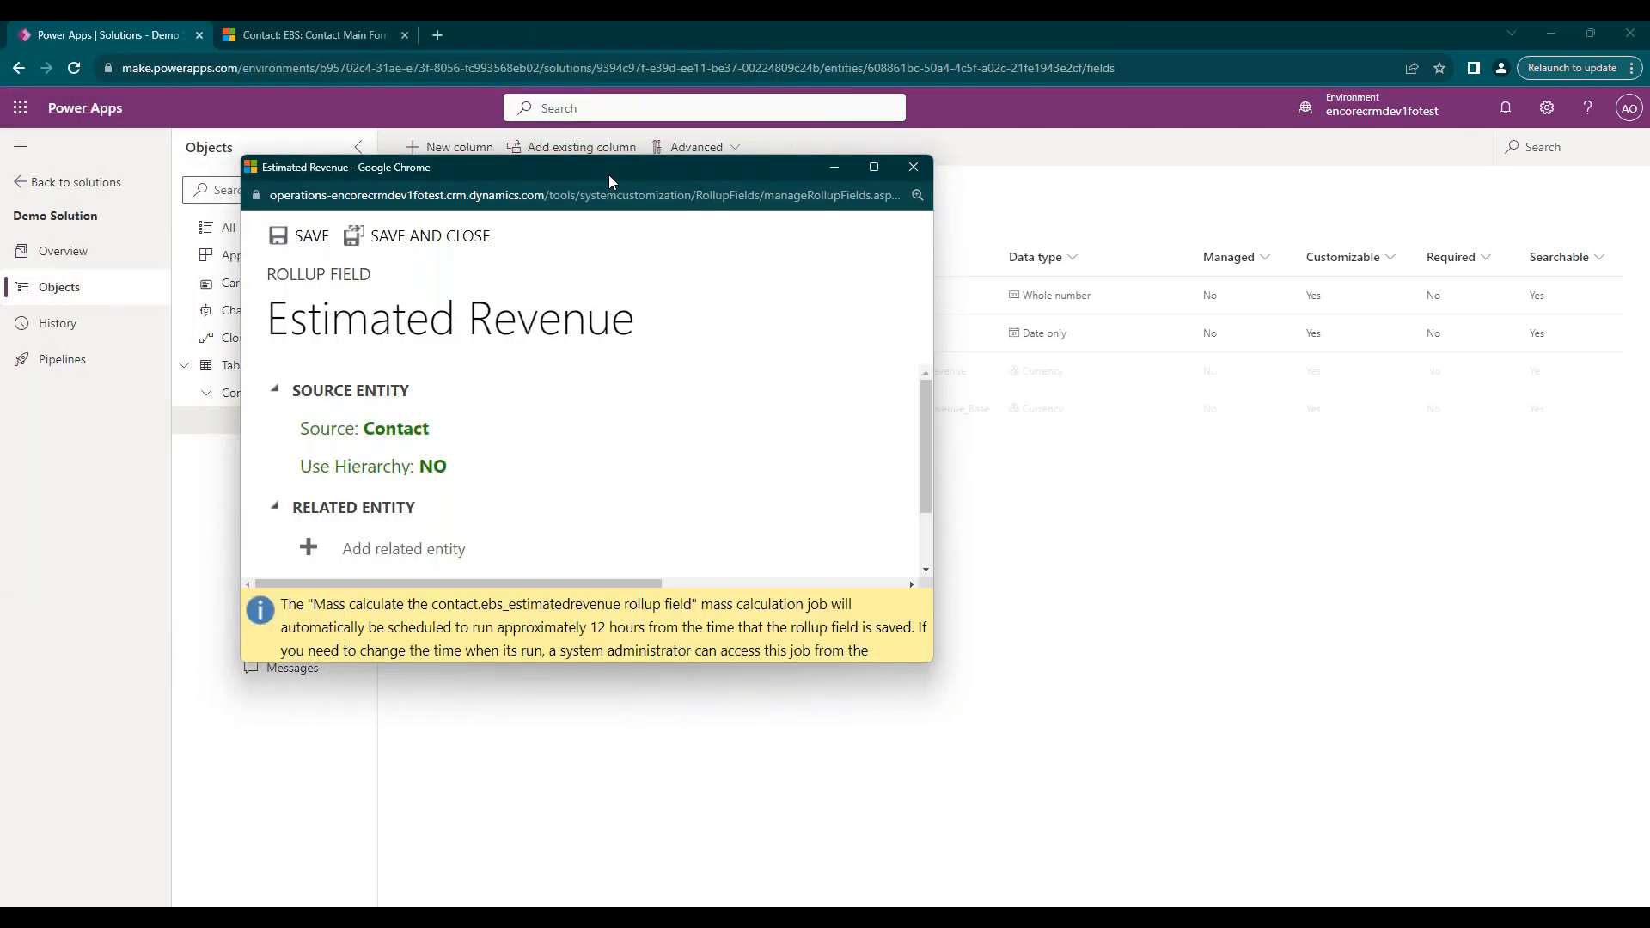
pyautogui.moveTo(467, 401)
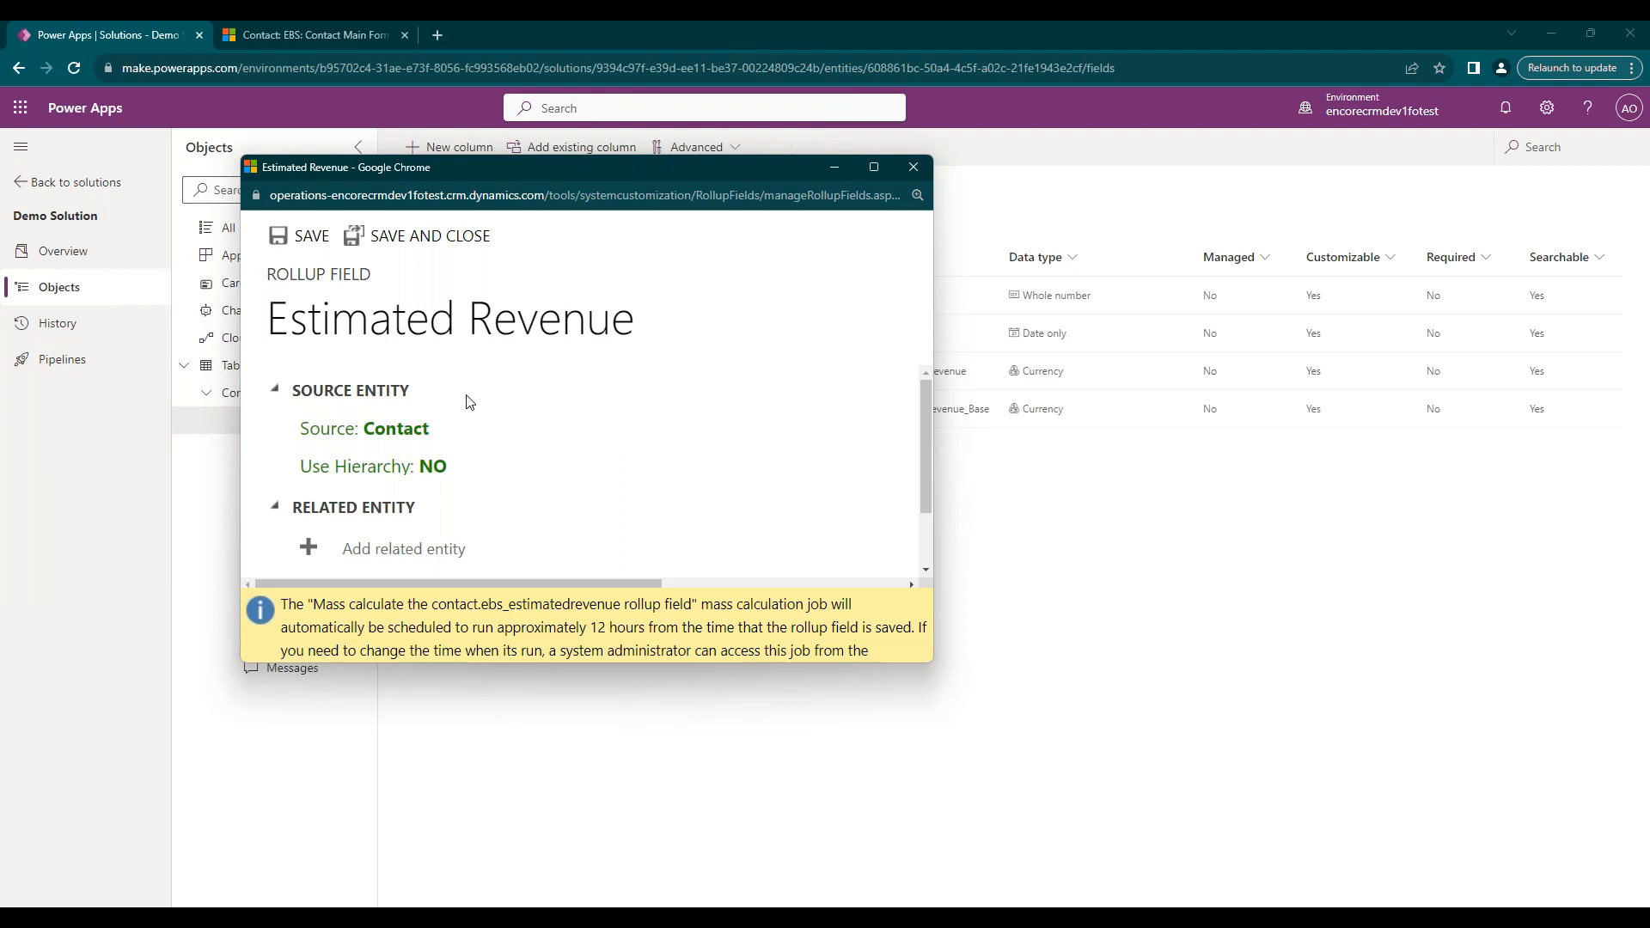
pyautogui.moveTo(926, 666)
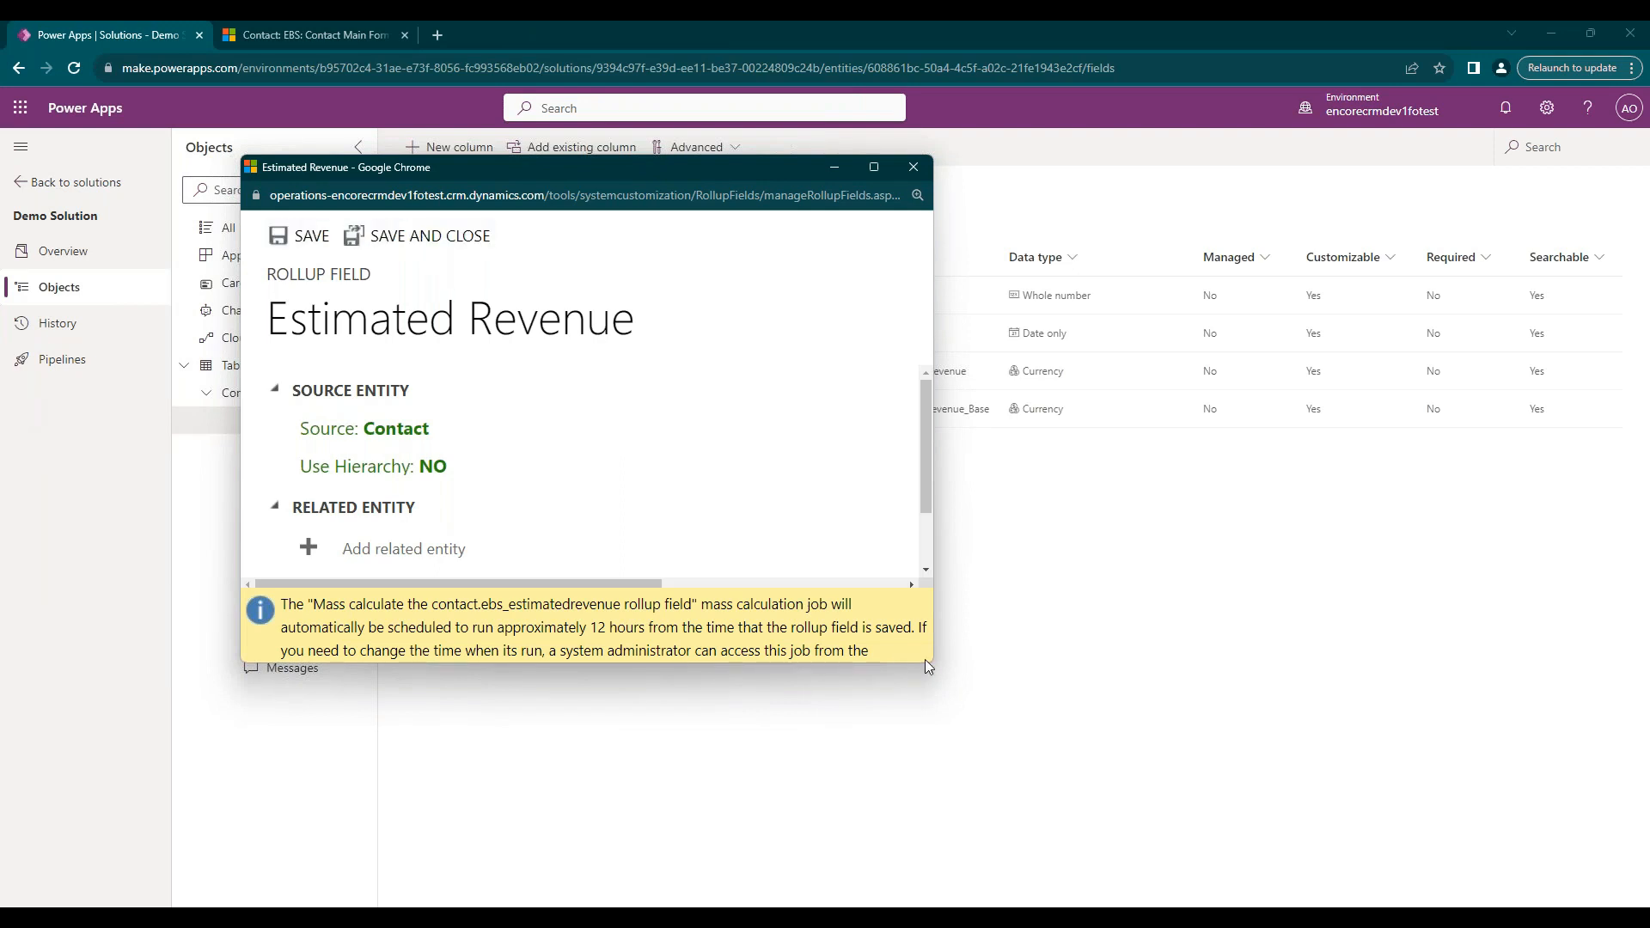
# Maximize the rollup editor and check the source is Contact with hierarchy off.
pyautogui.click(873, 167)
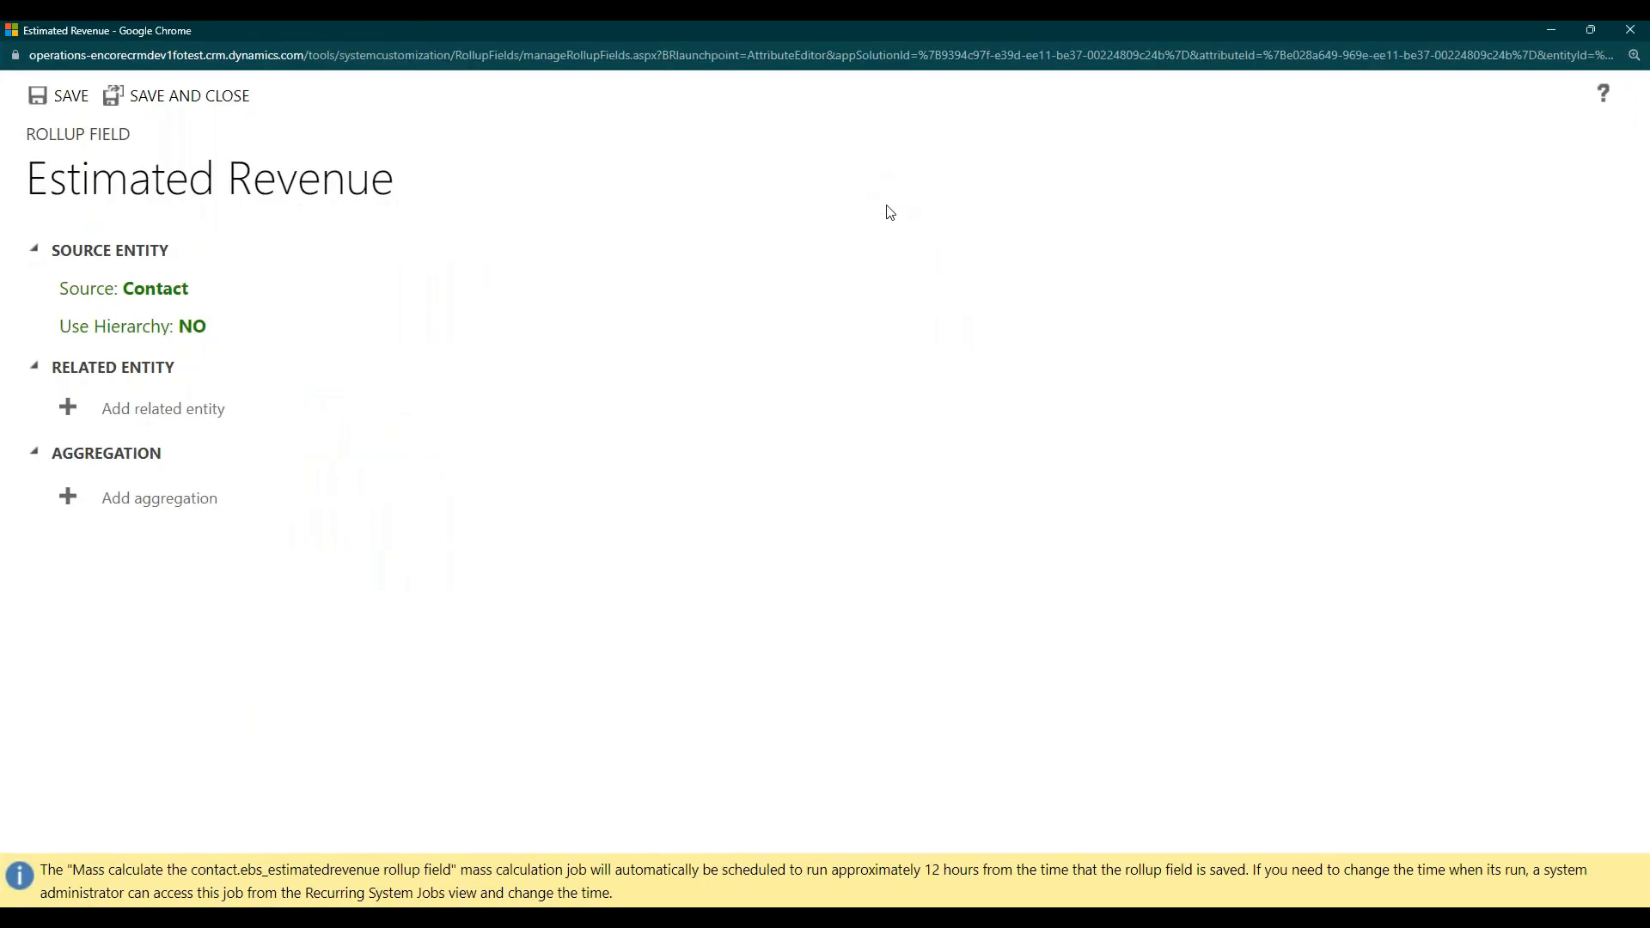
pyautogui.click(210, 322)
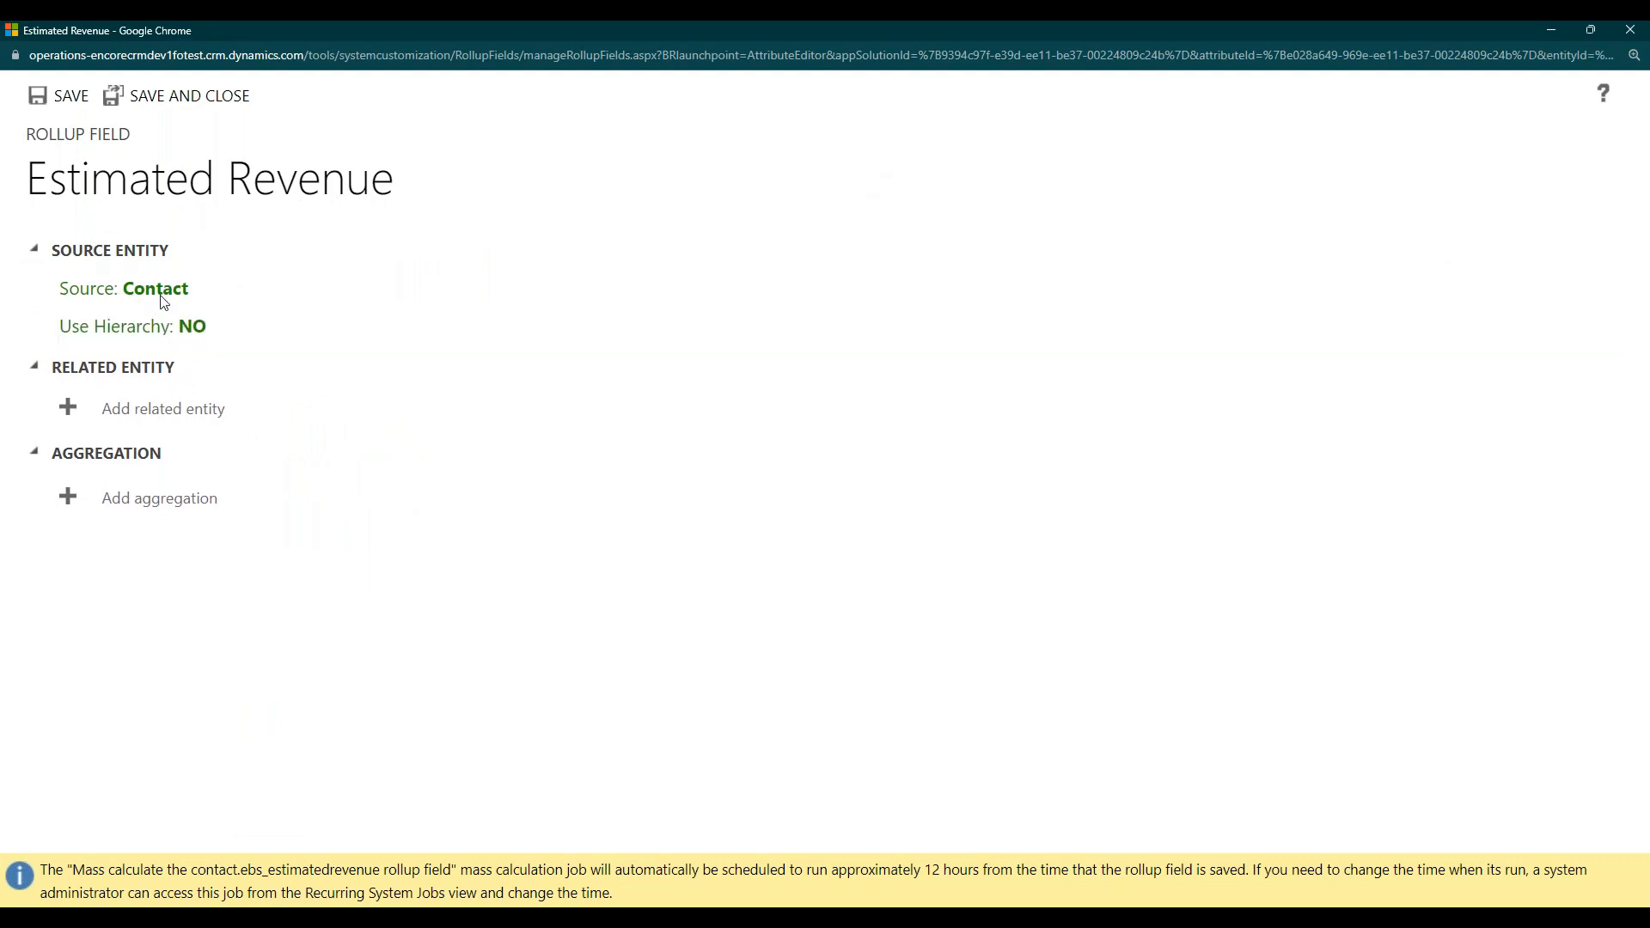
pyautogui.moveTo(266, 282)
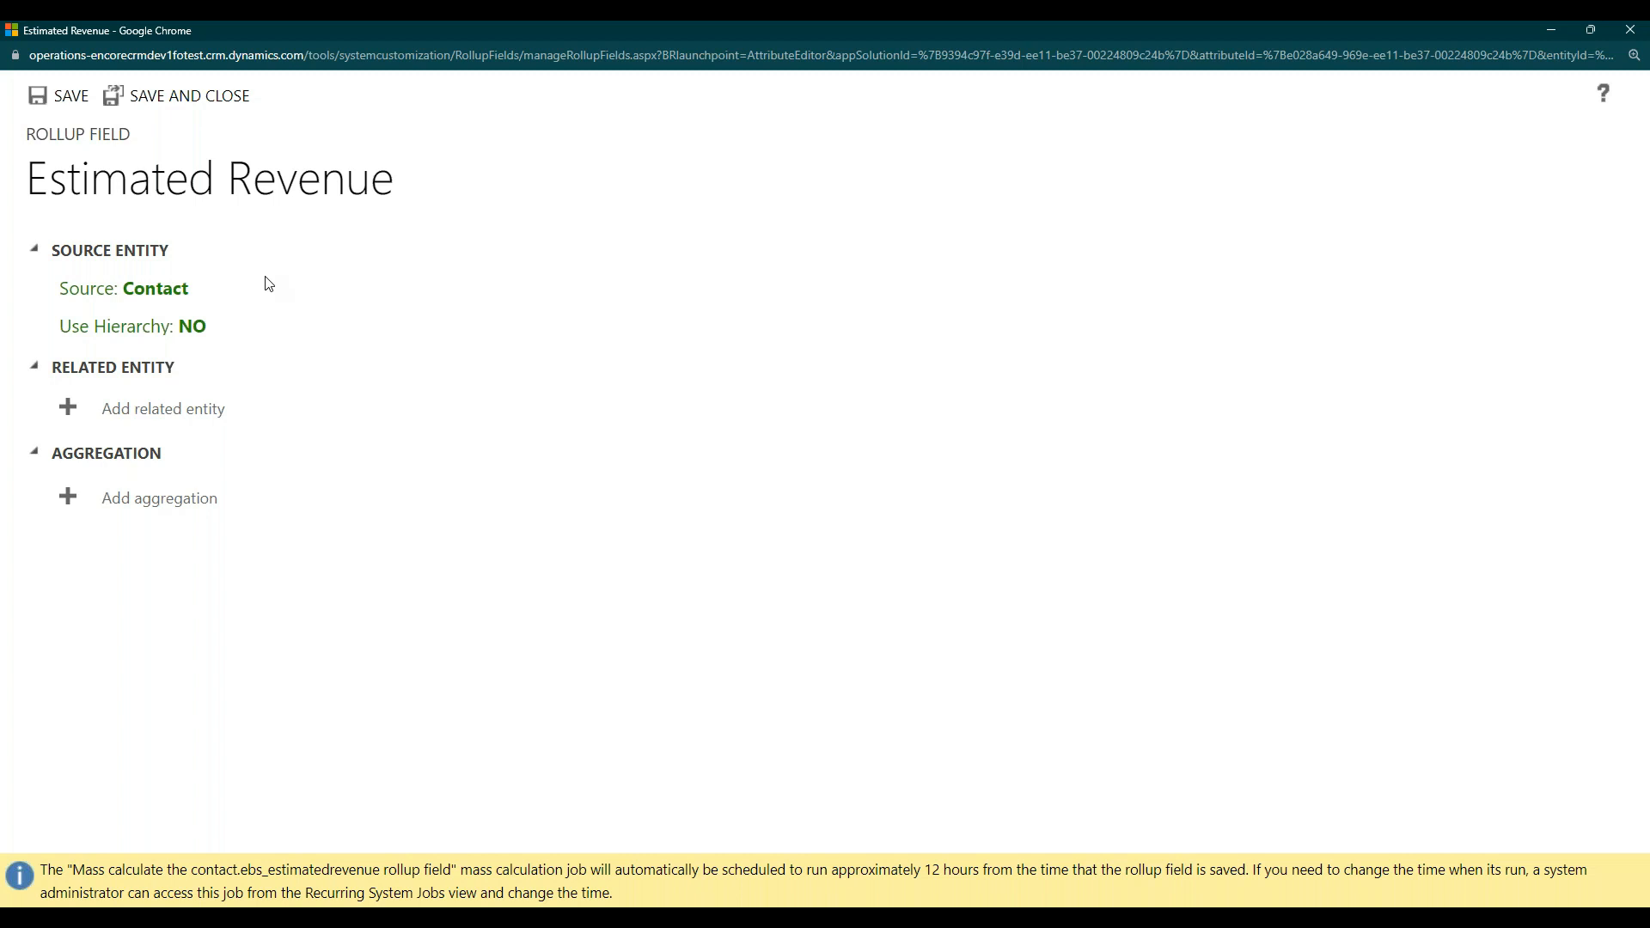
pyautogui.click(126, 323)
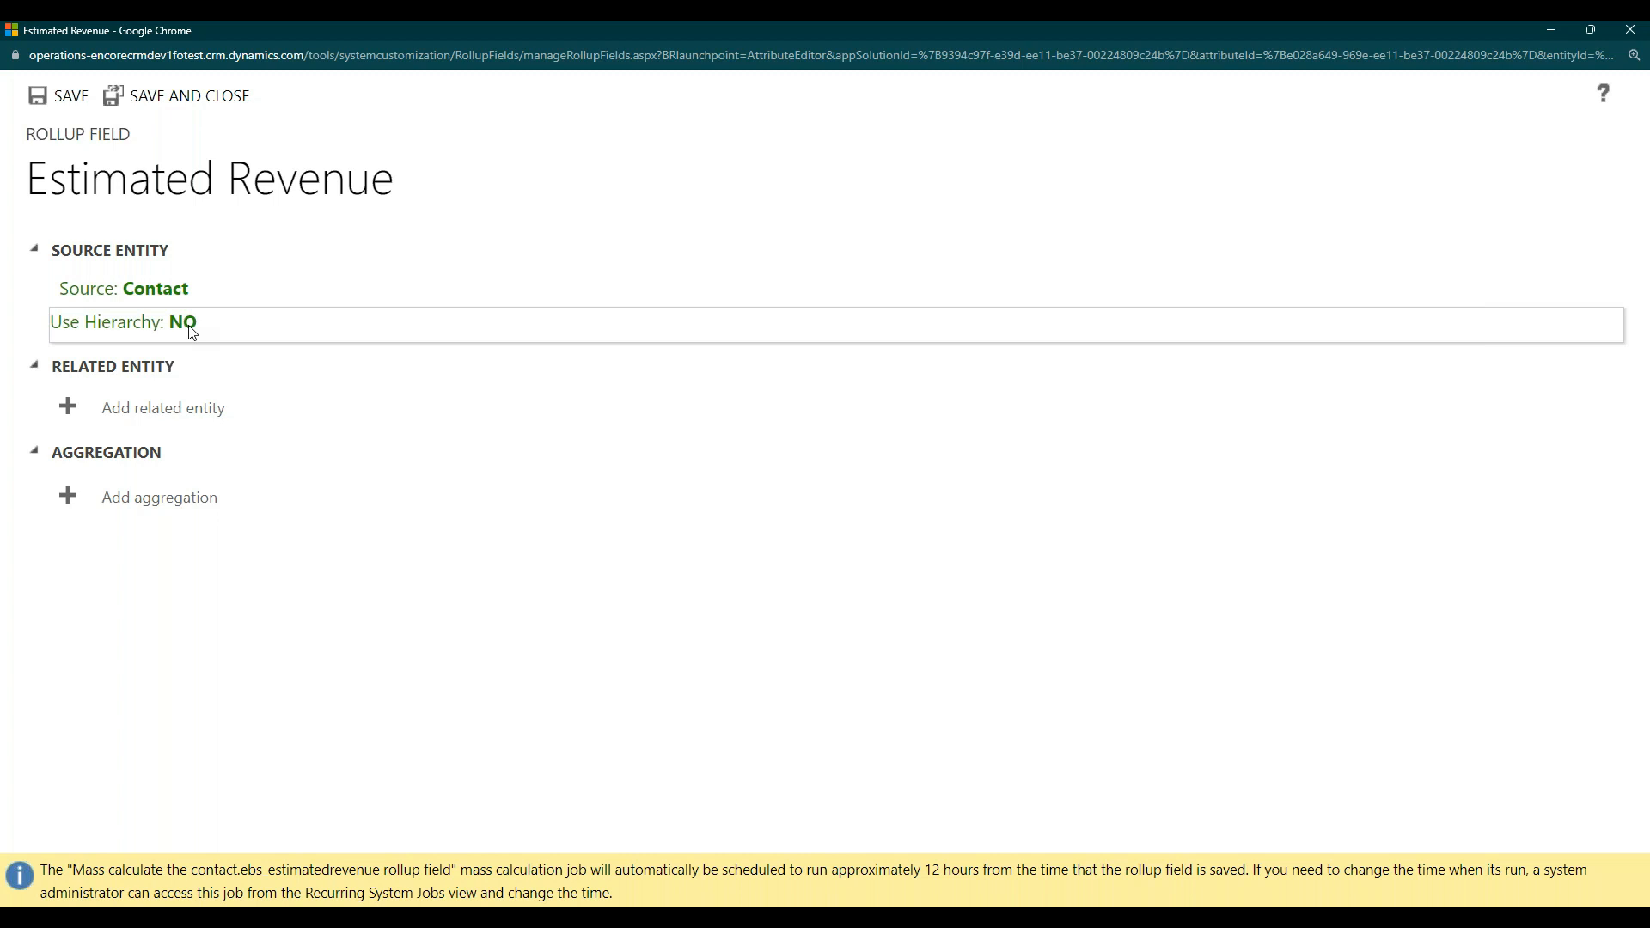
pyautogui.moveTo(306, 426)
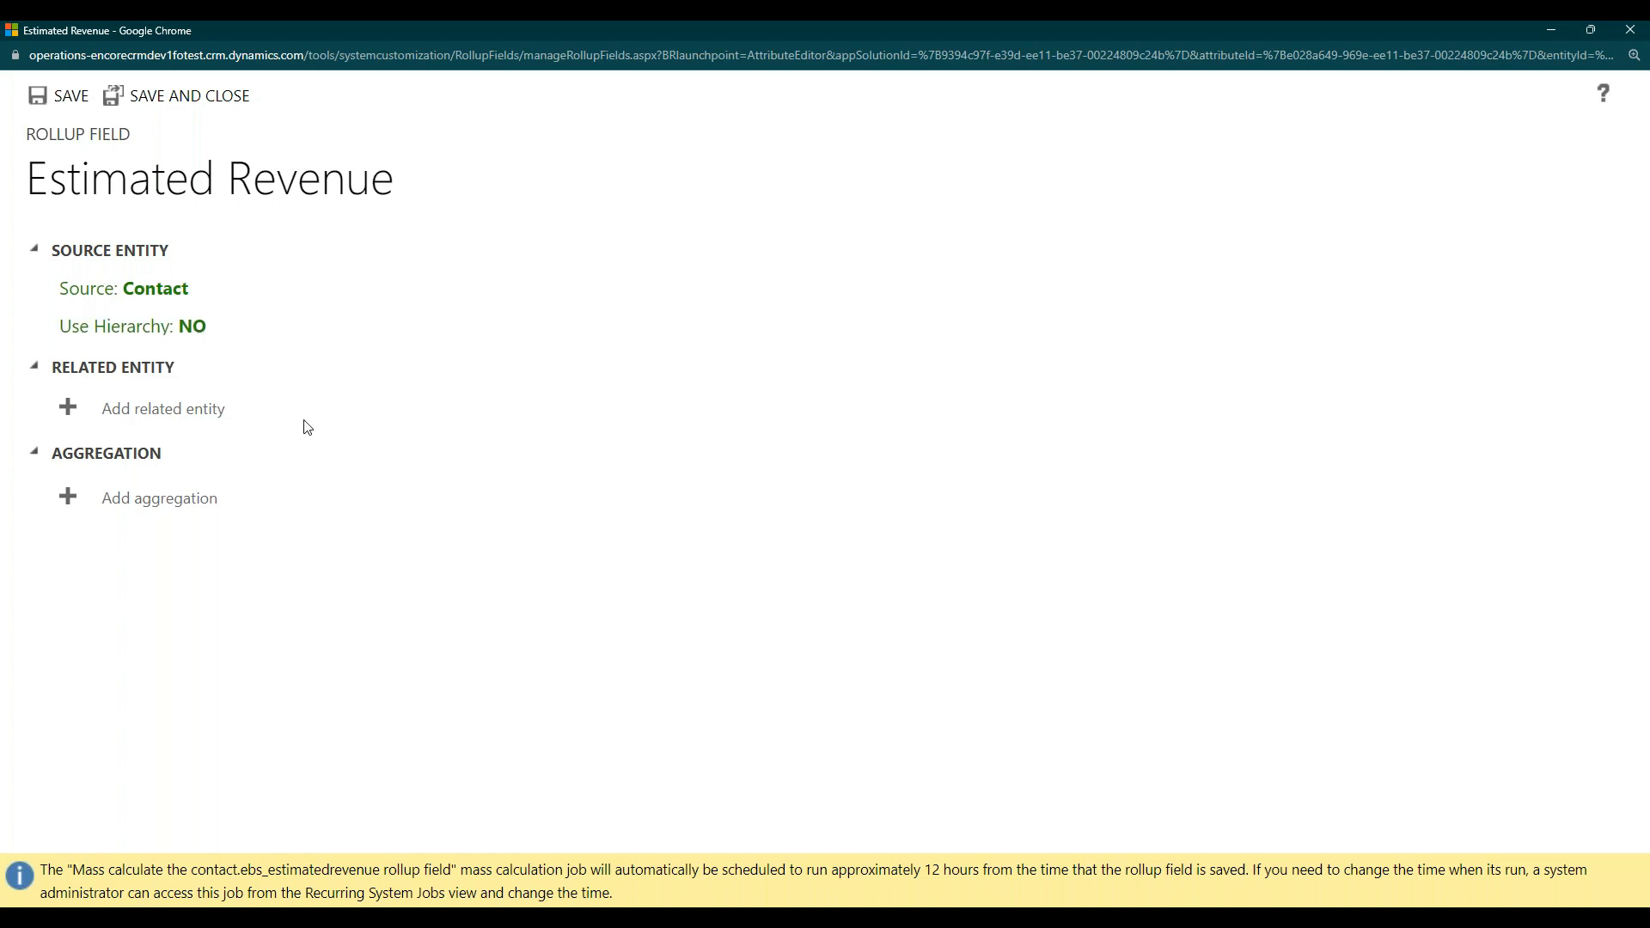
# Relate the rollup to Opportunities (Potential Customer).
pyautogui.click(66, 407)
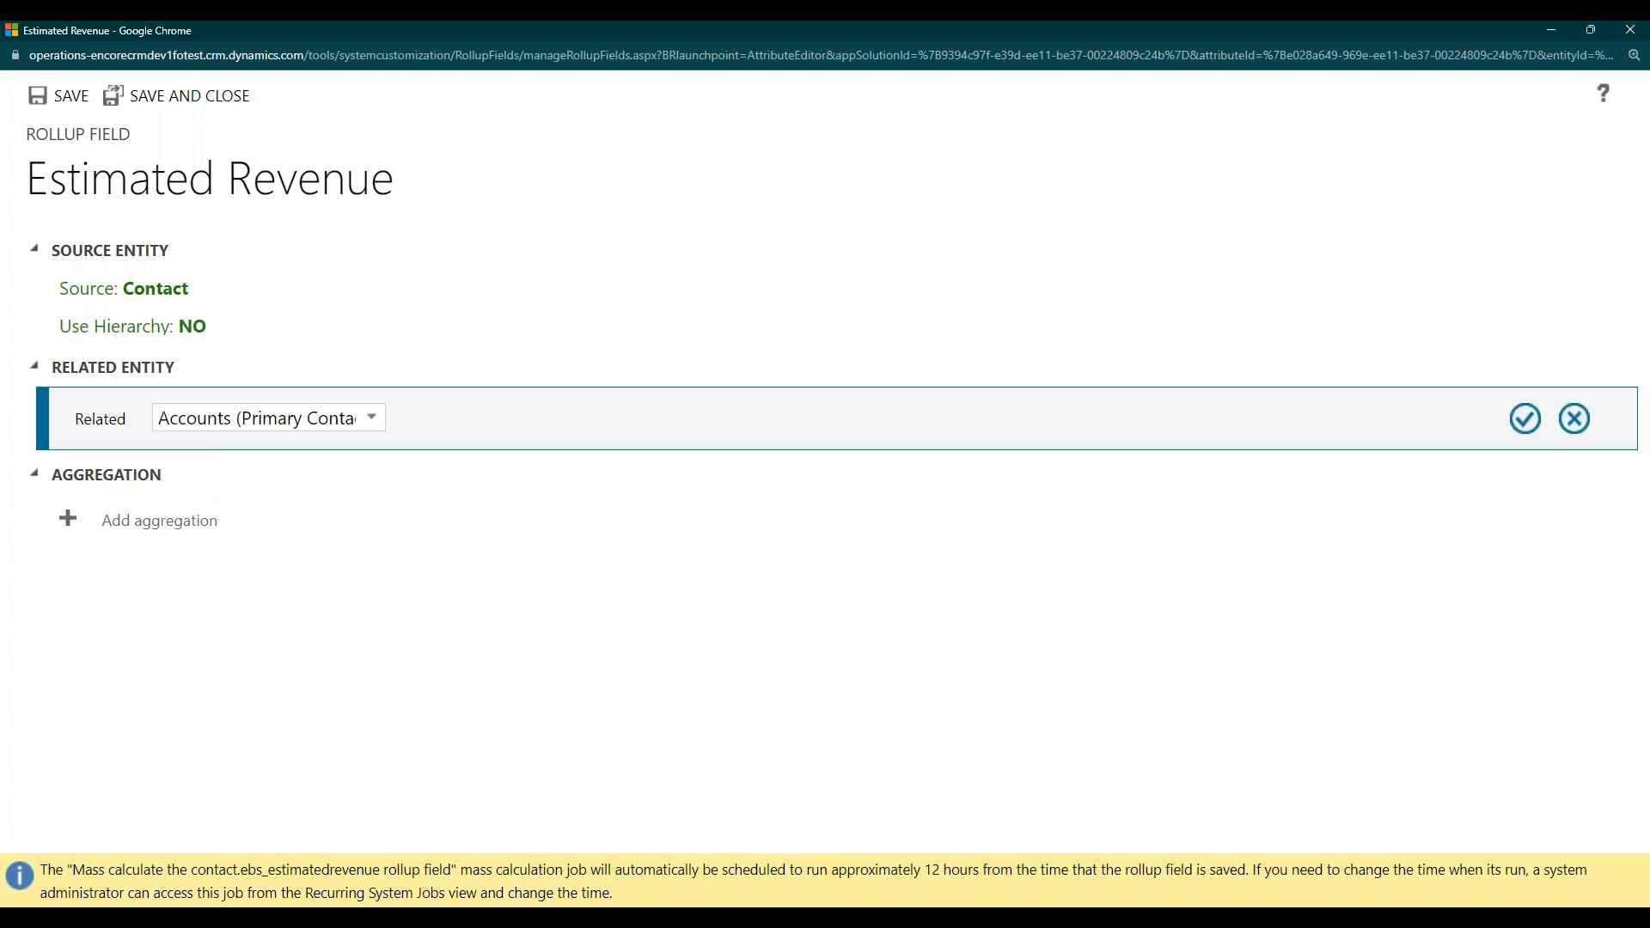
pyautogui.click(370, 417)
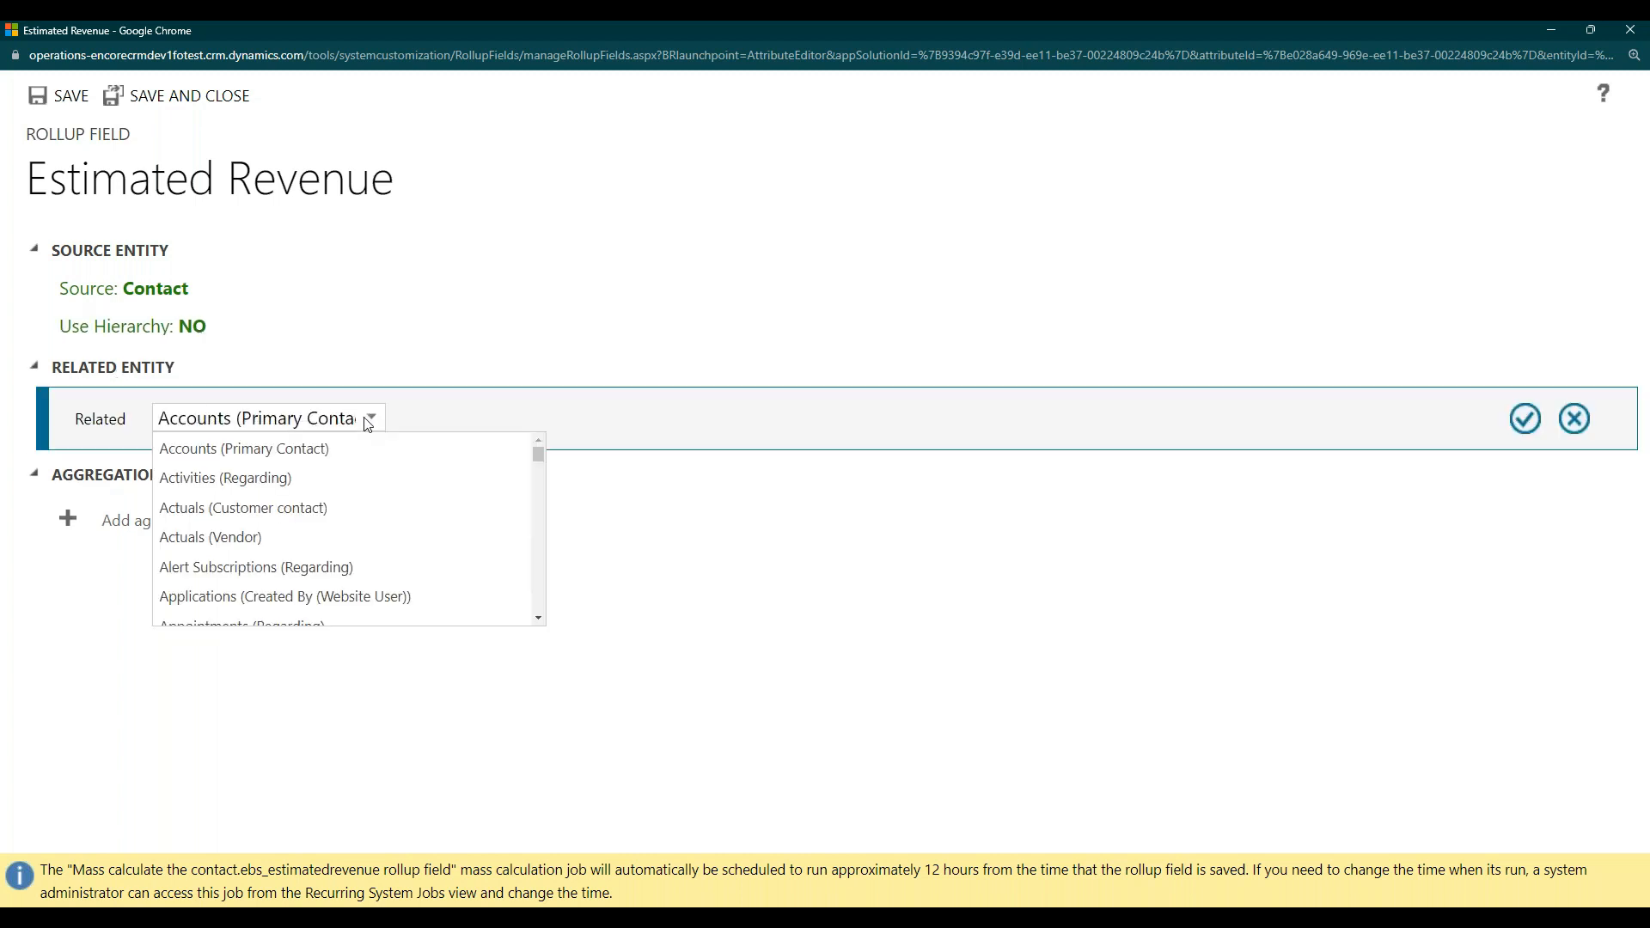
pyautogui.moveTo(281, 539)
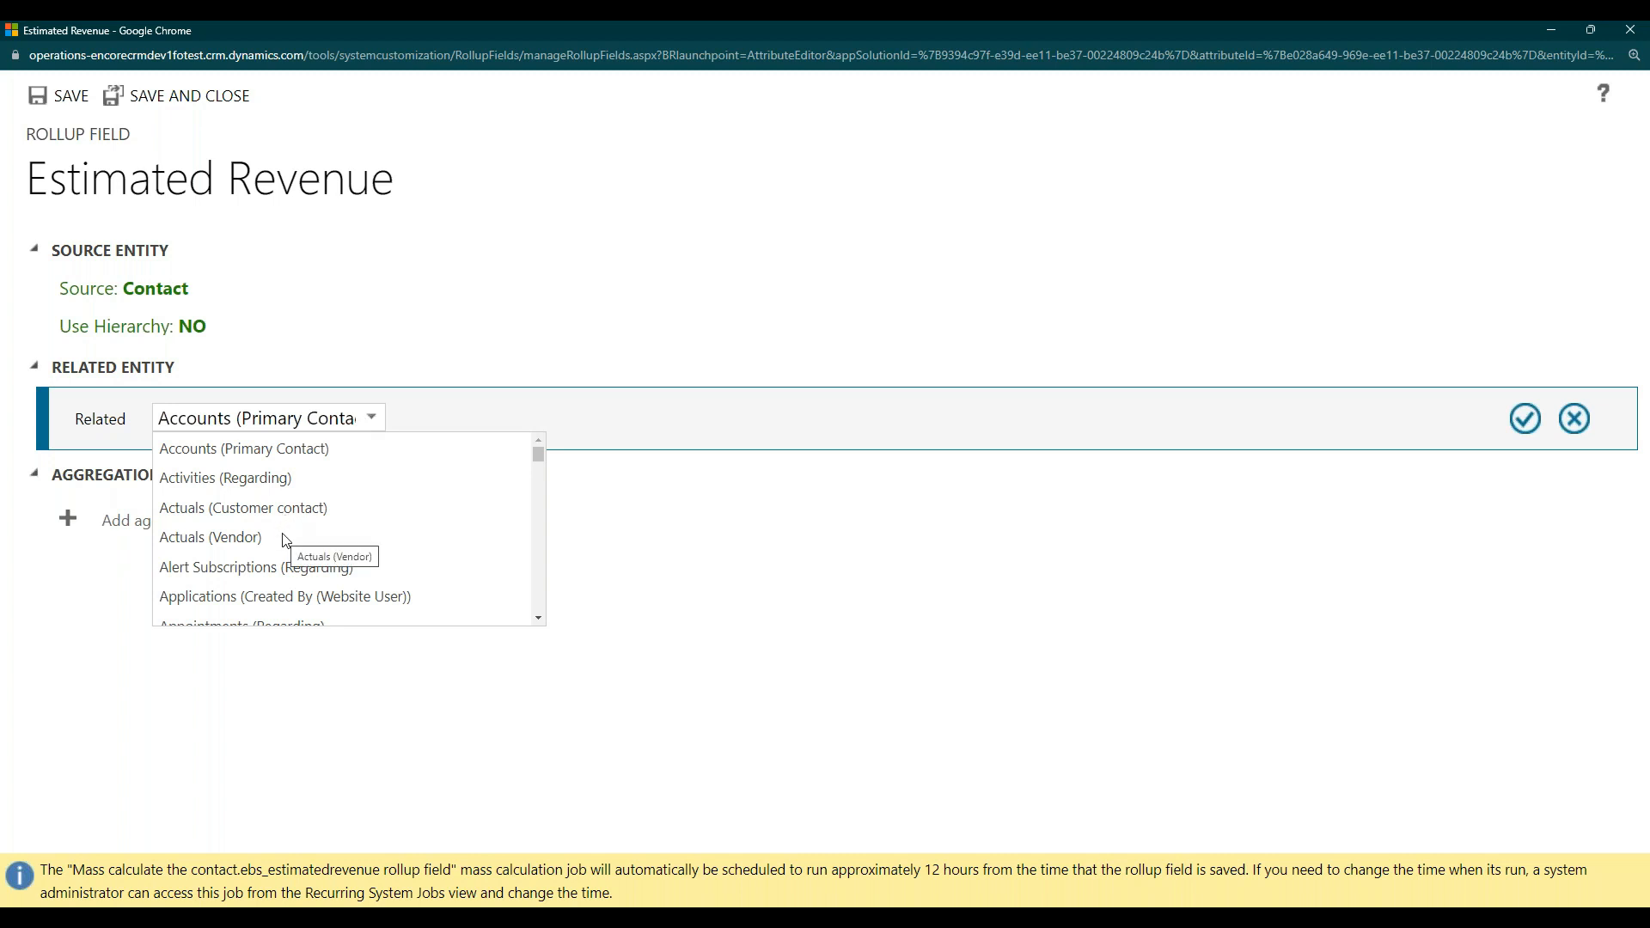
pyautogui.scroll(-3)
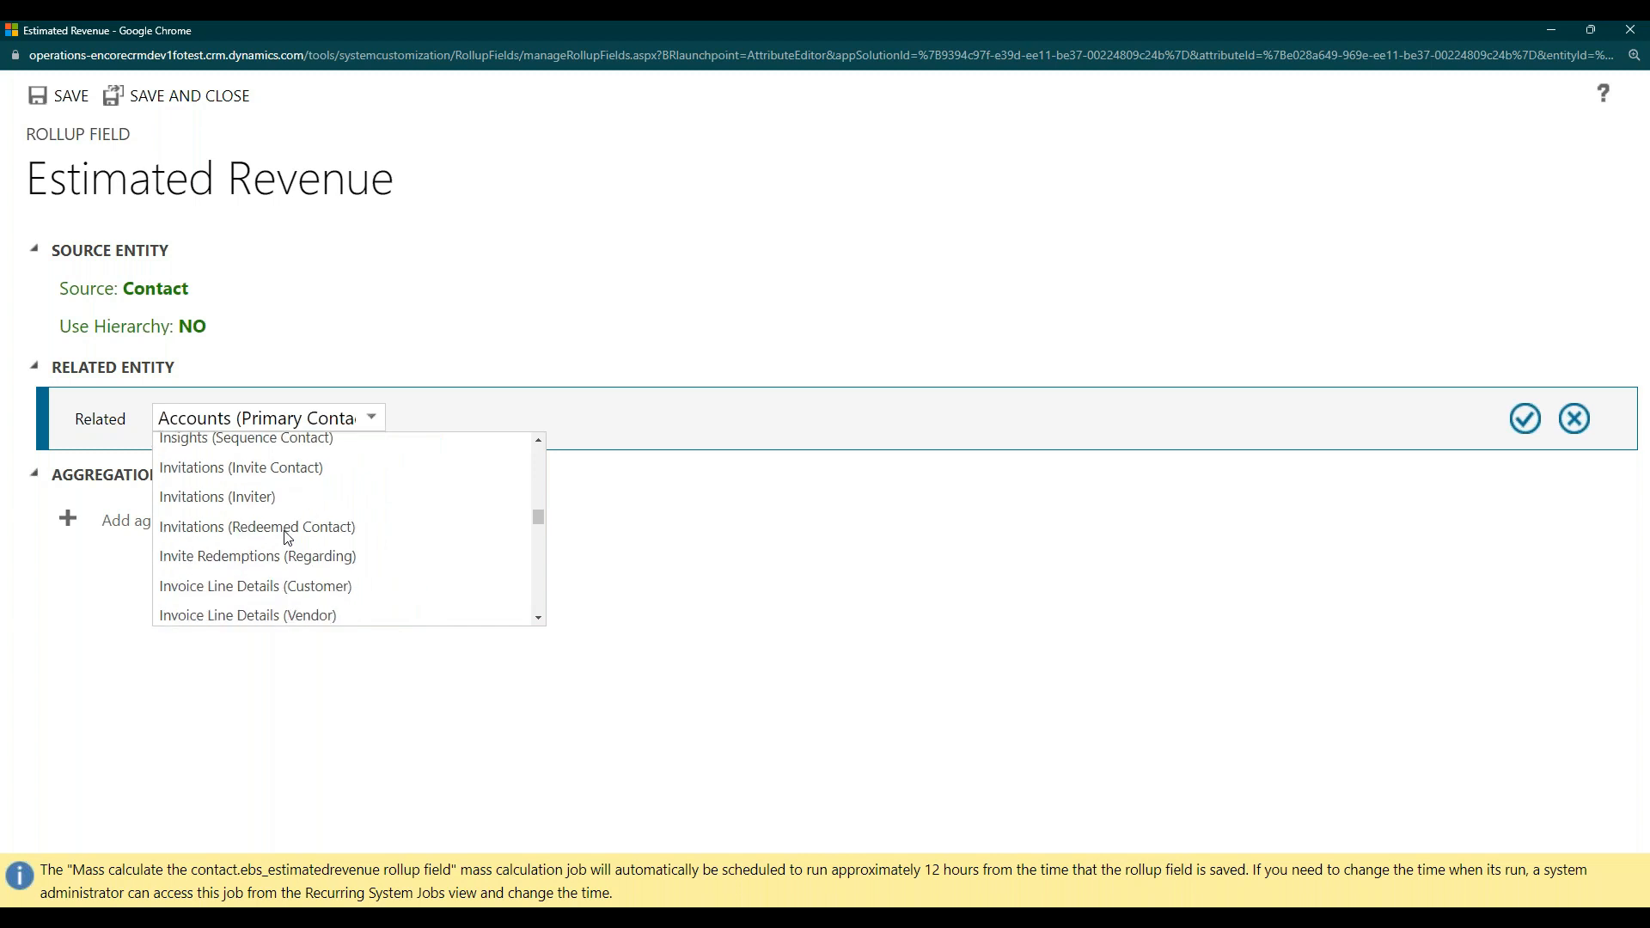
pyautogui.scroll(-3)
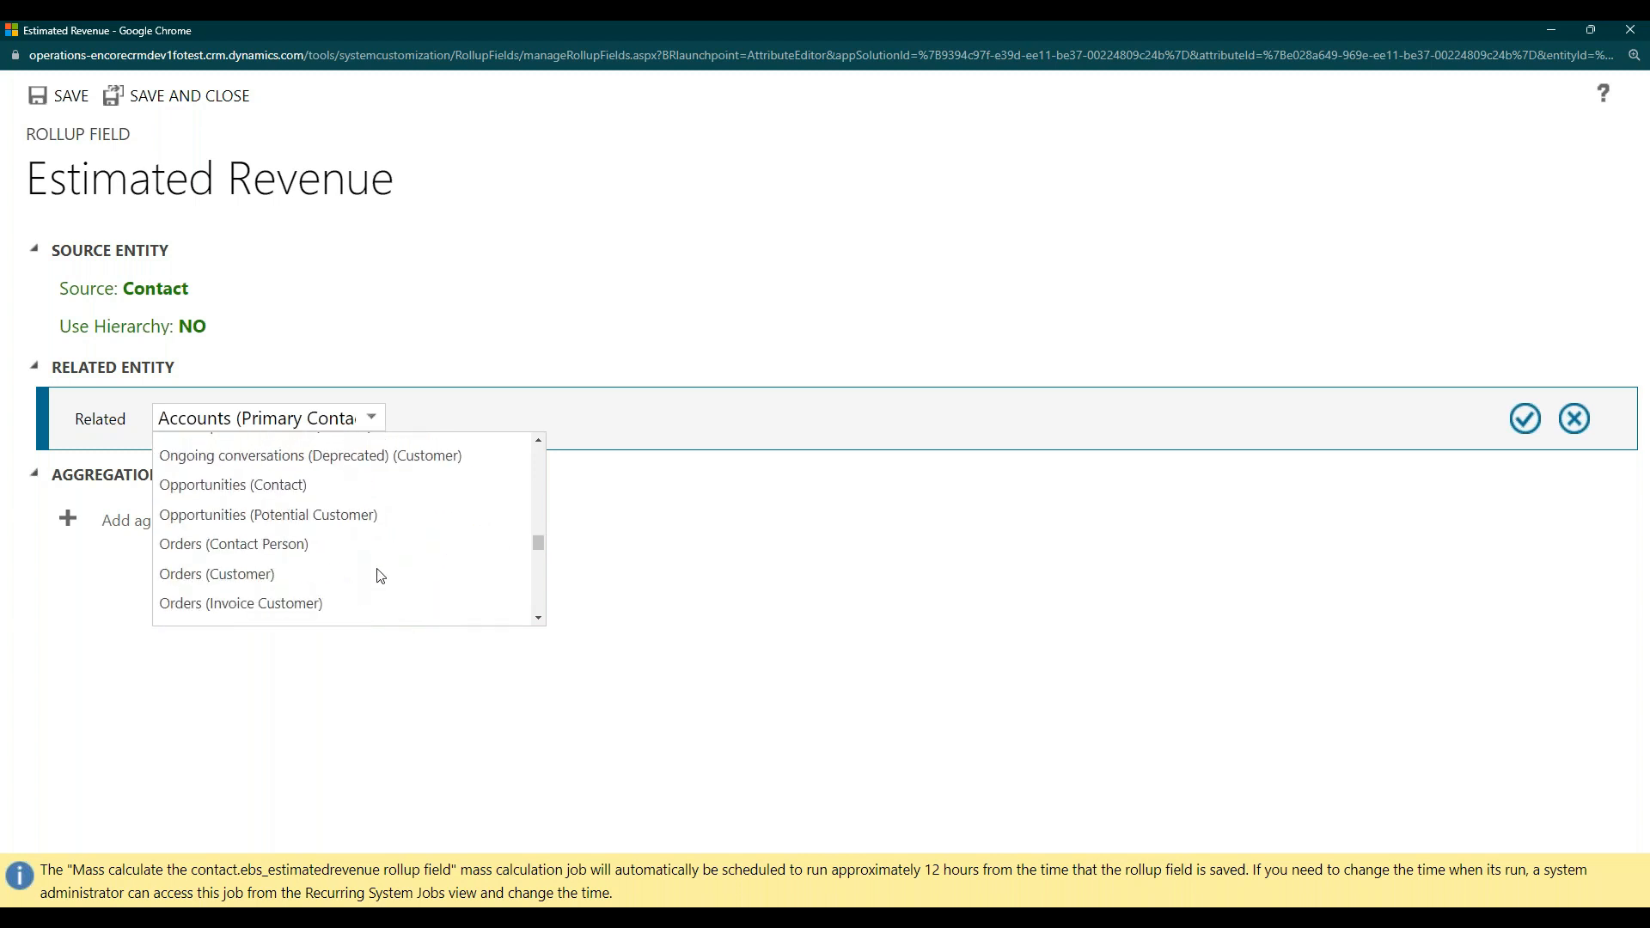
pyautogui.click(268, 515)
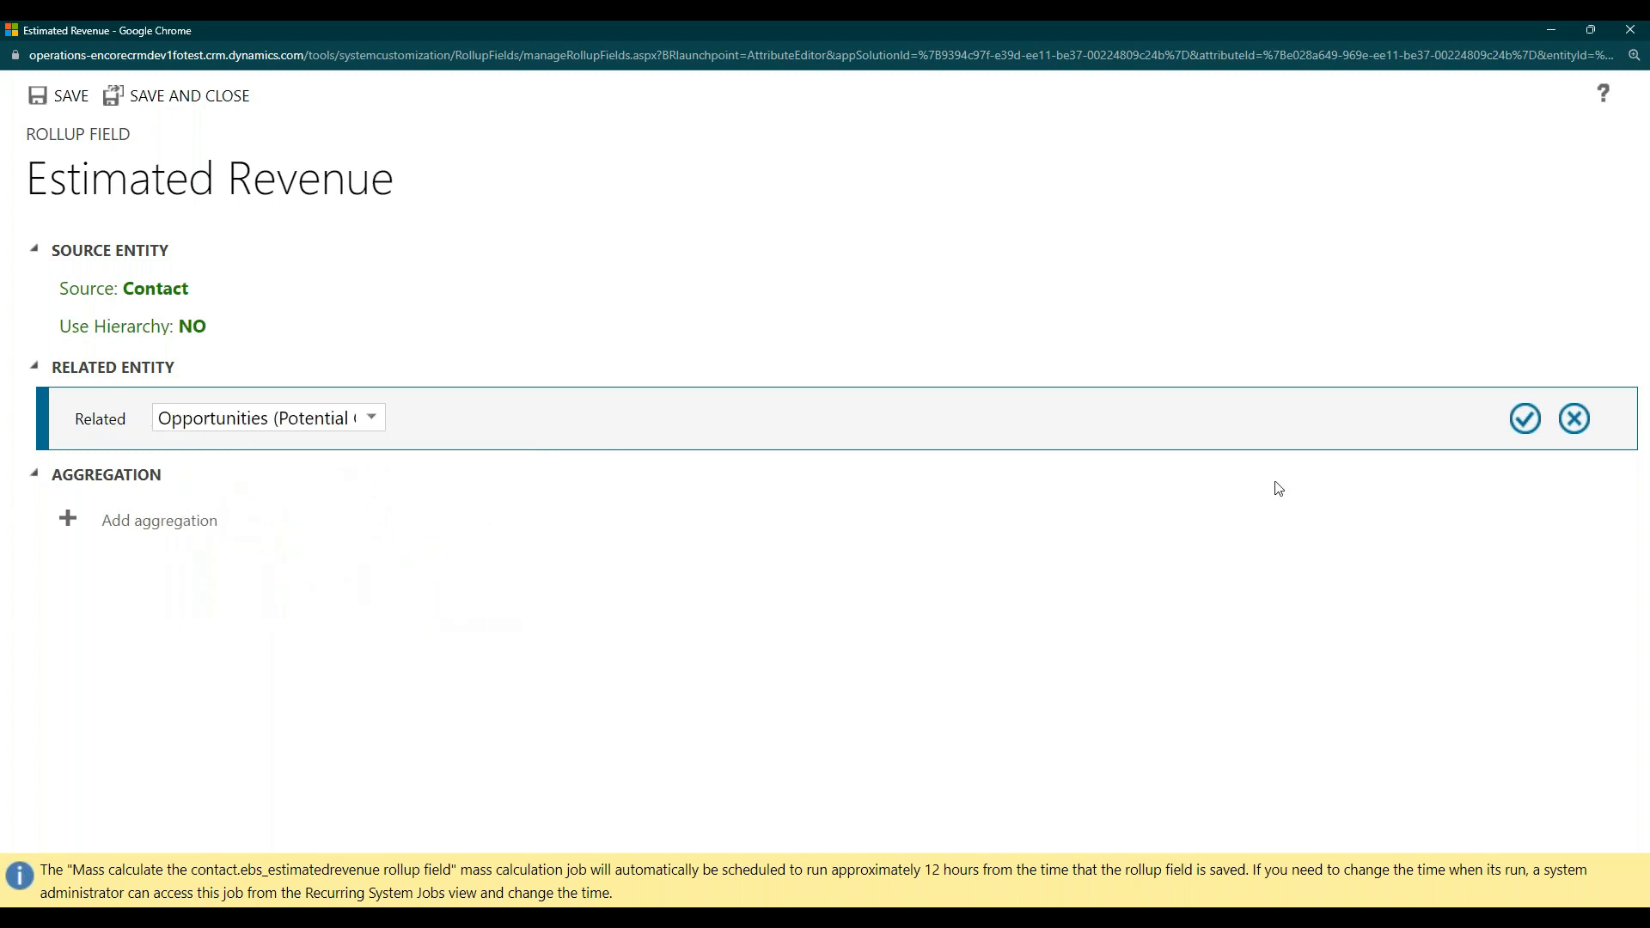
pyautogui.click(1523, 419)
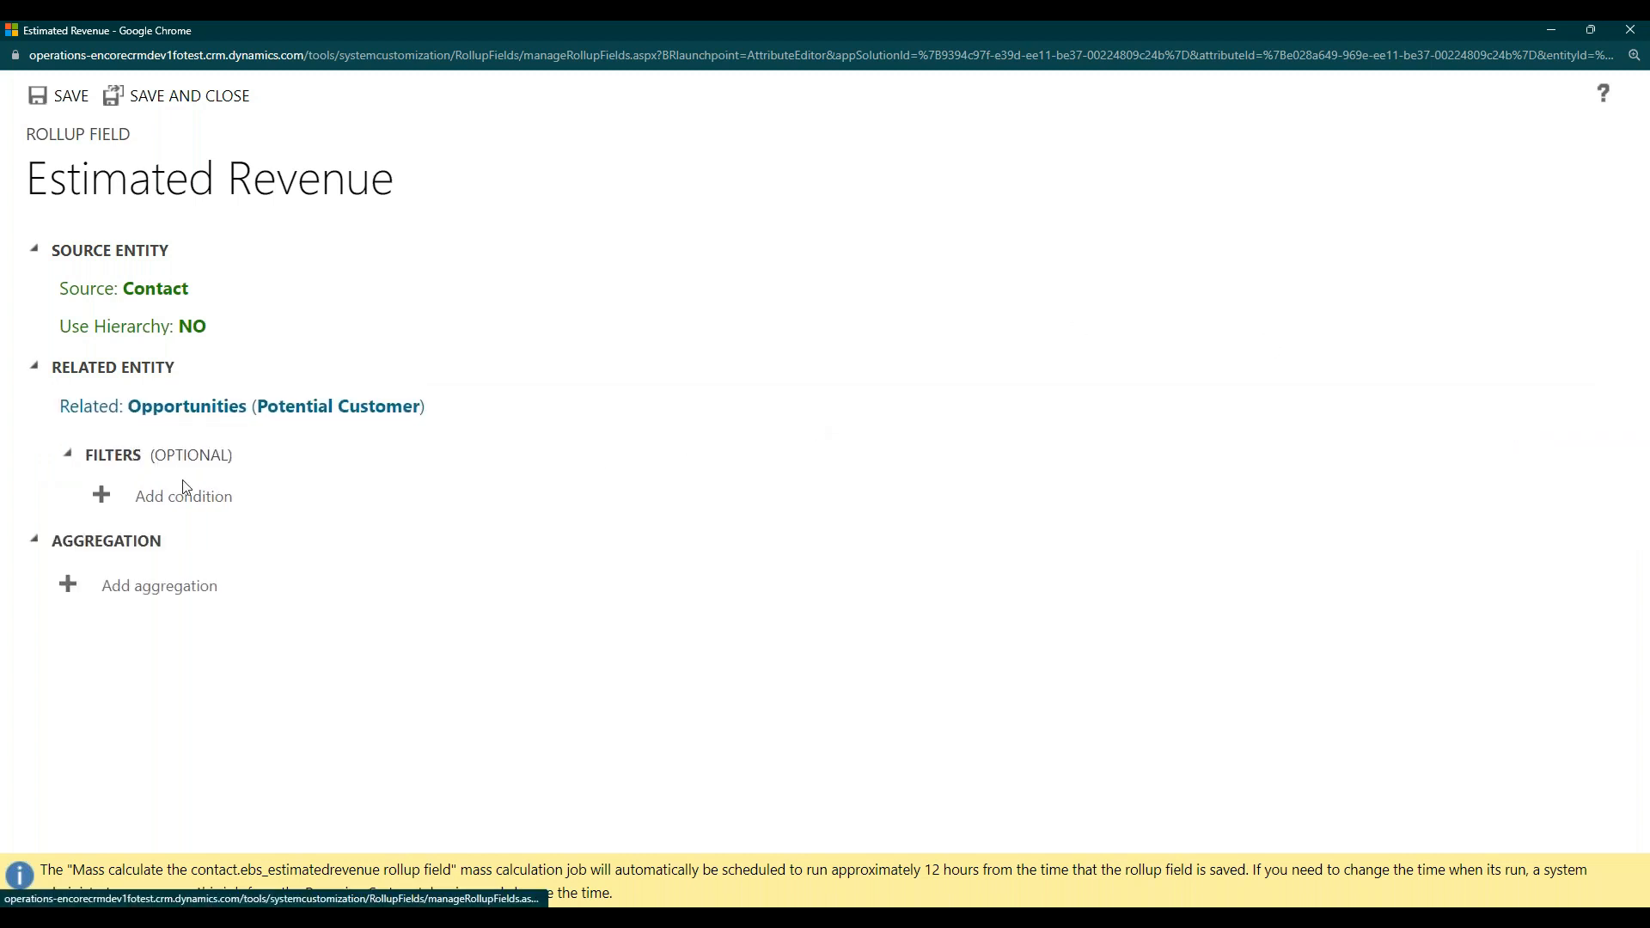
pyautogui.moveTo(188, 674)
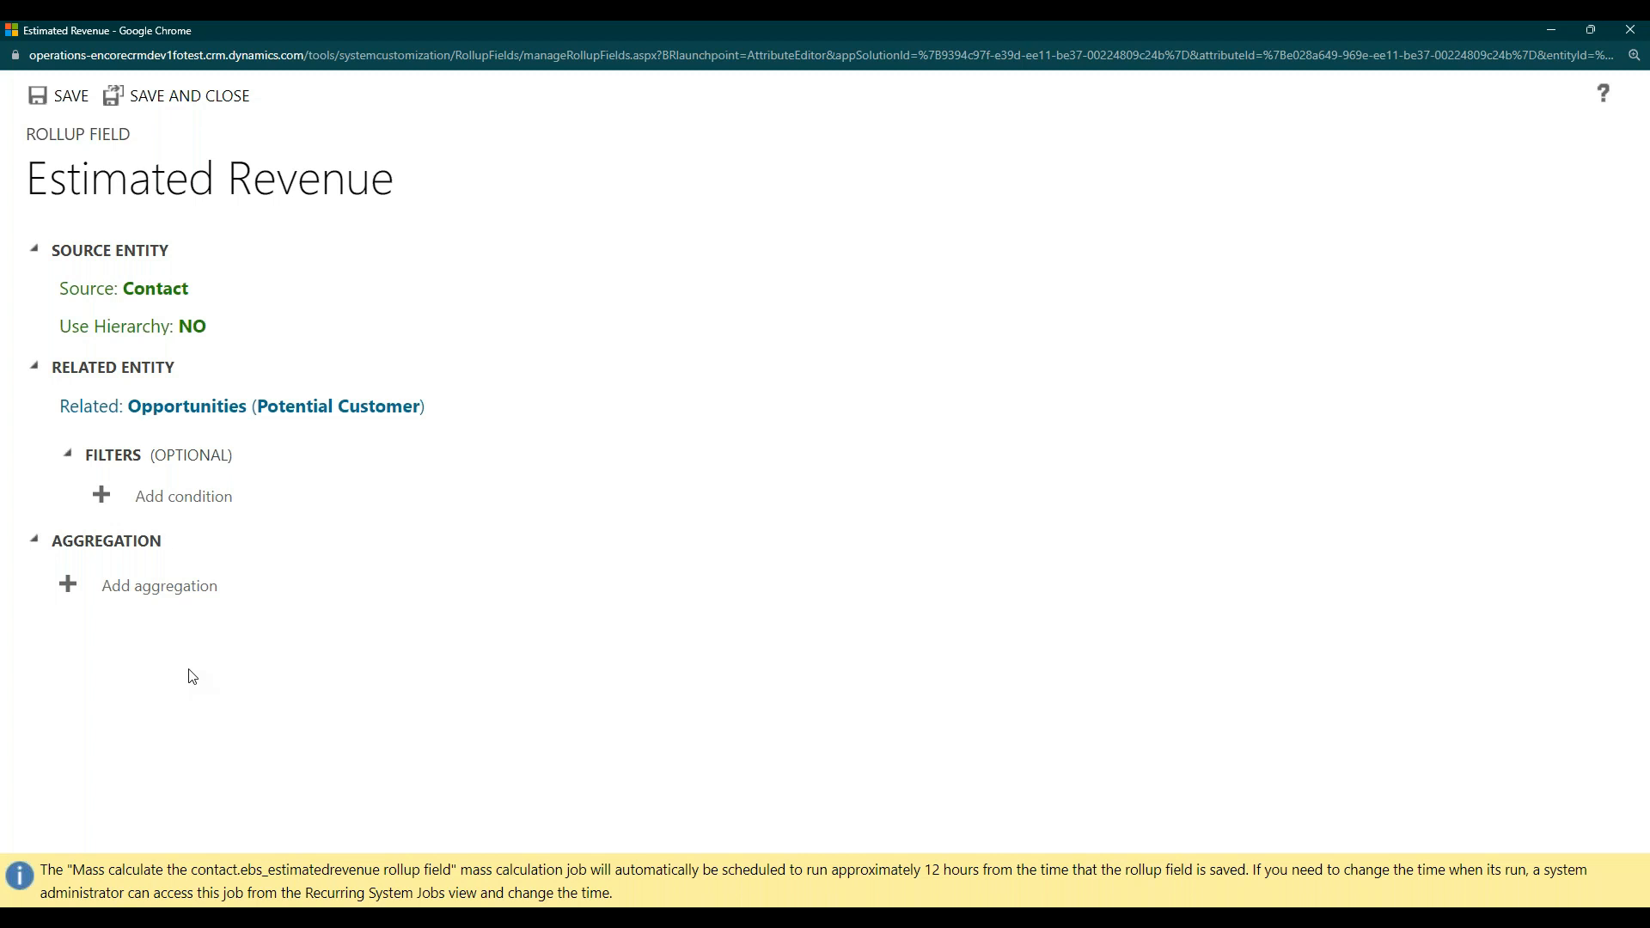
pyautogui.moveTo(311, 759)
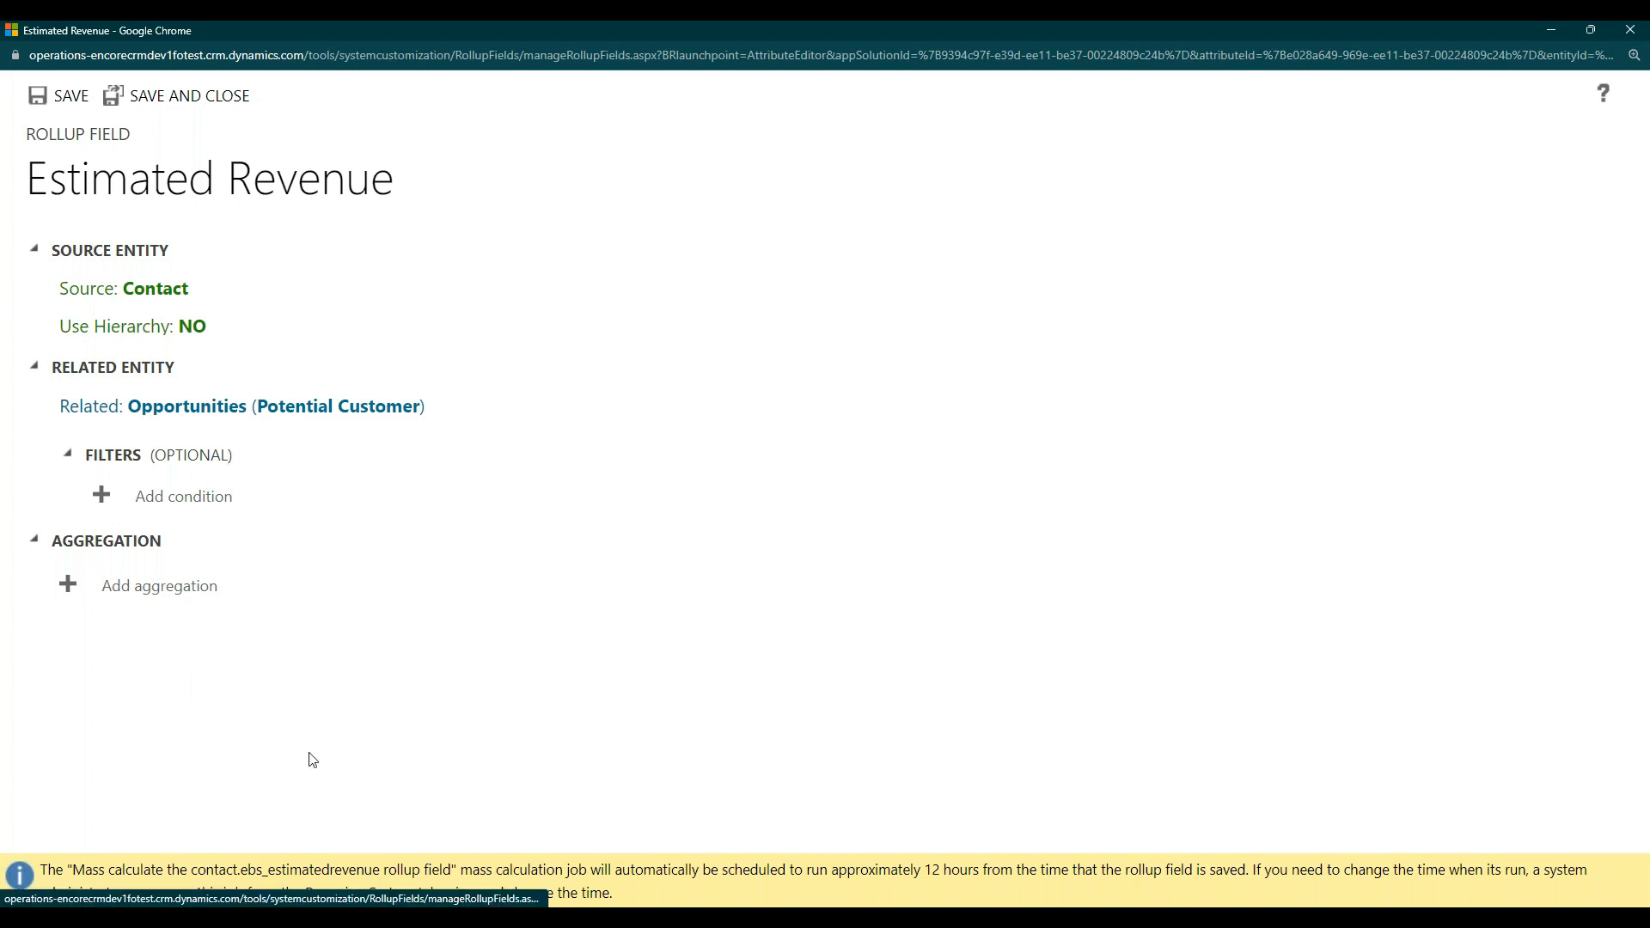
pyautogui.moveTo(347, 721)
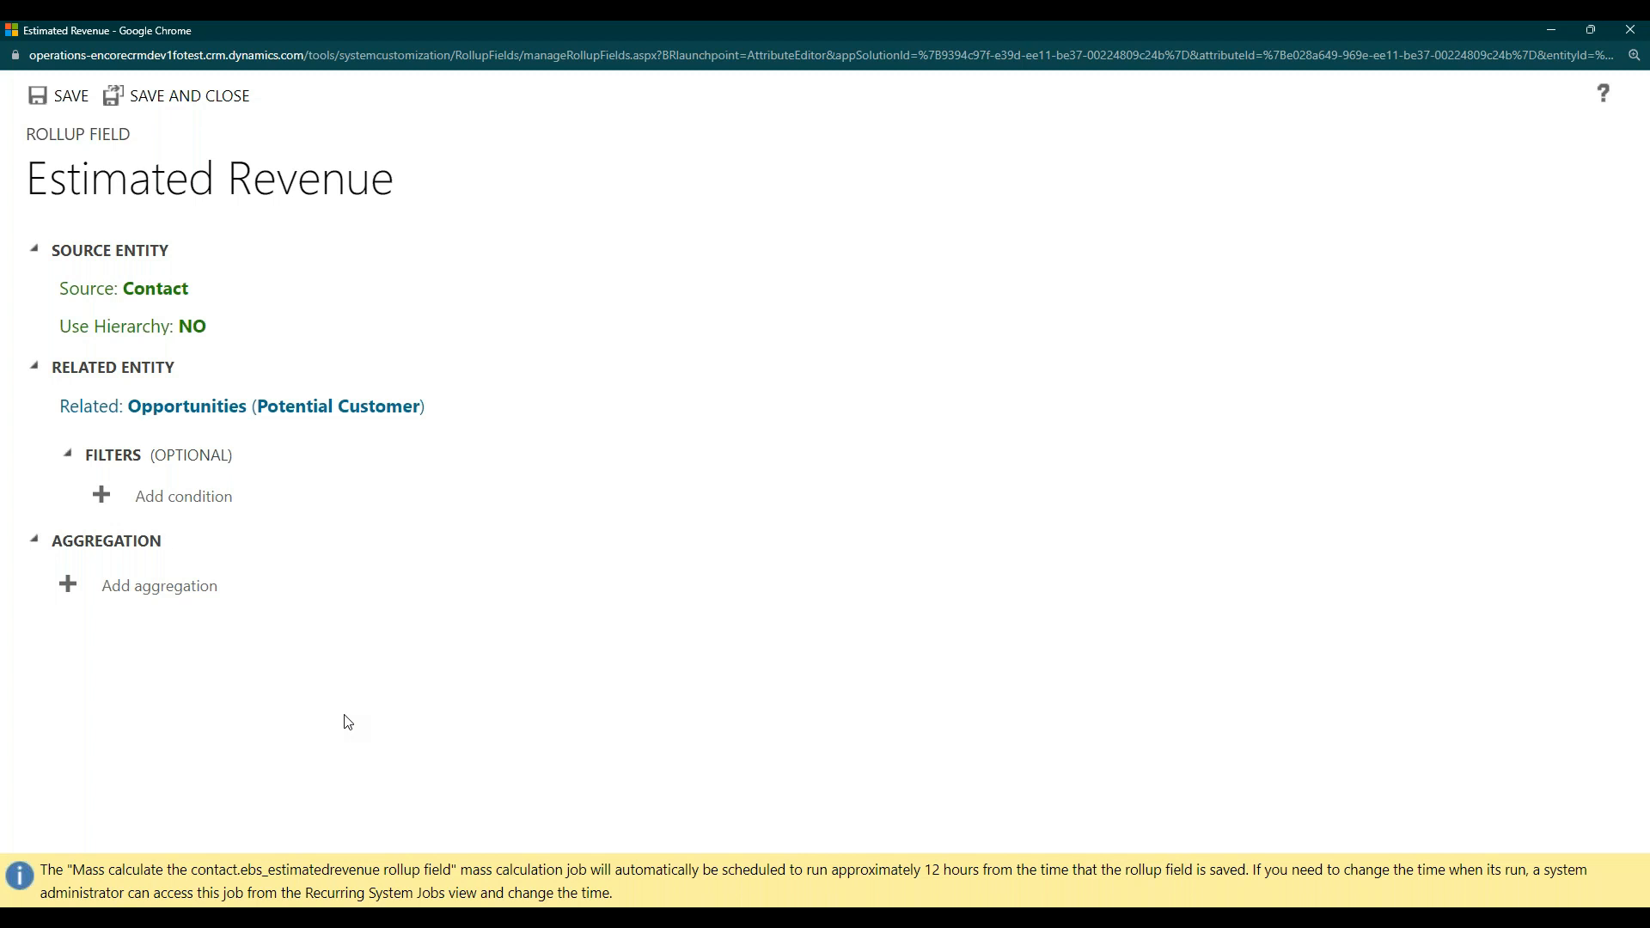
pyautogui.moveTo(137, 577)
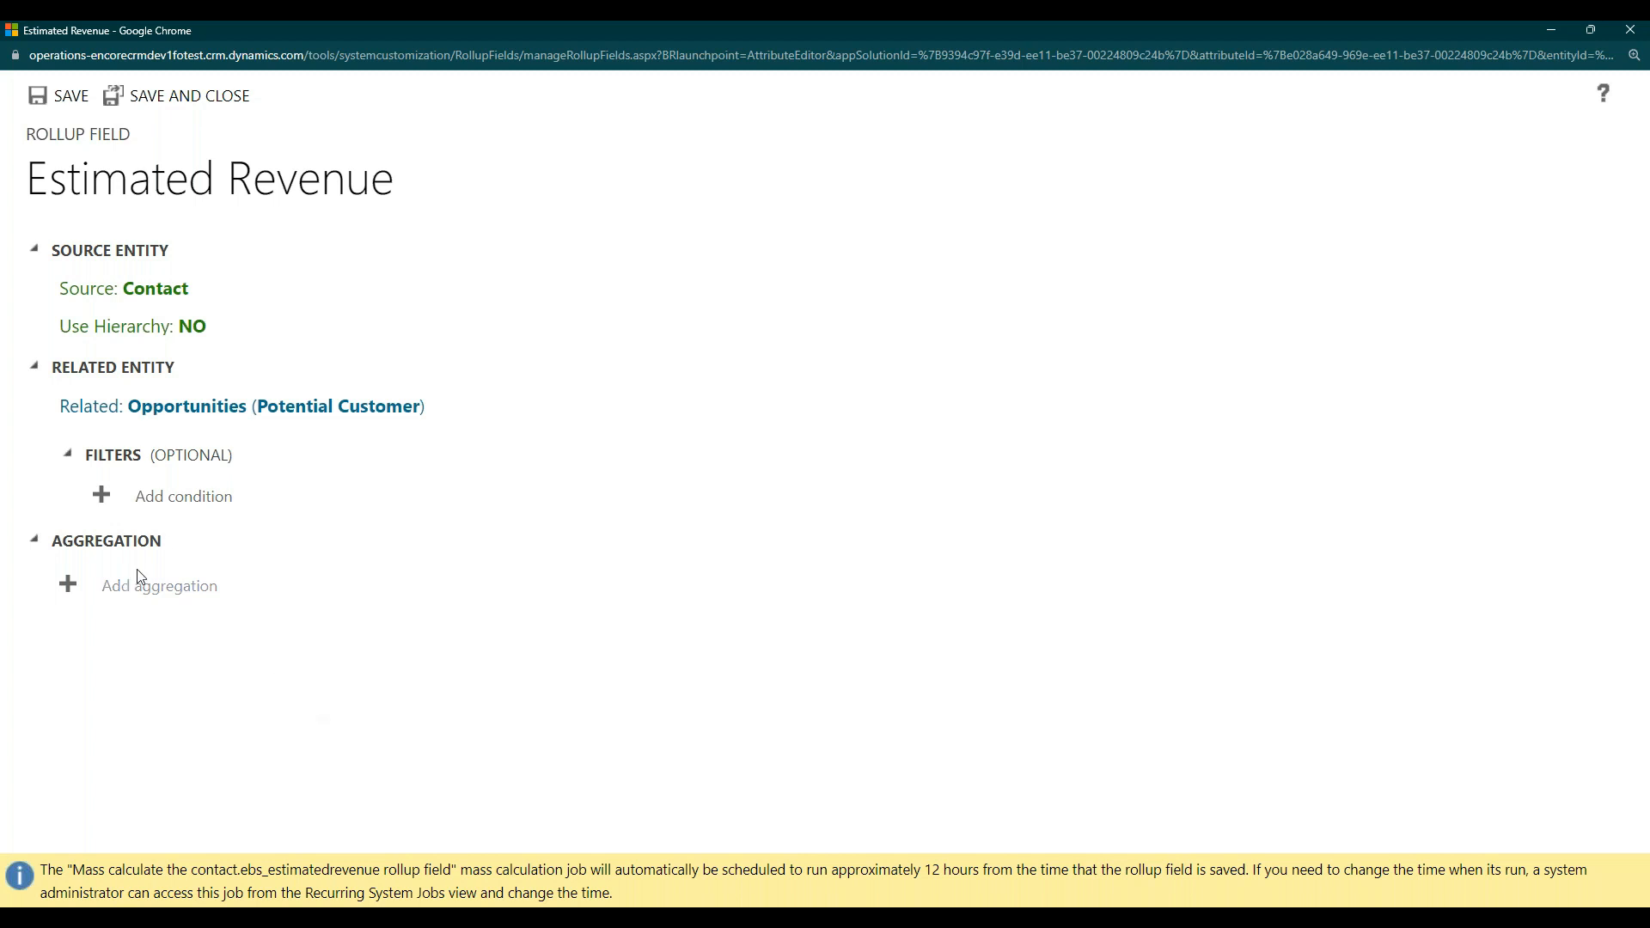
pyautogui.moveTo(178, 632)
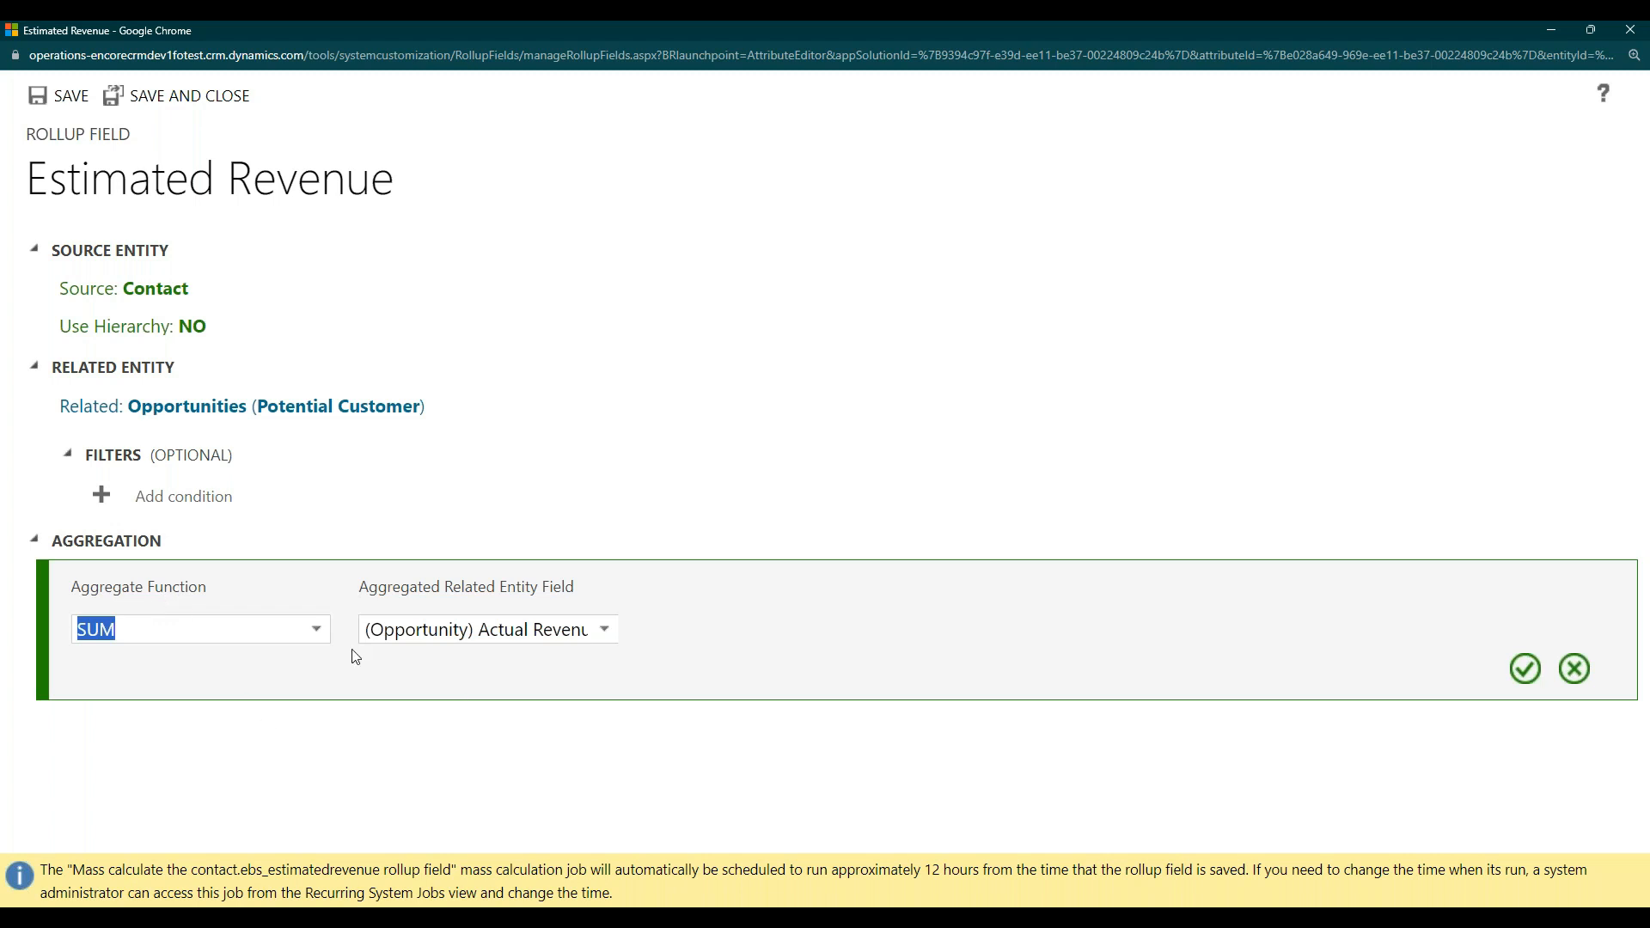
# Add a SUM aggregation of the opportunities' Est. revenue.
pyautogui.click(314, 628)
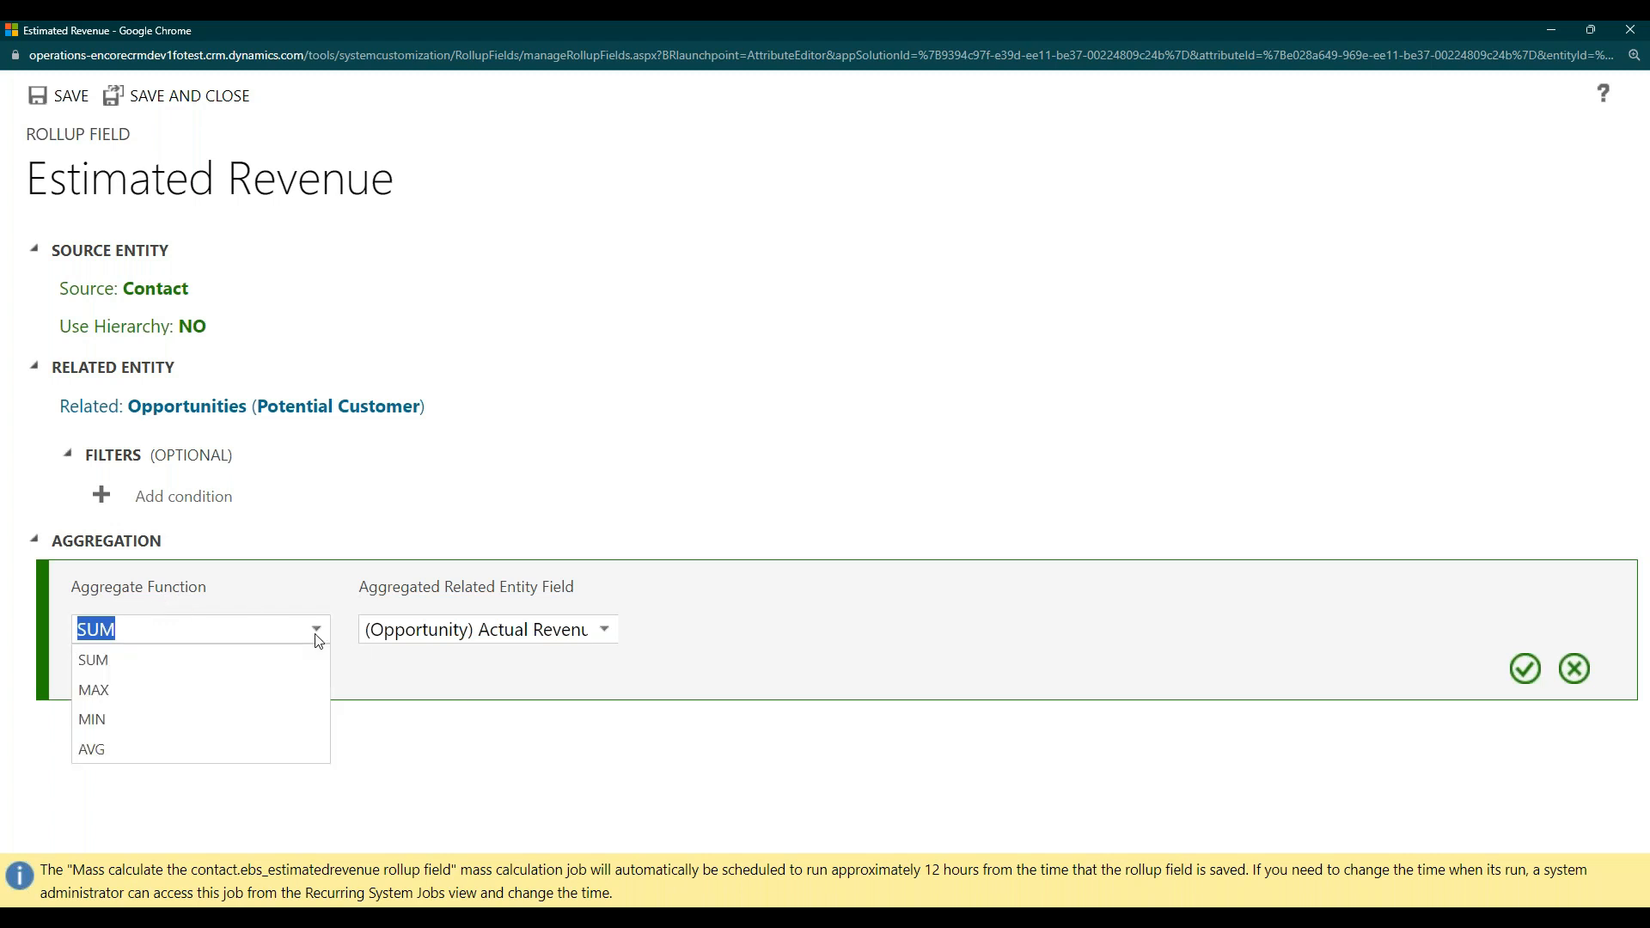
pyautogui.click(93, 659)
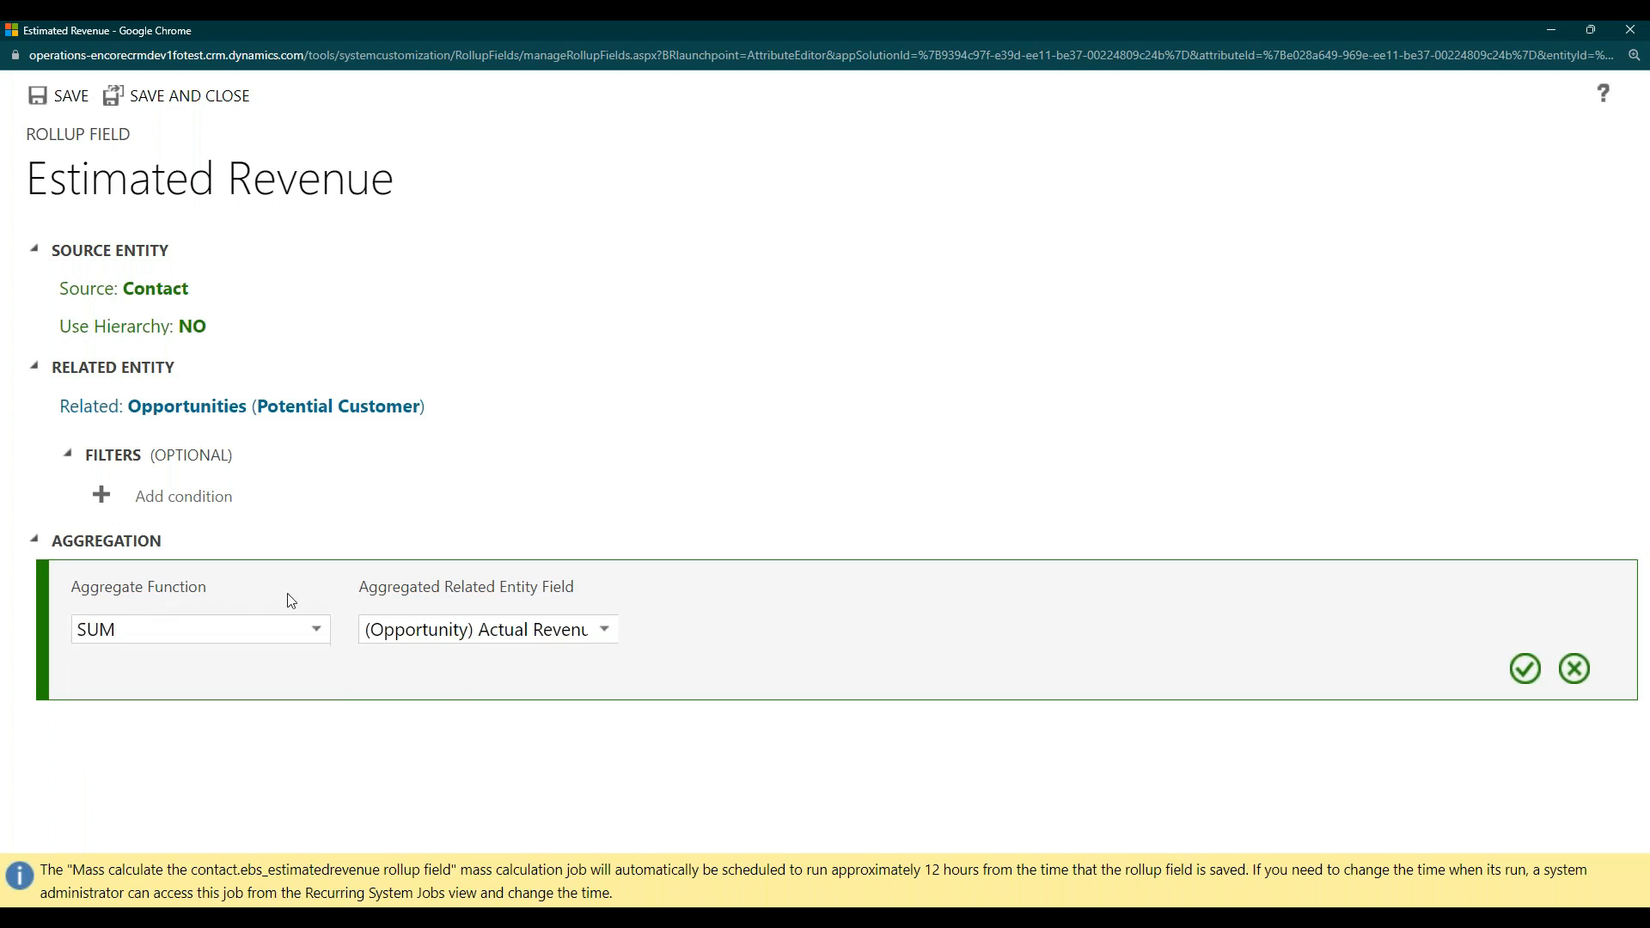
pyautogui.moveTo(619, 684)
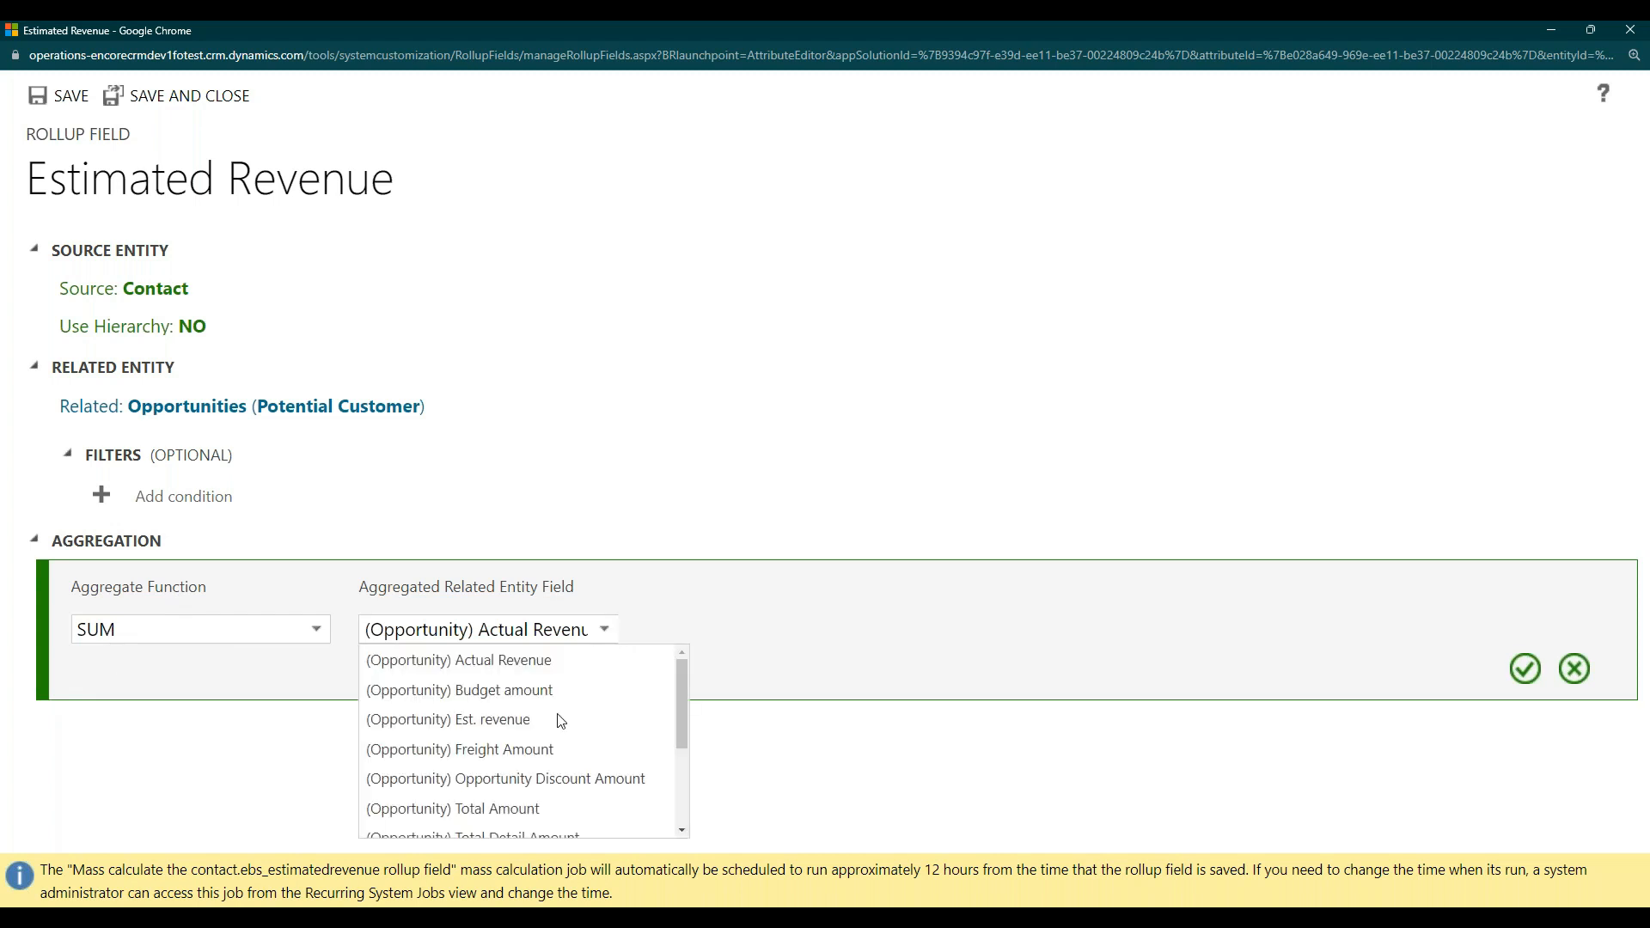
pyautogui.moveTo(483, 730)
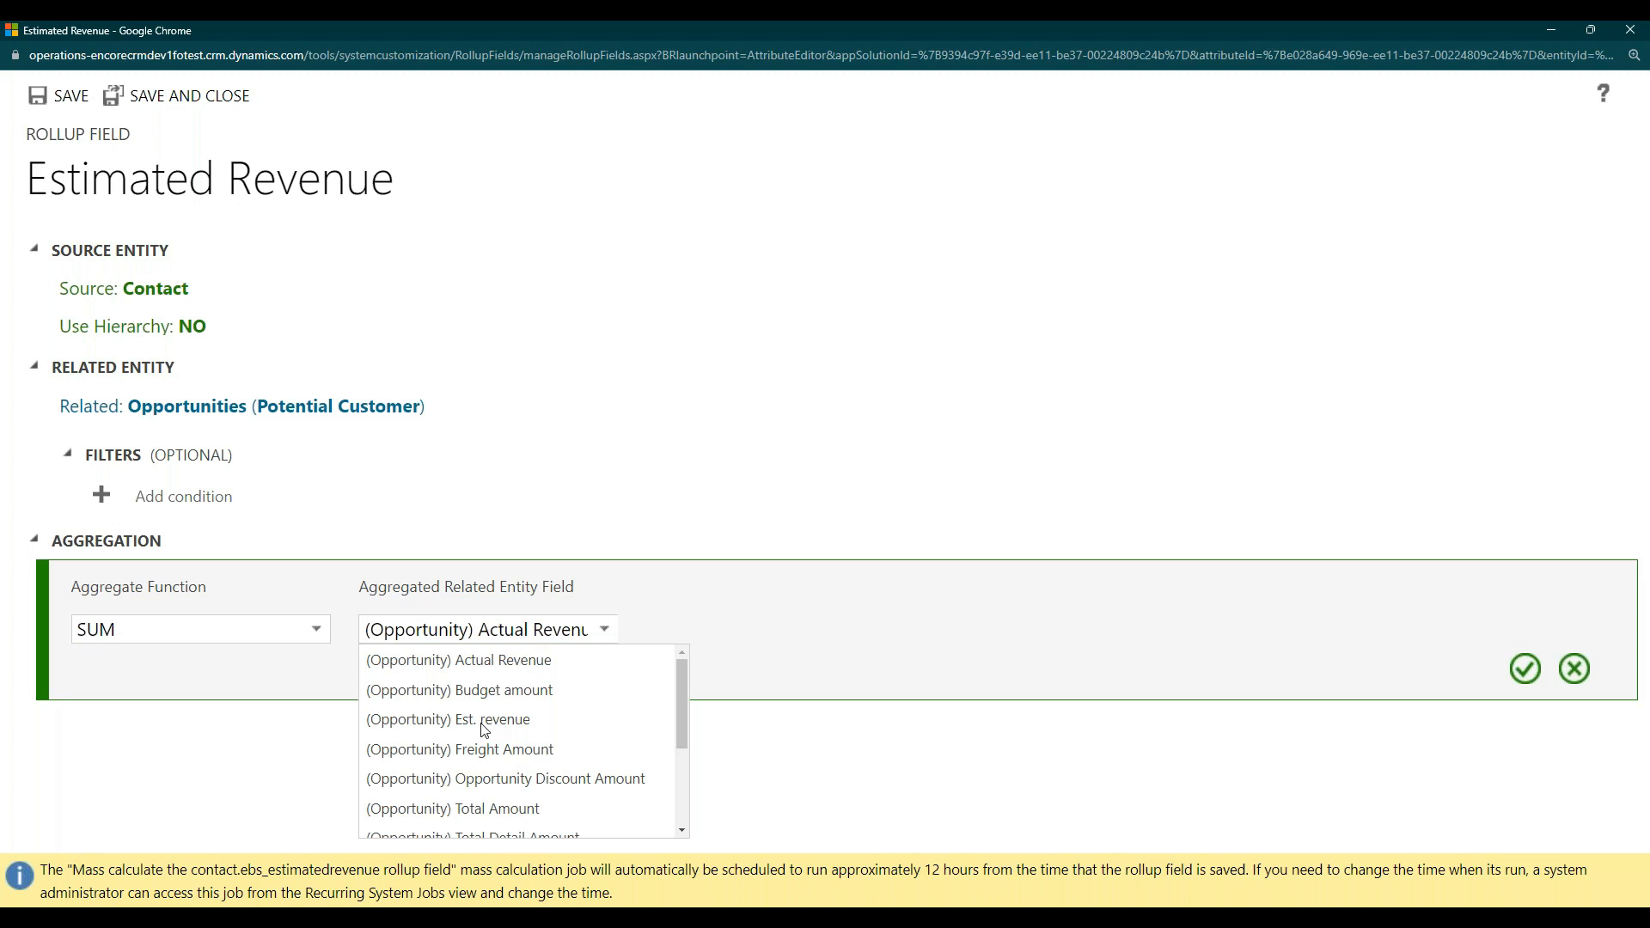
pyautogui.click(447, 718)
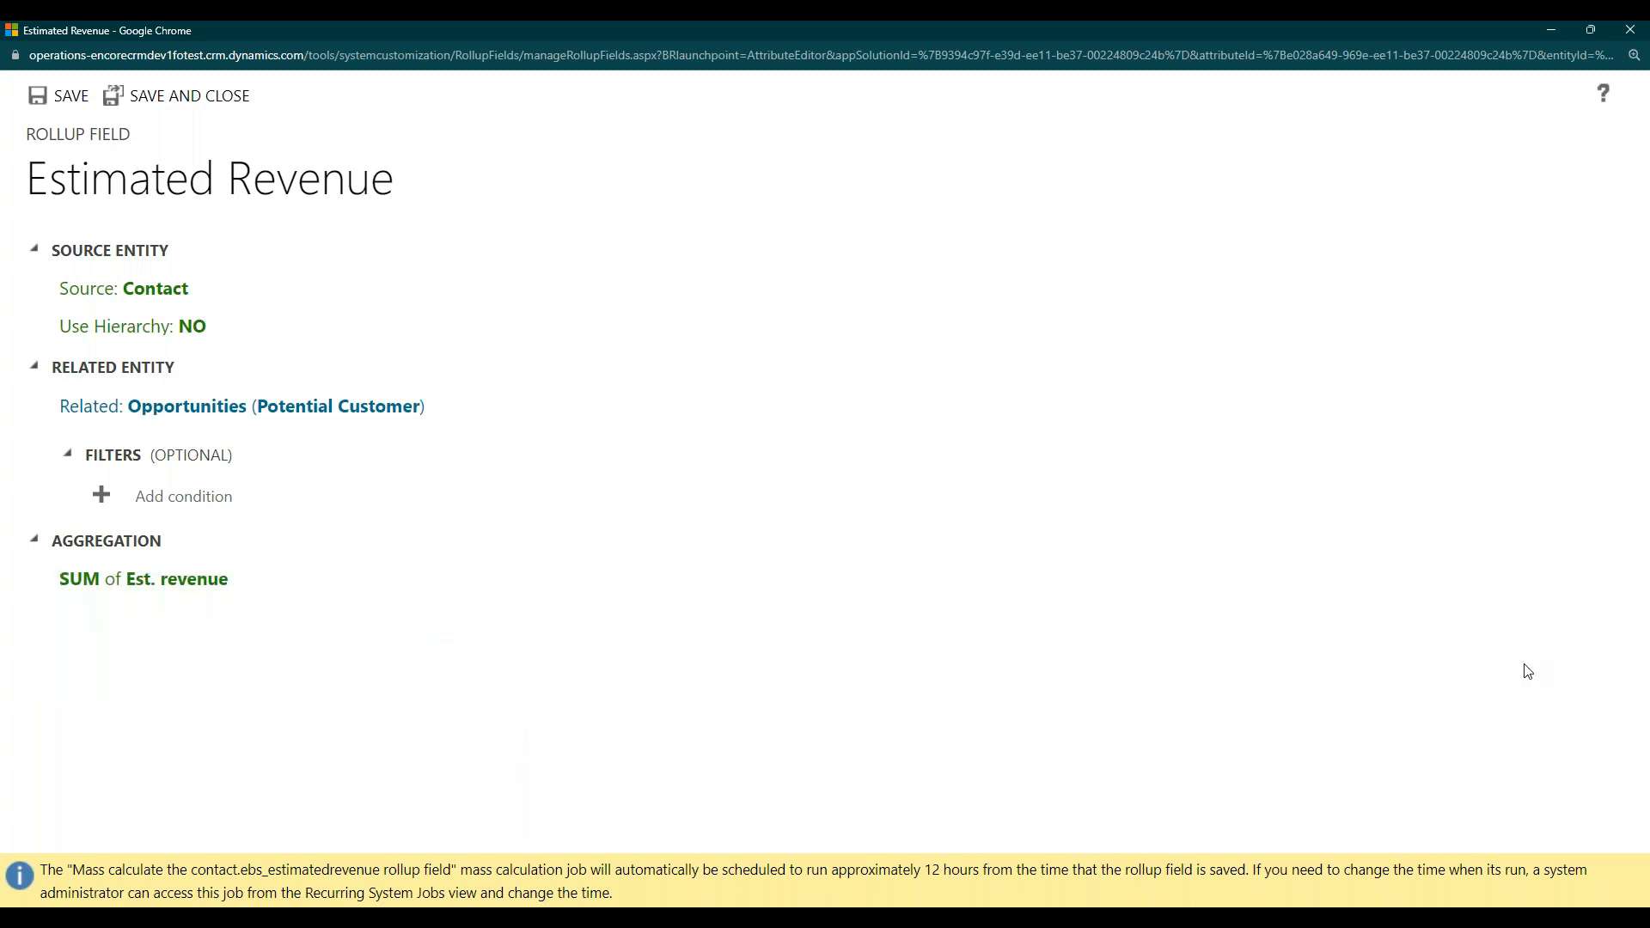
pyautogui.click(122, 322)
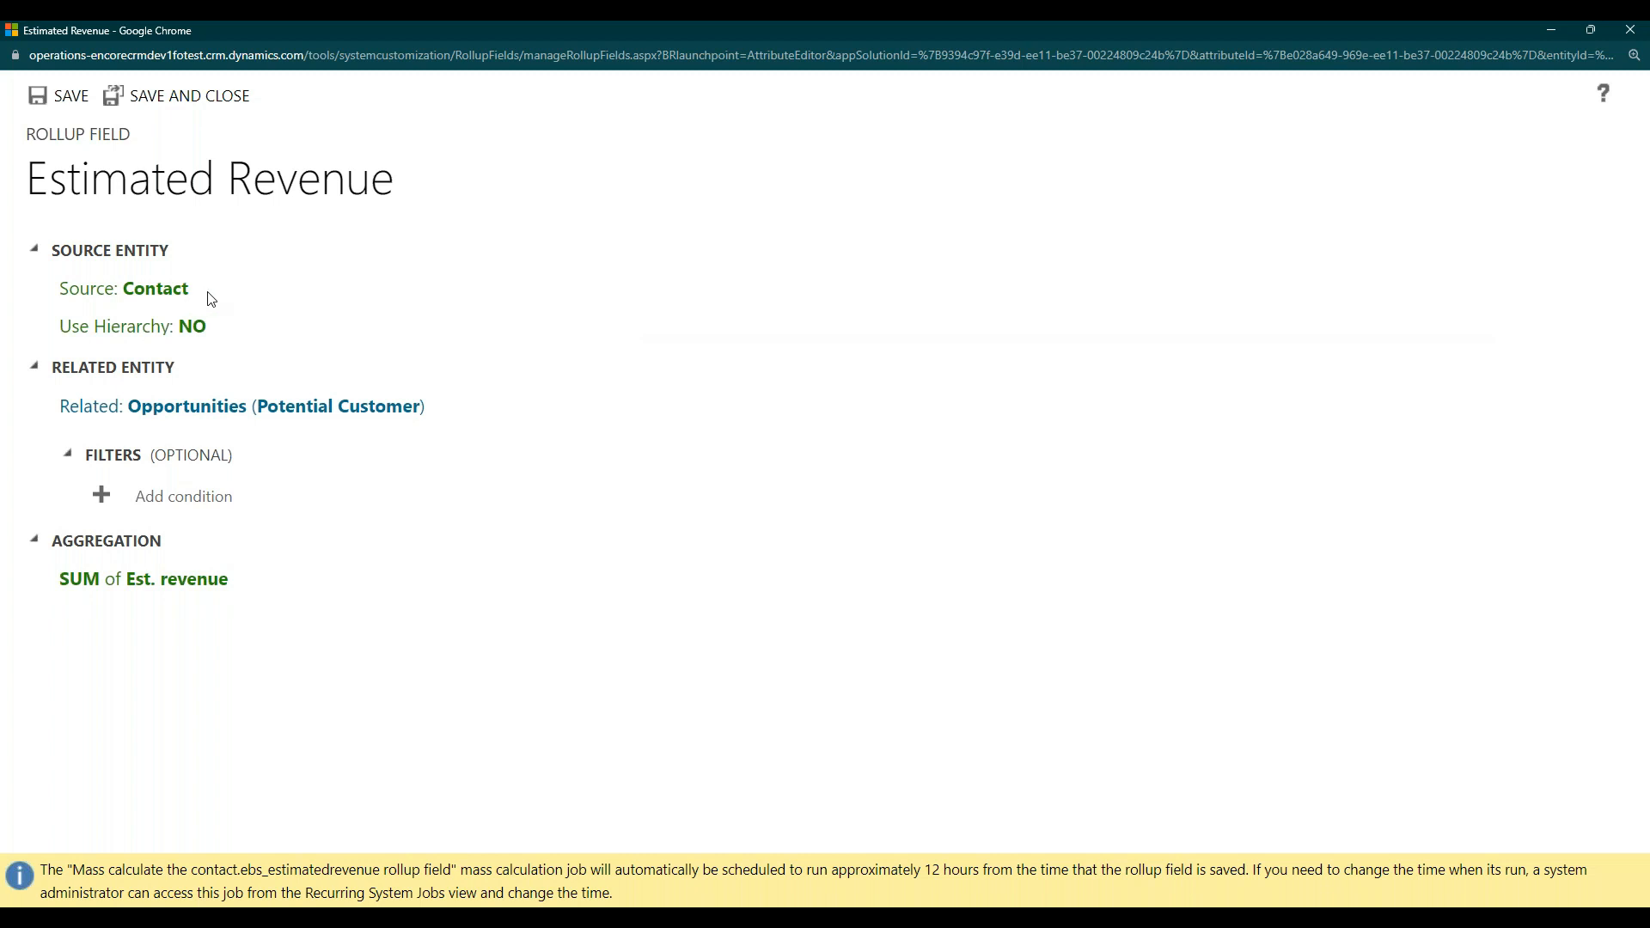
pyautogui.moveTo(283, 408)
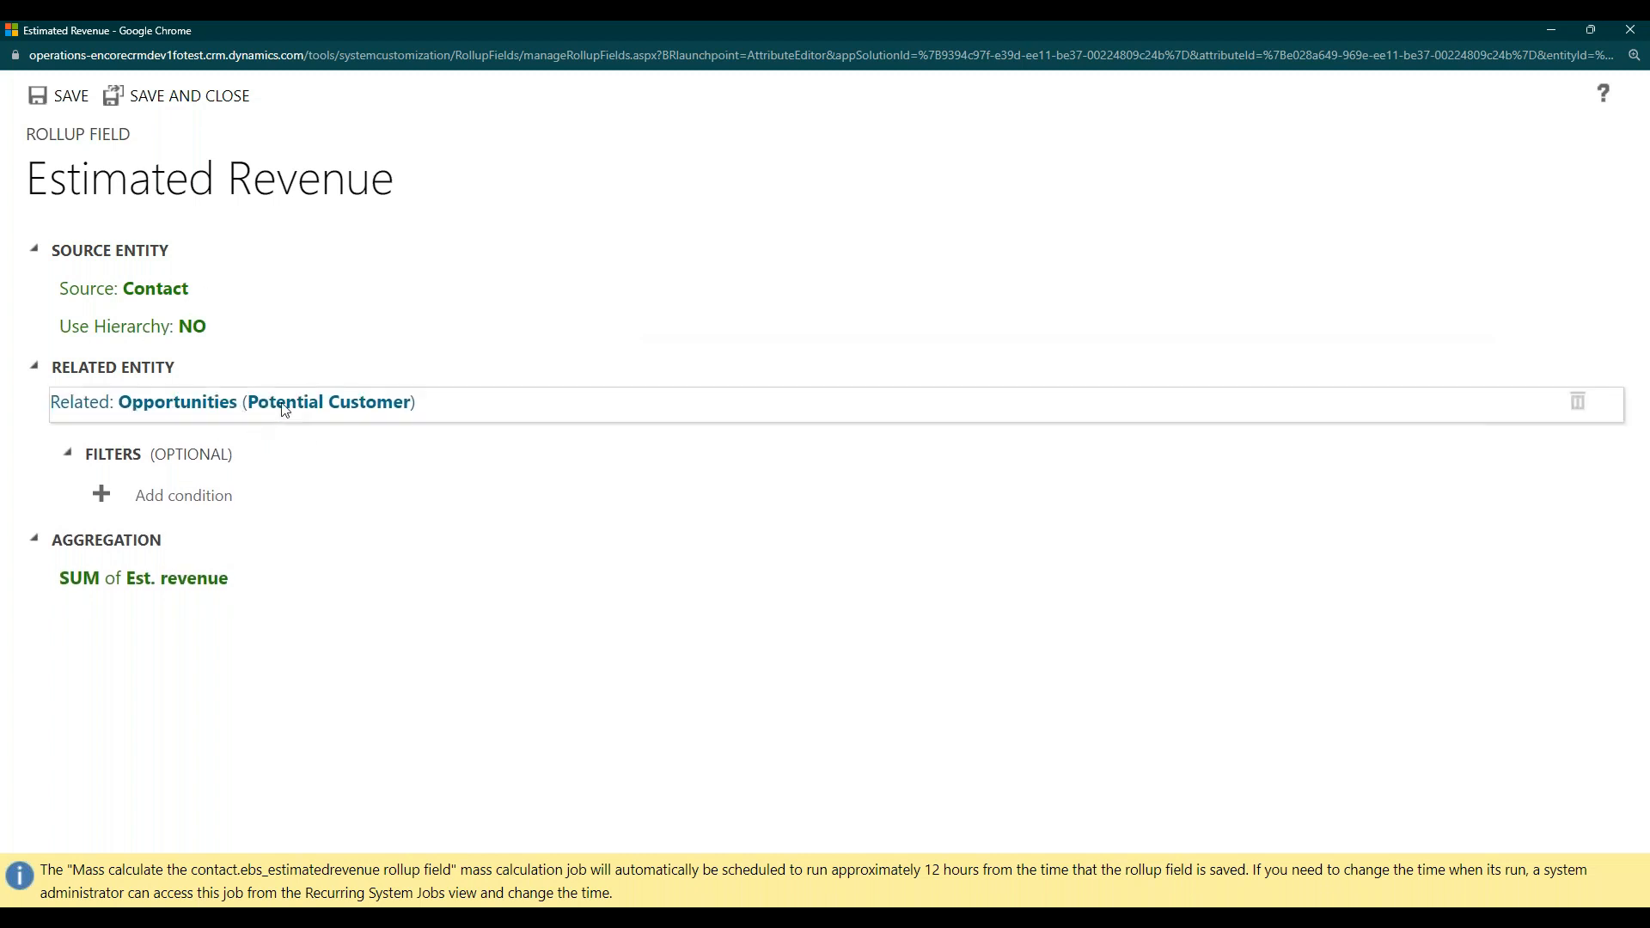
pyautogui.click(142, 577)
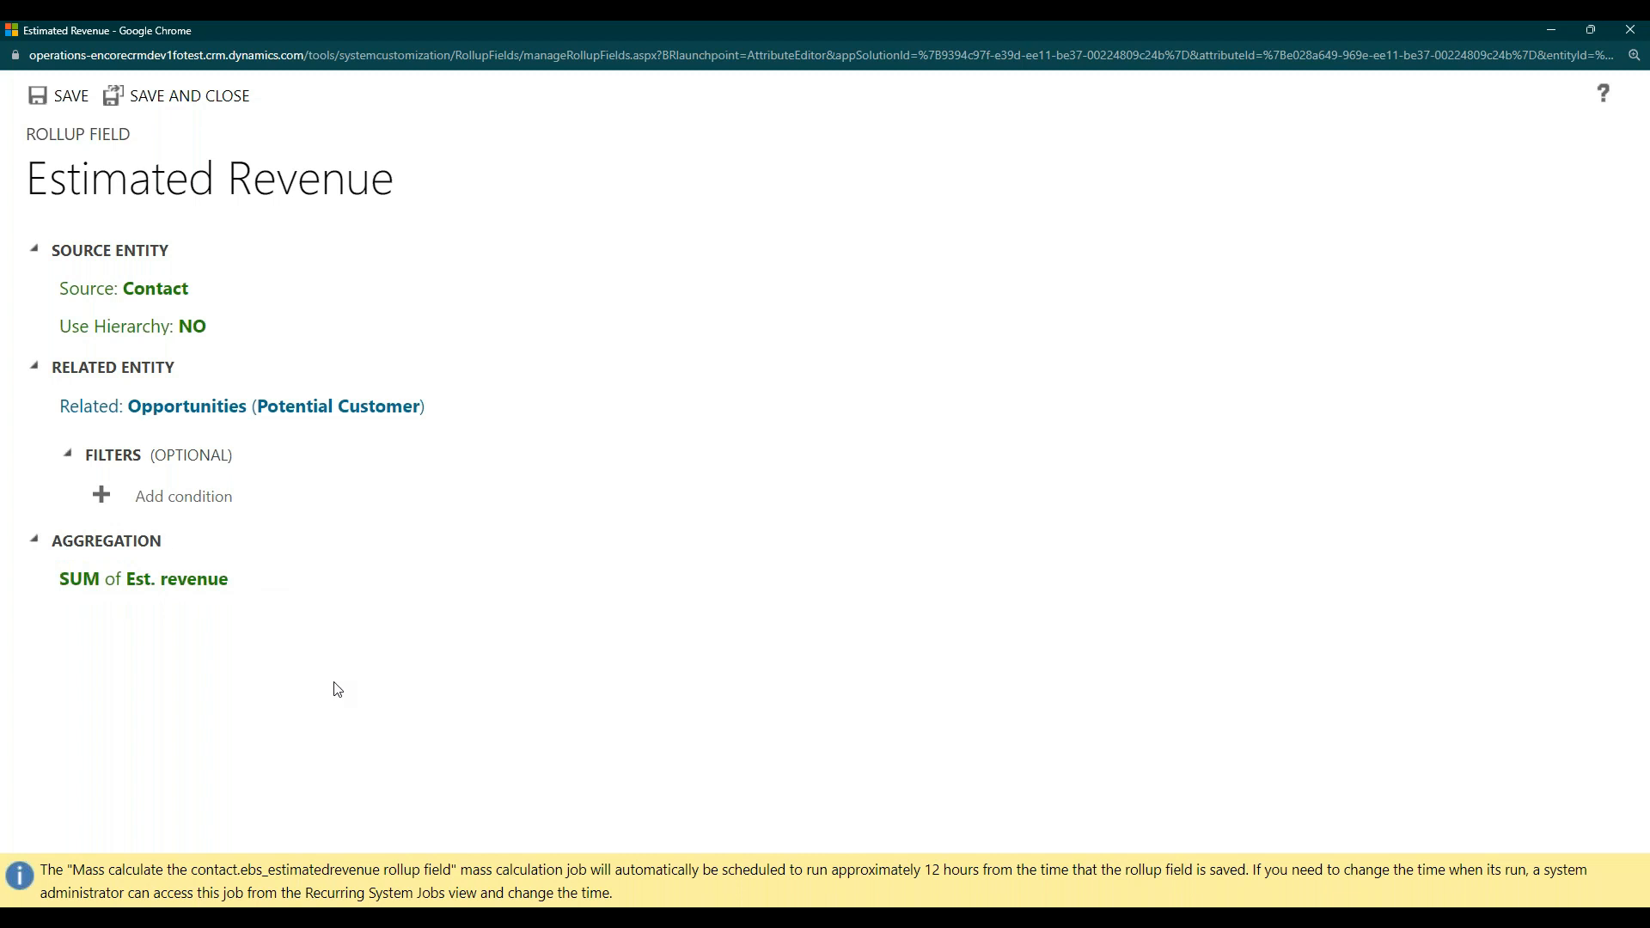
pyautogui.moveTo(189, 95)
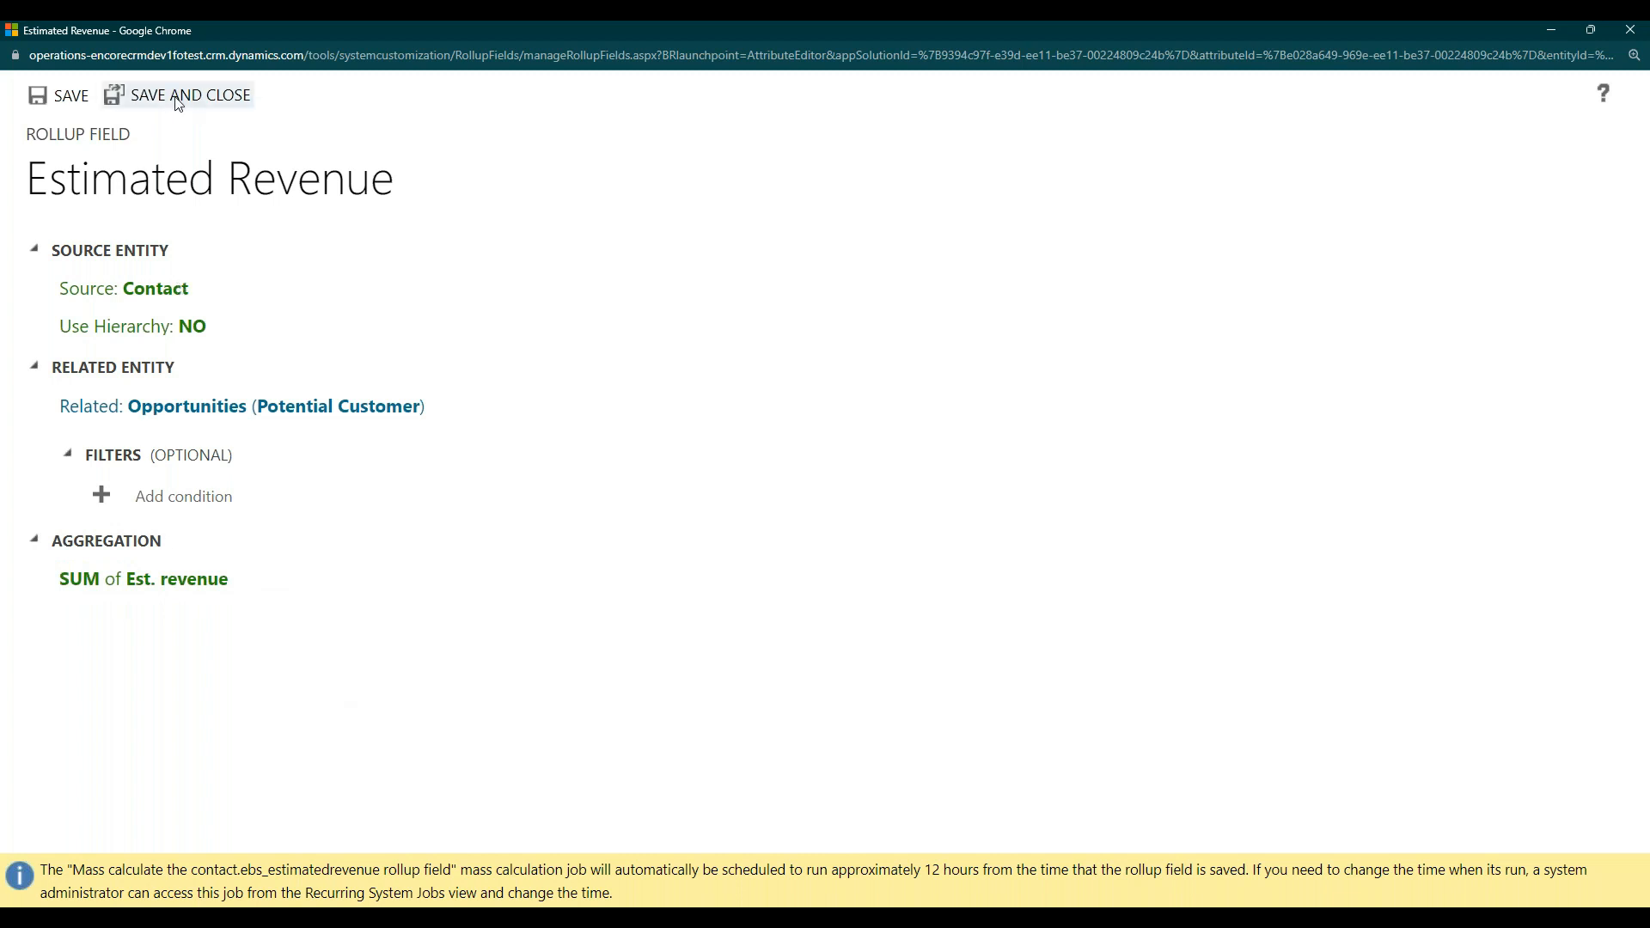
# Save and close the rollup definition, then switch the Contact table to its forms list.
pyautogui.click(191, 95)
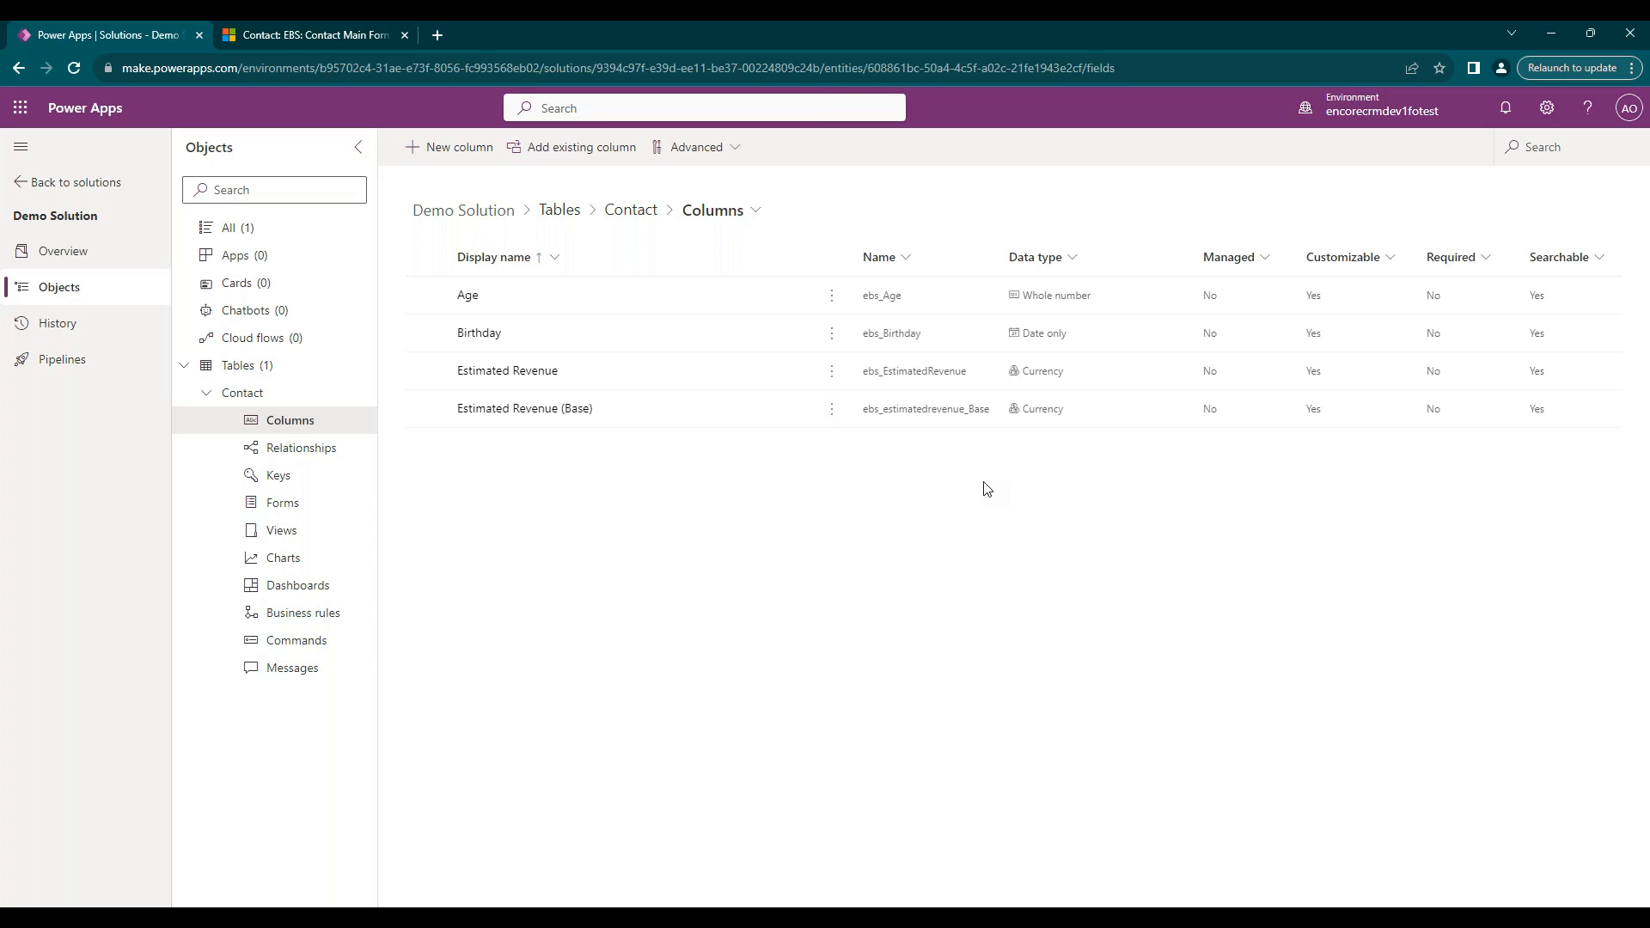
pyautogui.moveTo(953, 445)
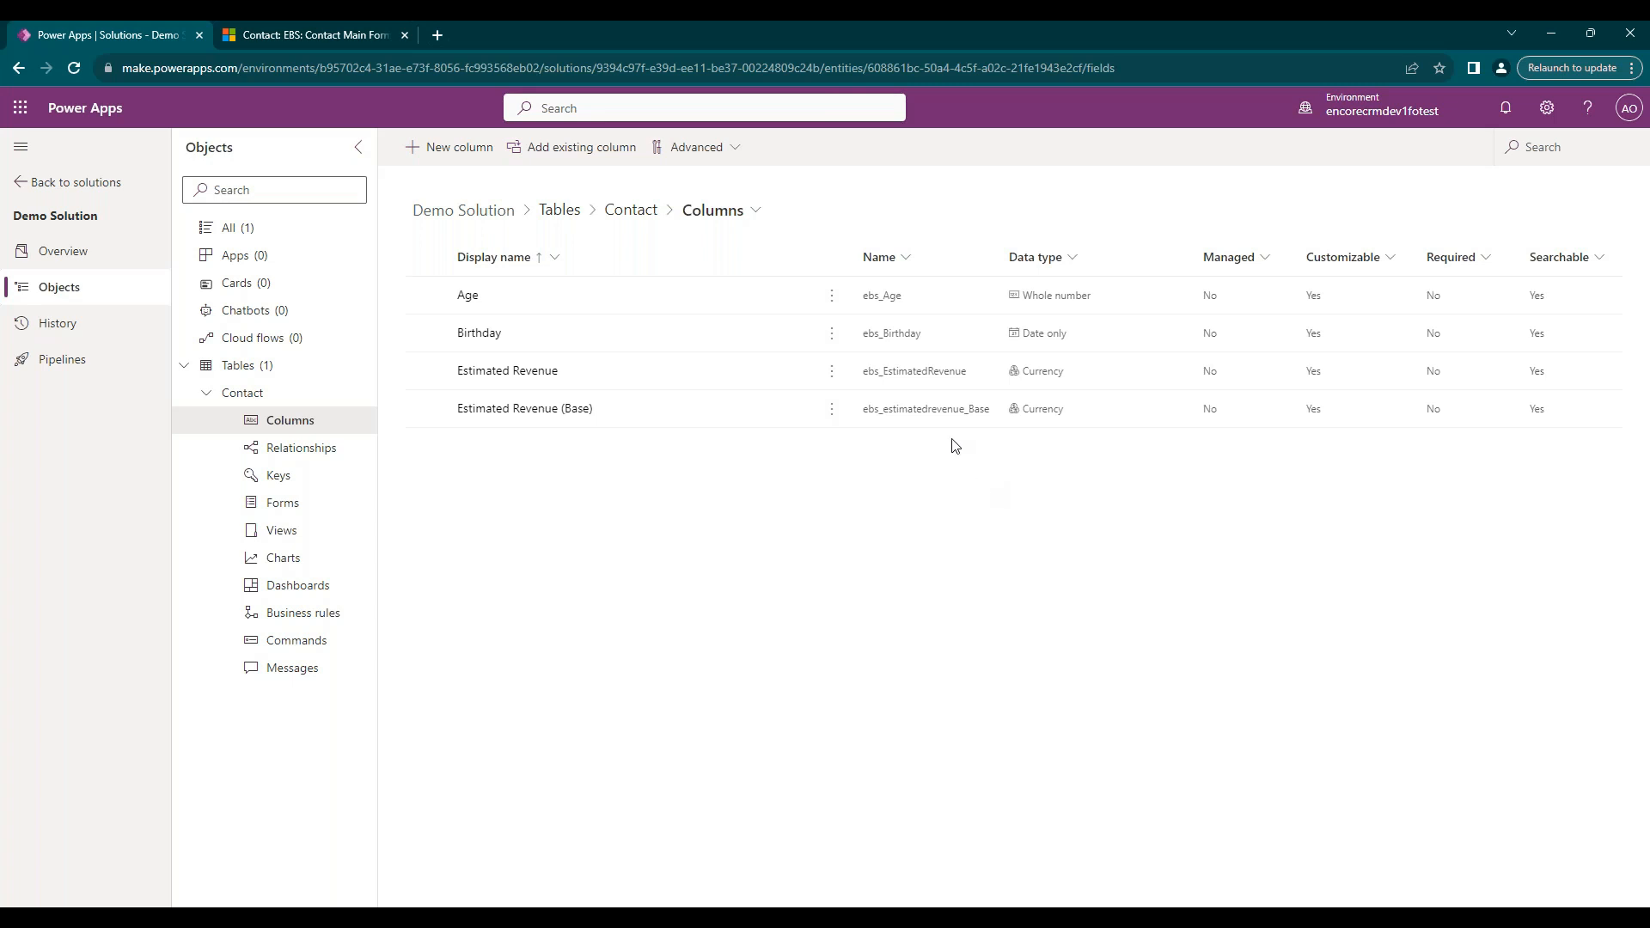
pyautogui.click(754, 210)
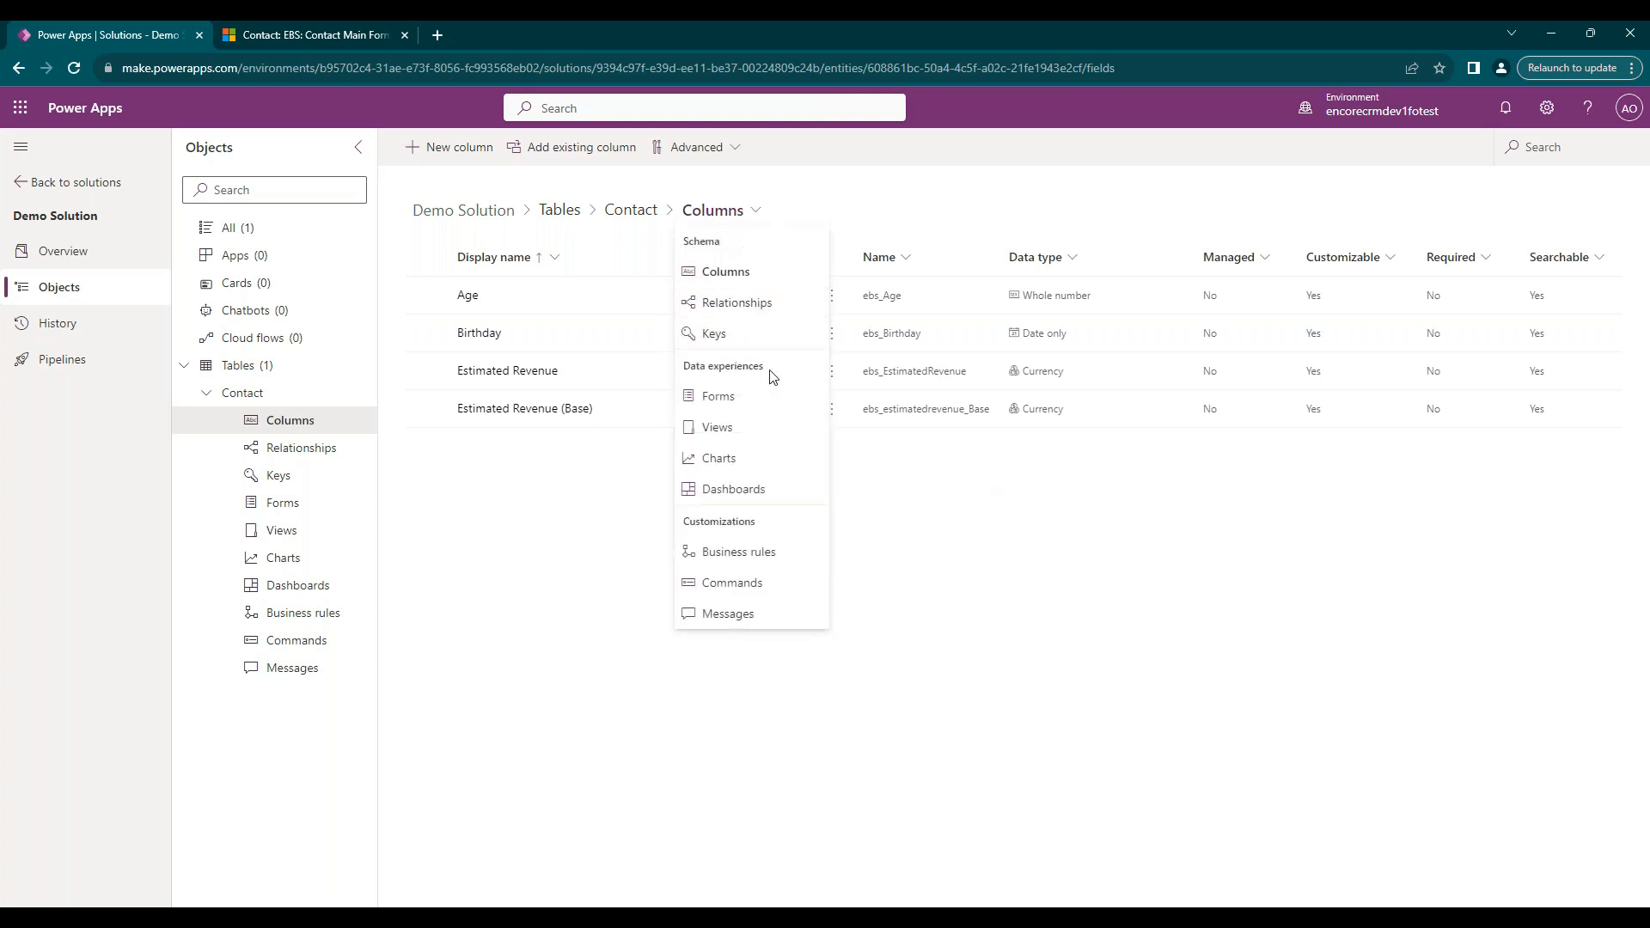
pyautogui.click(718, 395)
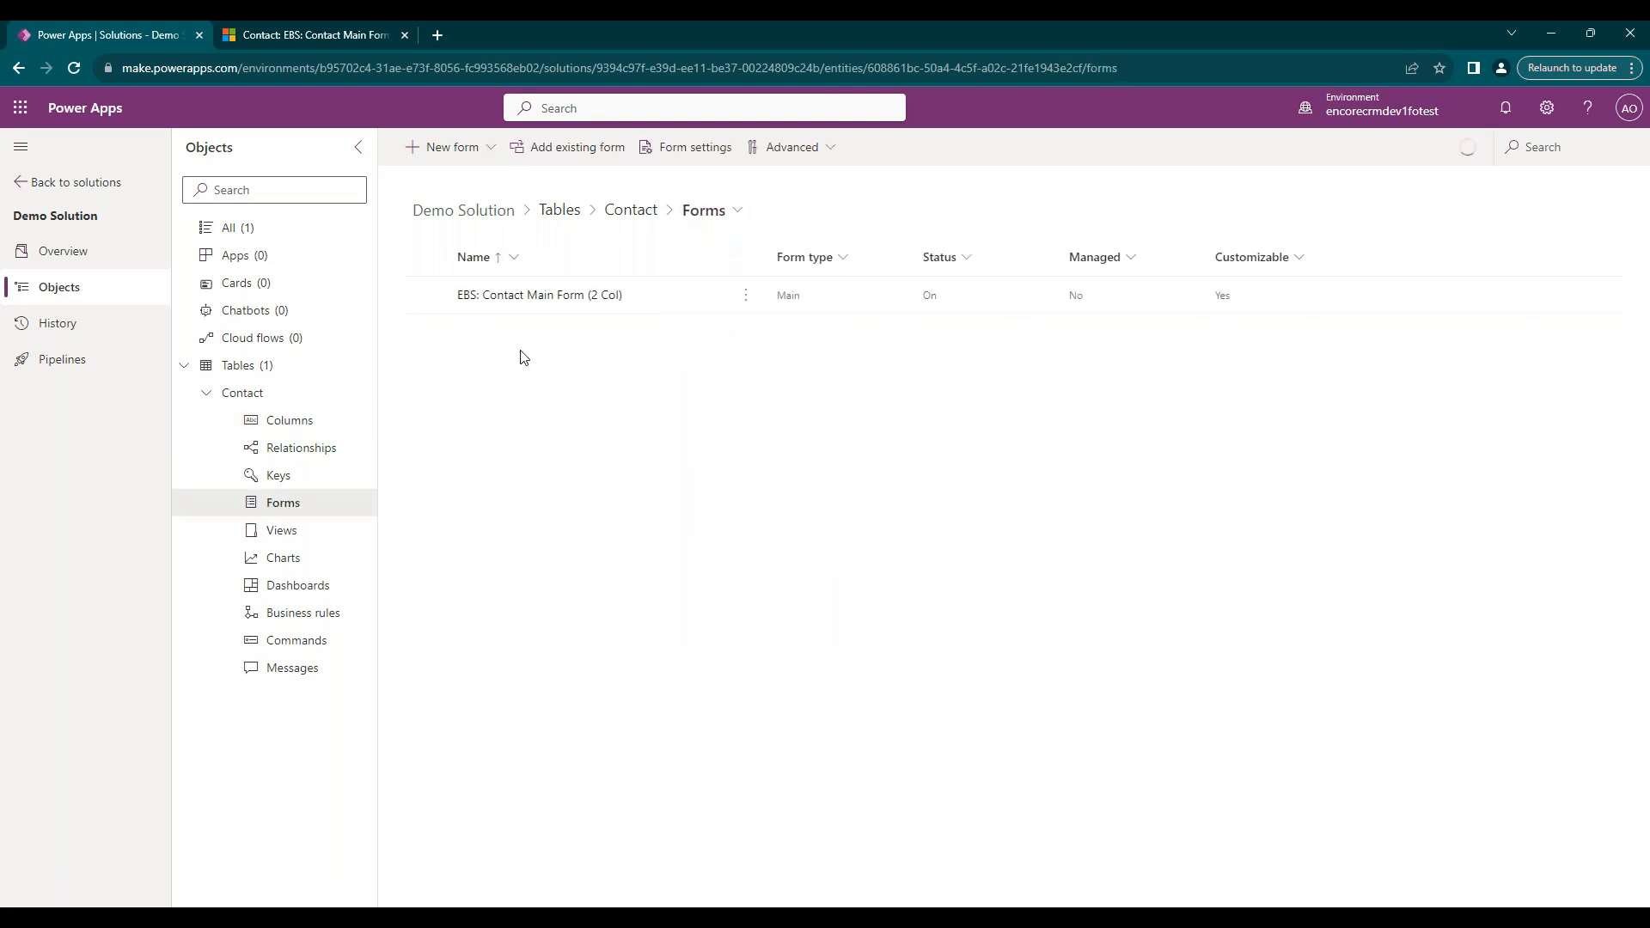
# Open EBS: Contact Main Form (2 Col) and go to its Sales tab.
pyautogui.click(540, 294)
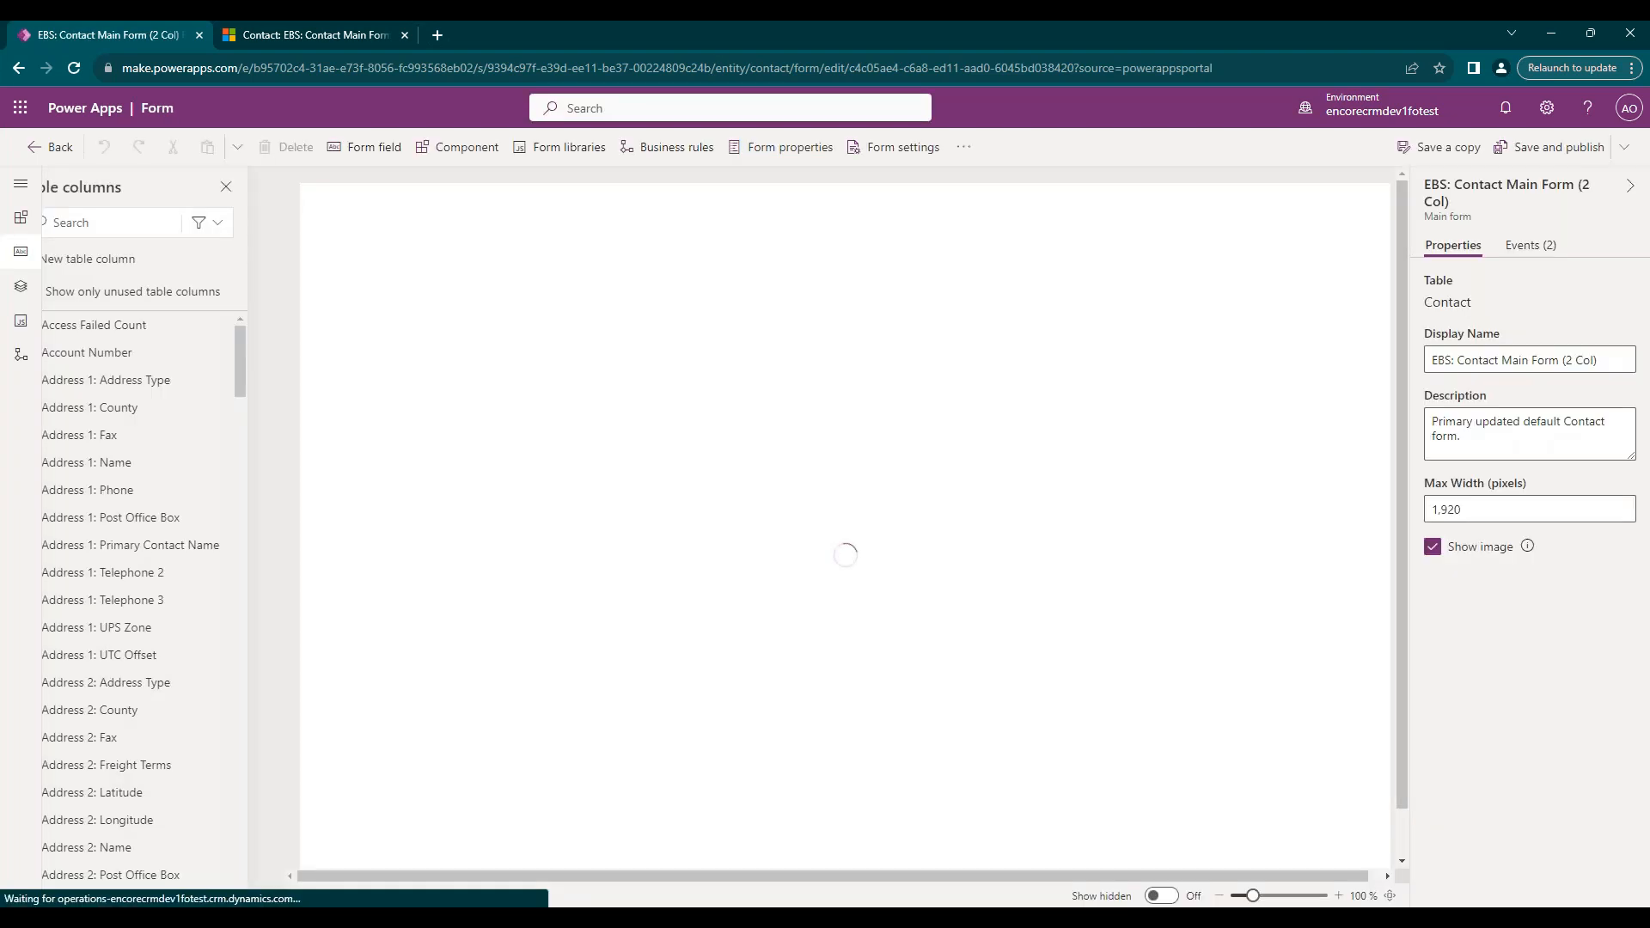
pyautogui.click(62, 291)
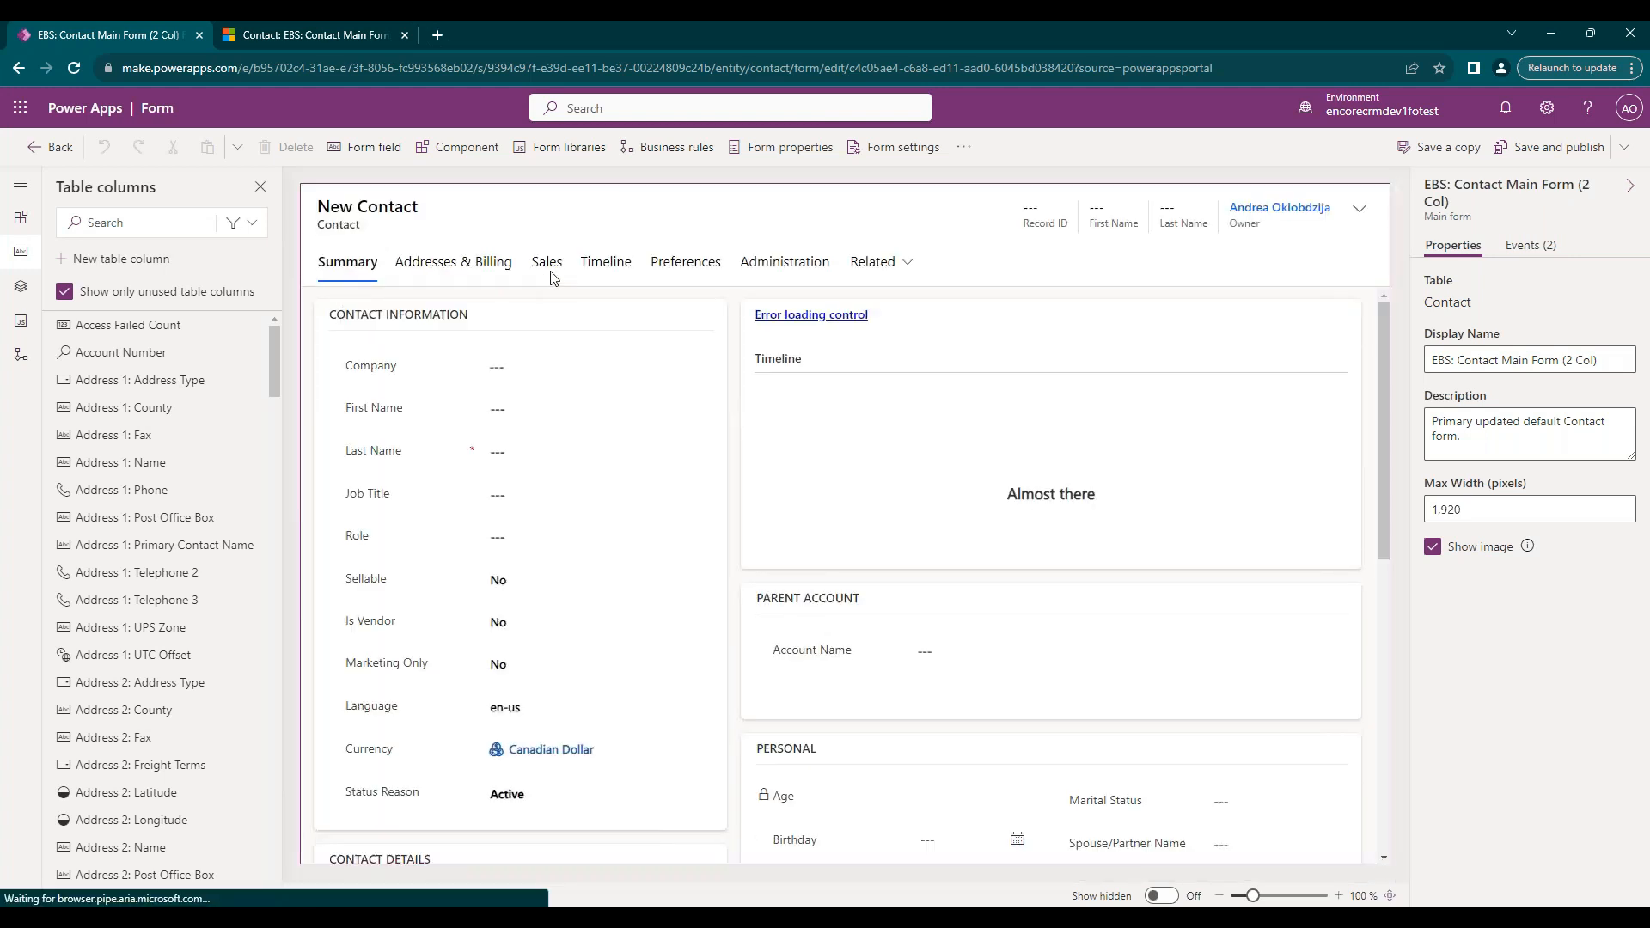
pyautogui.click(546, 262)
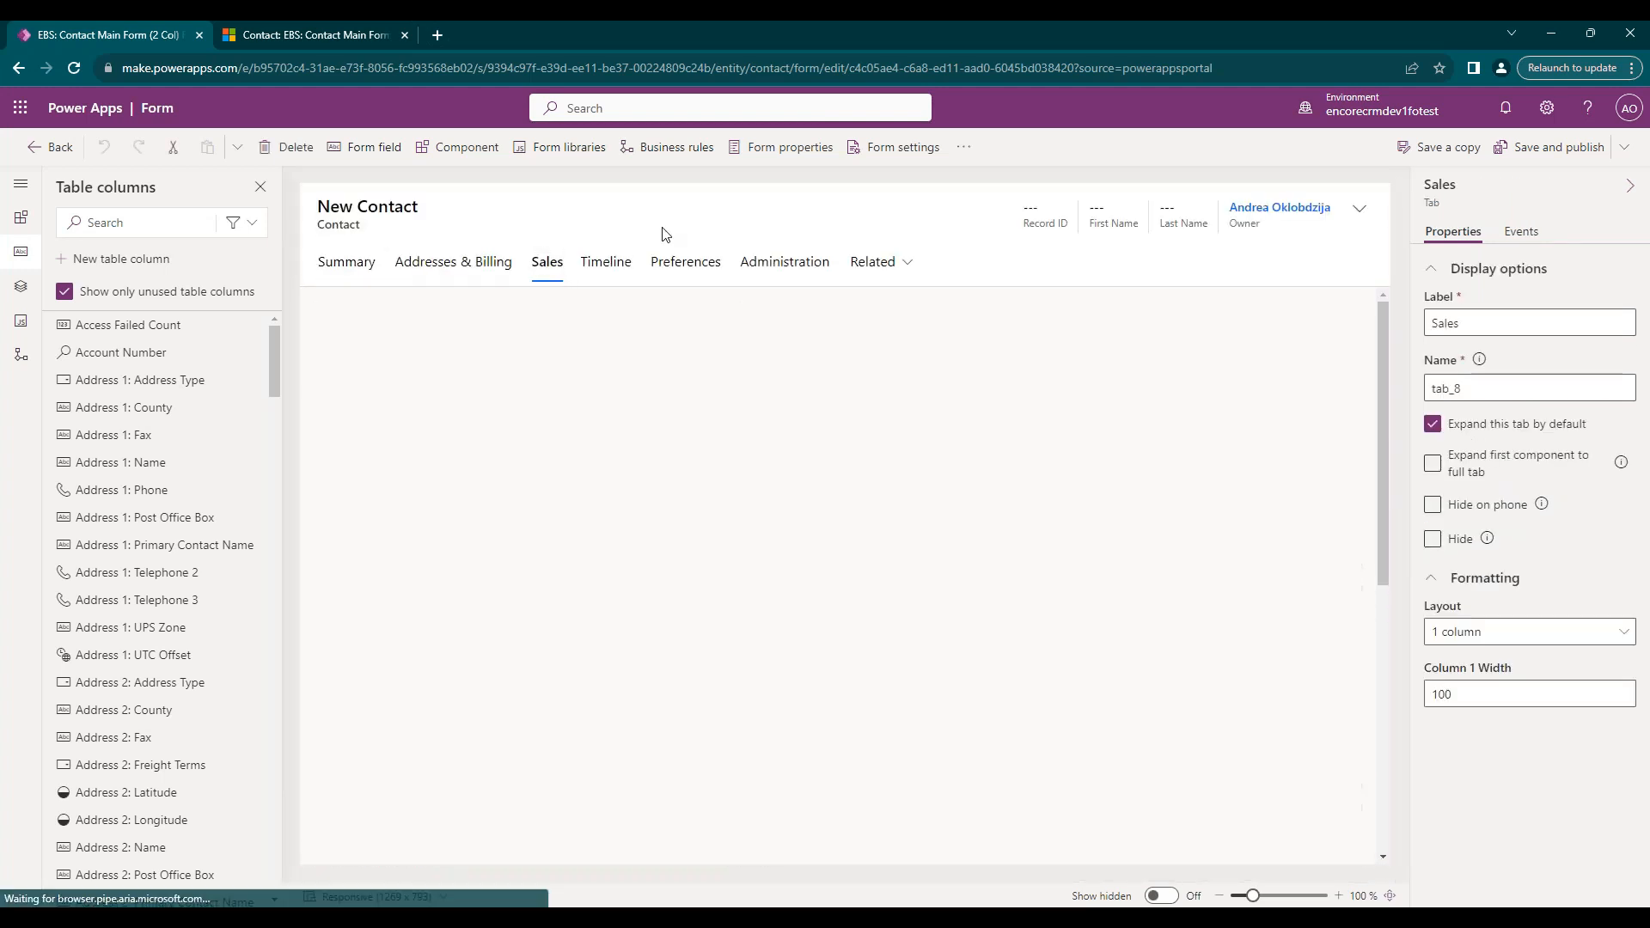
pyautogui.click(546, 261)
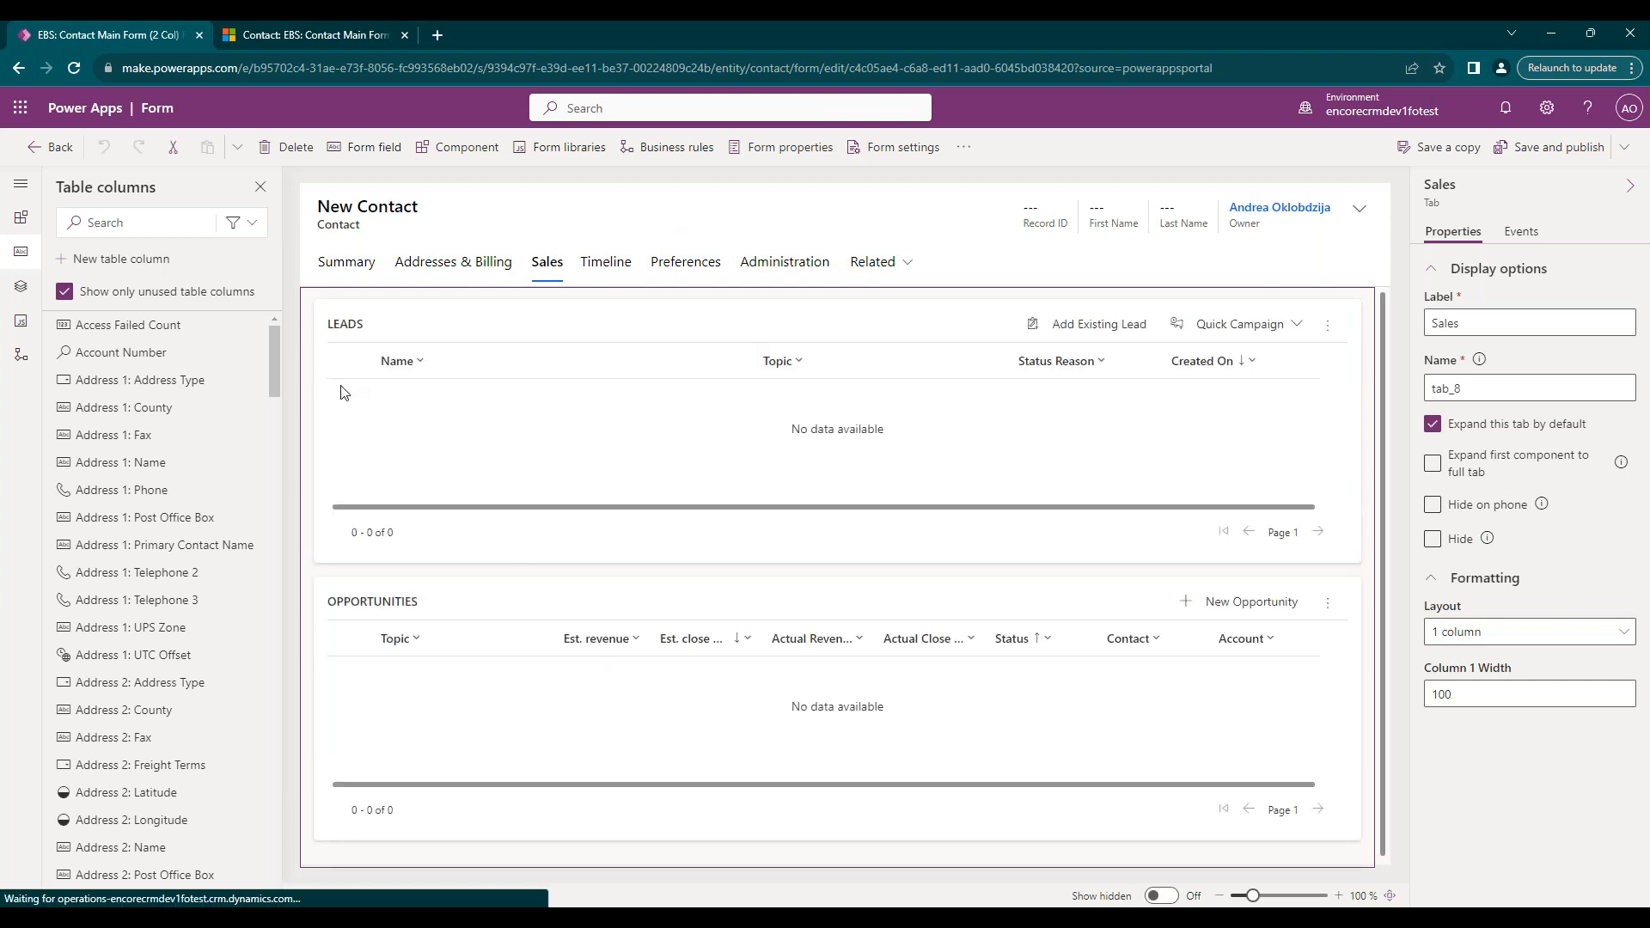
# Place the Estimated Revenue column above Opportunities, then save and publish the form.
pyautogui.click(134, 222)
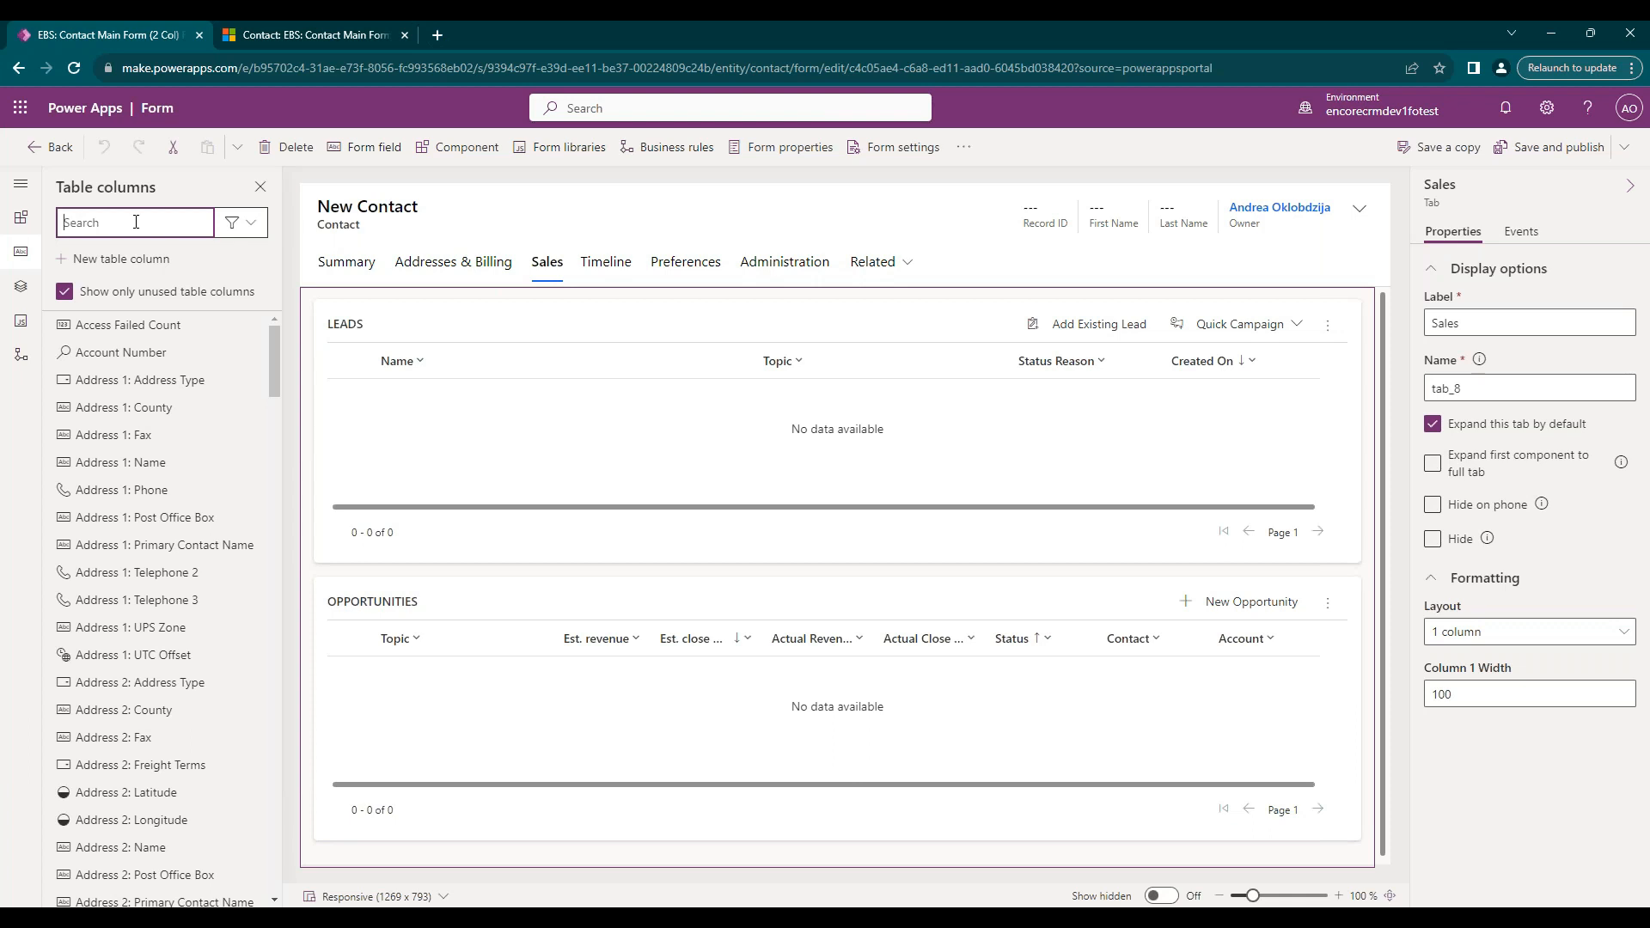
pyautogui.write('estim')
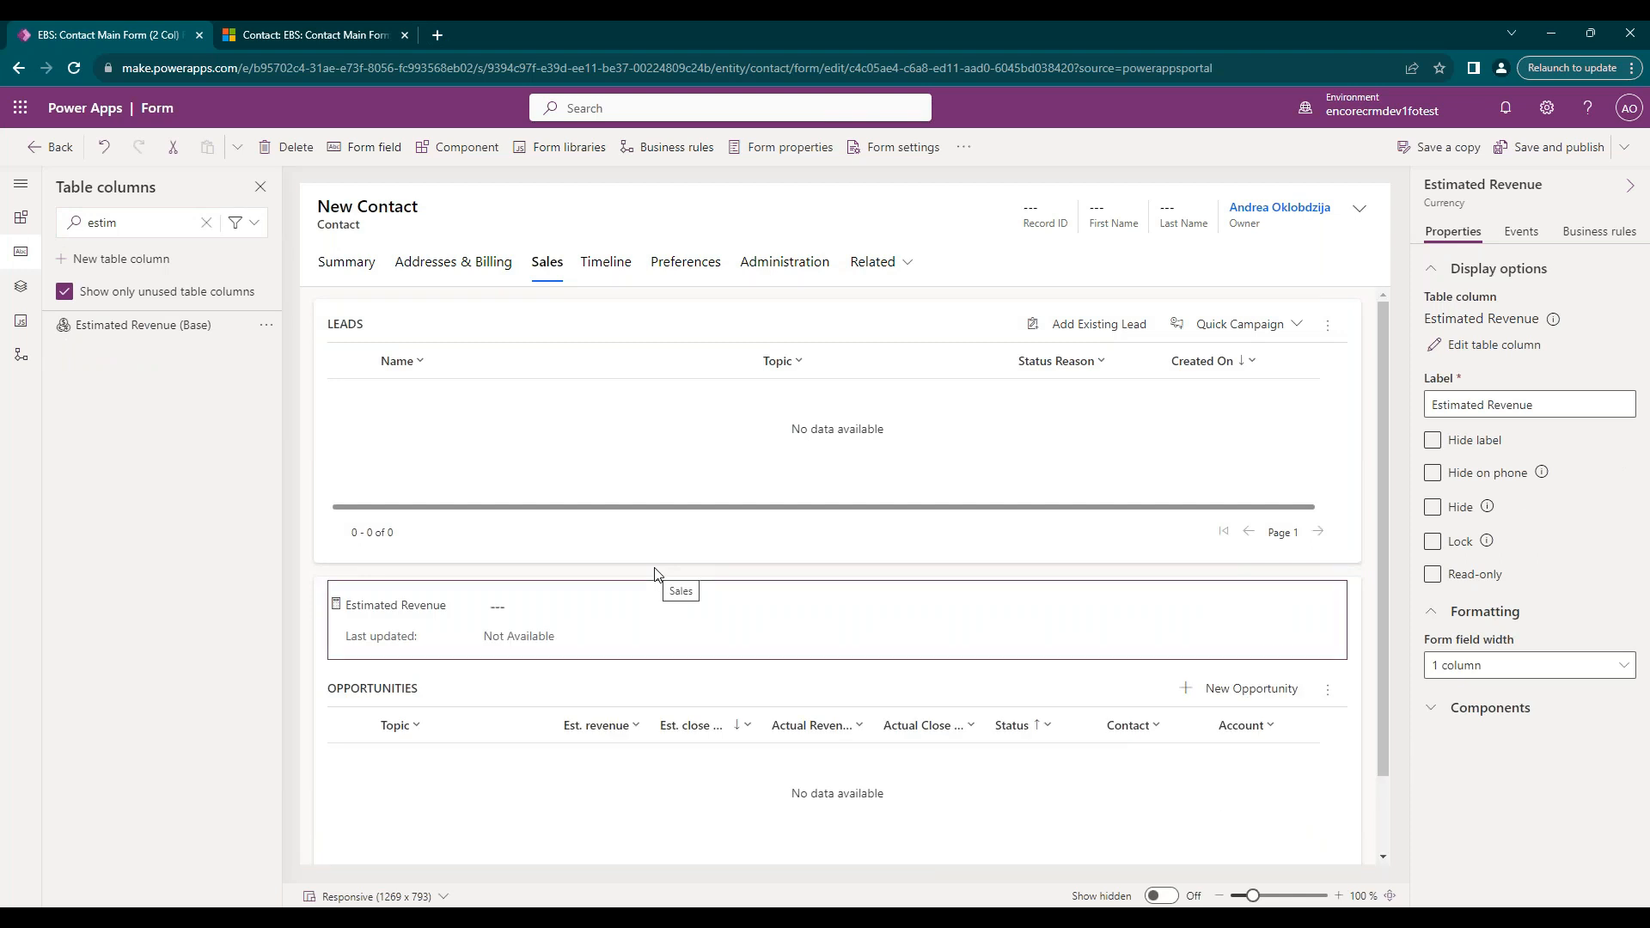
pyautogui.moveTo(502, 578)
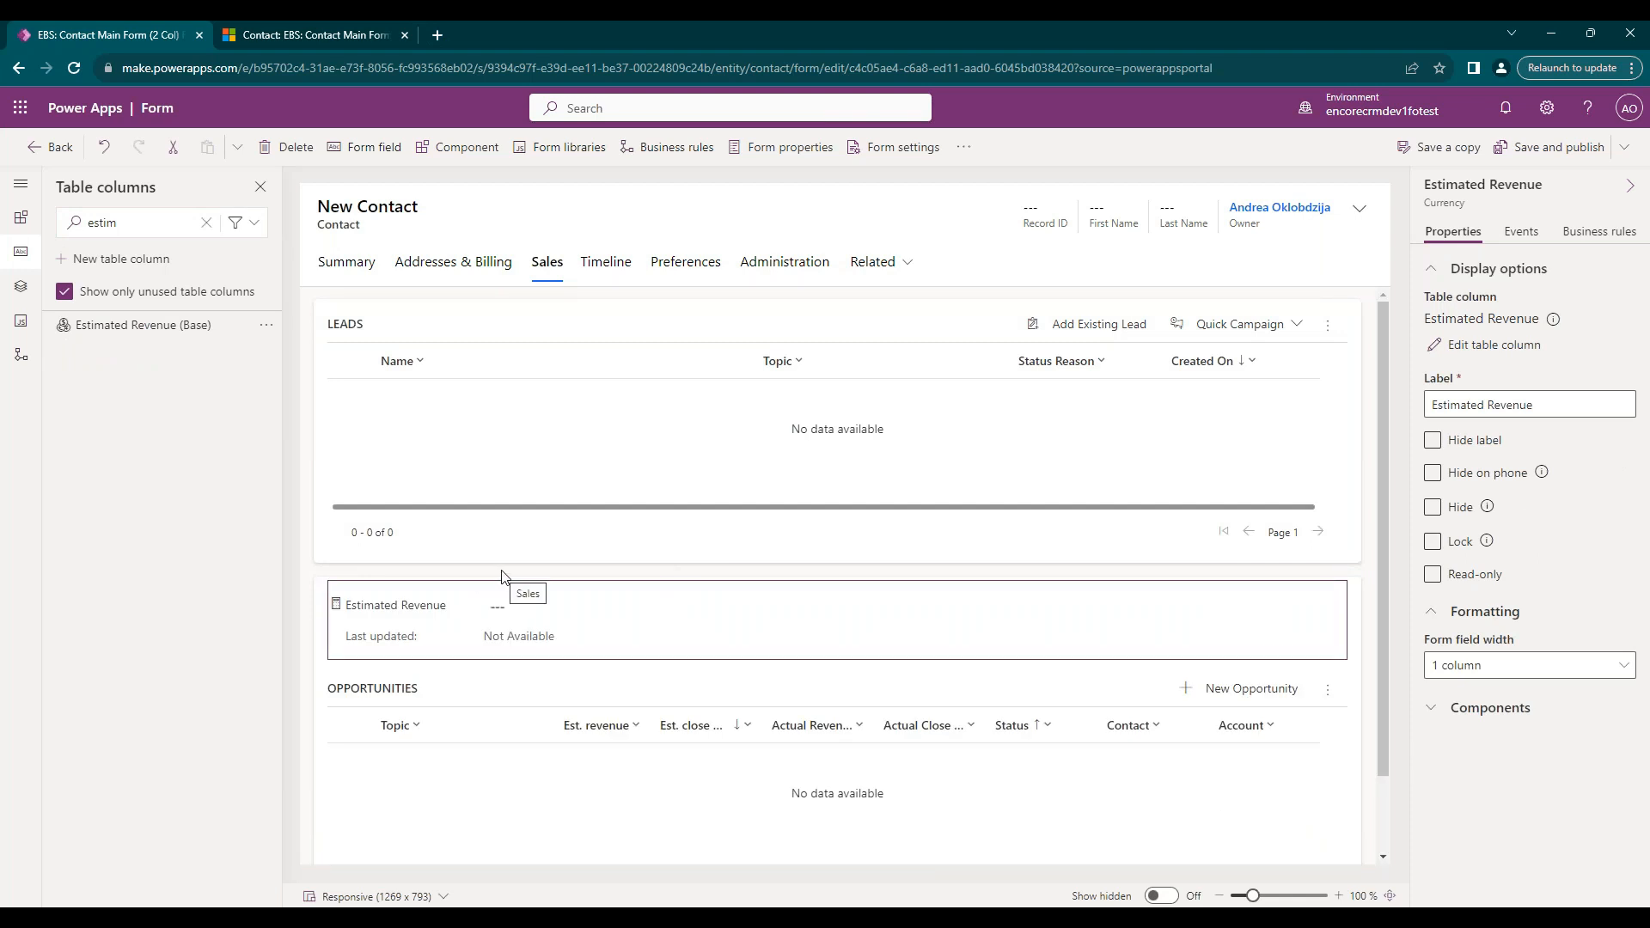
pyautogui.moveTo(343, 607)
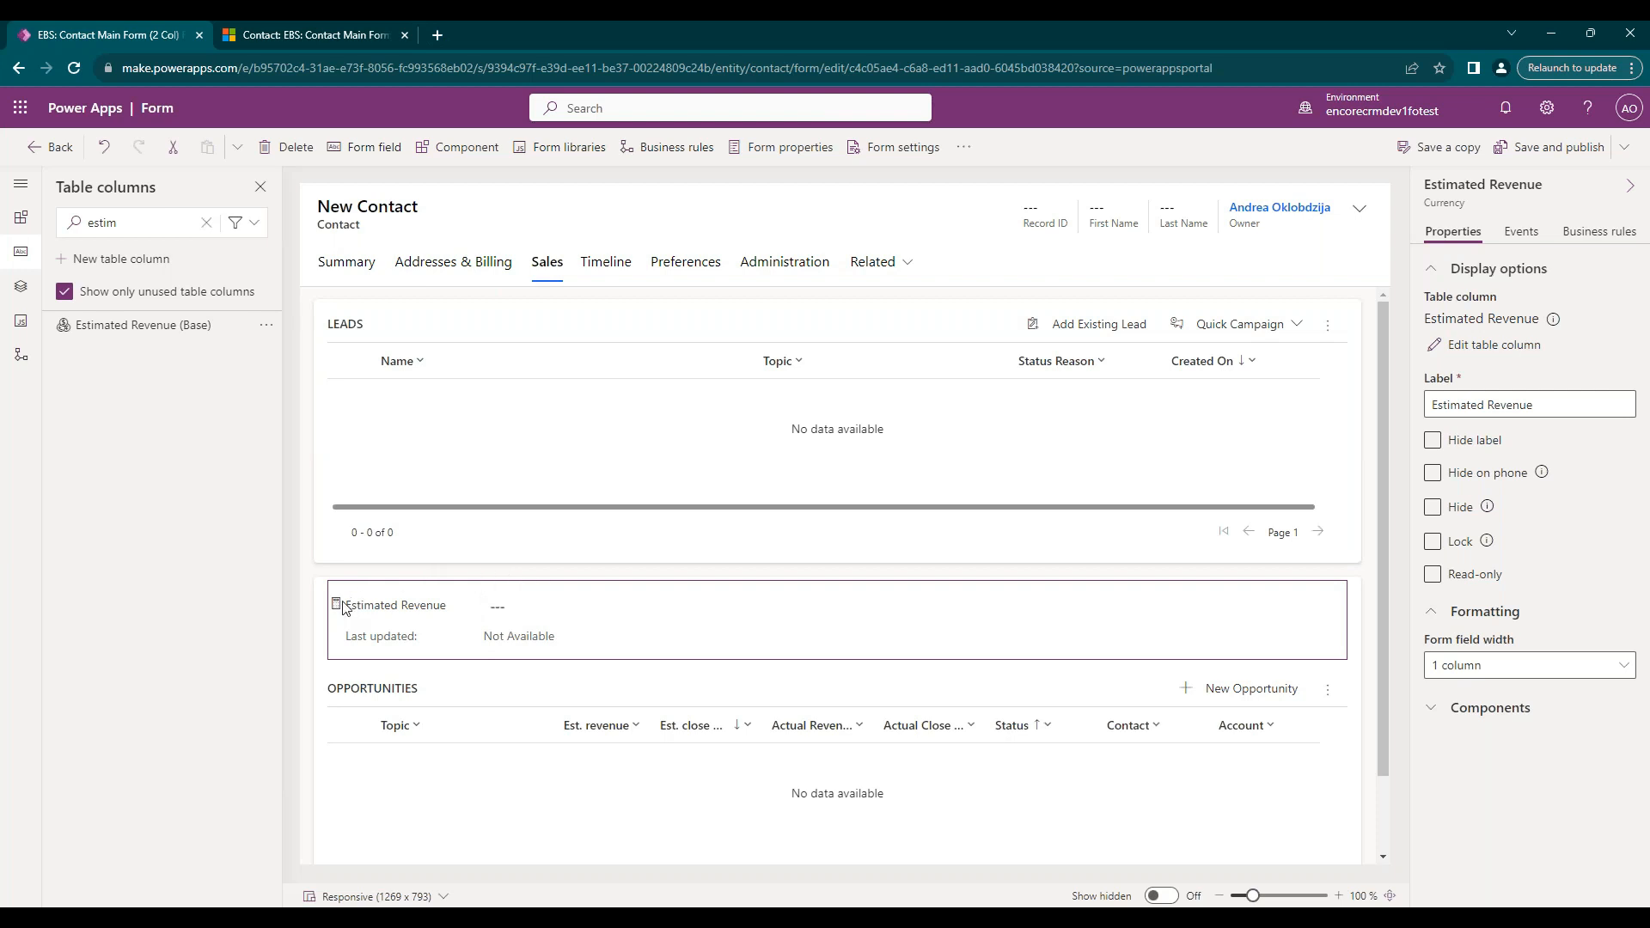
pyautogui.moveTo(348, 642)
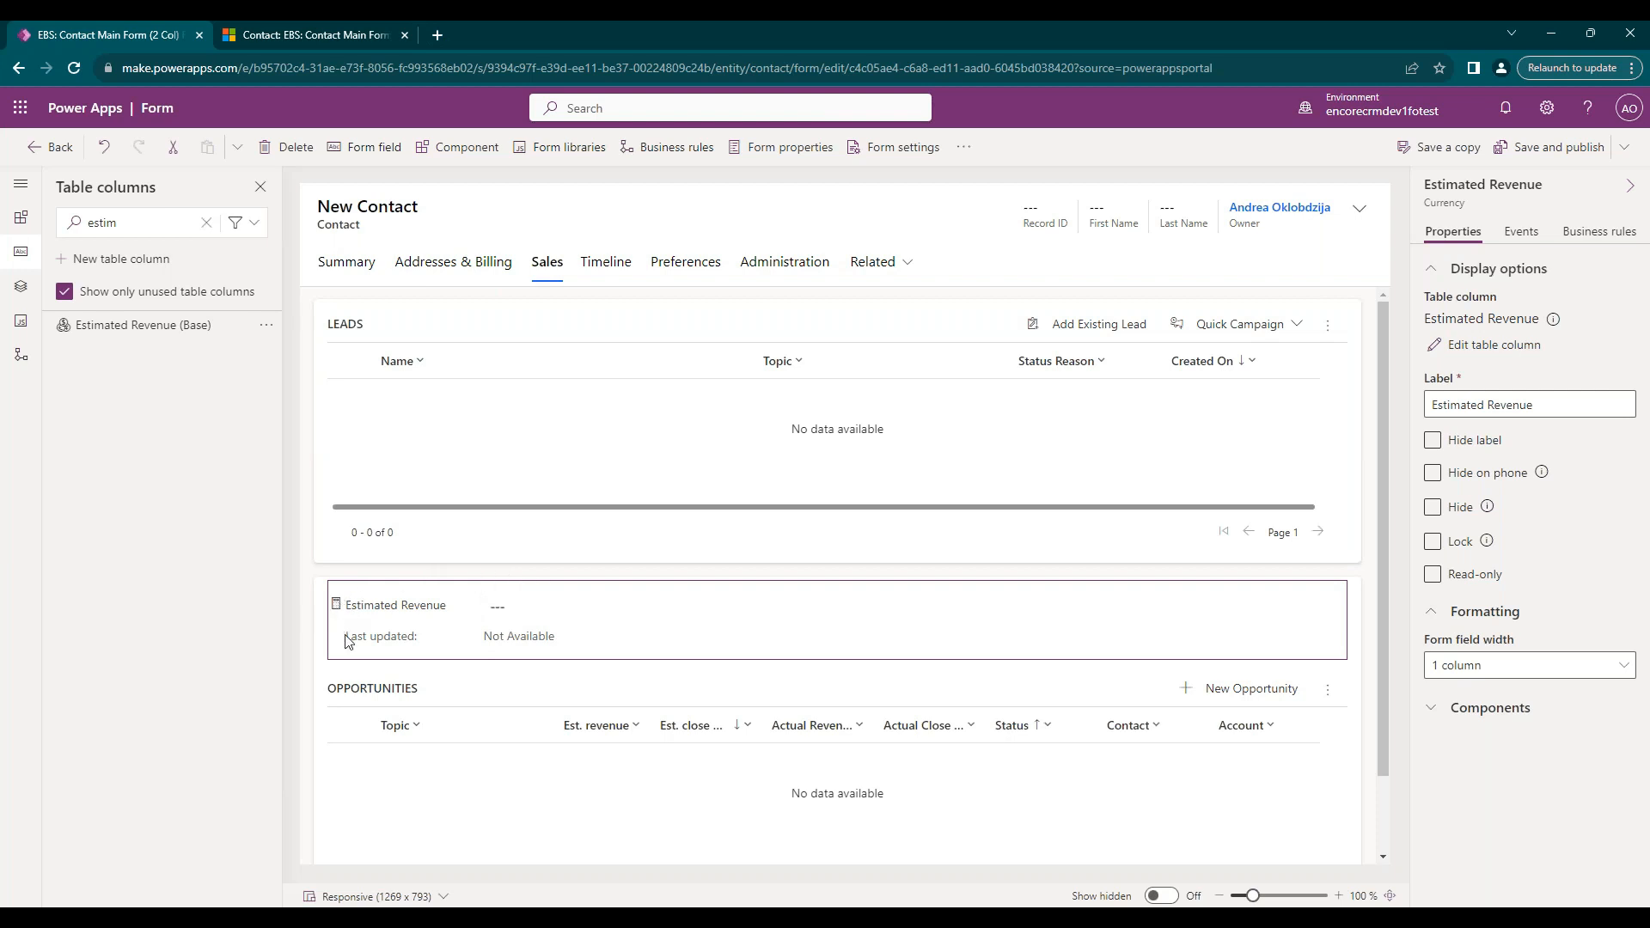
pyautogui.moveTo(561, 601)
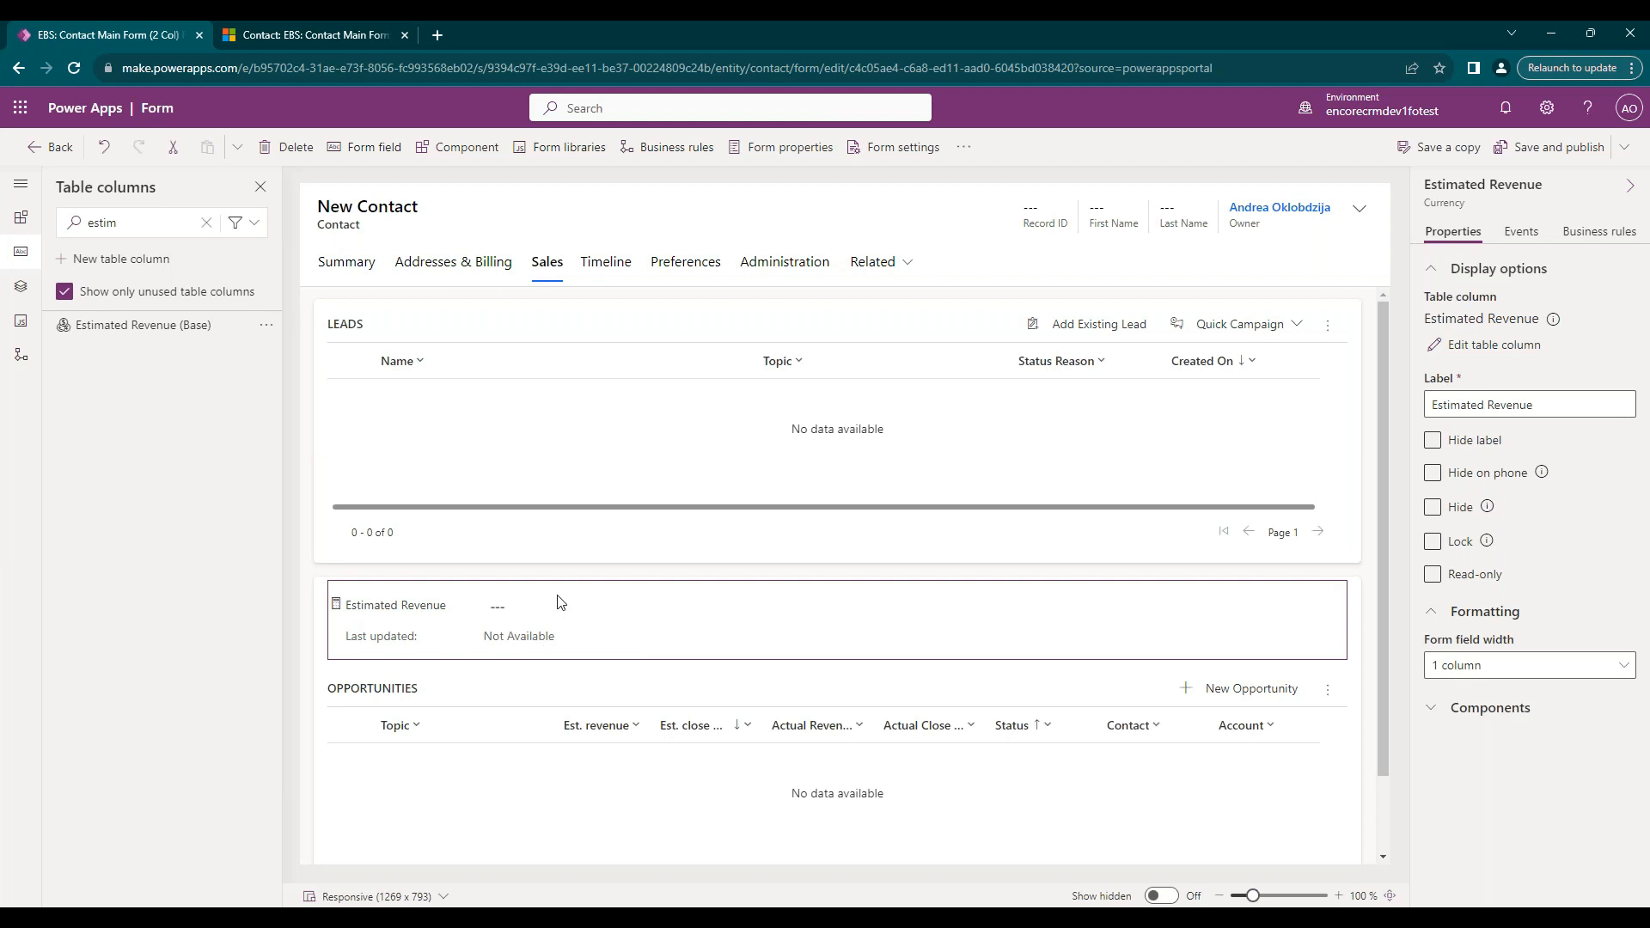
pyautogui.click(1557, 146)
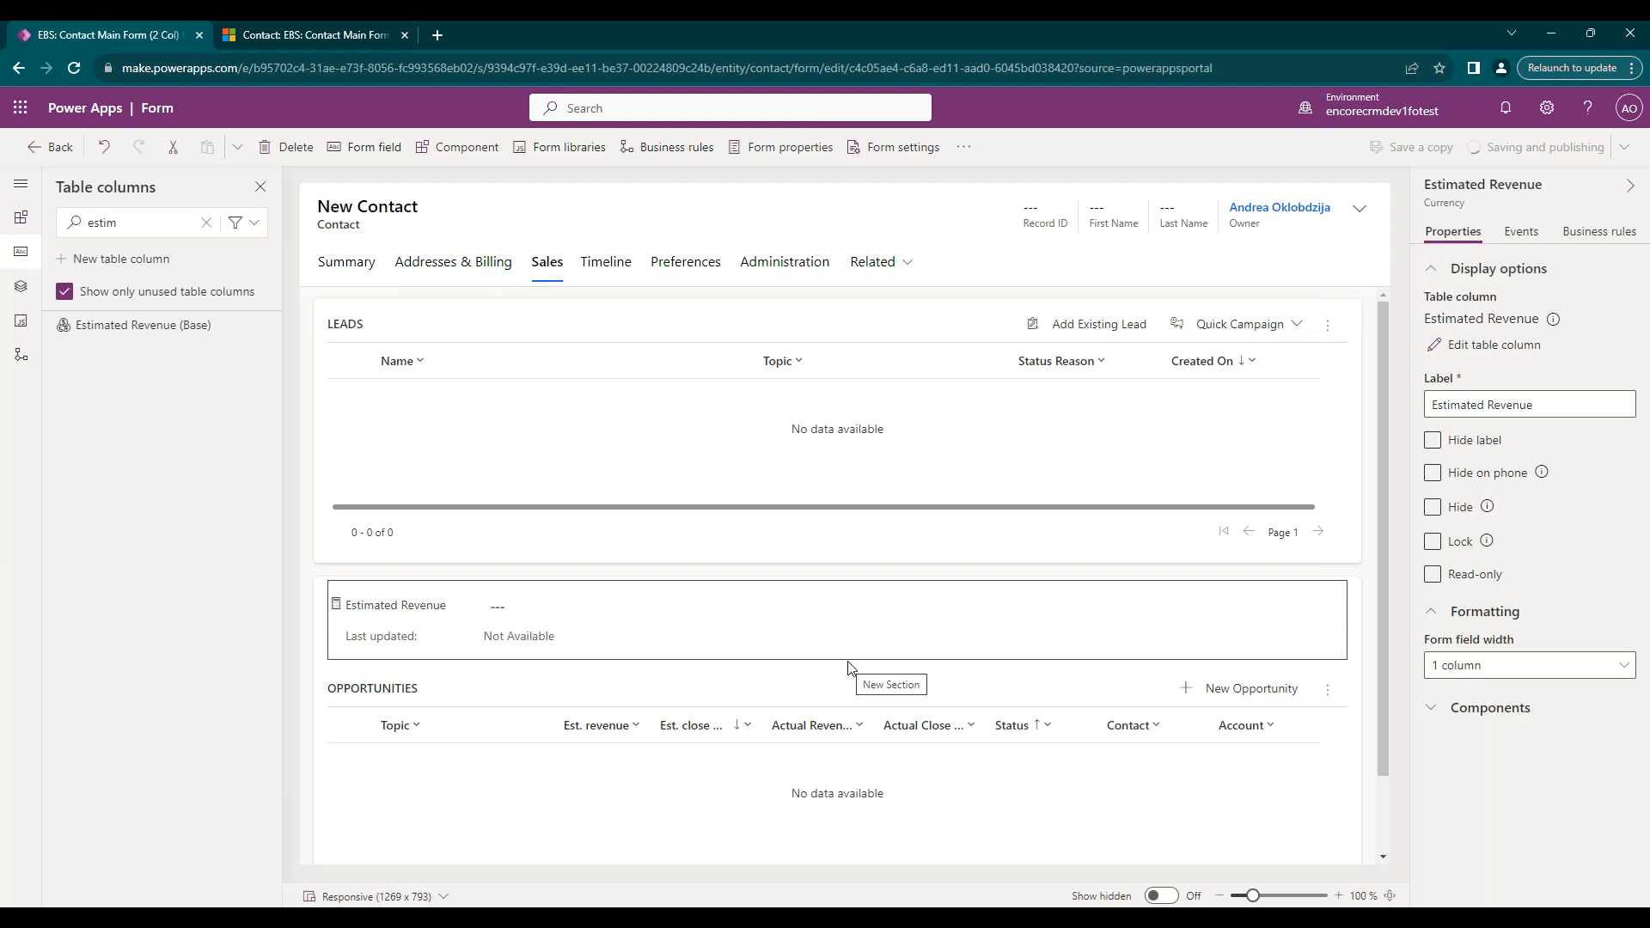
pyautogui.moveTo(742, 581)
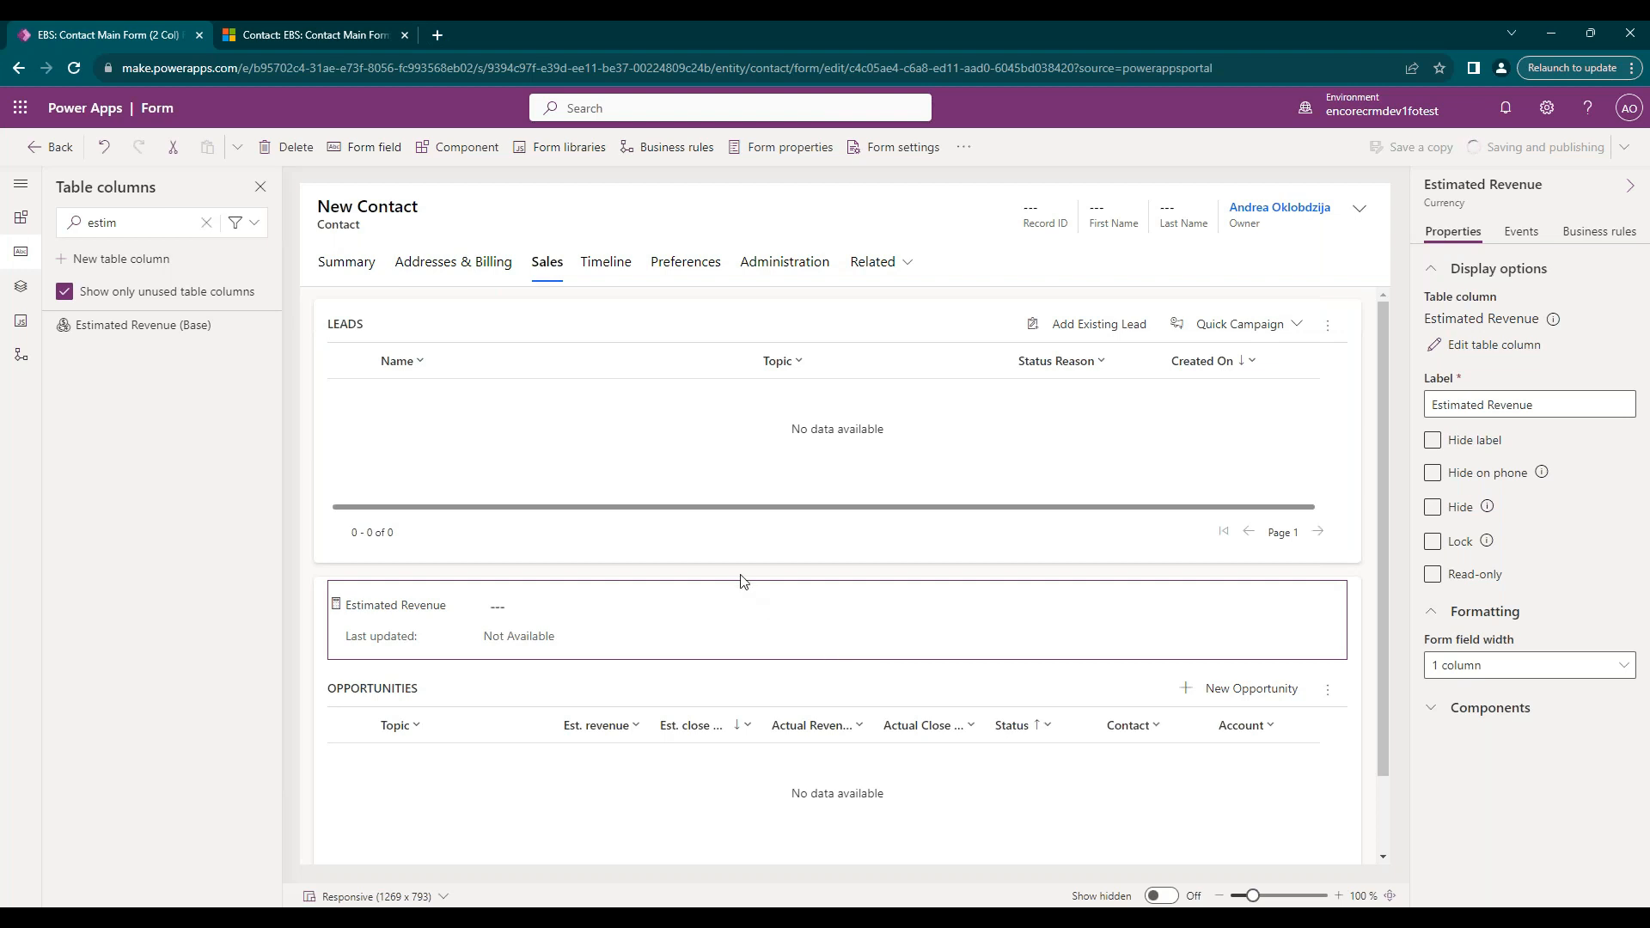
pyautogui.moveTo(741, 580)
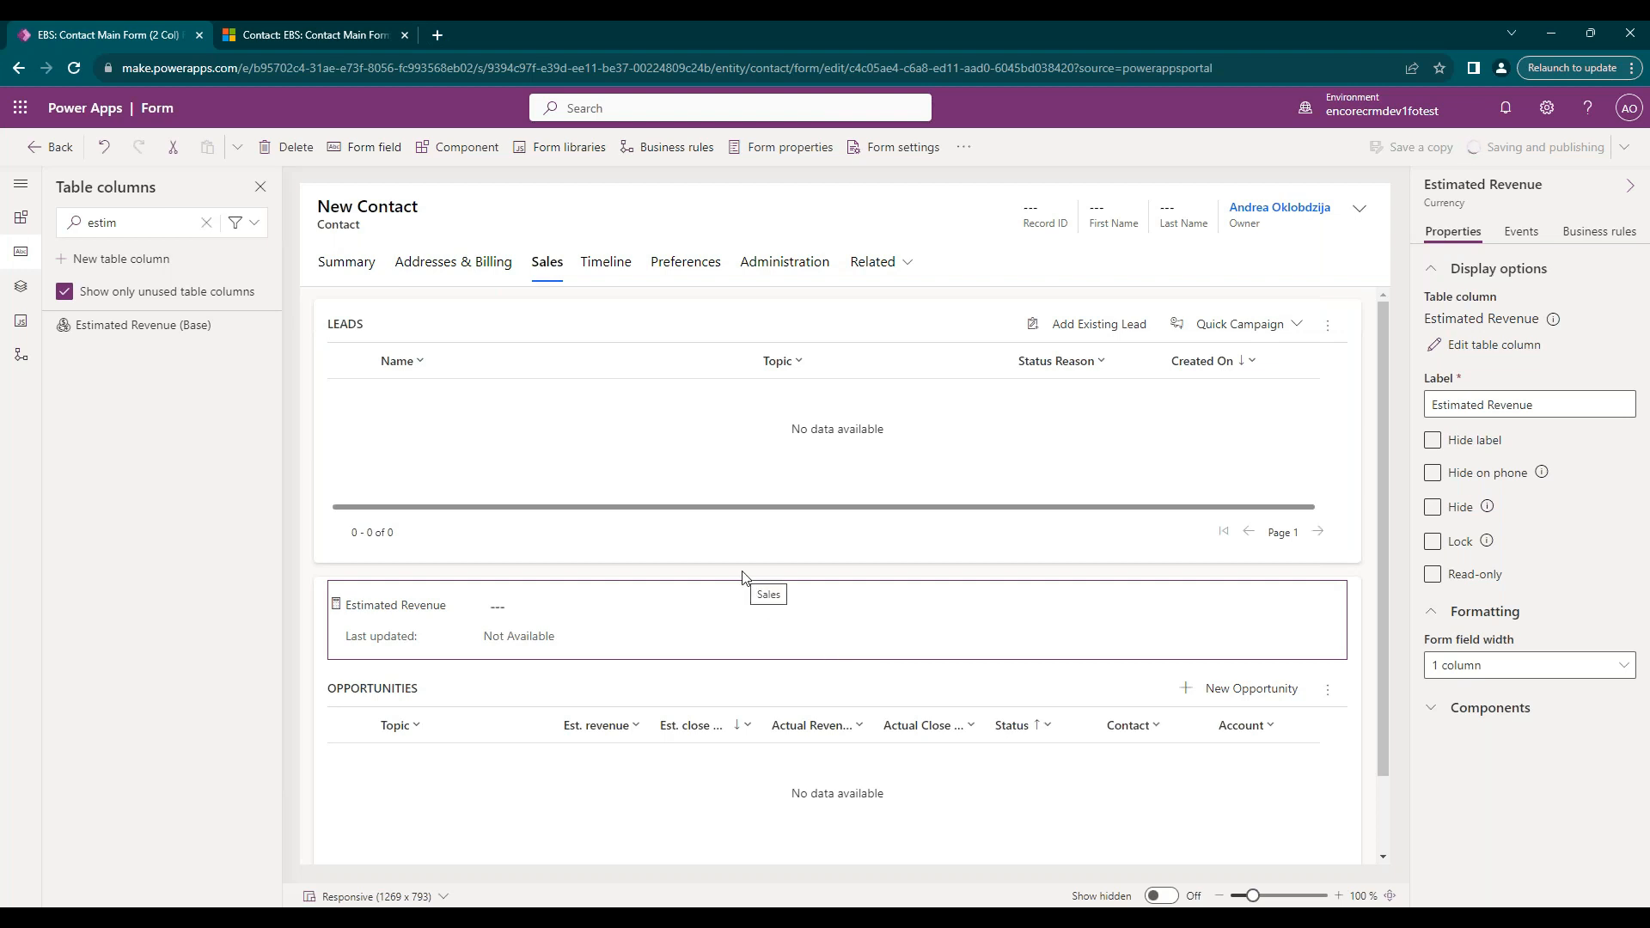
pyautogui.moveTo(352, 616)
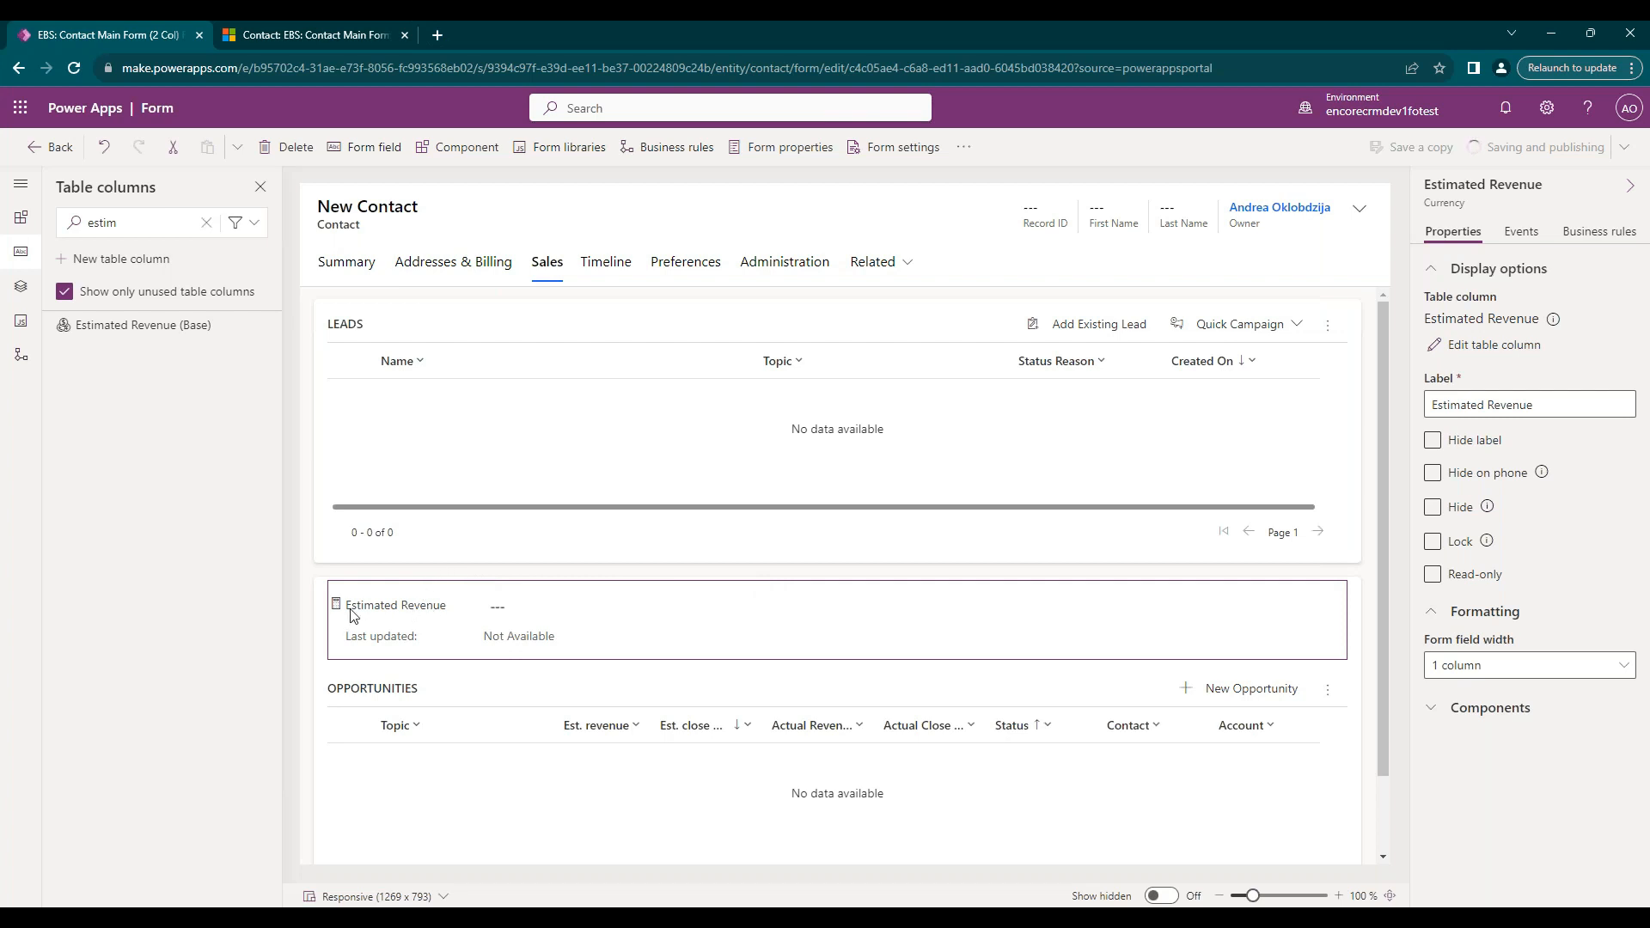
pyautogui.moveTo(354, 604)
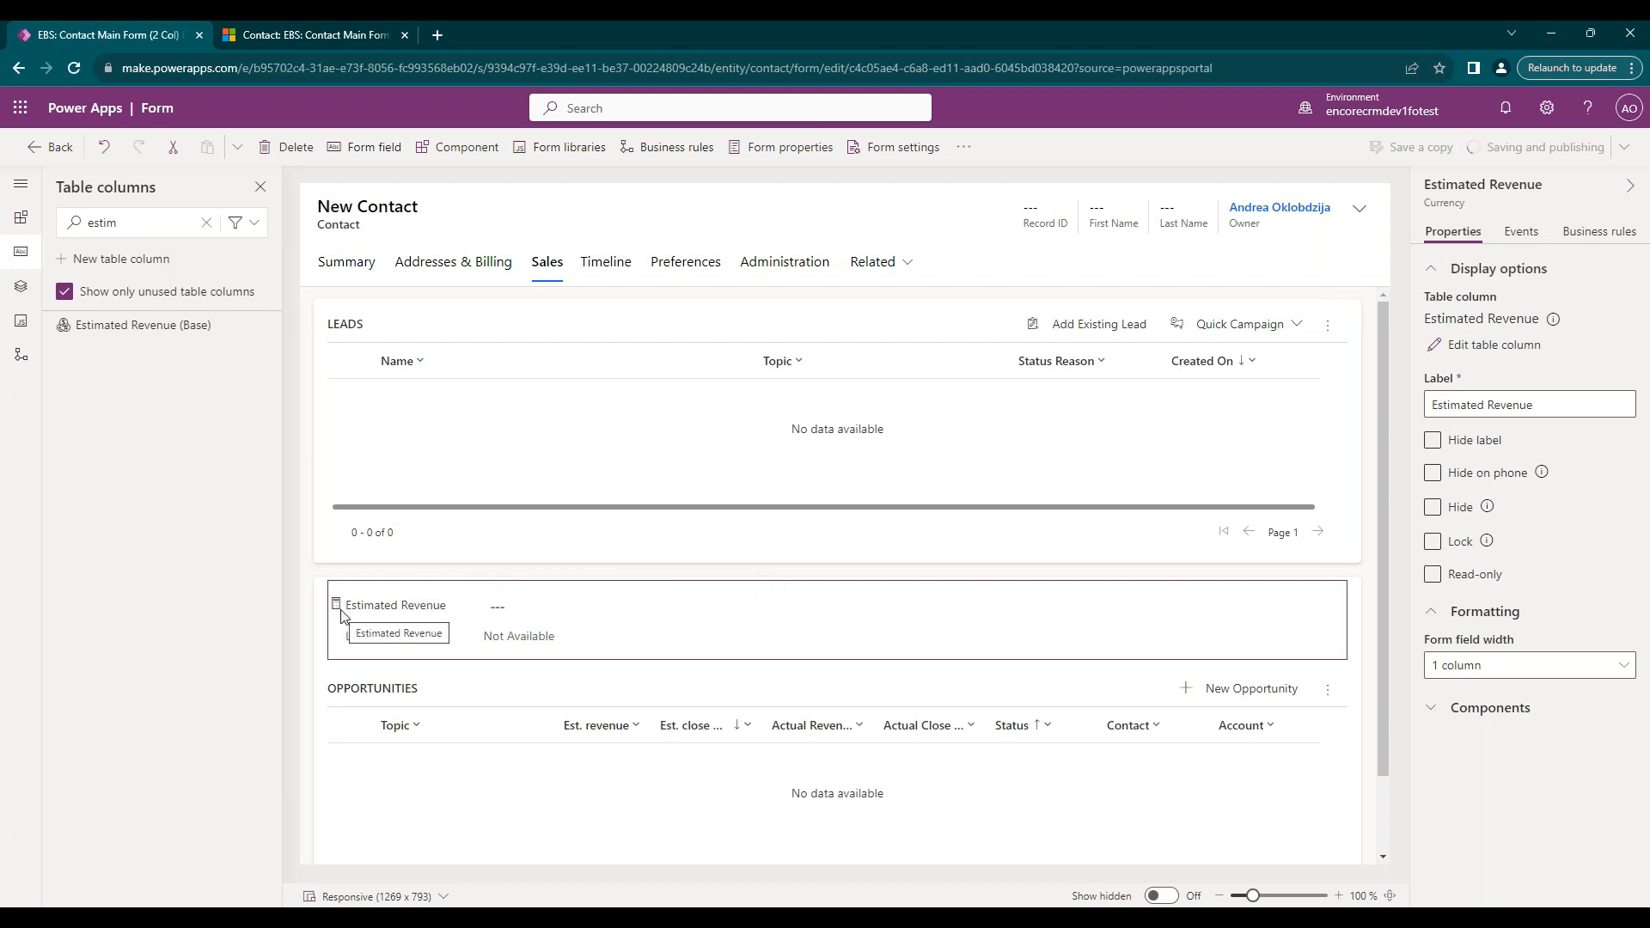
pyautogui.moveTo(487, 577)
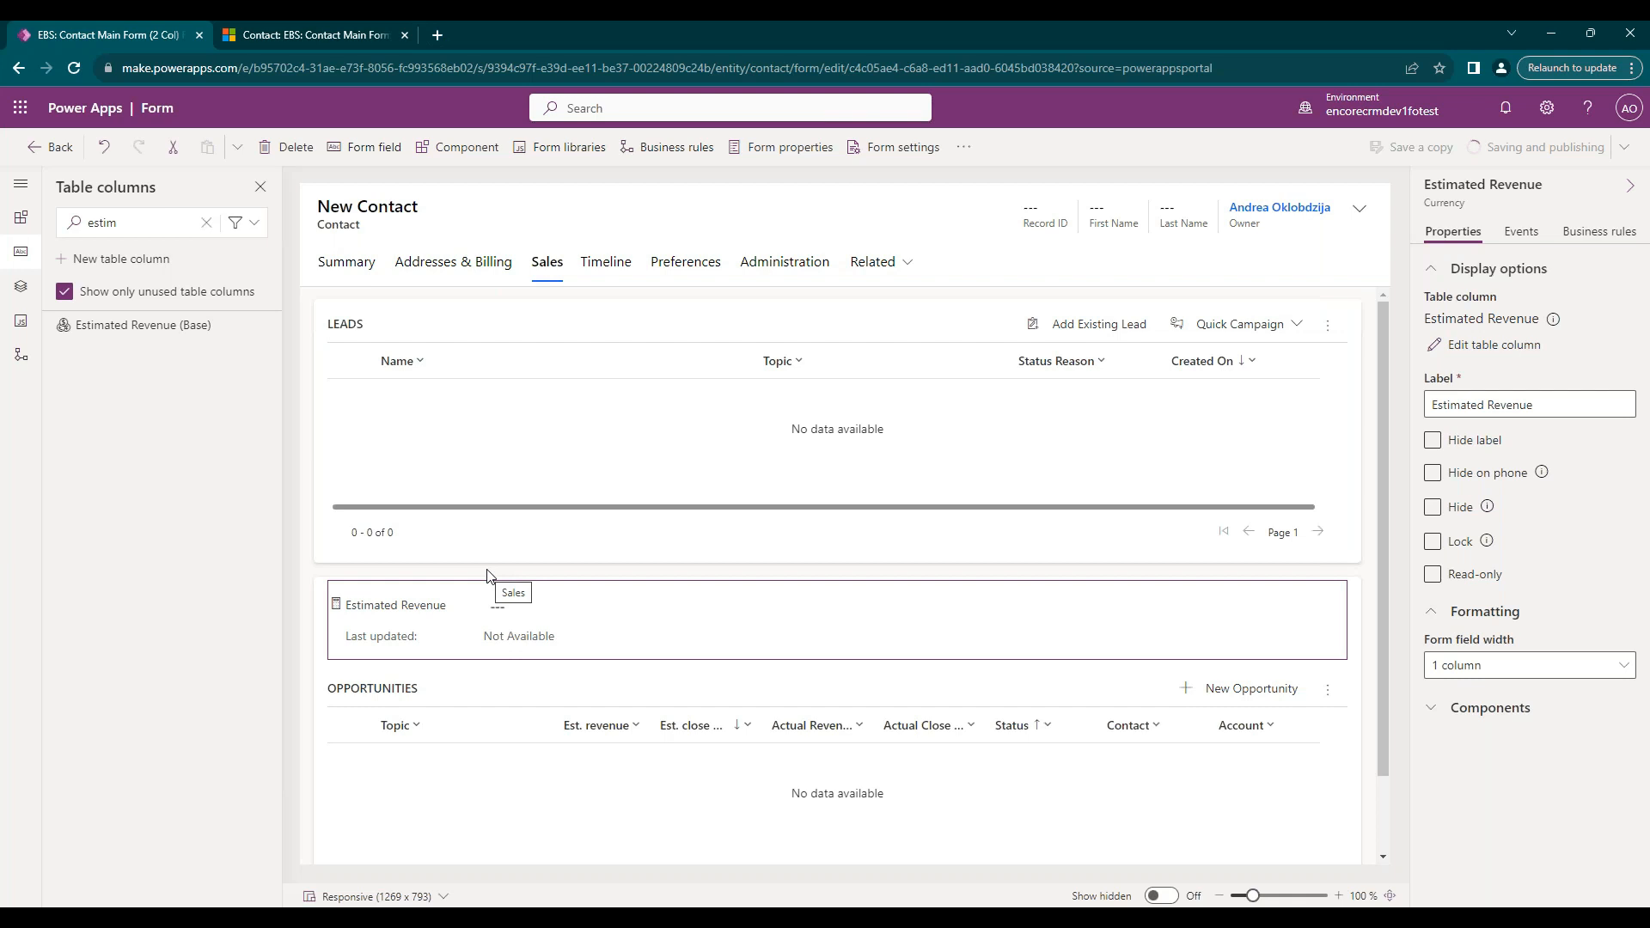
pyautogui.moveTo(272, 548)
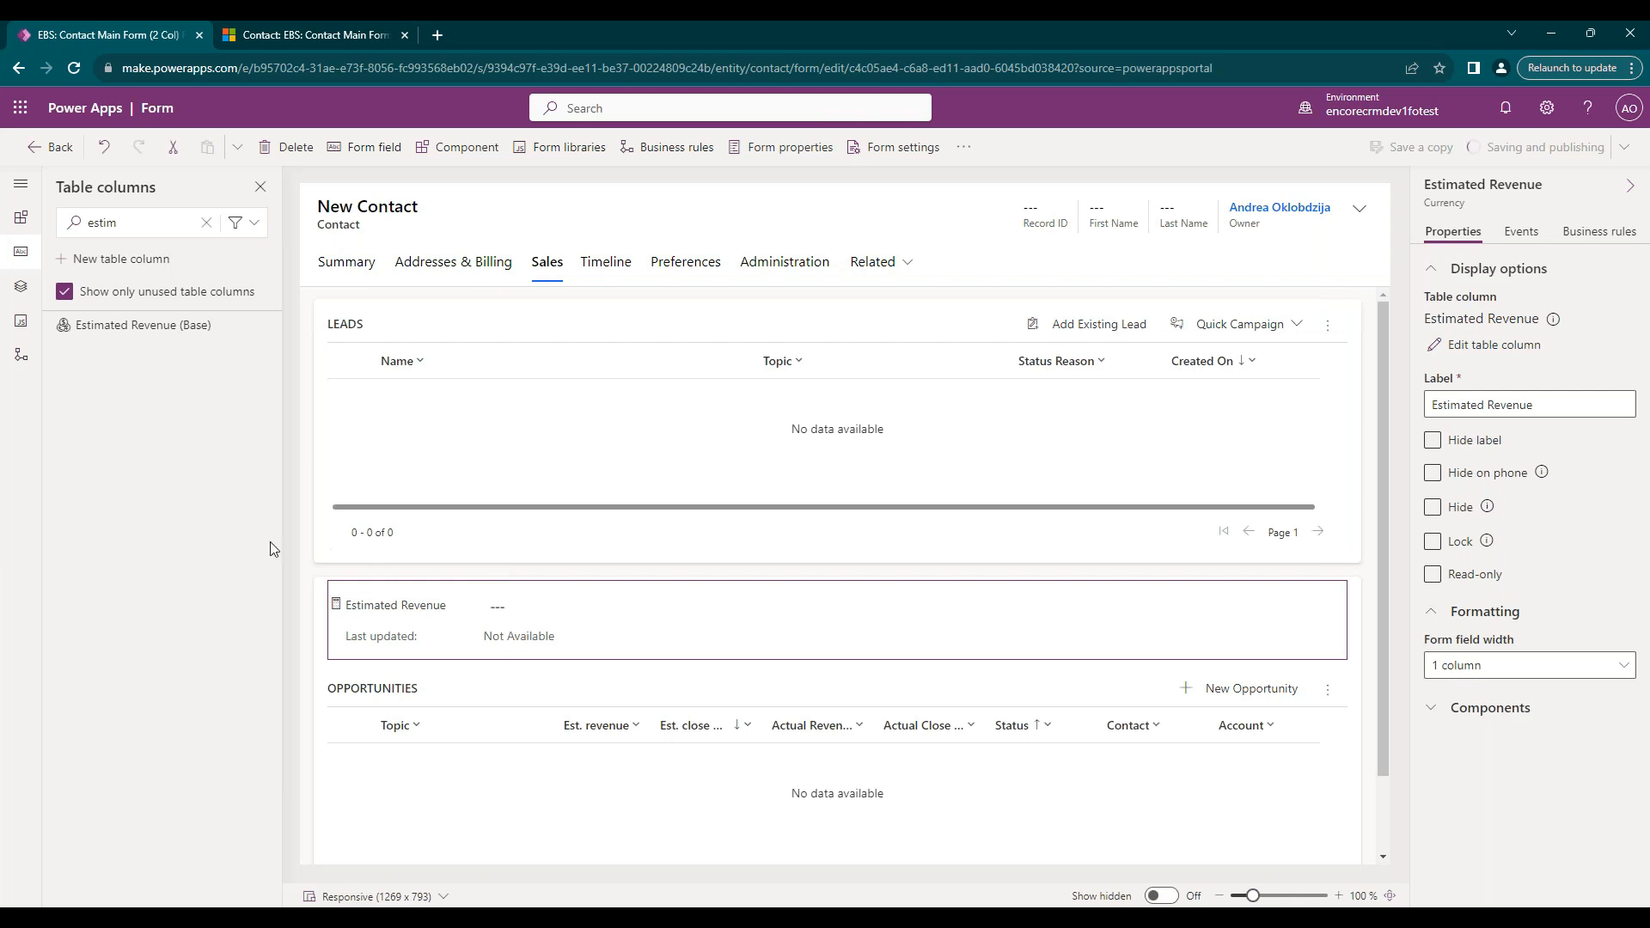
pyautogui.moveTo(317, 512)
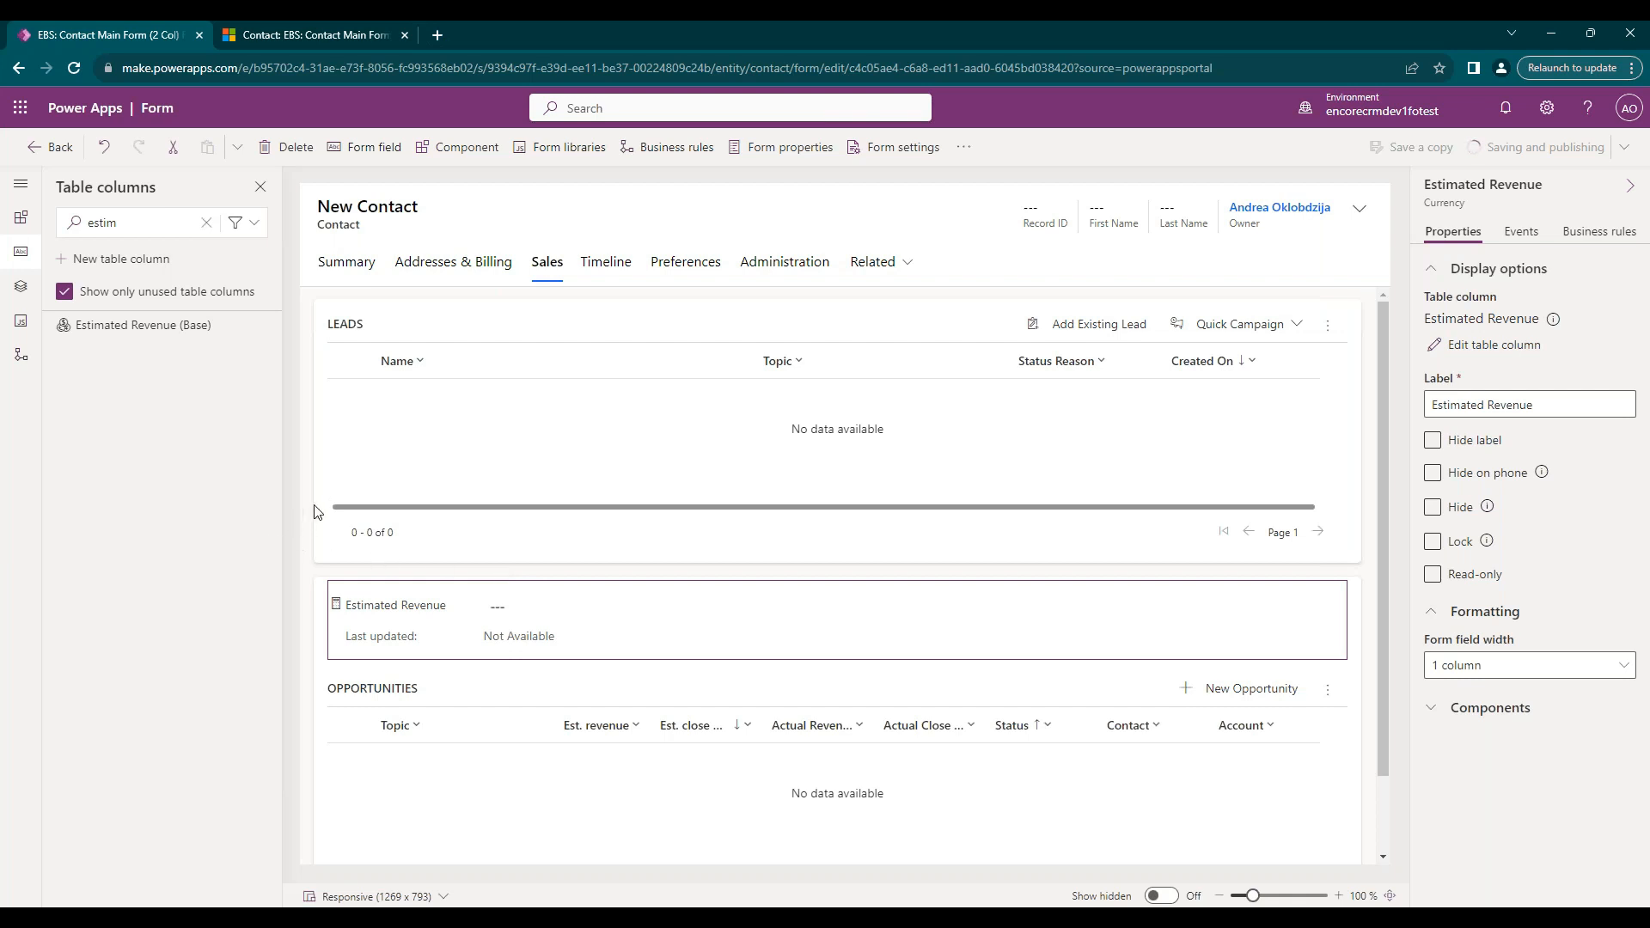
pyautogui.moveTo(318, 514)
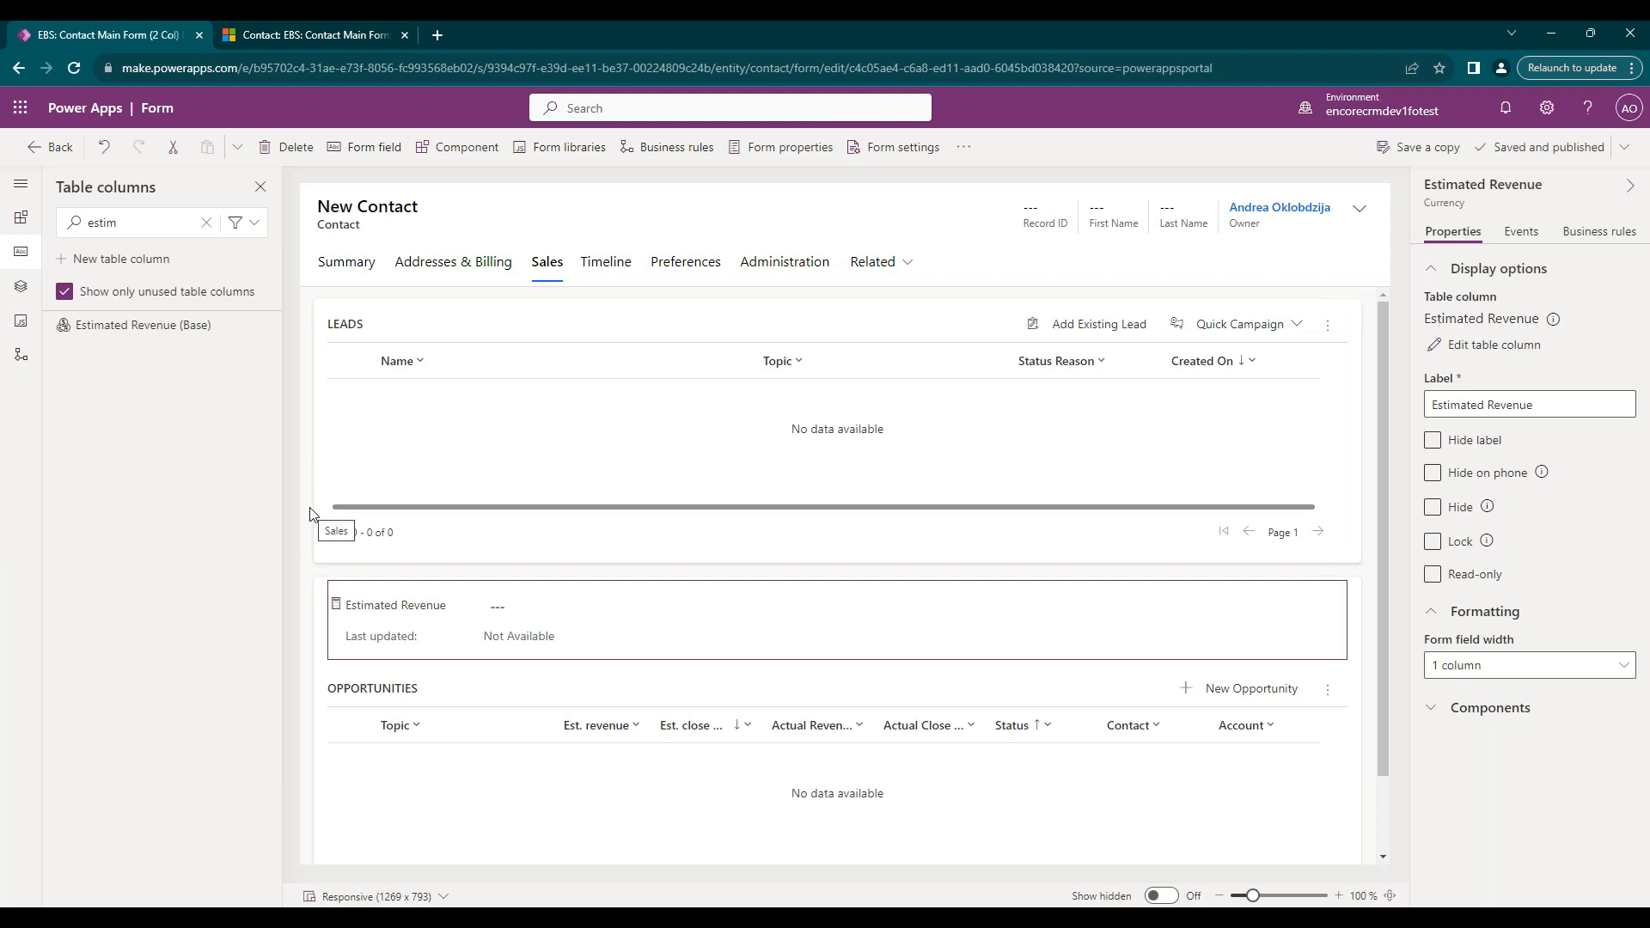
# Refresh the contact and recalculate Estimated Revenue on its Sales tab to $95,000.00.
pyautogui.click(313, 35)
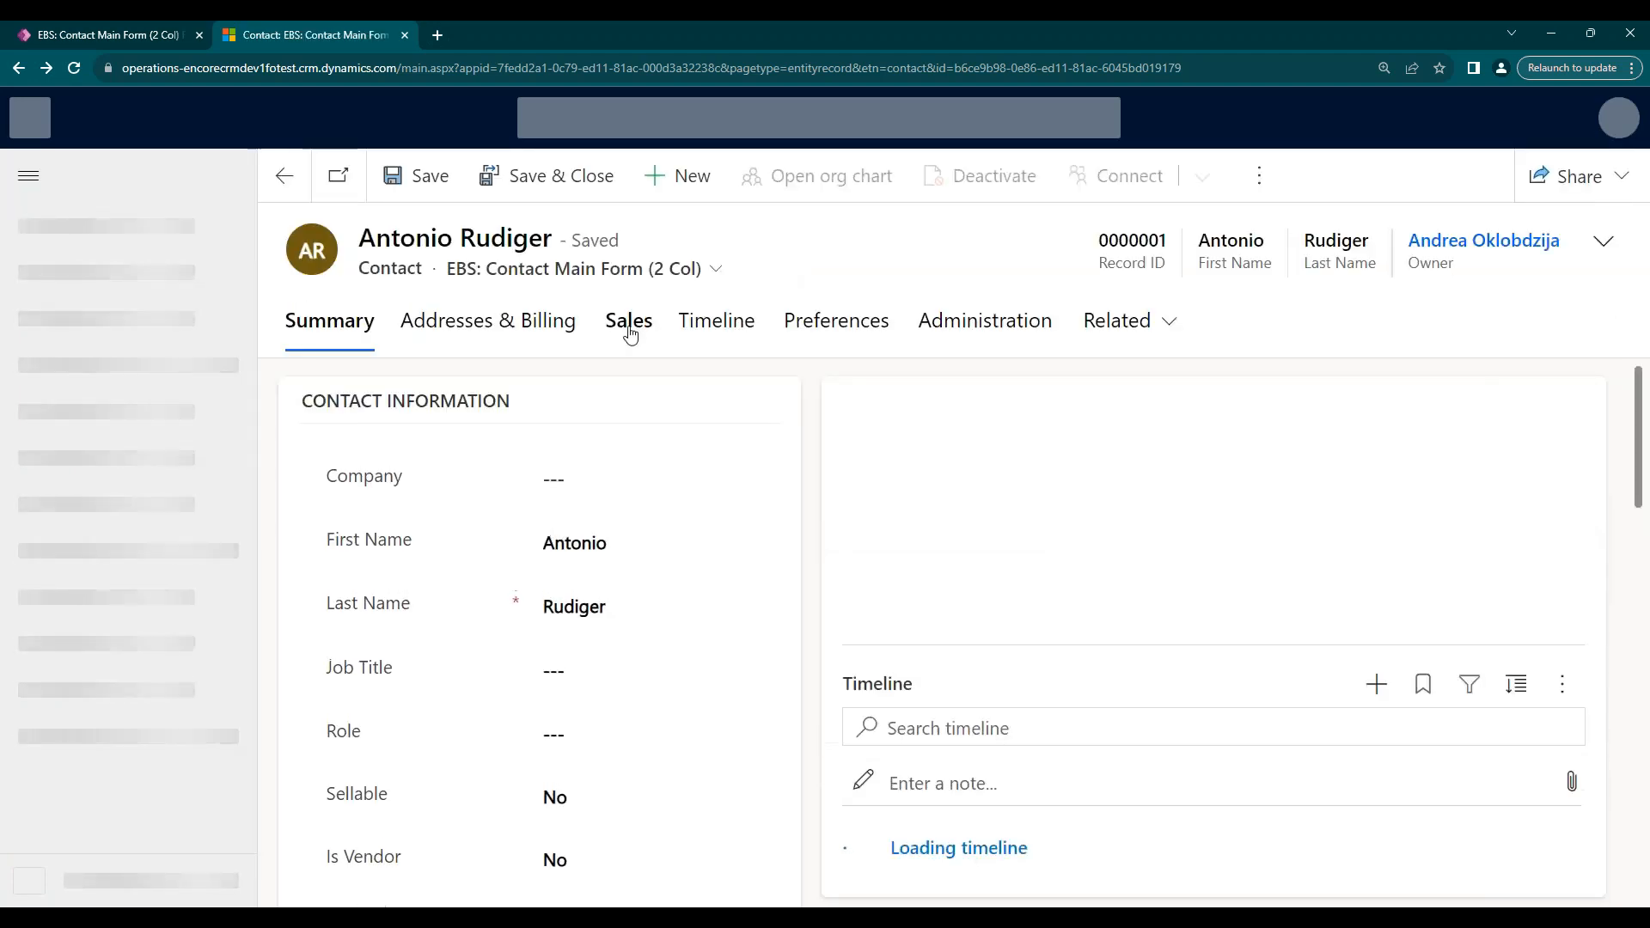
pyautogui.click(628, 319)
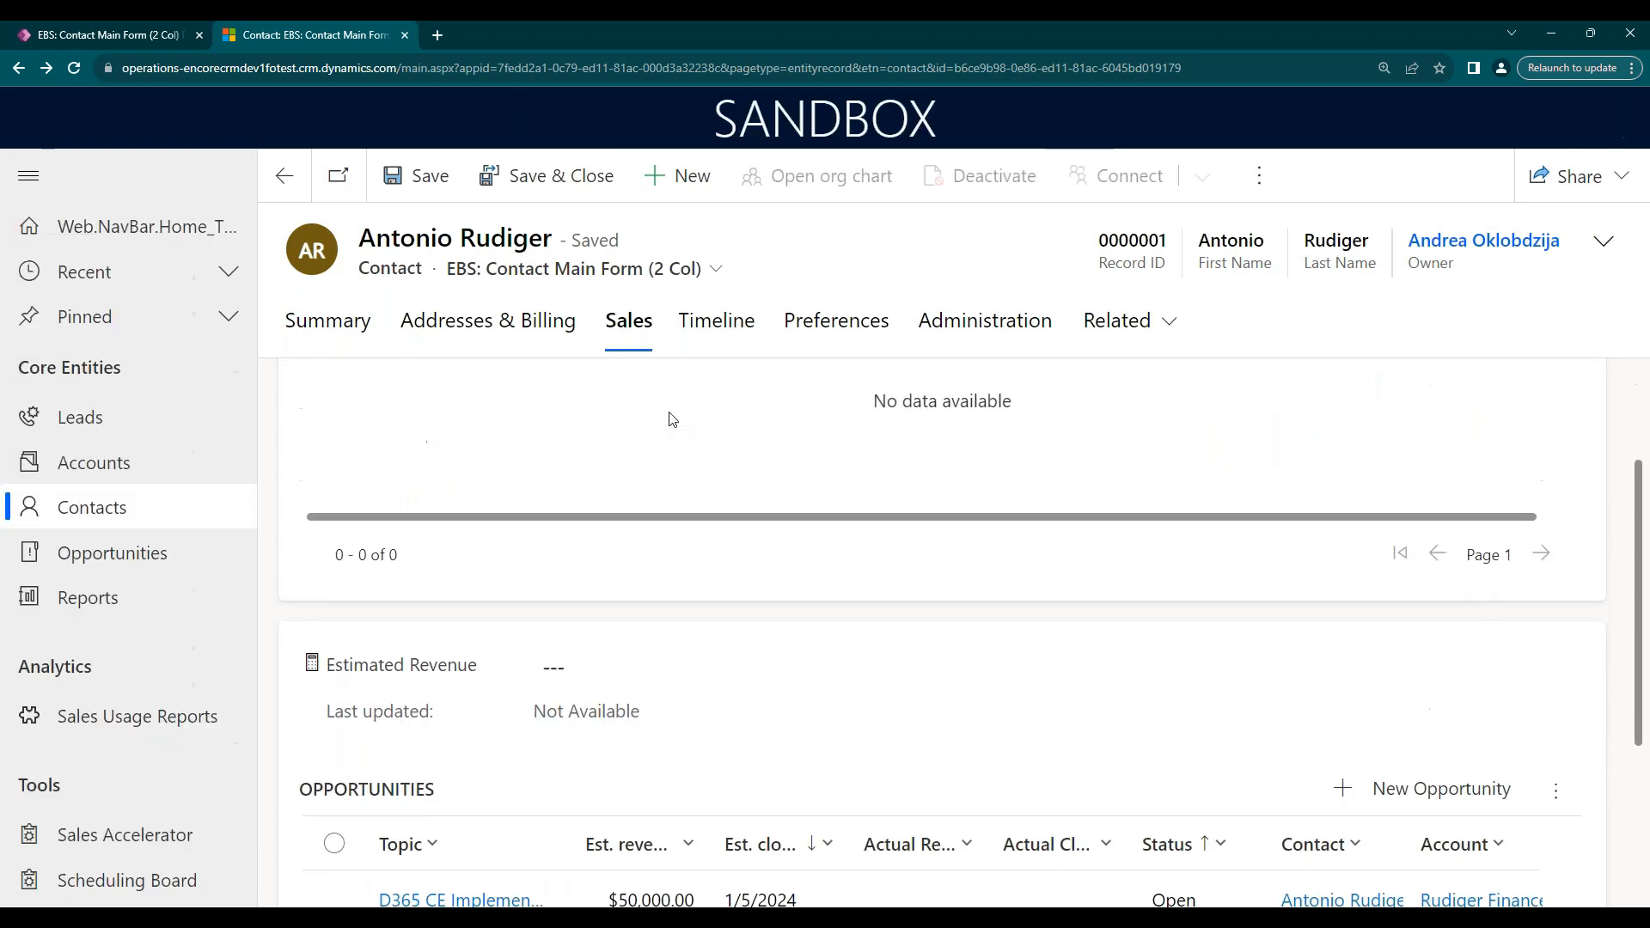
pyautogui.scroll(-3)
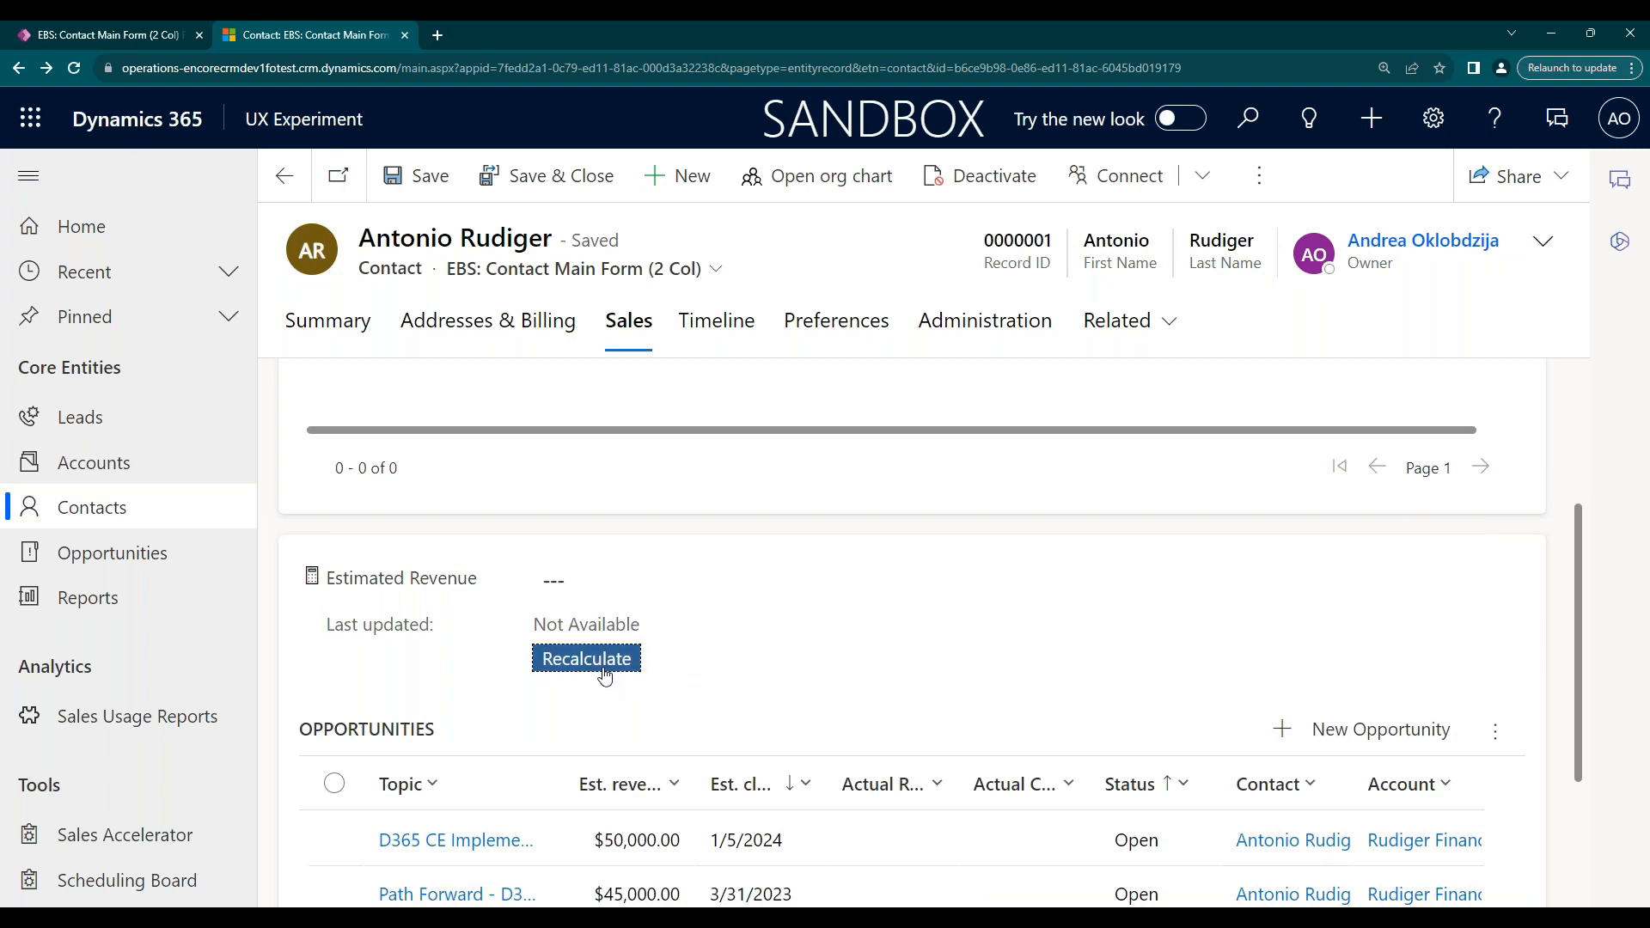
pyautogui.click(586, 657)
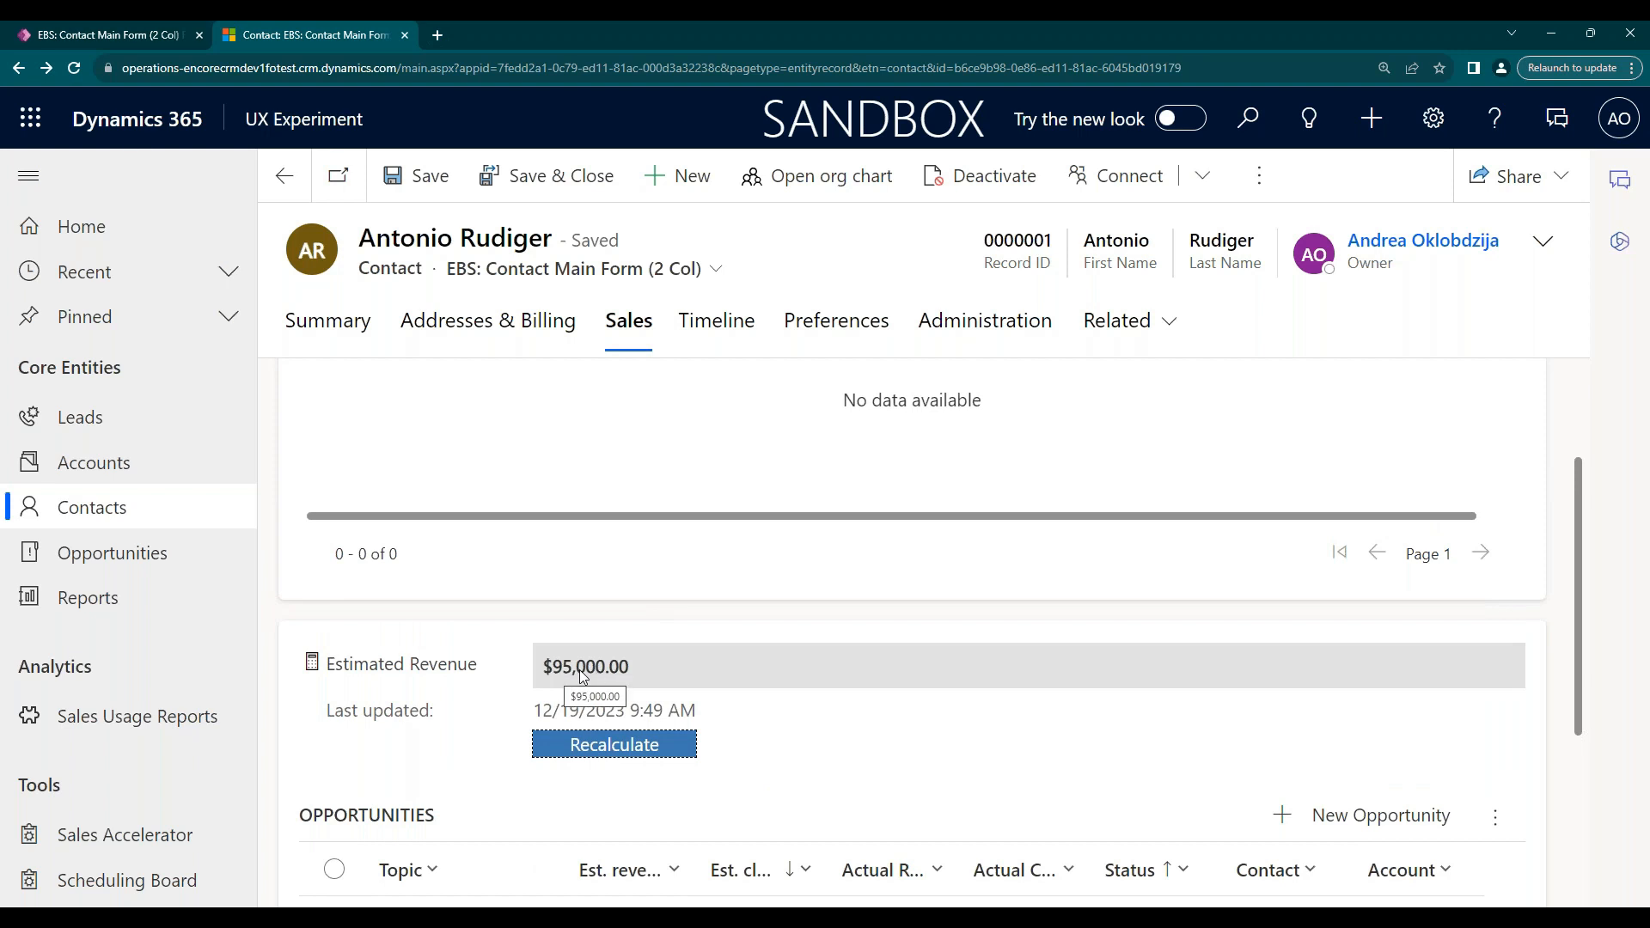
pyautogui.scroll(-3)
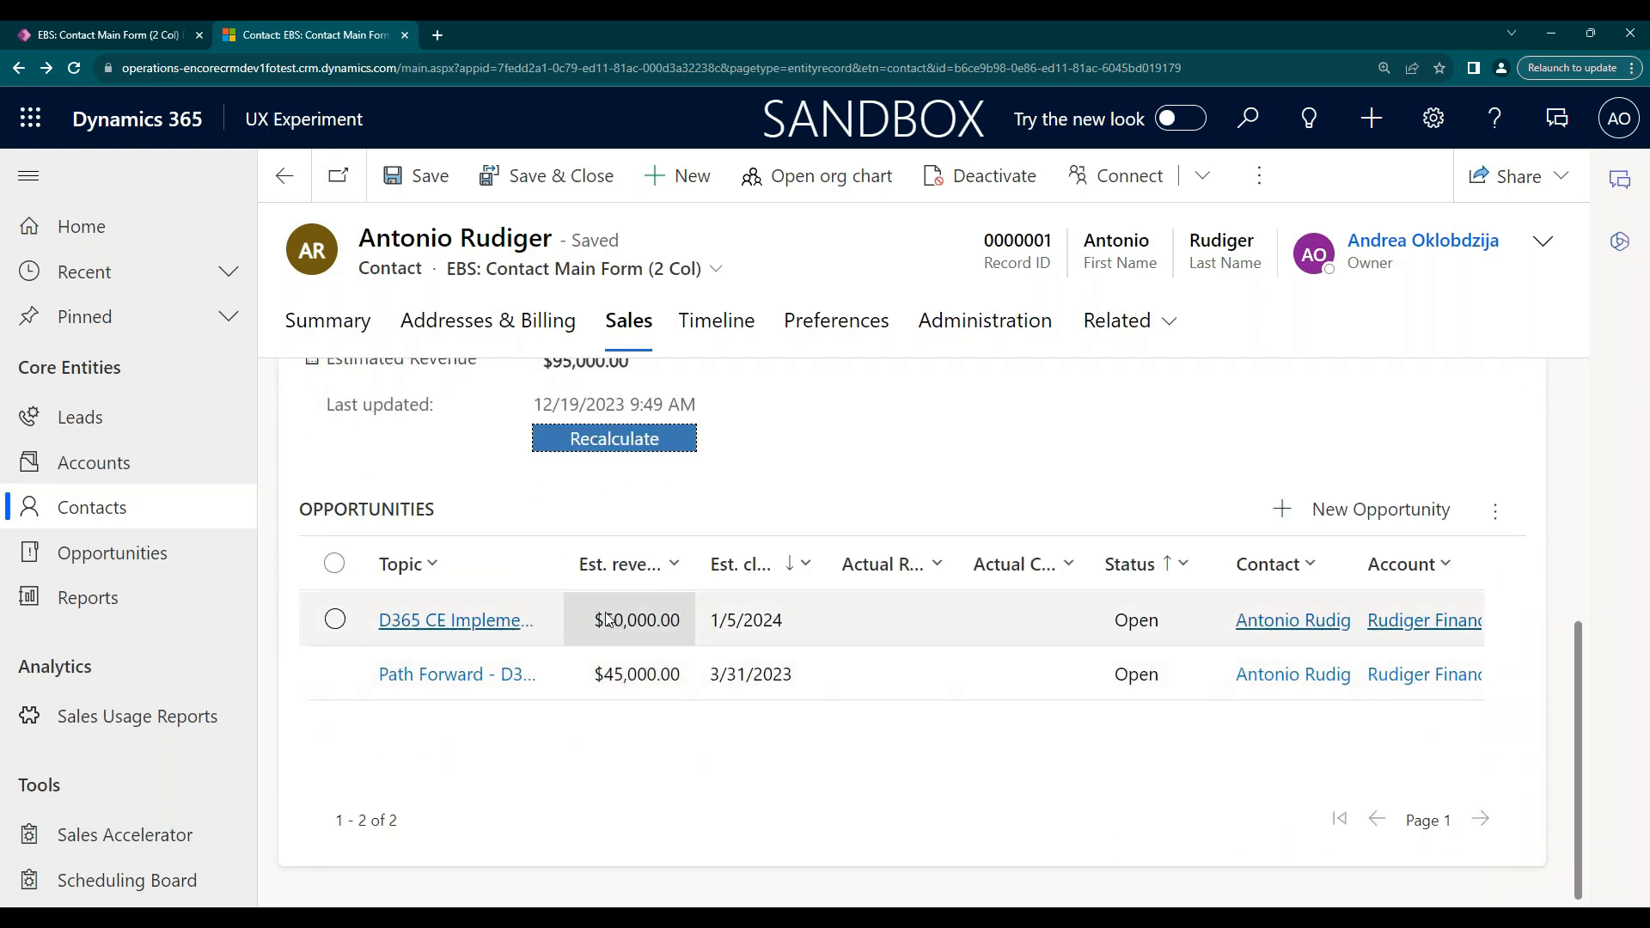
pyautogui.scroll(3)
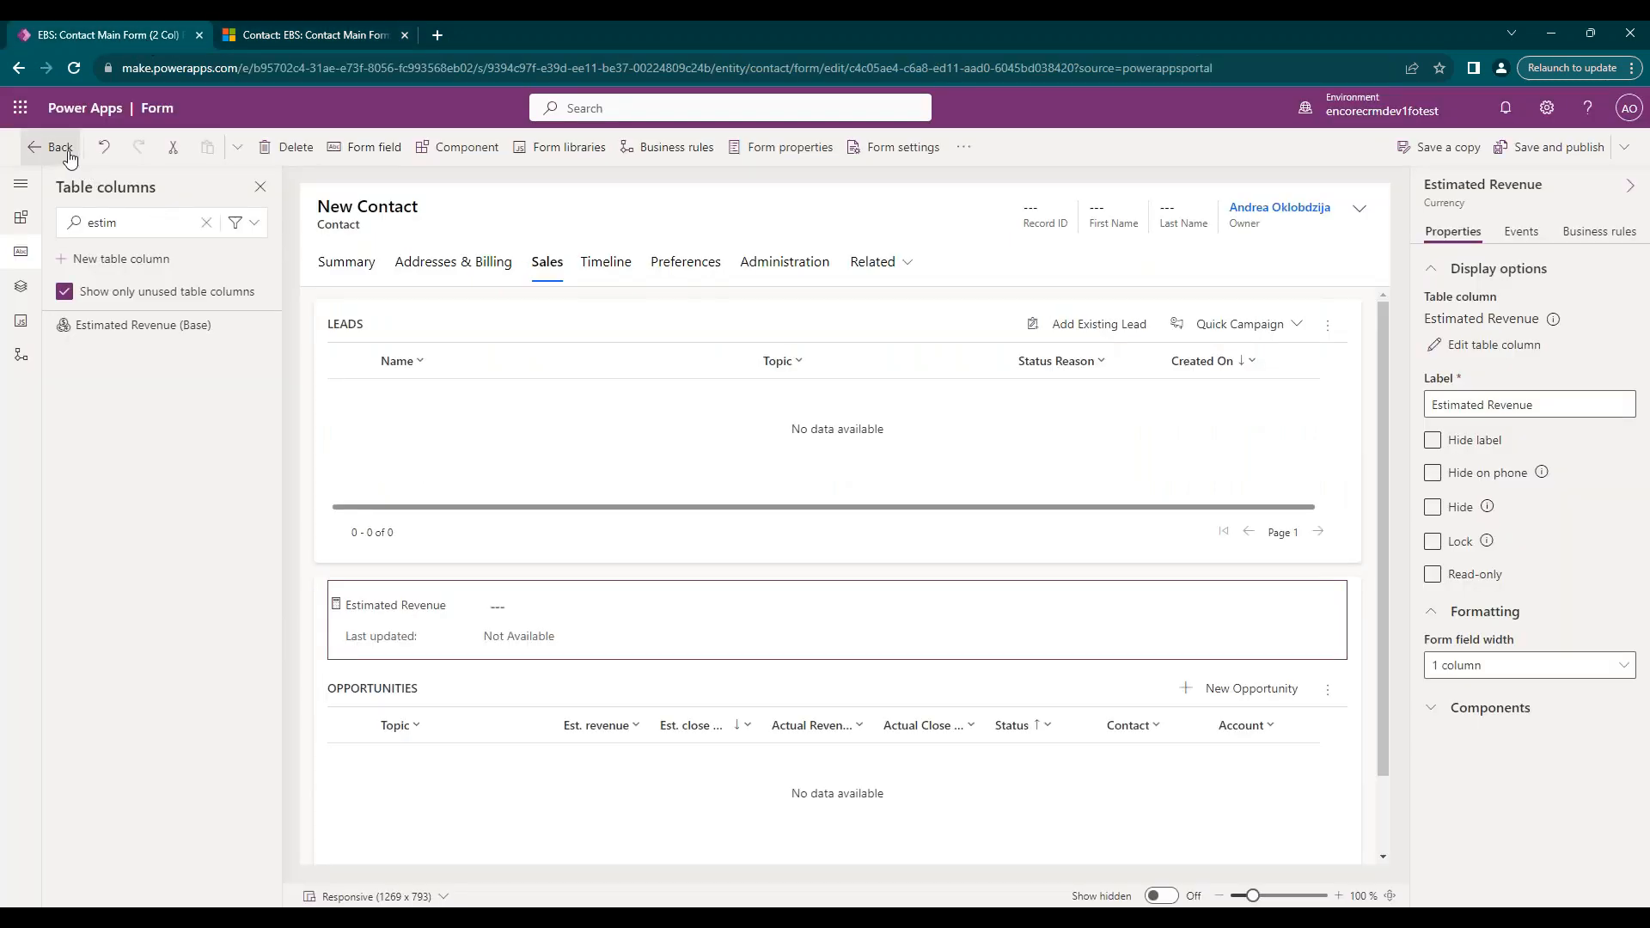
# Leave the form designer and list Contact's columns, including Estimated Revenue and its Base column.
pyautogui.click(51, 147)
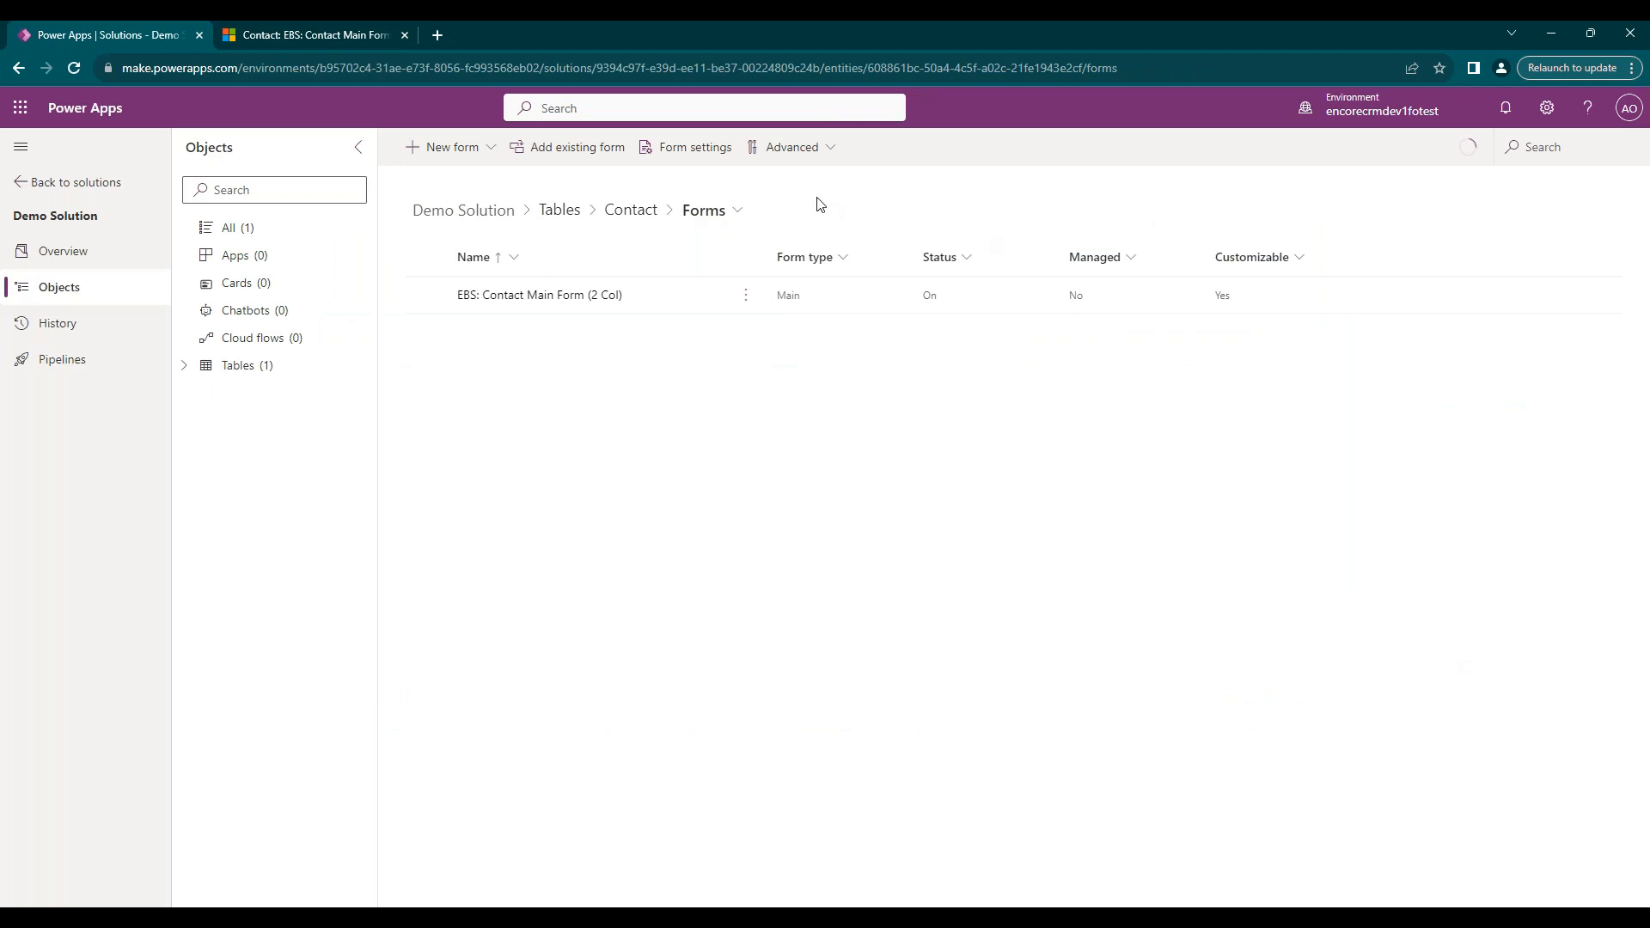
pyautogui.click(712, 209)
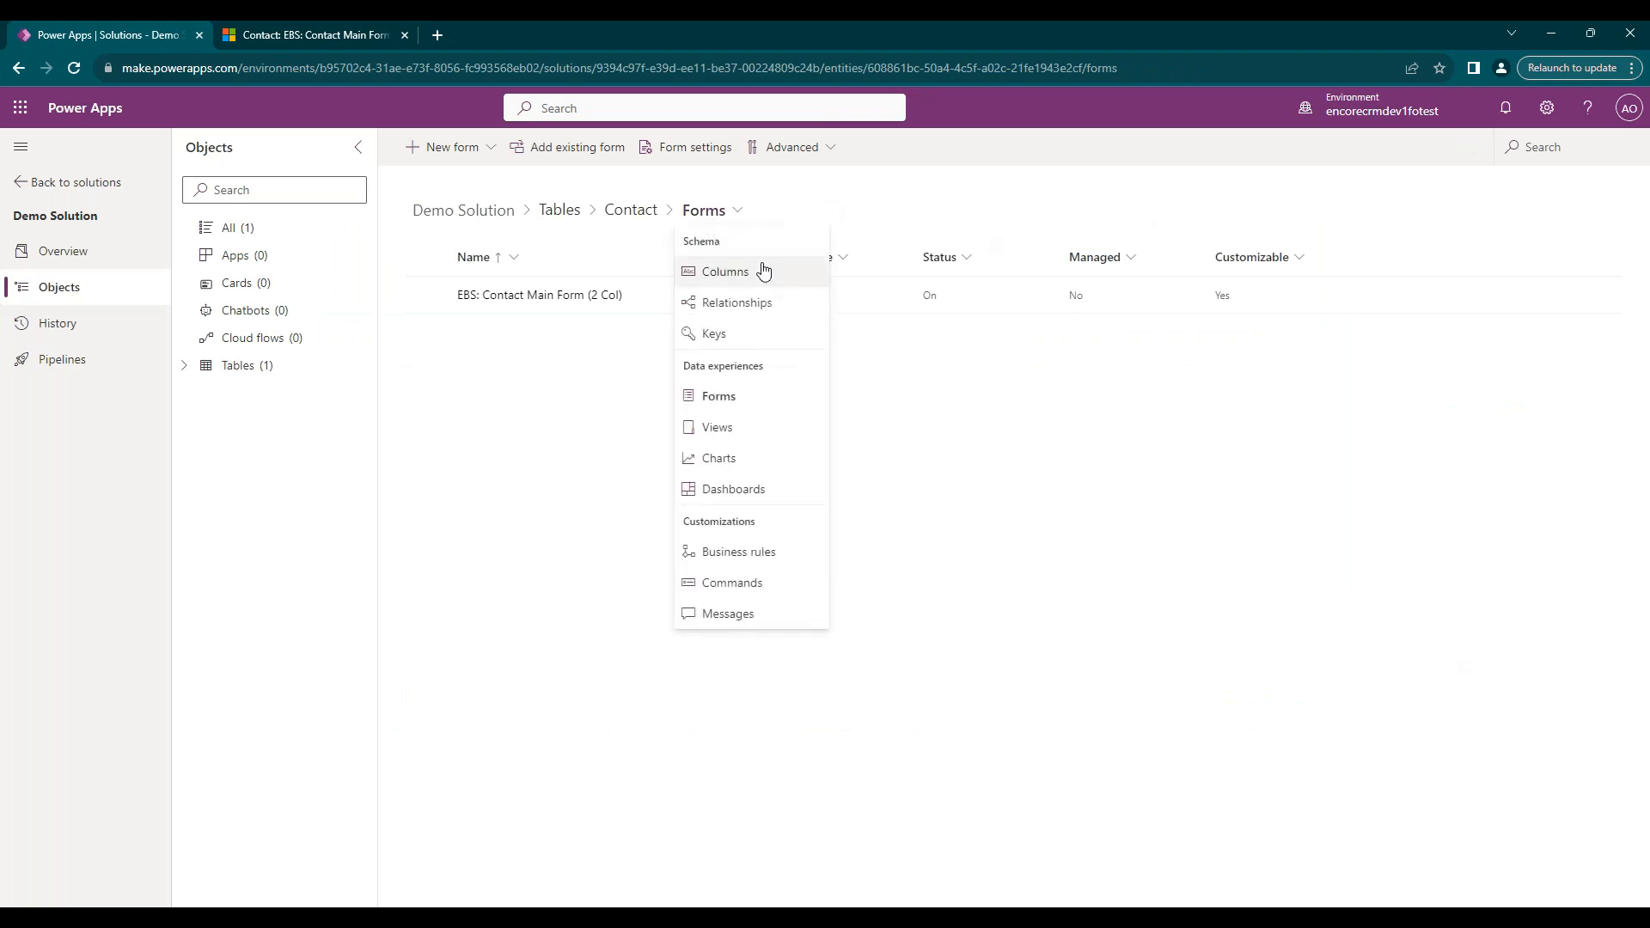
pyautogui.click(725, 271)
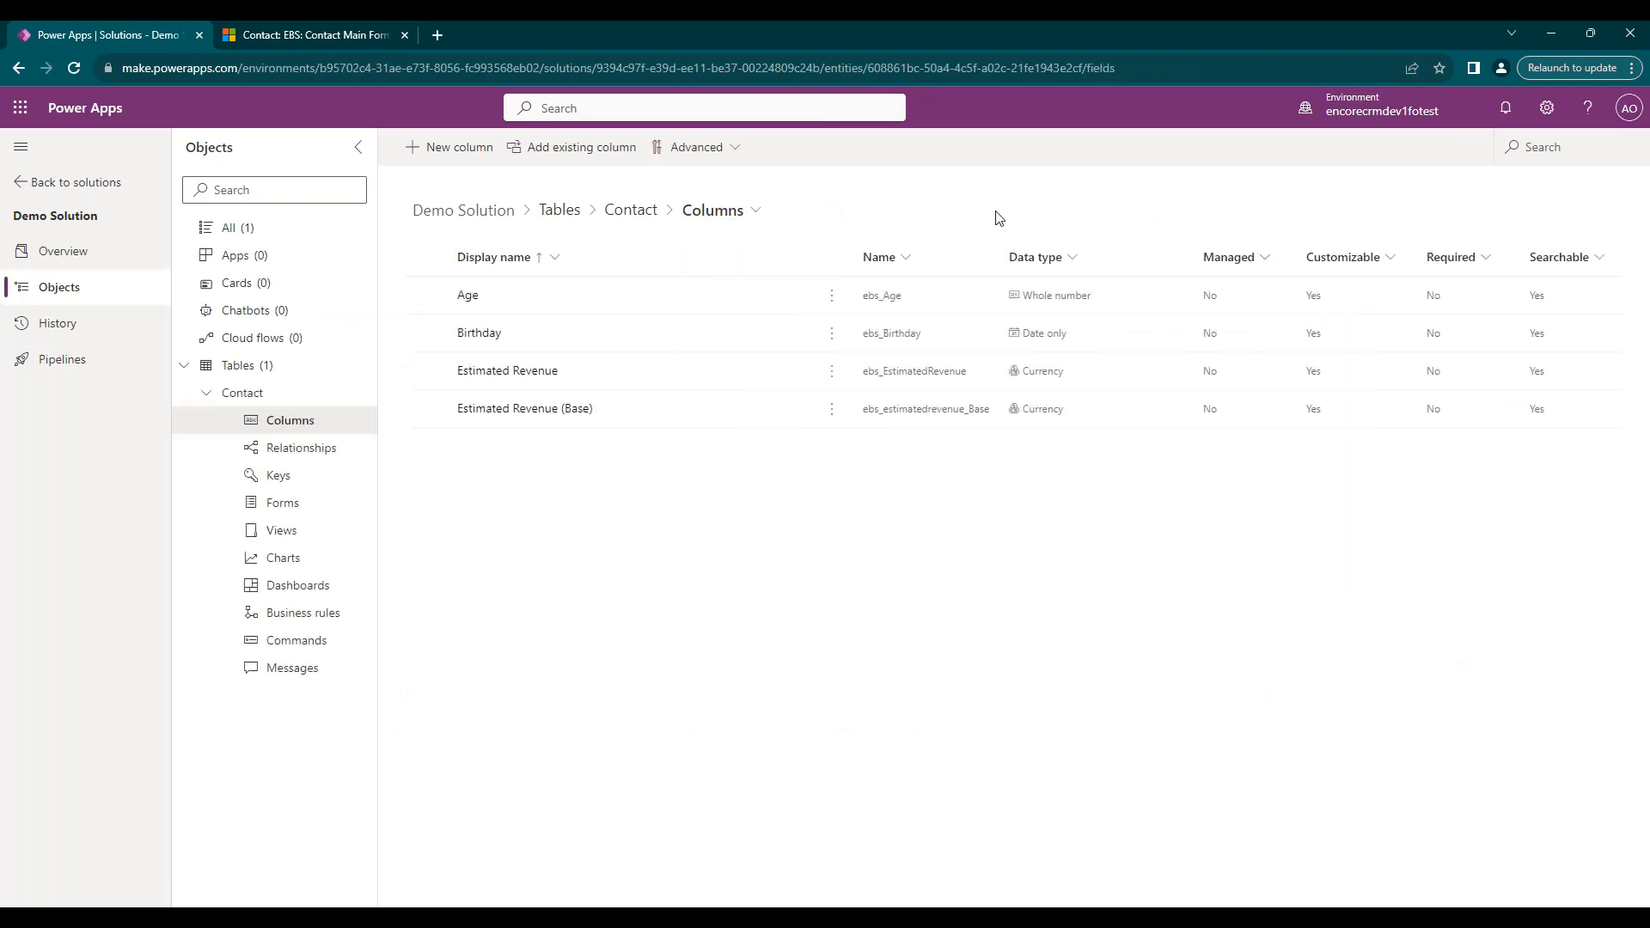
pyautogui.moveTo(997, 218)
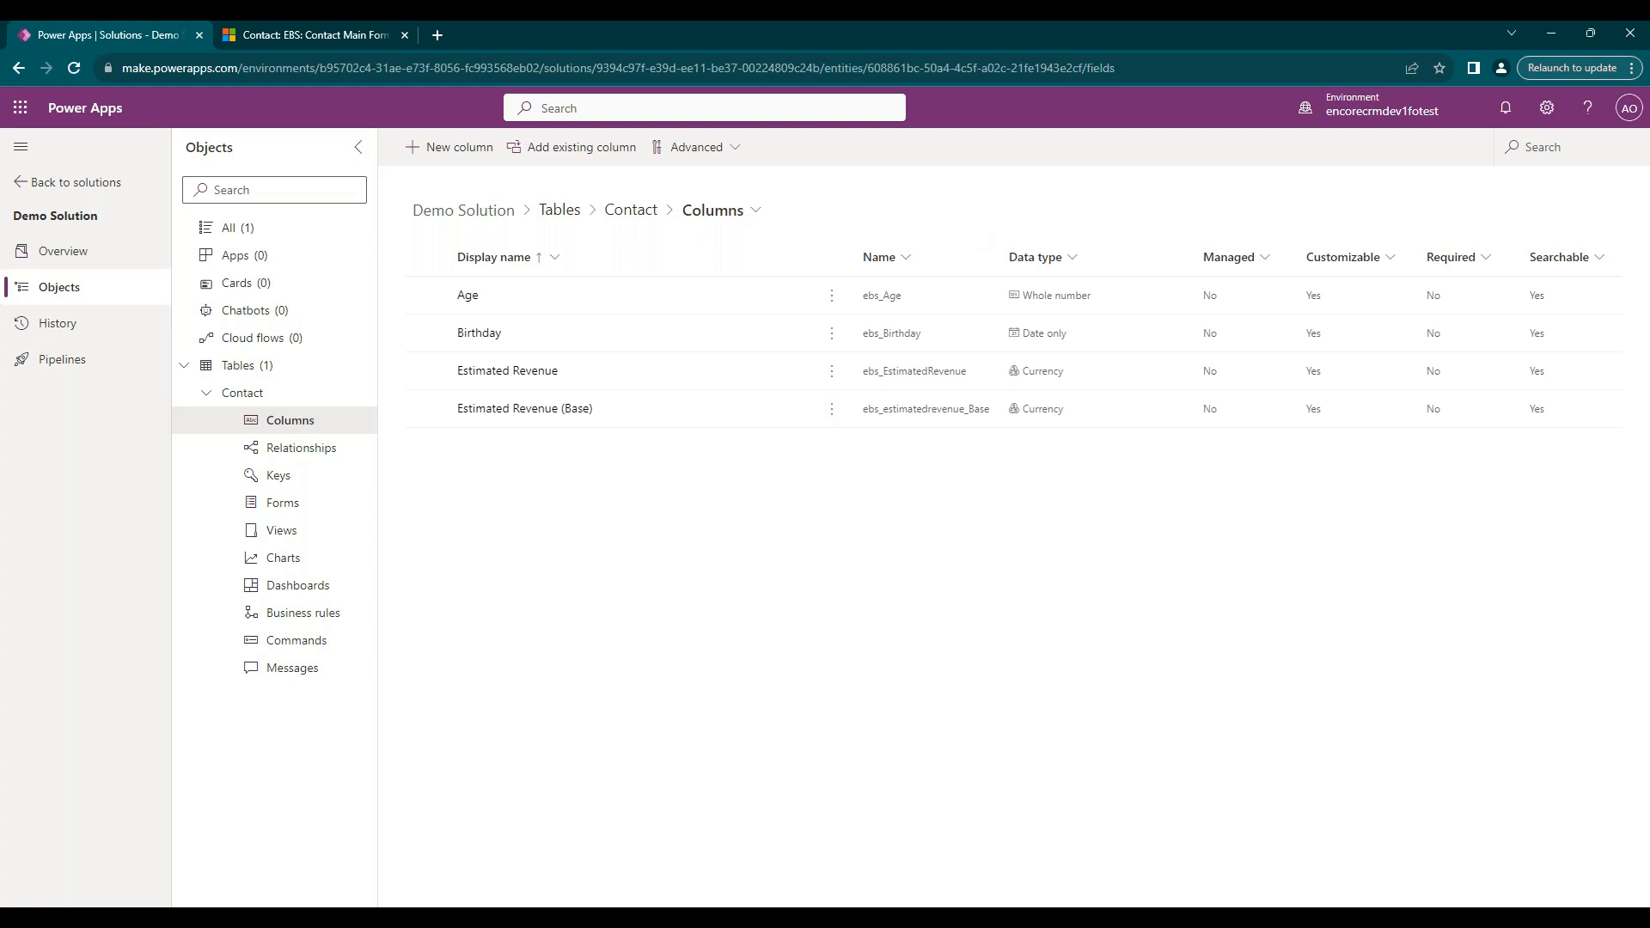